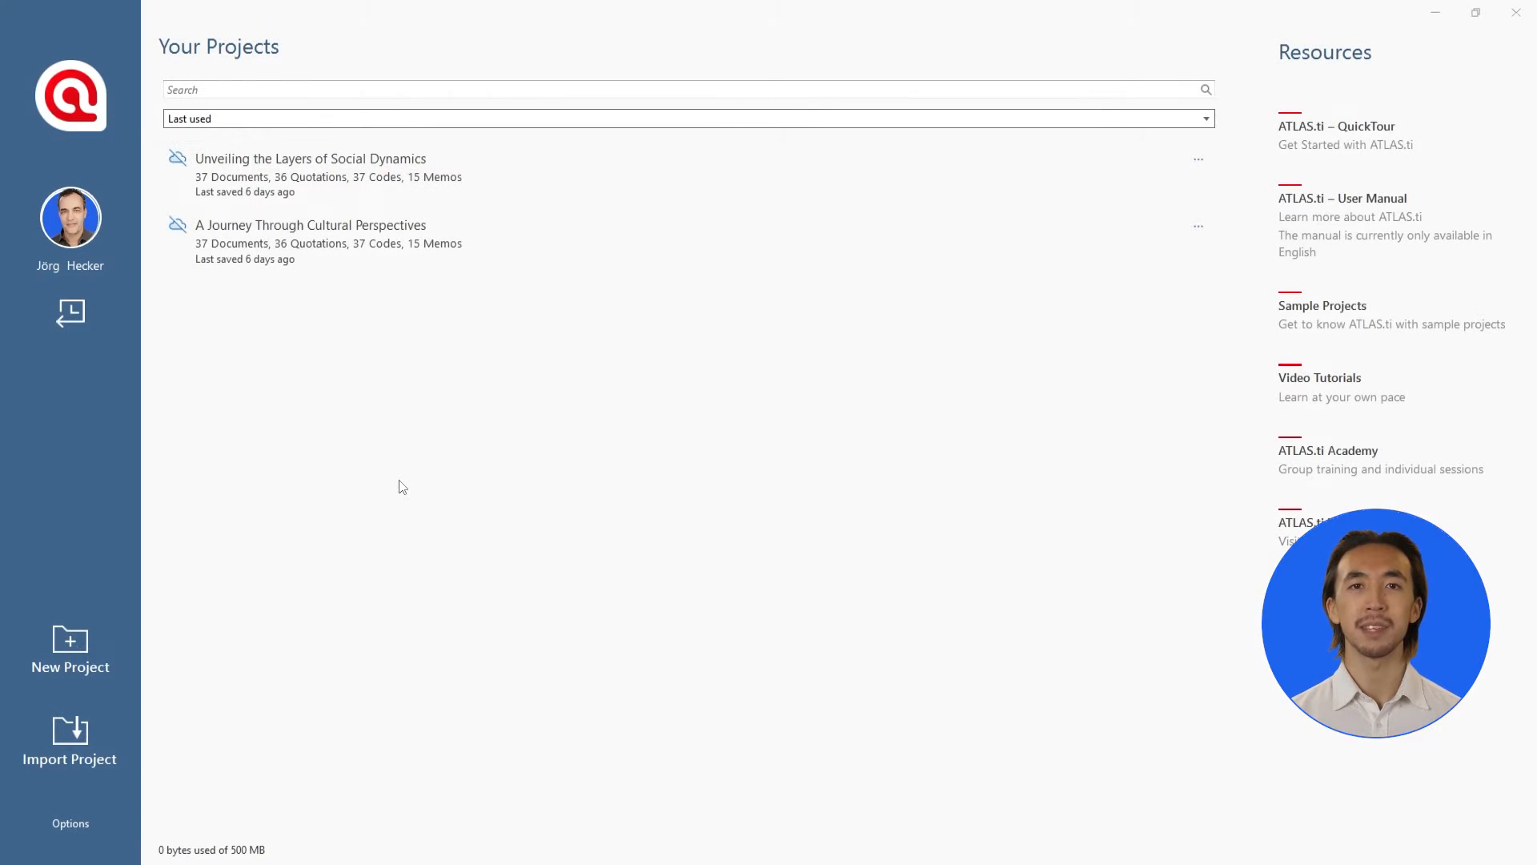
Create a new project named Sustainability and expand its 36 documents in the project tree.
{"action": "left_click", "coordinate": [70, 644]}
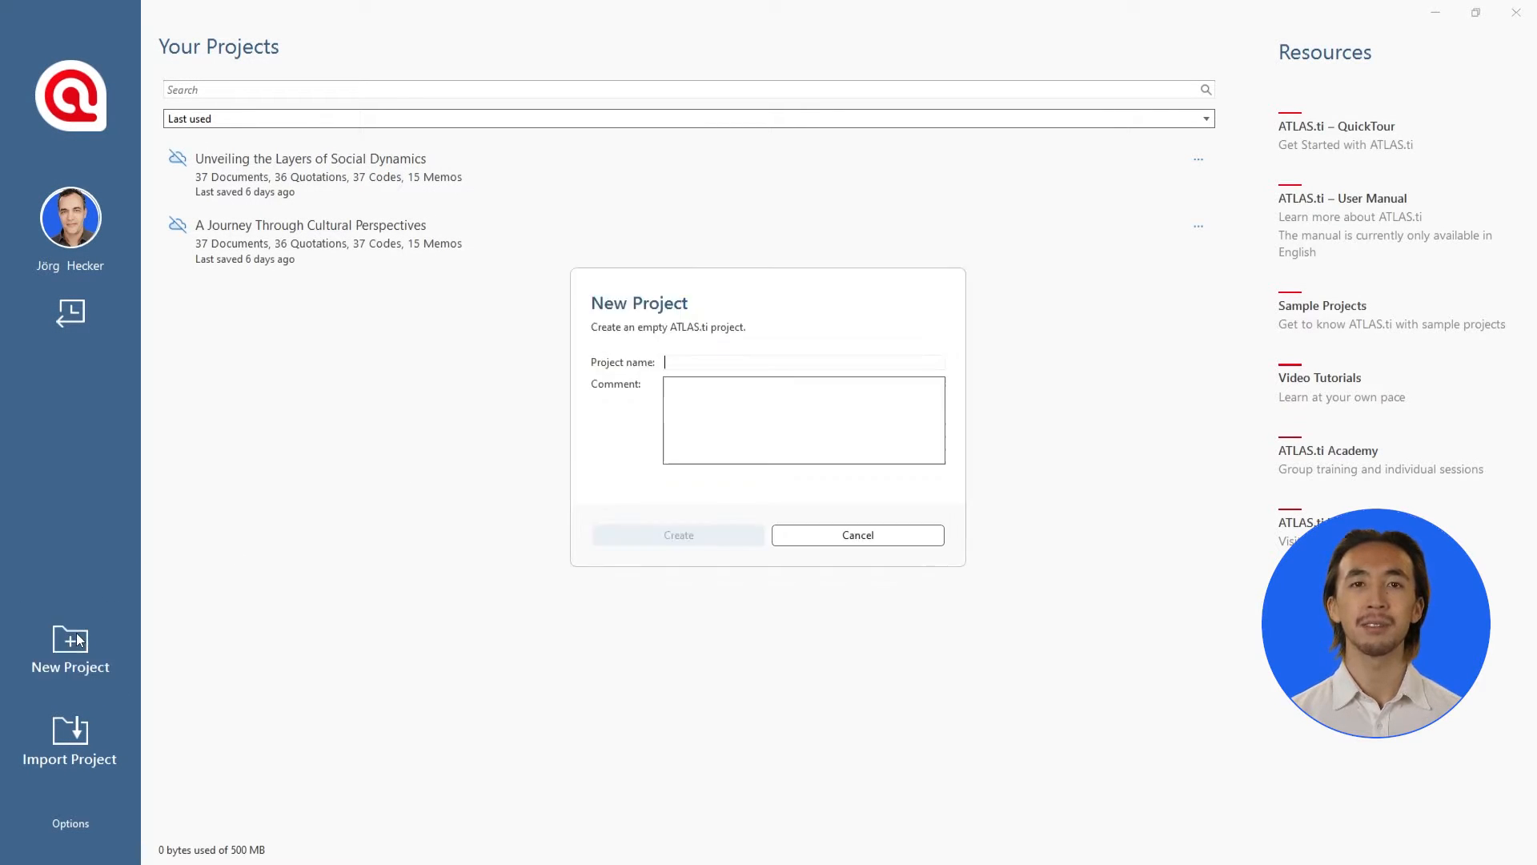
{"action": "type", "text": "Sustainability"}
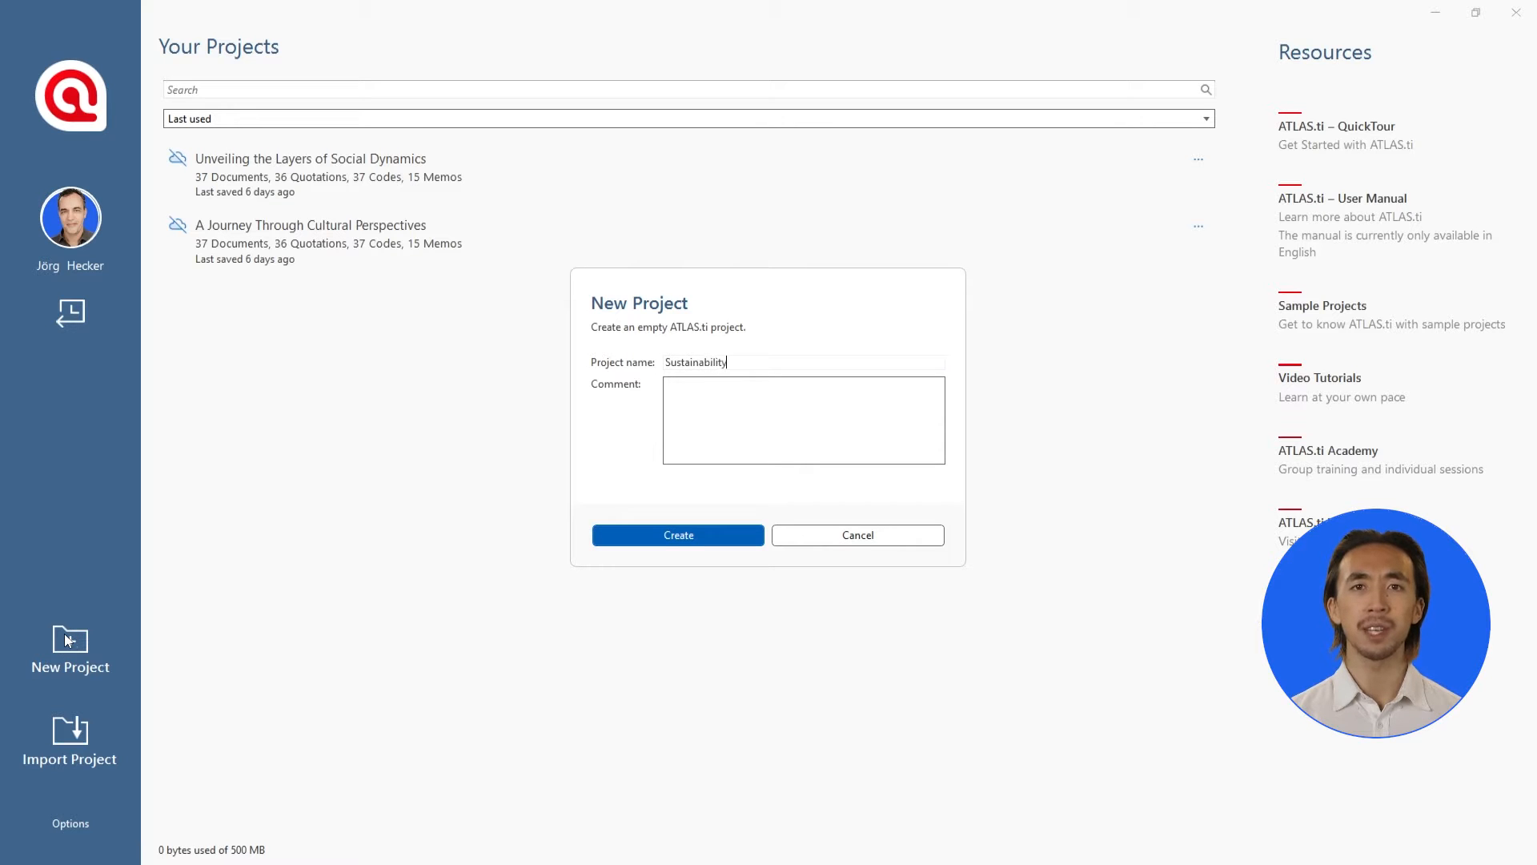
{"action": "mouse_move", "coordinate": [489, 583]}
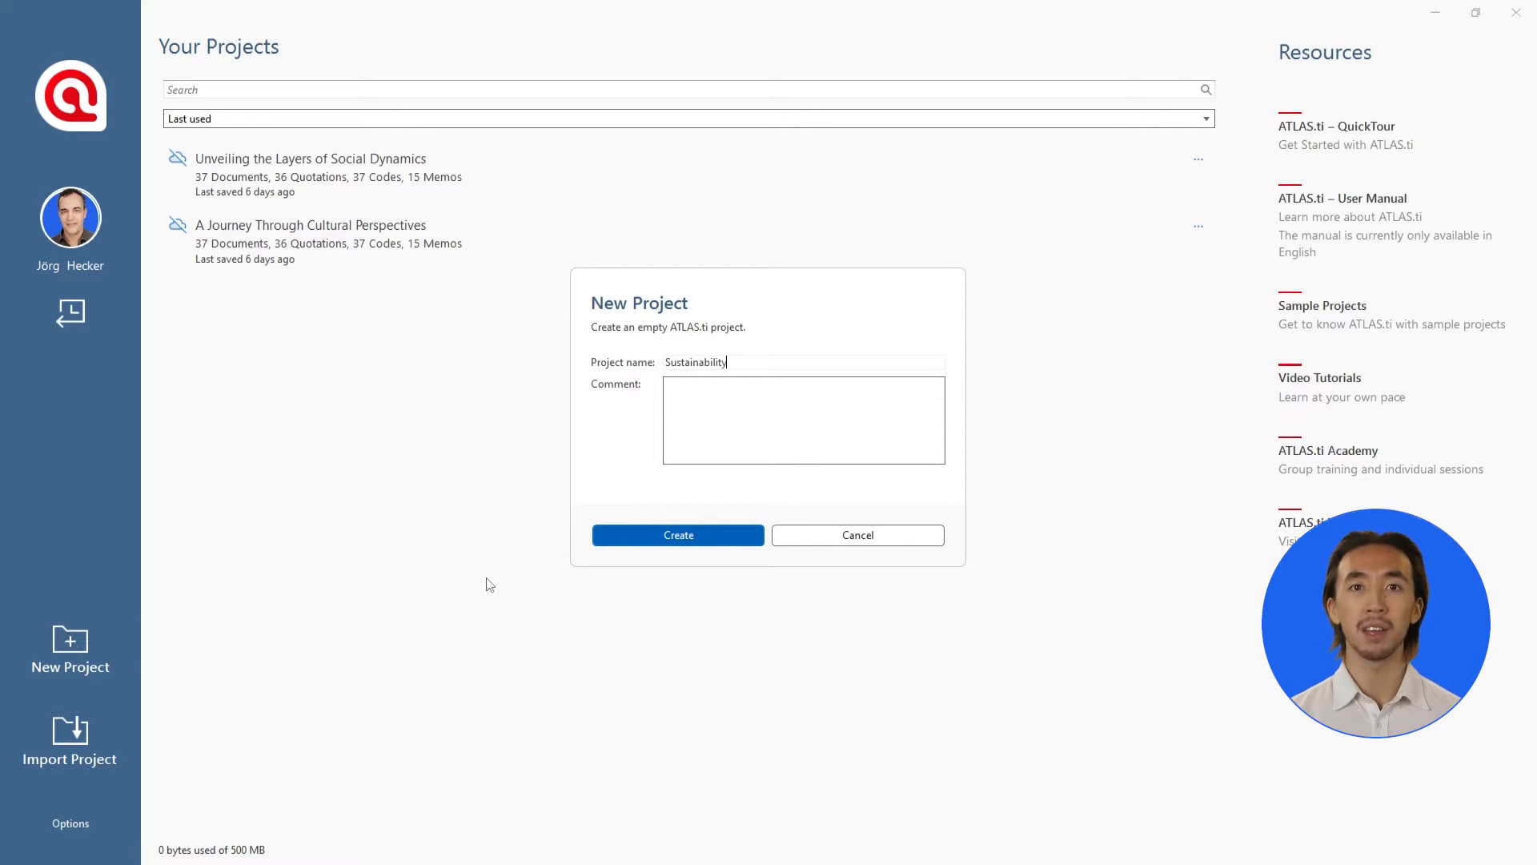
{"action": "left_click", "coordinate": [679, 534]}
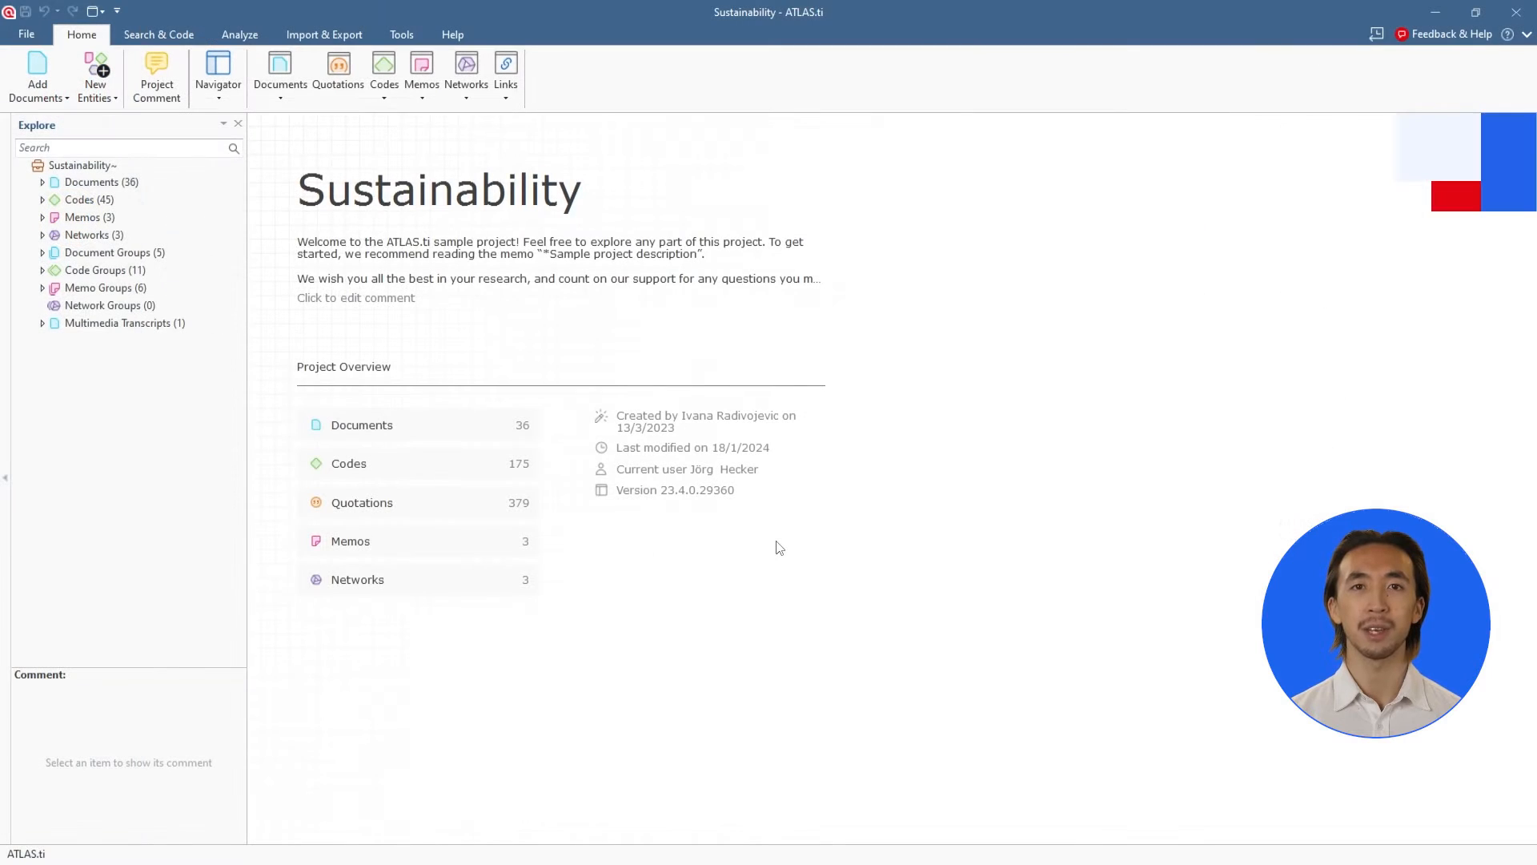
{"action": "mouse_move", "coordinate": [496, 450]}
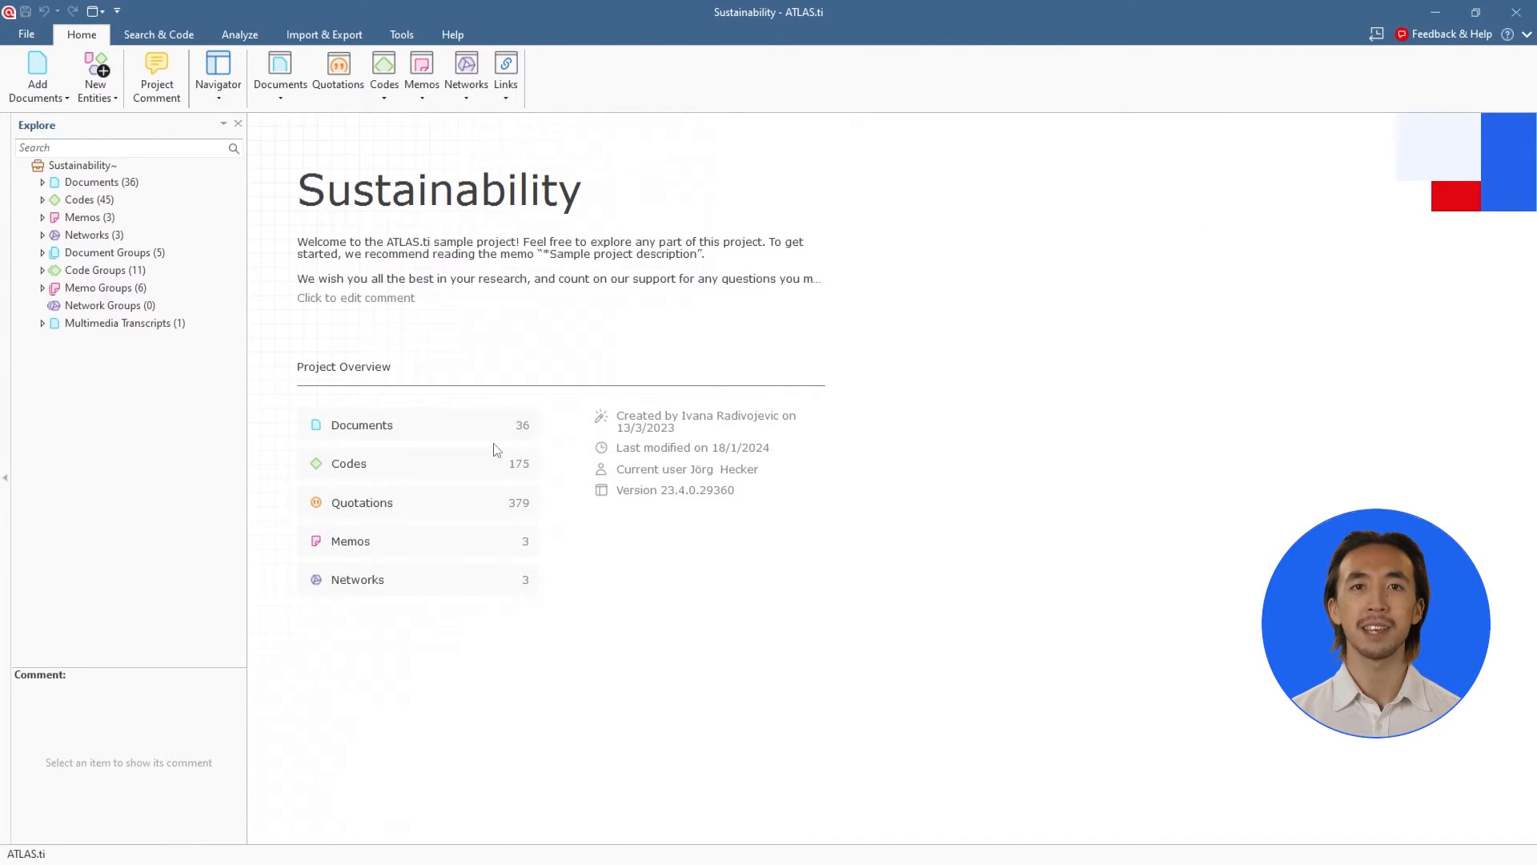
{"action": "left_click", "coordinate": [41, 181]}
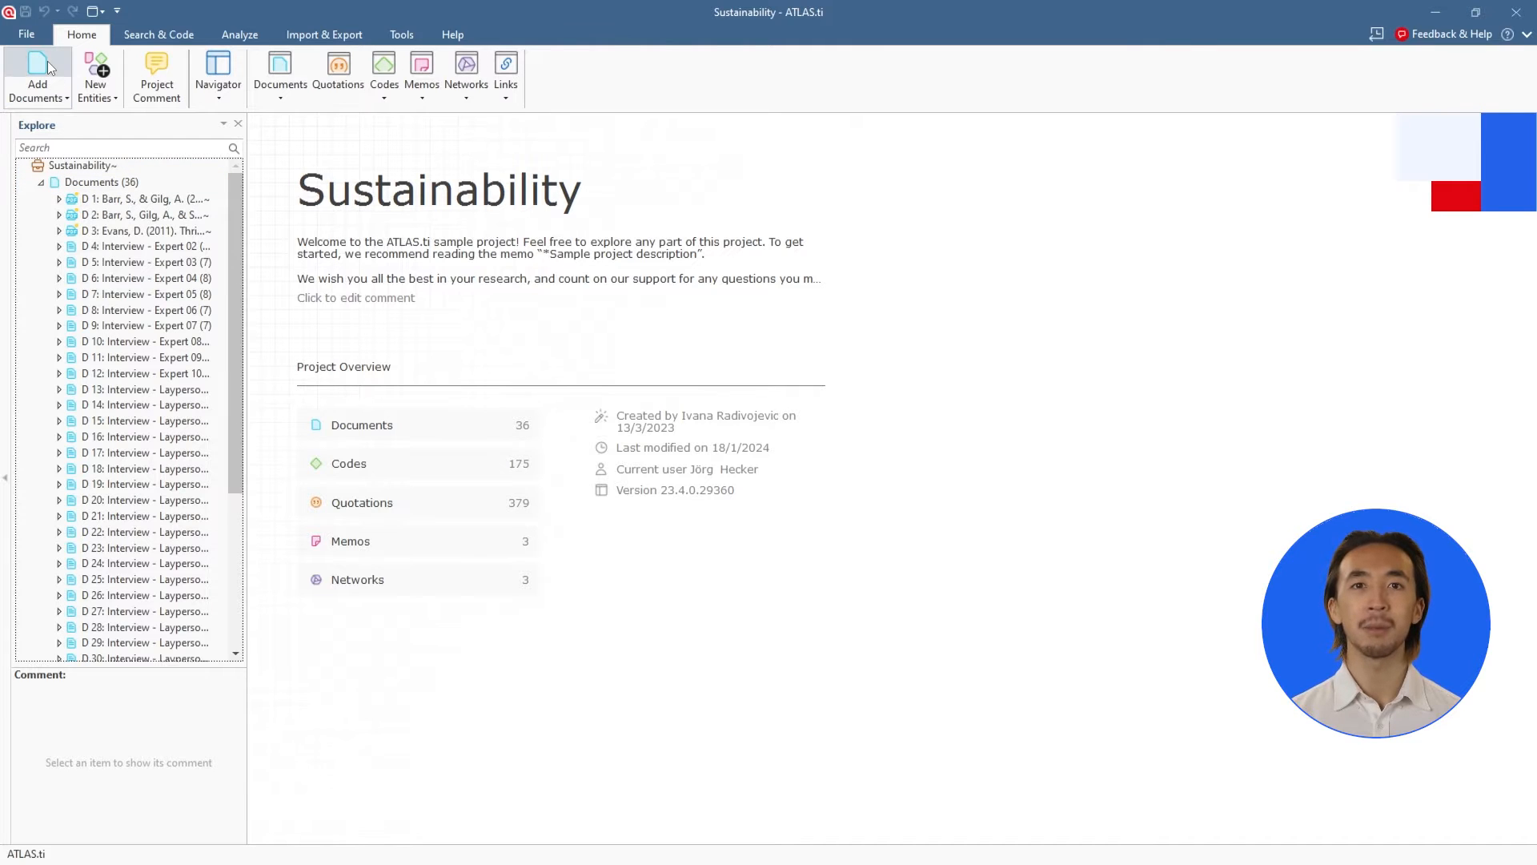
Add the Interview - Expert 01 Word file from Downloads as document D 37.
{"action": "left_click", "coordinate": [37, 70]}
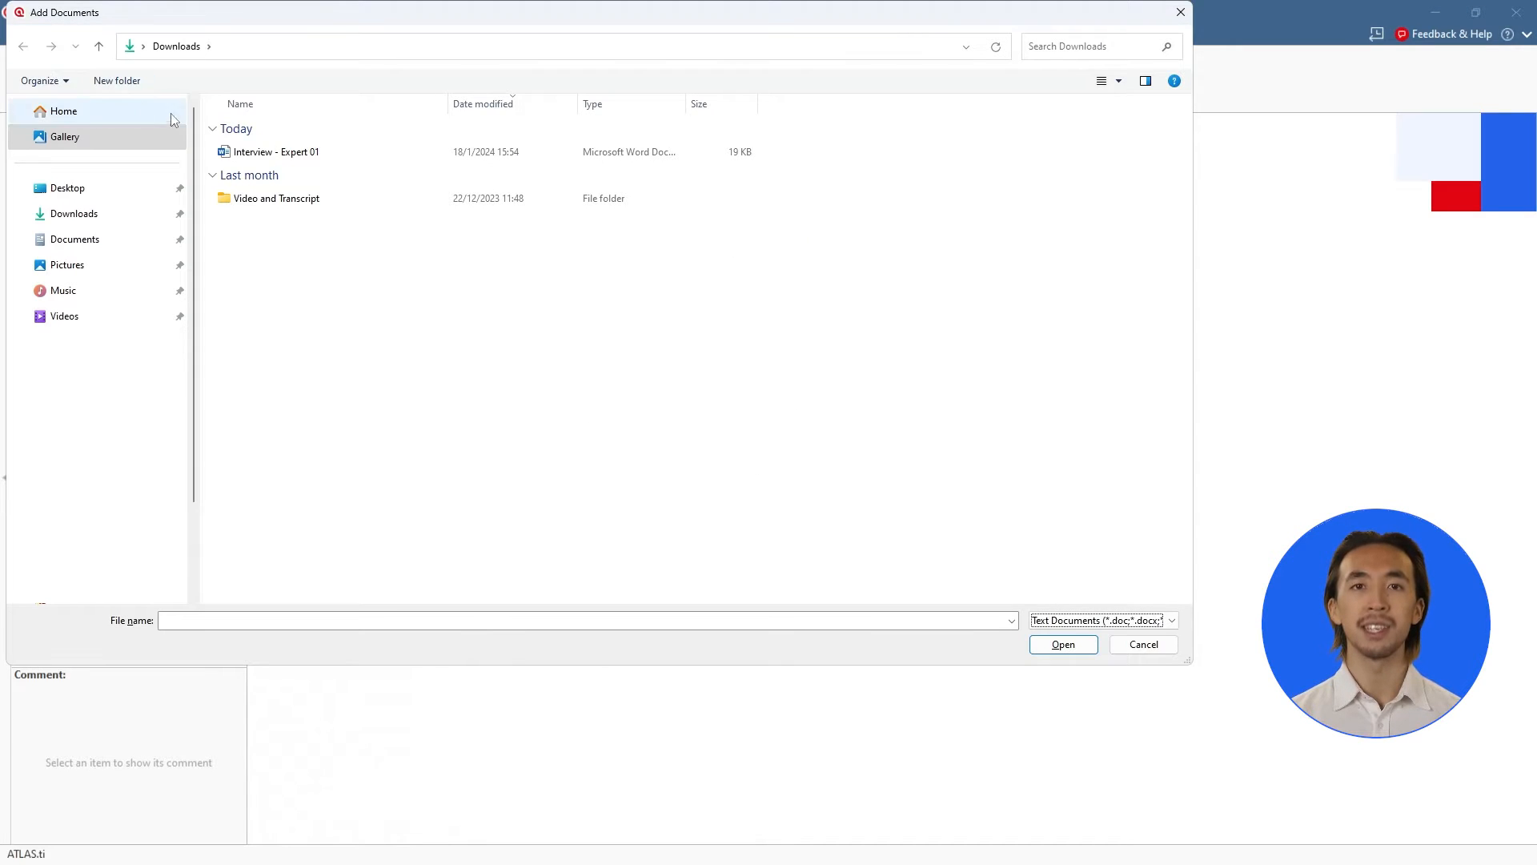
{"action": "left_click", "coordinate": [279, 150]}
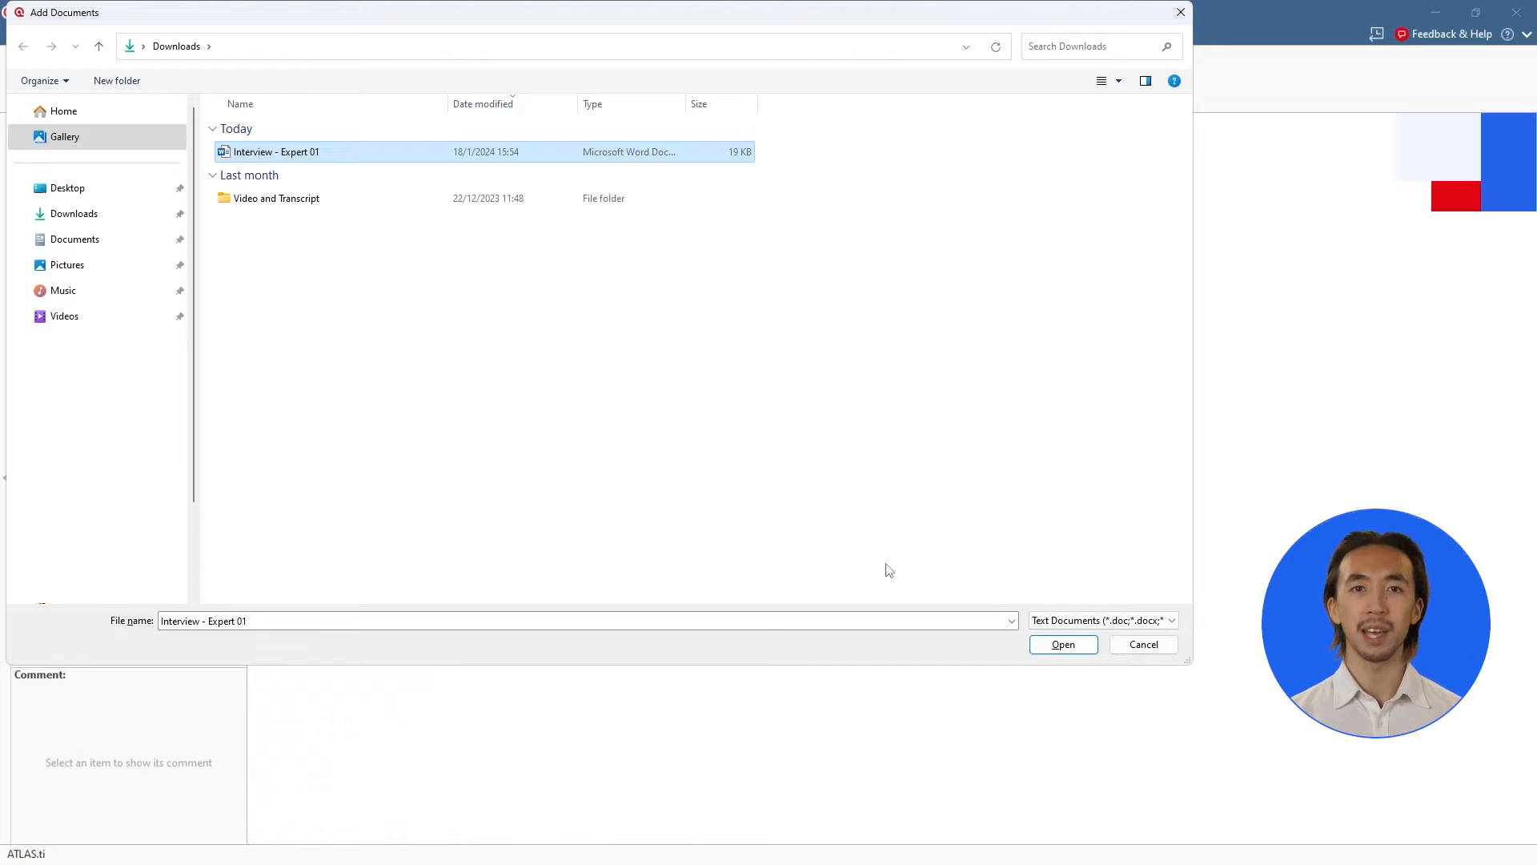
{"action": "left_click", "coordinate": [1064, 643]}
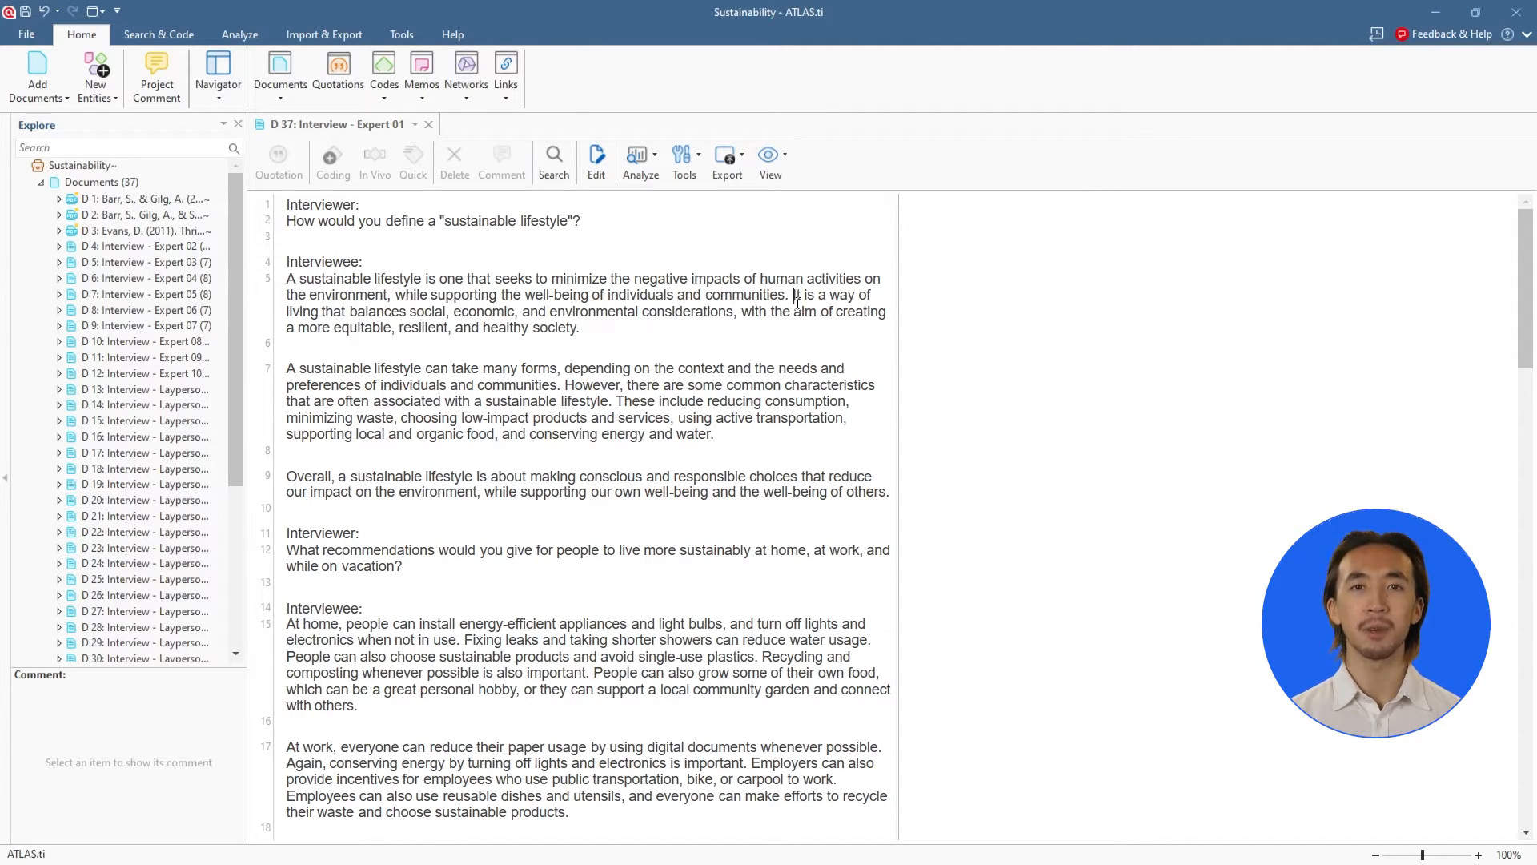
Code the 'way of living' passage with new Economic Considerations, Attitudes, Behaviors and suggested Healthy Society.
{"action": "left_click_drag", "start_coordinate": [794, 295], "coordinate": [579, 326]}
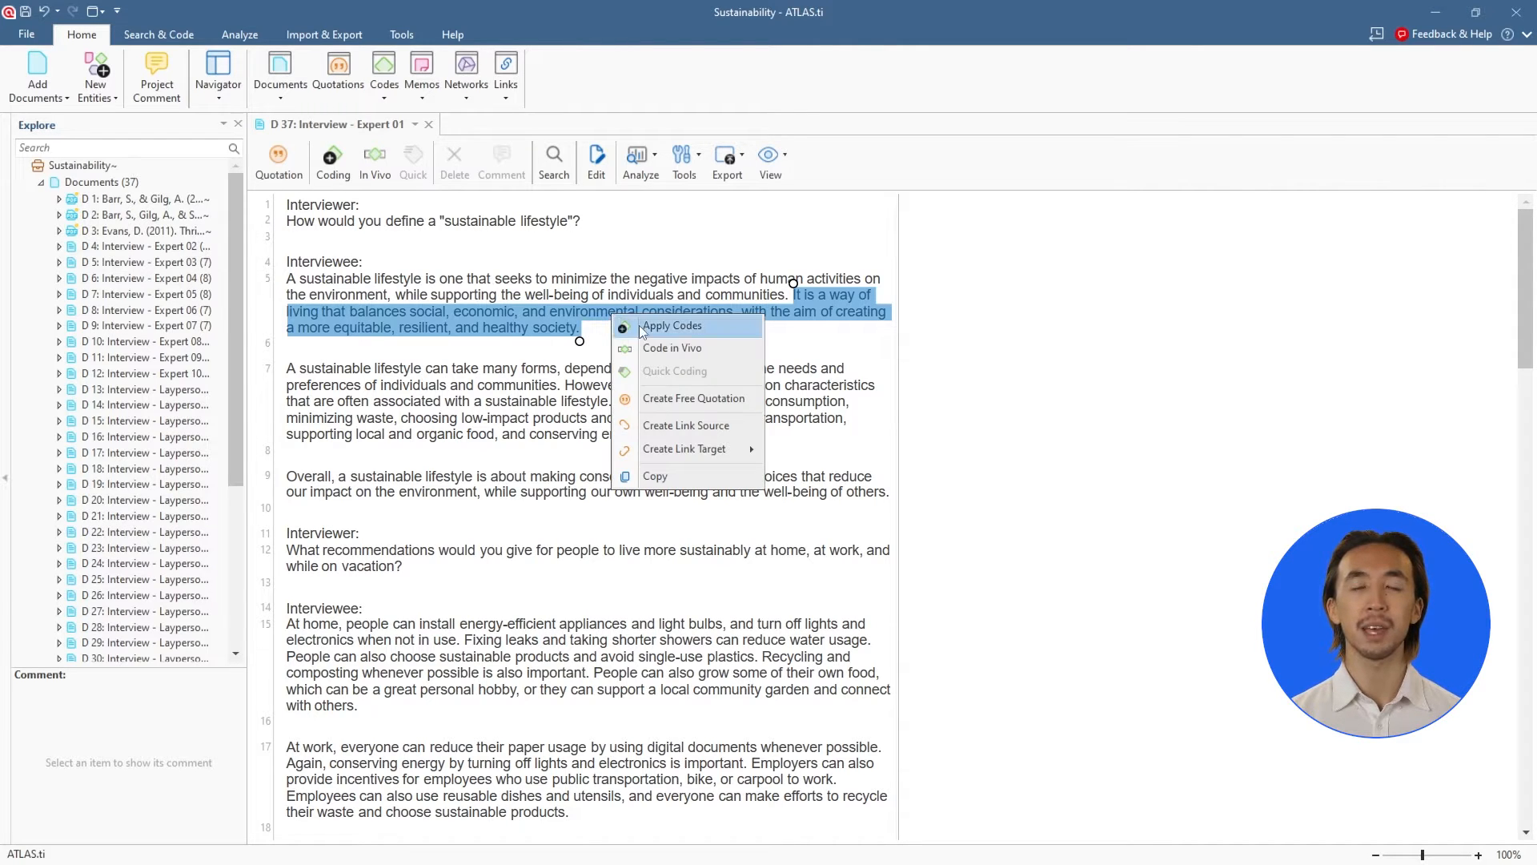
{"action": "left_click", "coordinate": [673, 327]}
{"action": "type", "text": "Economic Considerations"}
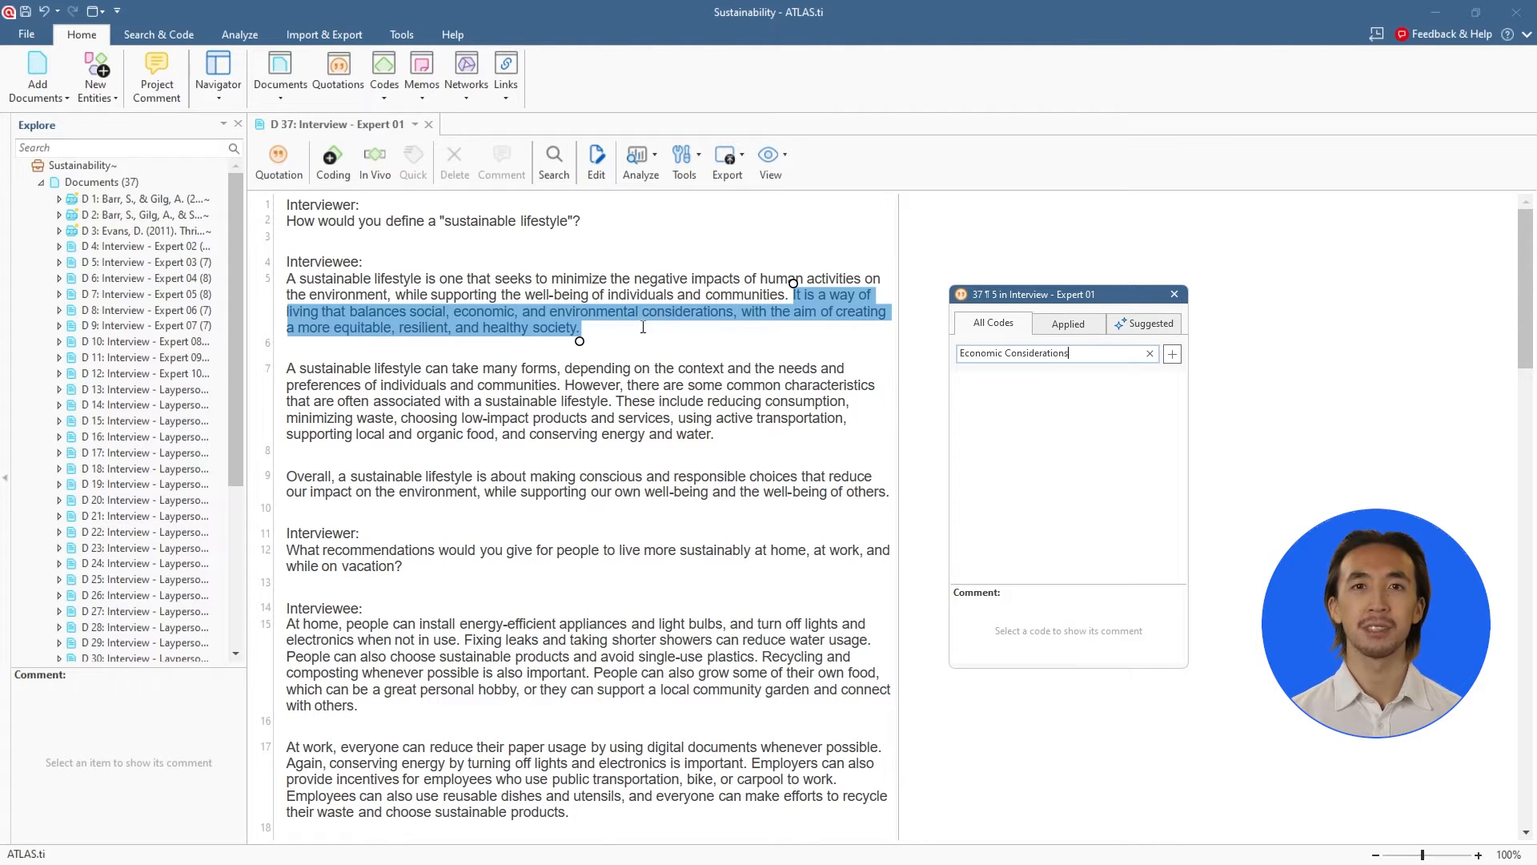
{"action": "left_click", "coordinate": [1172, 353]}
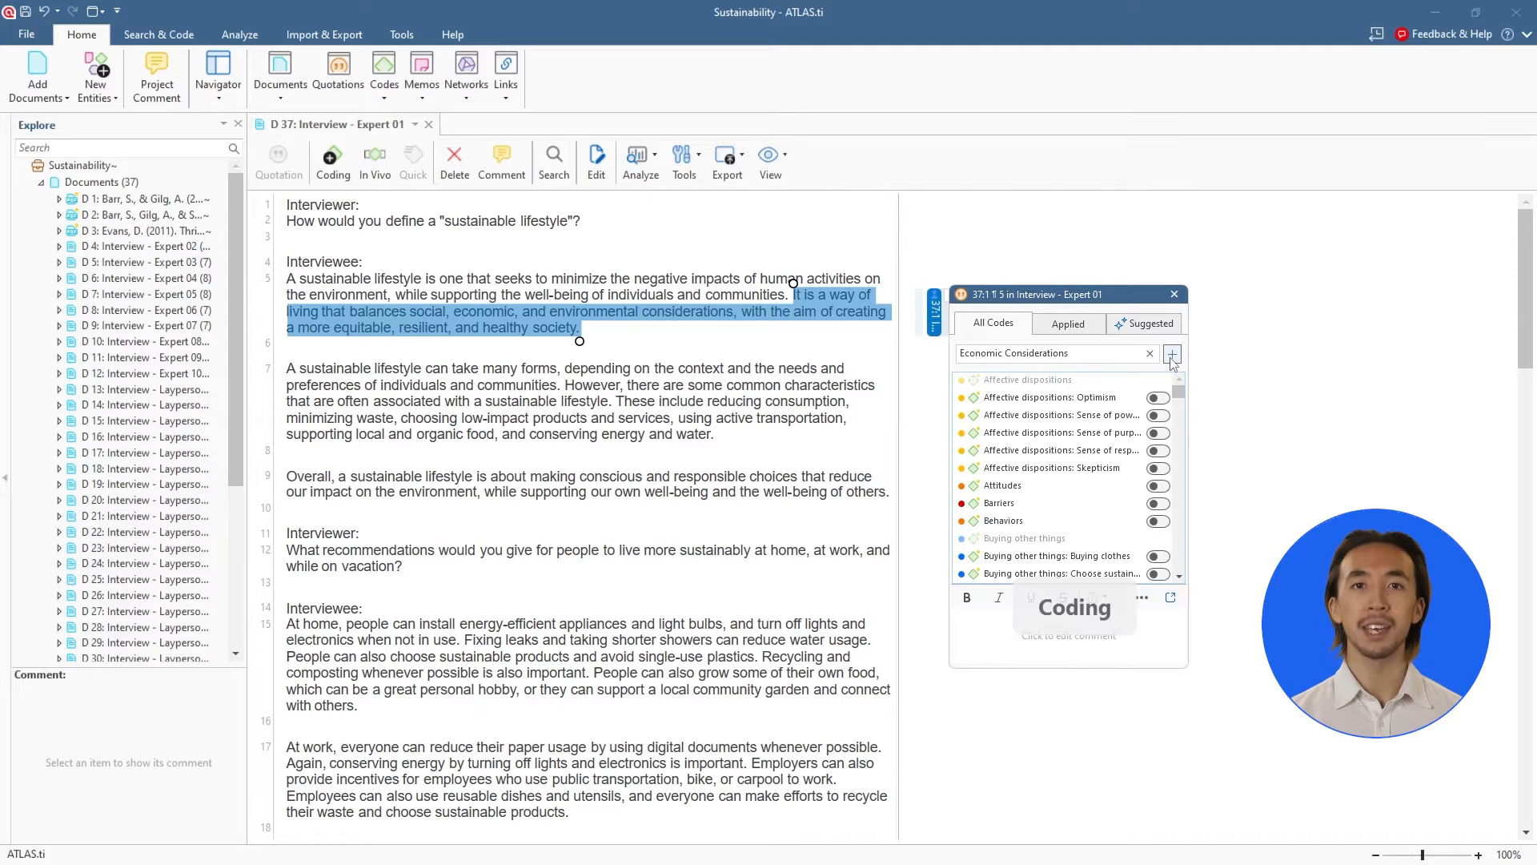
{"action": "left_click", "coordinate": [1156, 485]}
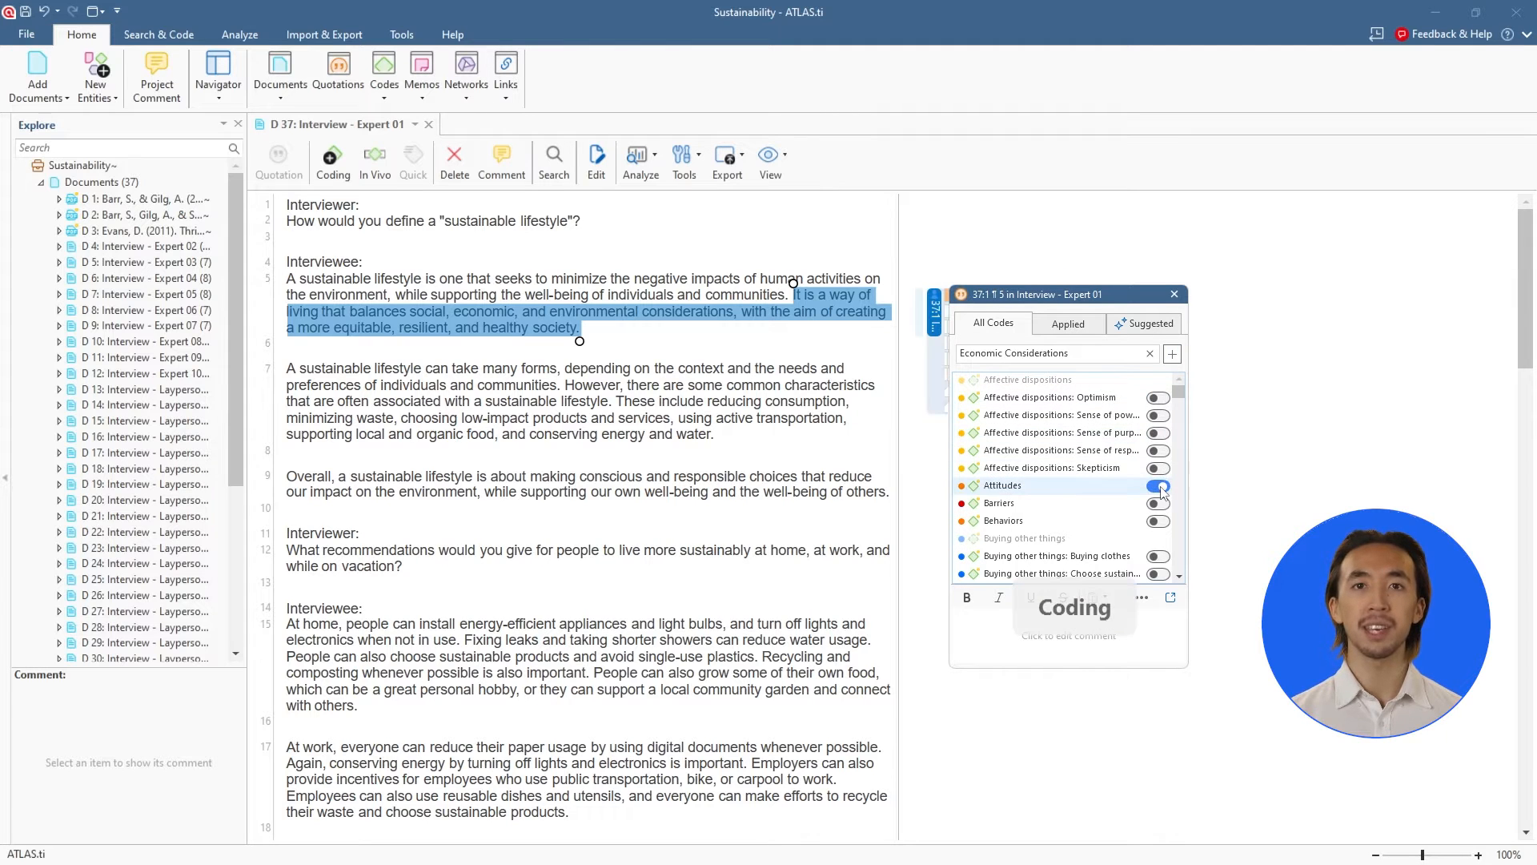
{"action": "left_click", "coordinate": [1156, 520]}
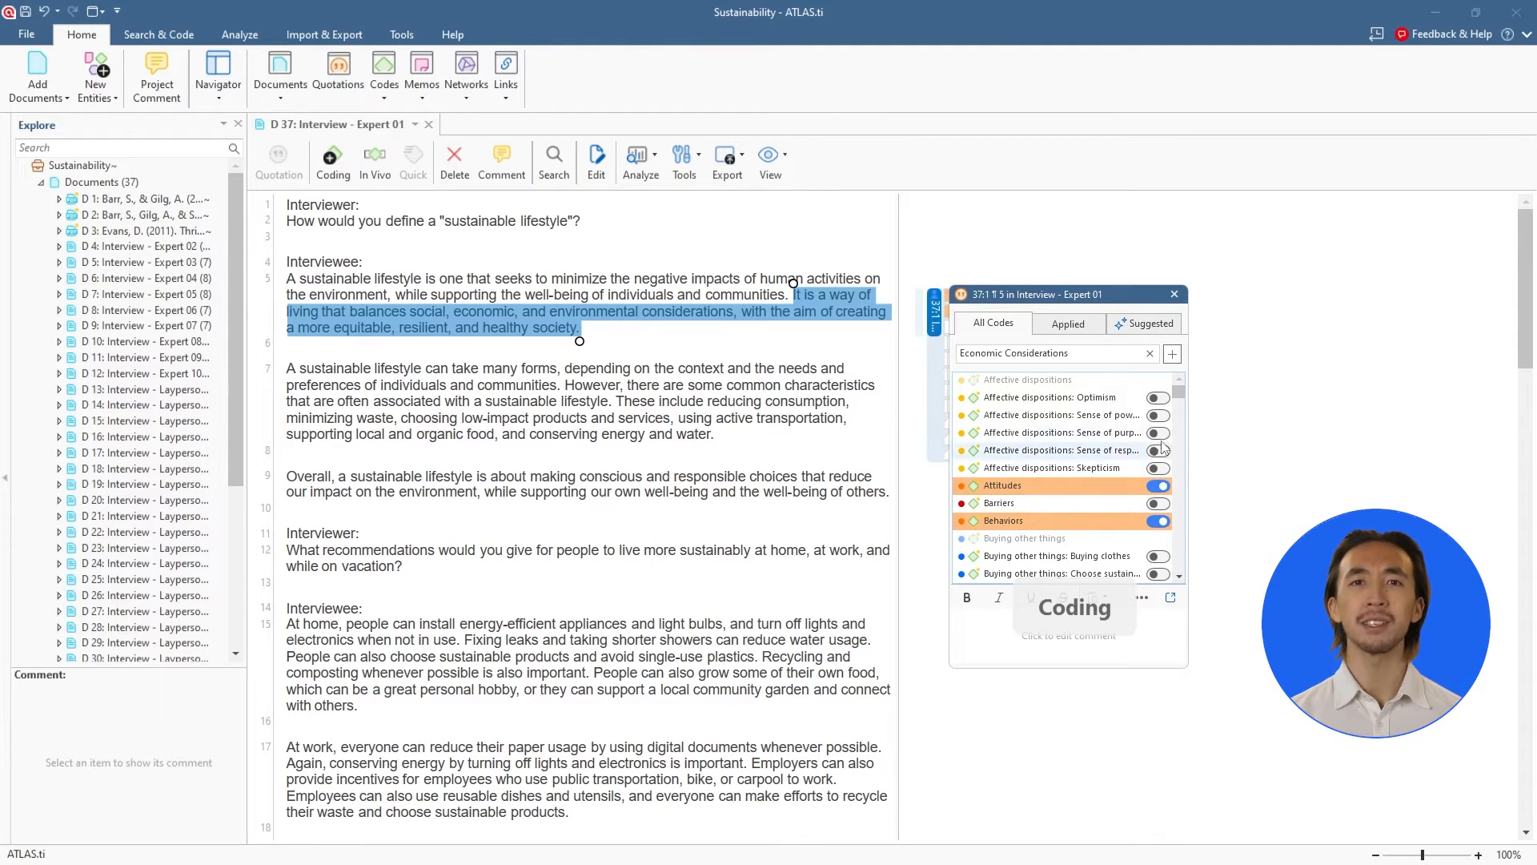
{"action": "left_click", "coordinate": [1150, 323]}
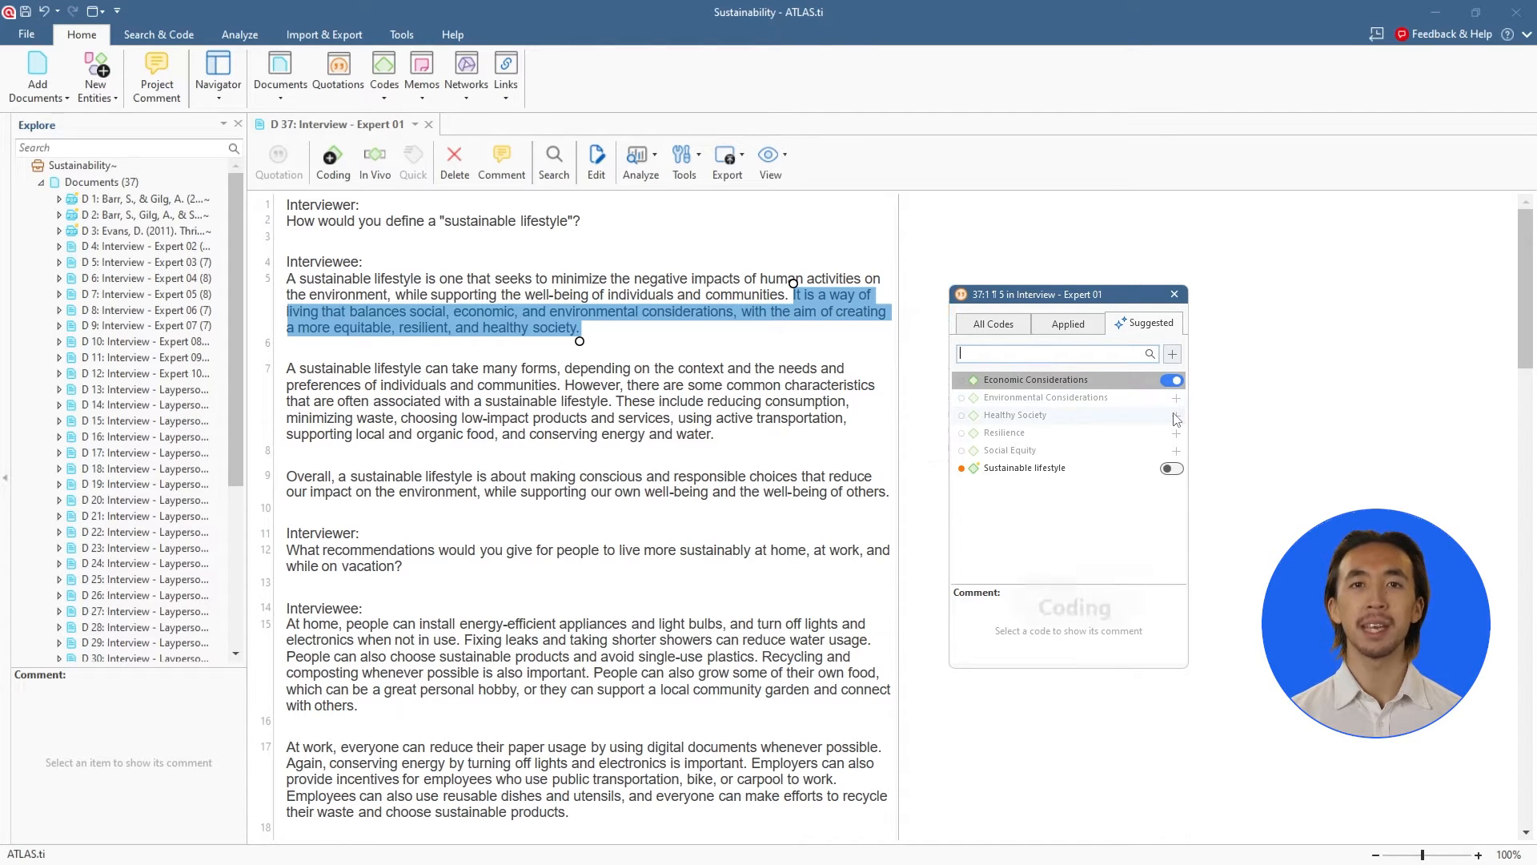
{"action": "left_click", "coordinate": [1172, 415]}
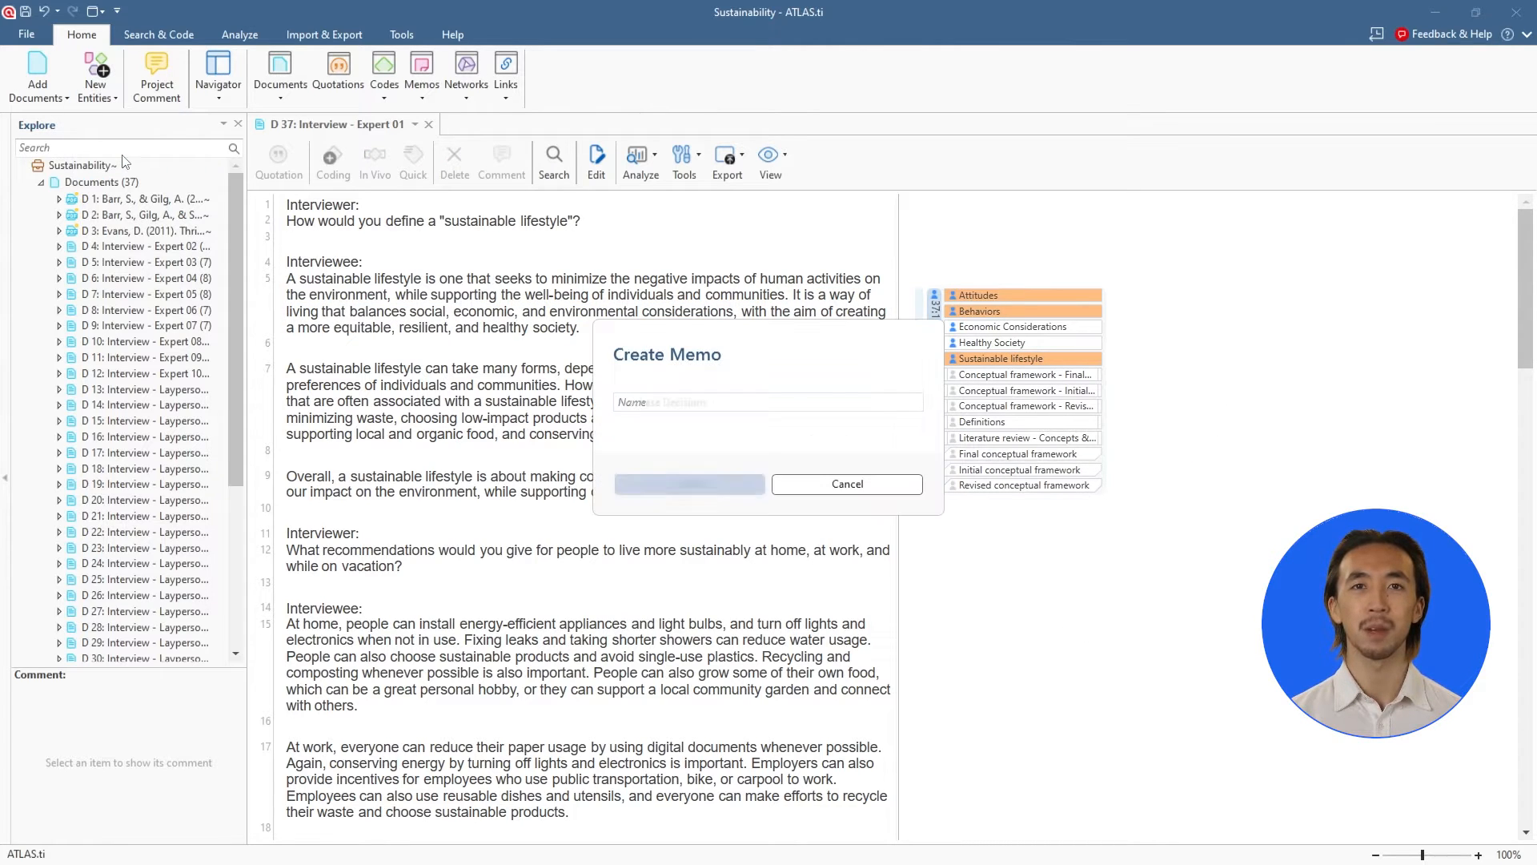
Create the Purchase Decisions memo with a paragraph on conscious food and product choices and save it.
{"action": "type", "text": "Purchase Decisions"}
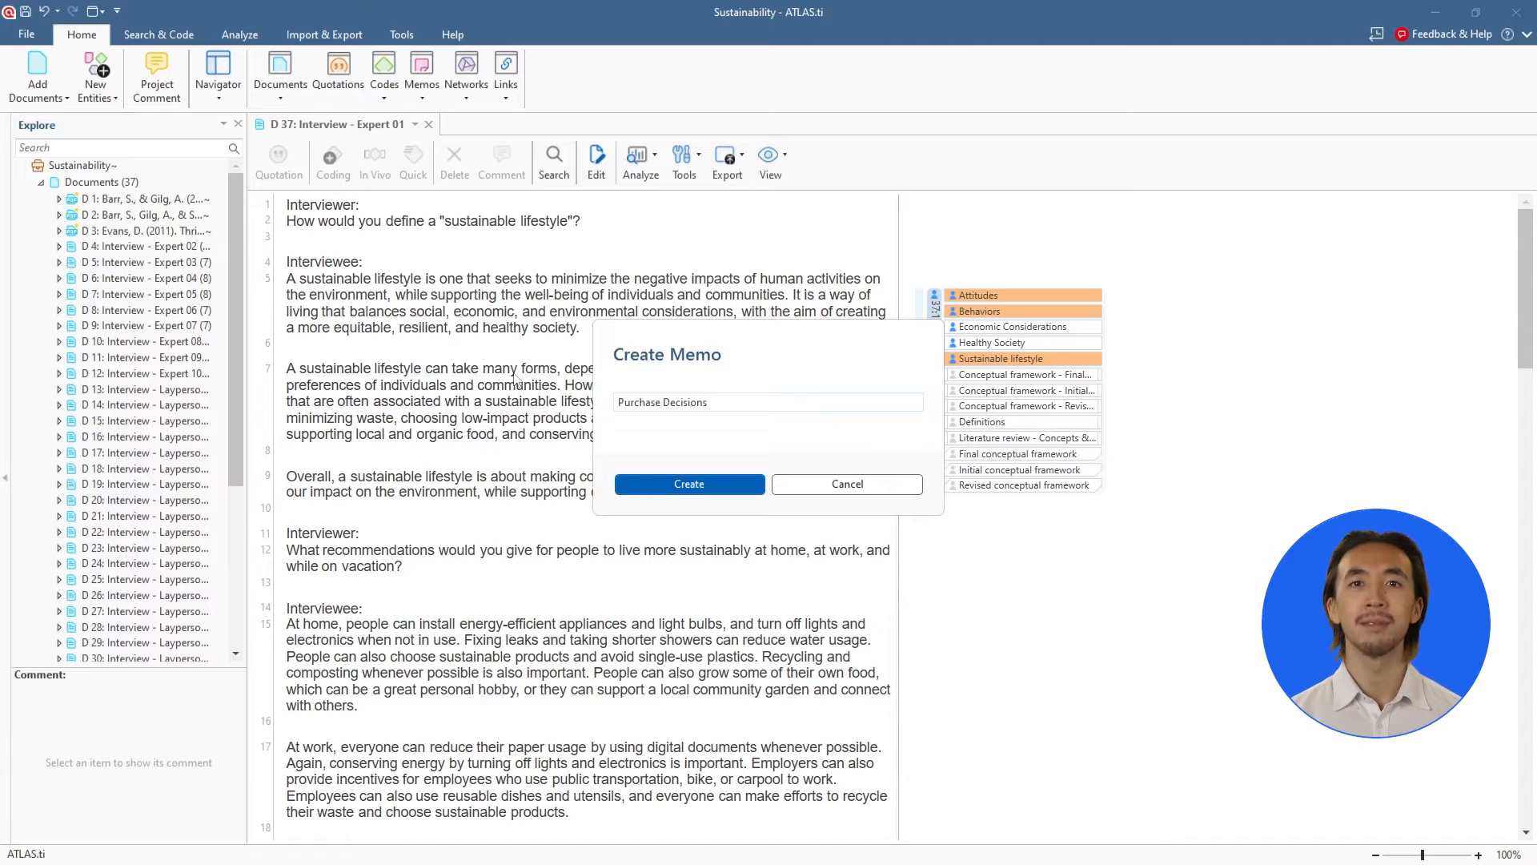
{"action": "left_click", "coordinate": [689, 484]}
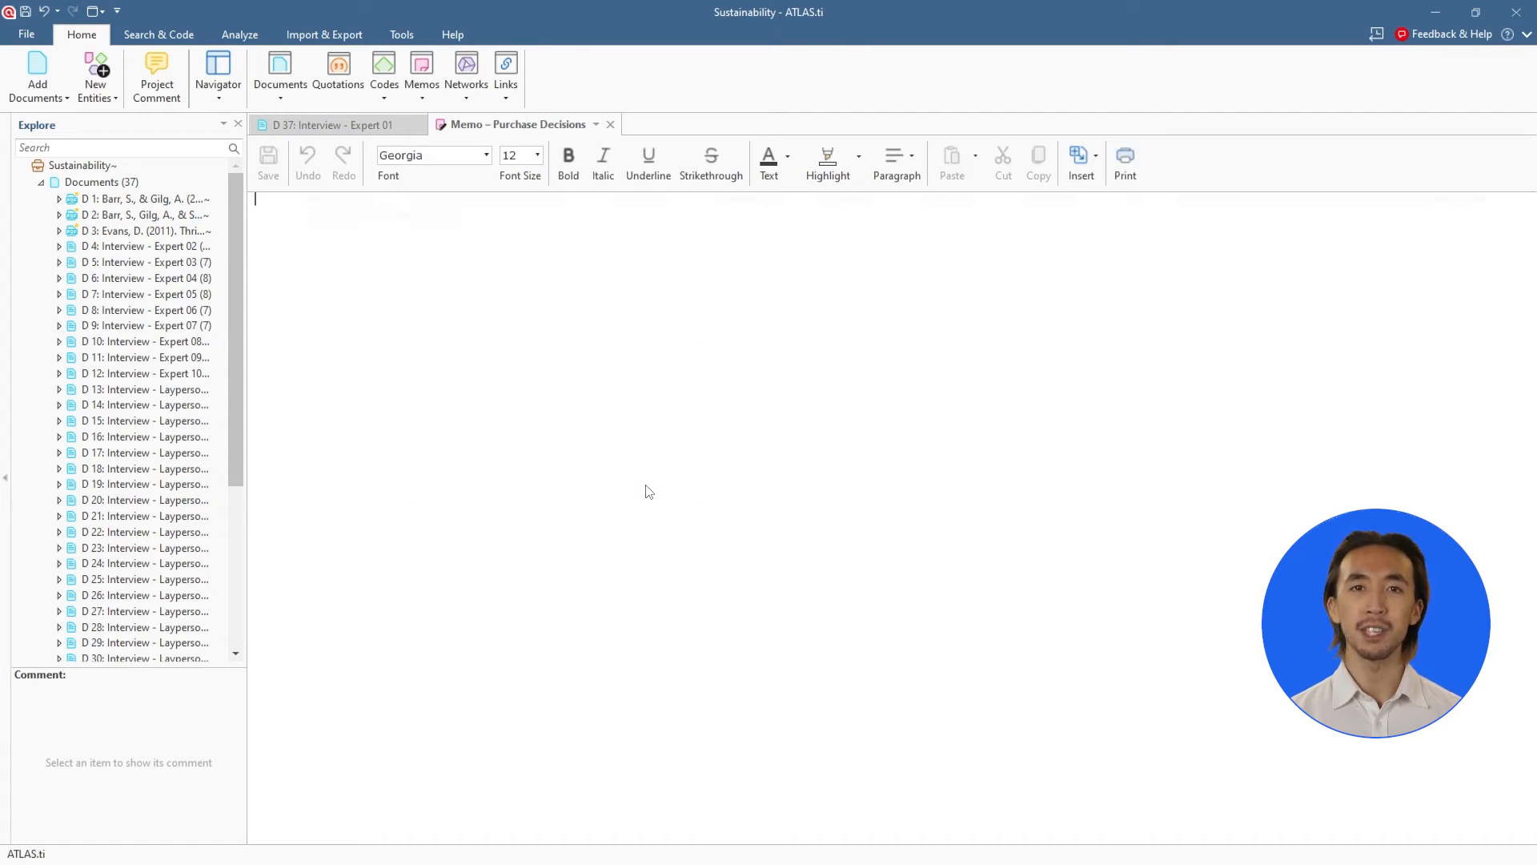
{"action": "type", "text": "Given the considerable influence that selecting certain types of foods and products has on environmental and social sustainability, it raises the question of how conscious consumers are about the sustainability impact of their choices while navigating the myriad options available during their shopping routines"}
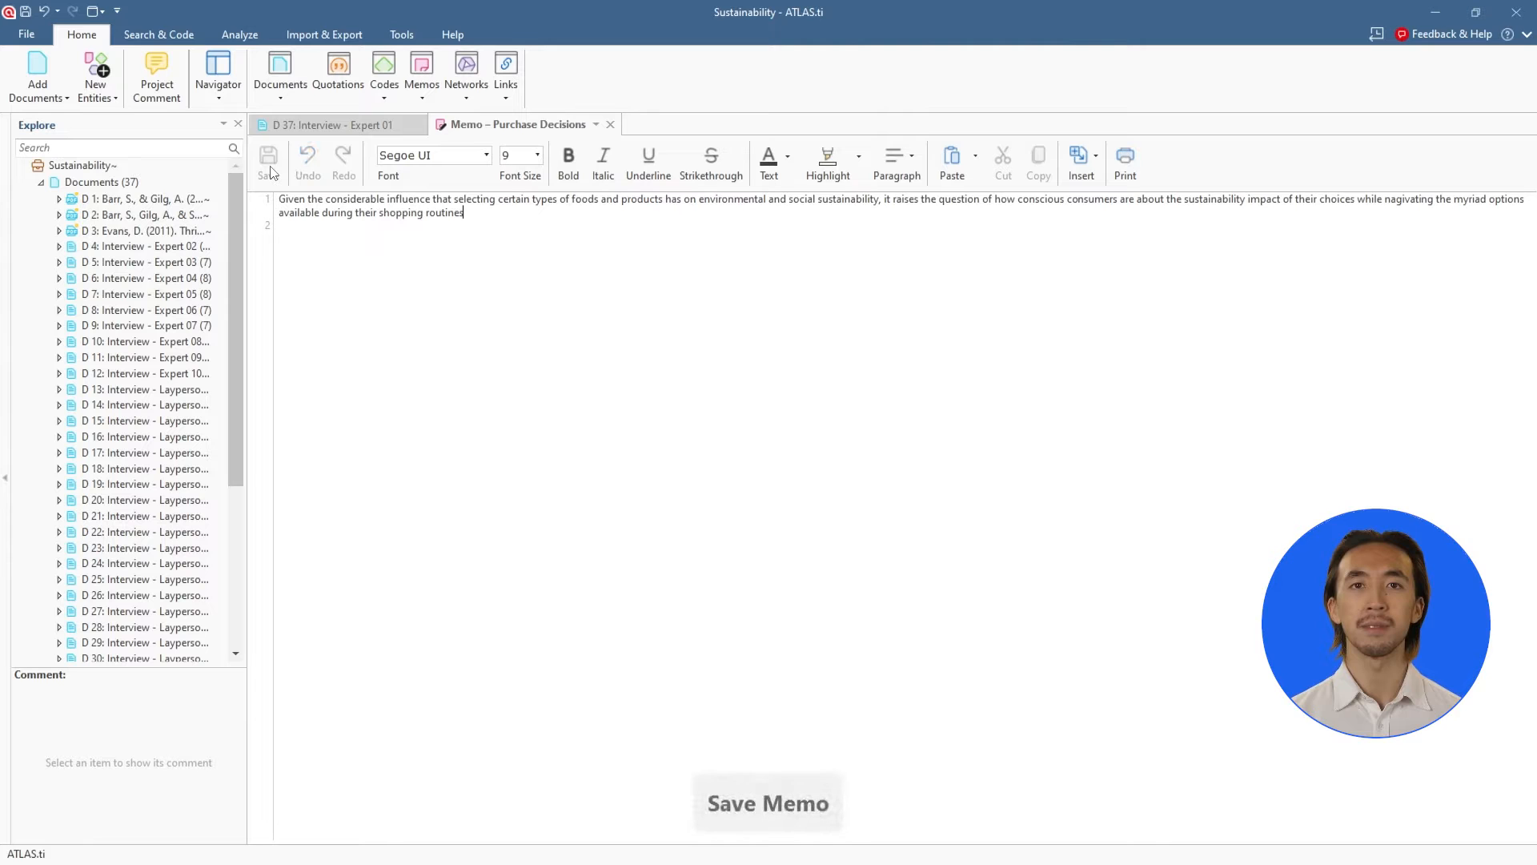
{"action": "left_click", "coordinate": [321, 125]}
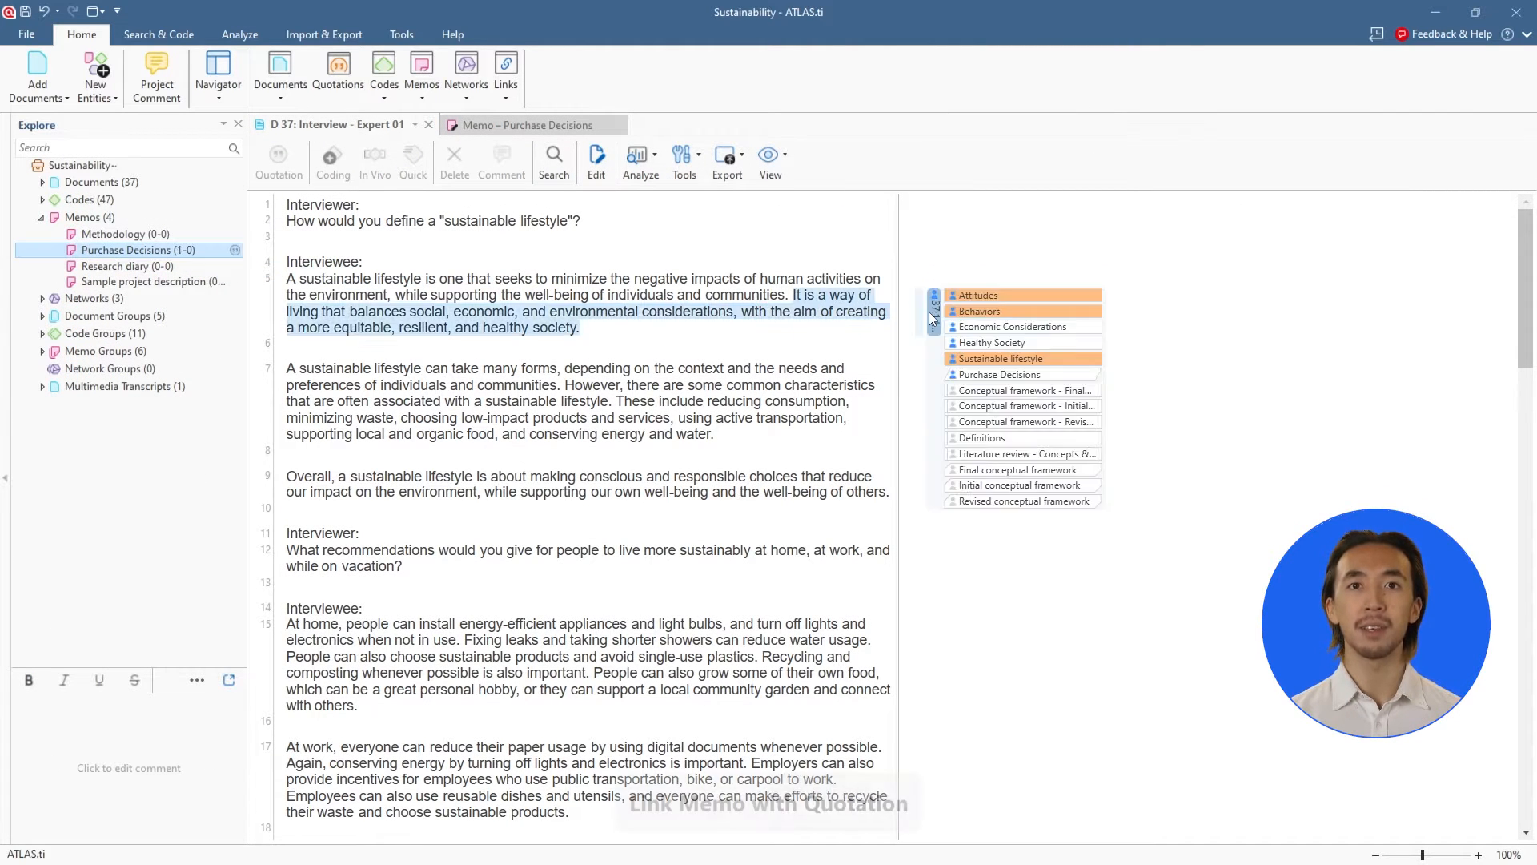
{"action": "mouse_move", "coordinate": [934, 314]}
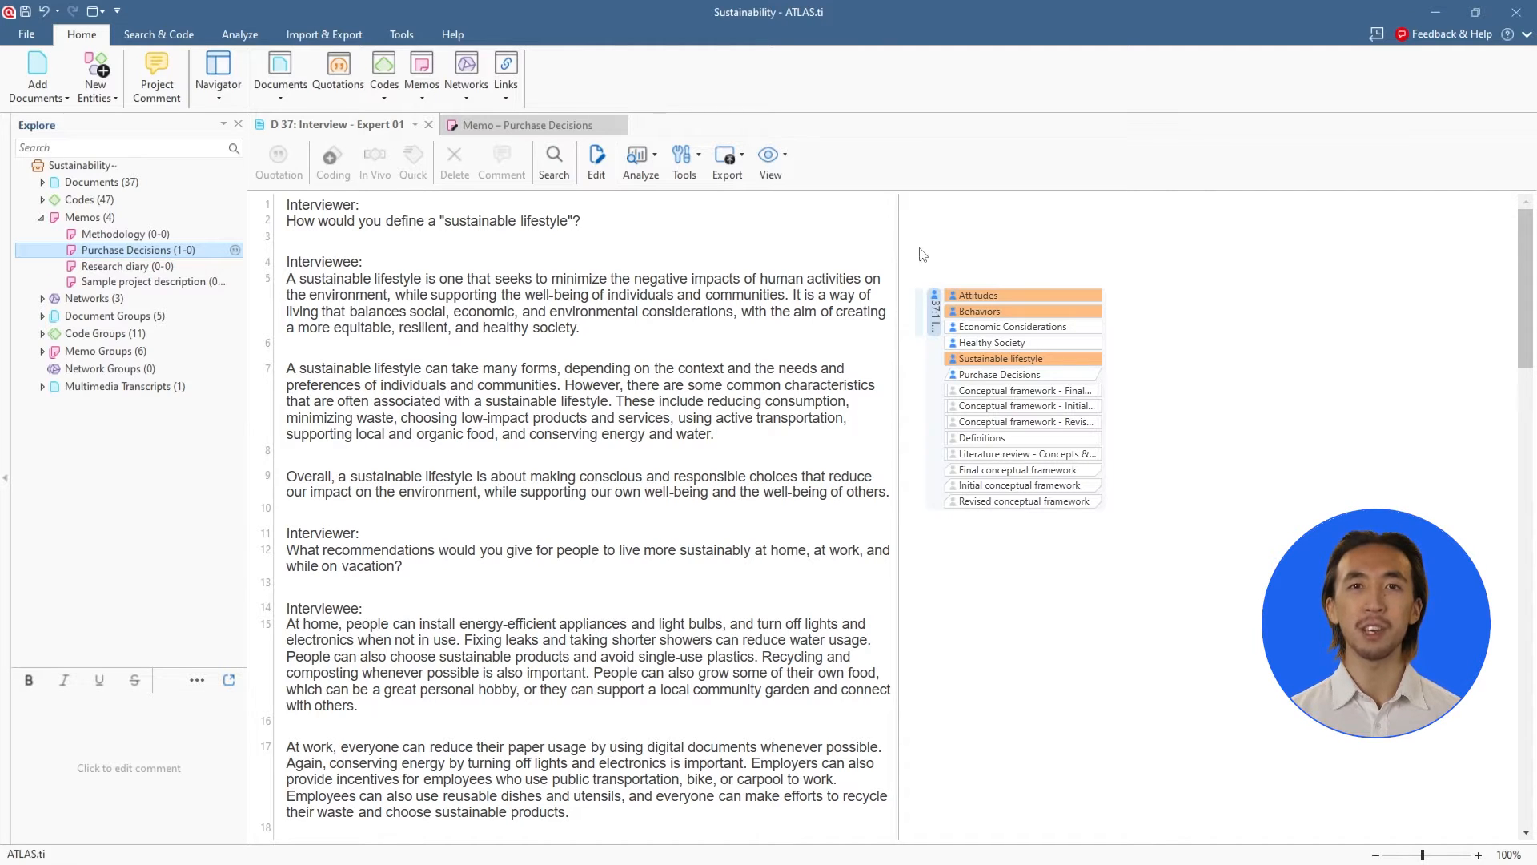
Generate AI summary memos for Interview - Expert 02 and Interview - Expert 03.
{"action": "left_click", "coordinate": [157, 35]}
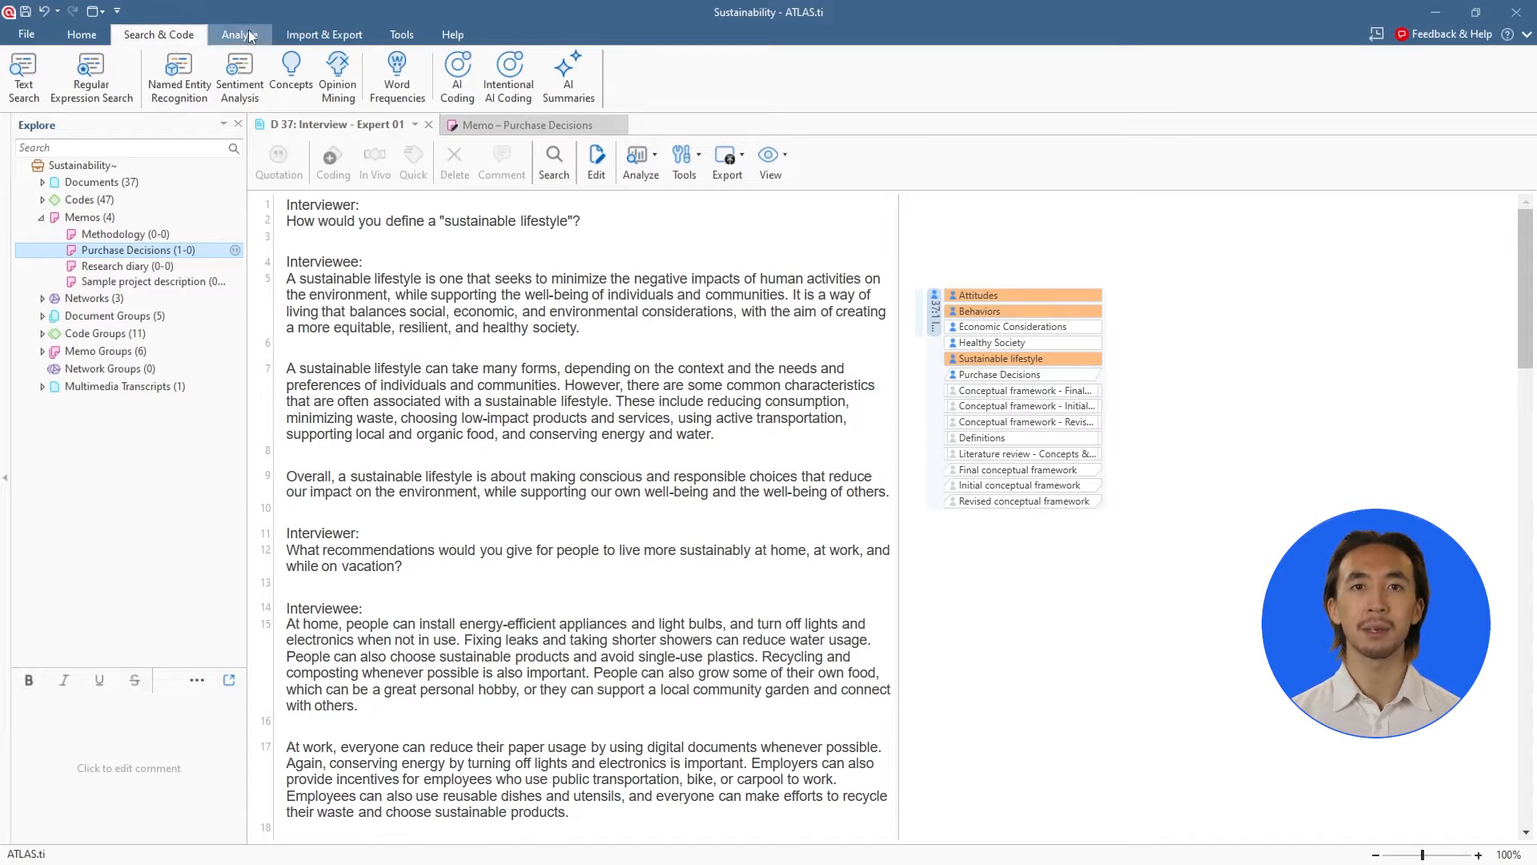
{"action": "left_click", "coordinate": [570, 67]}
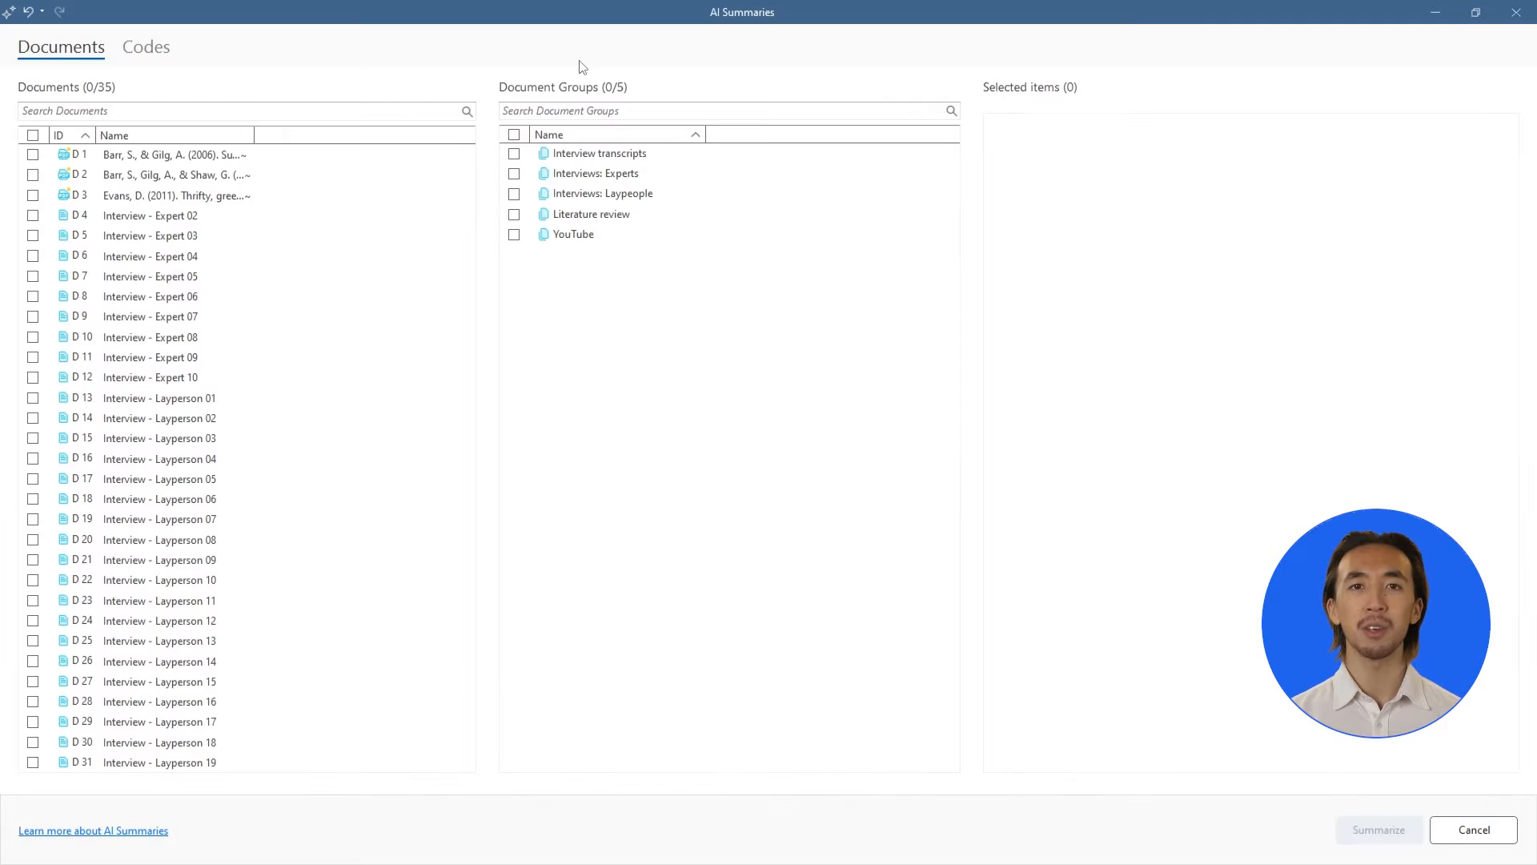
{"action": "left_click", "coordinate": [32, 215]}
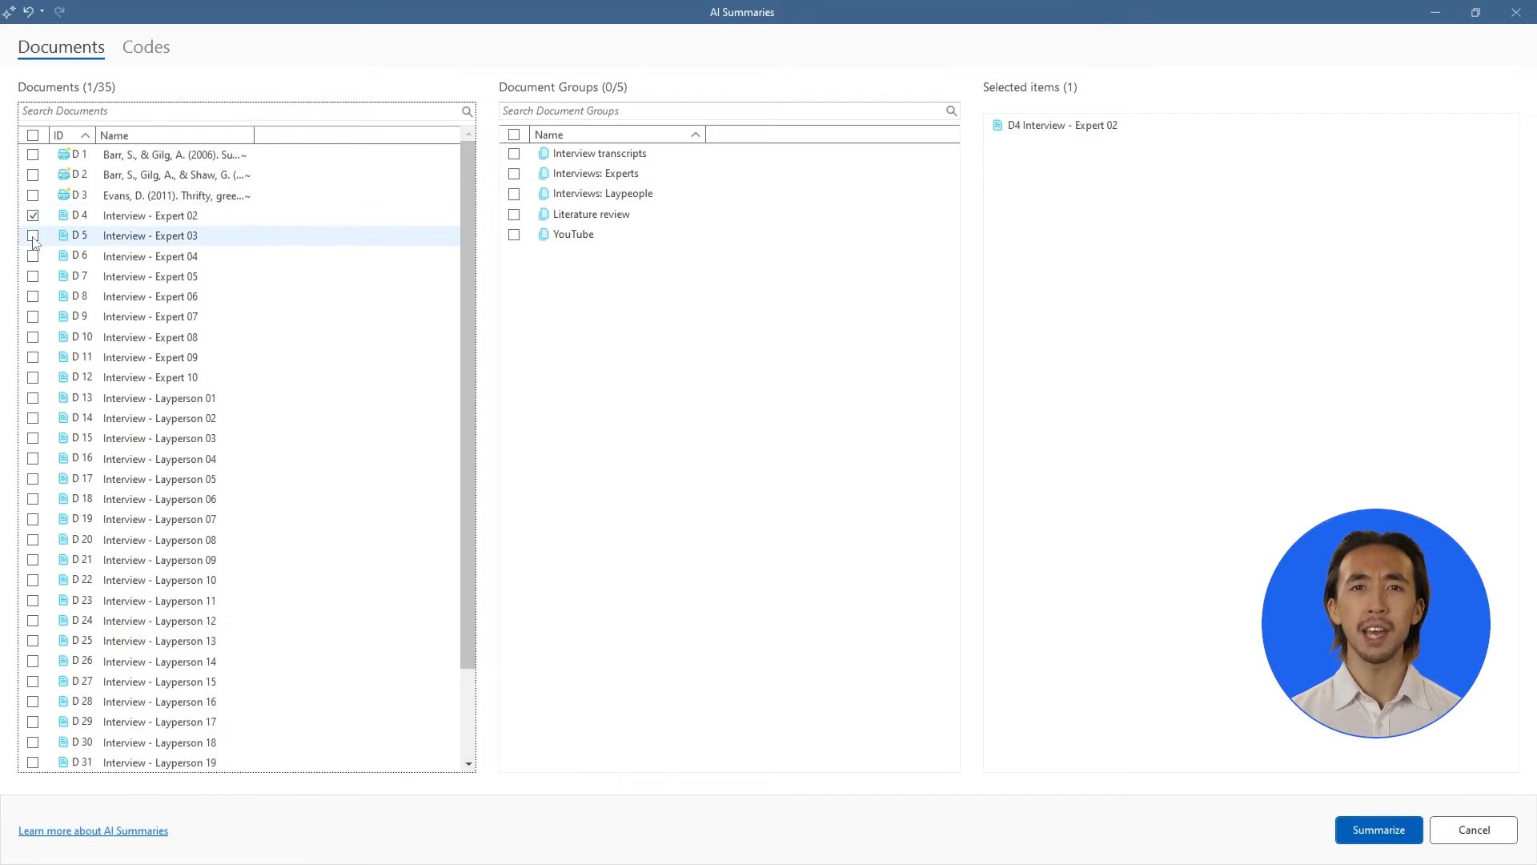
{"action": "left_click", "coordinate": [32, 235]}
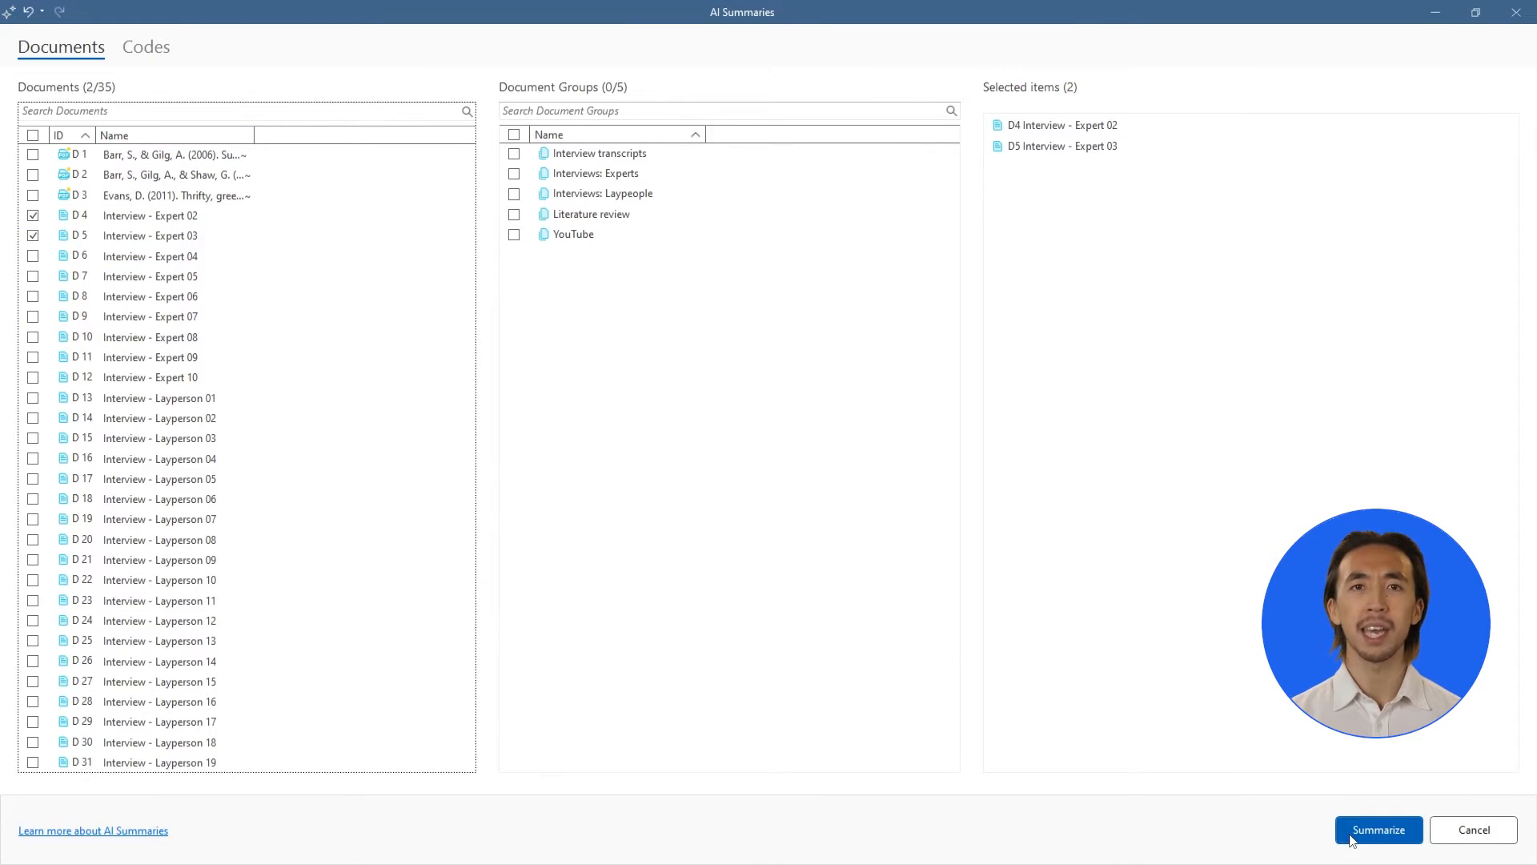
{"action": "left_click", "coordinate": [1379, 829]}
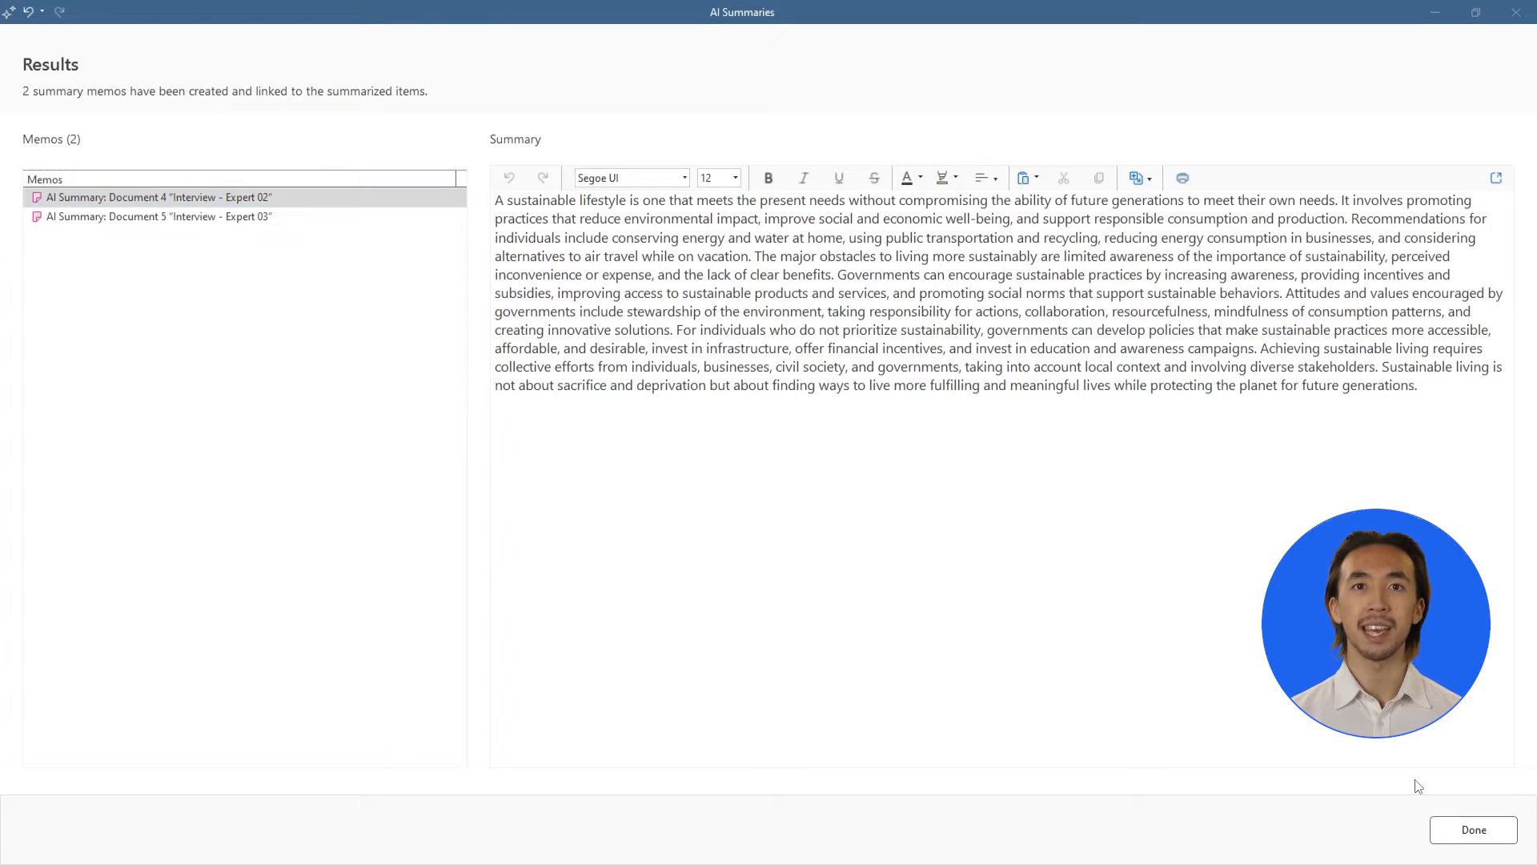
{"action": "left_click", "coordinate": [1473, 830]}
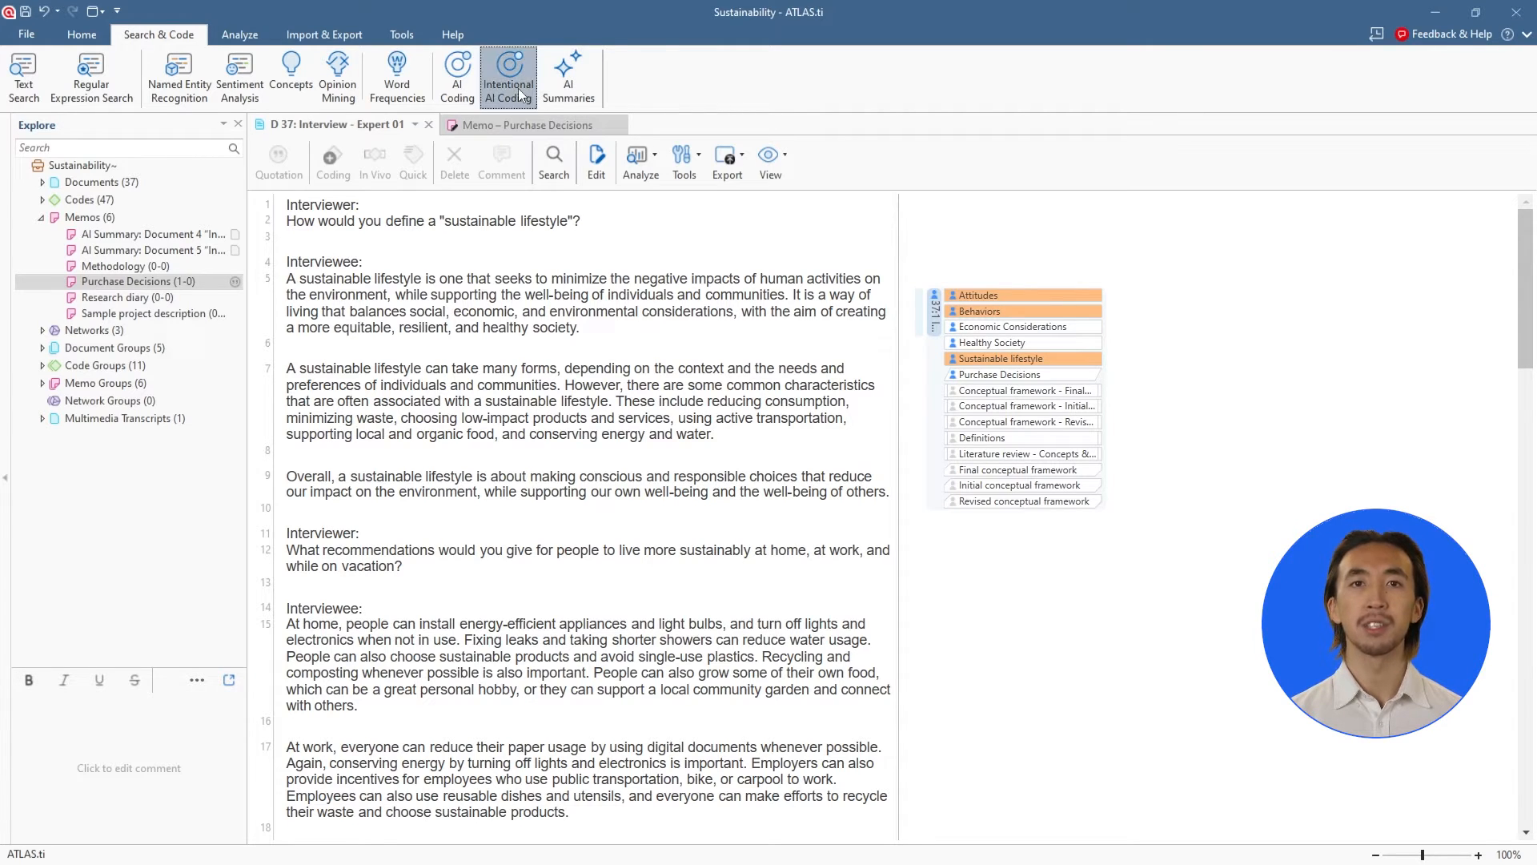
Choose Interview - Expert 02 for intentional AI coding and proceed to the intention description.
{"action": "left_click", "coordinate": [509, 72]}
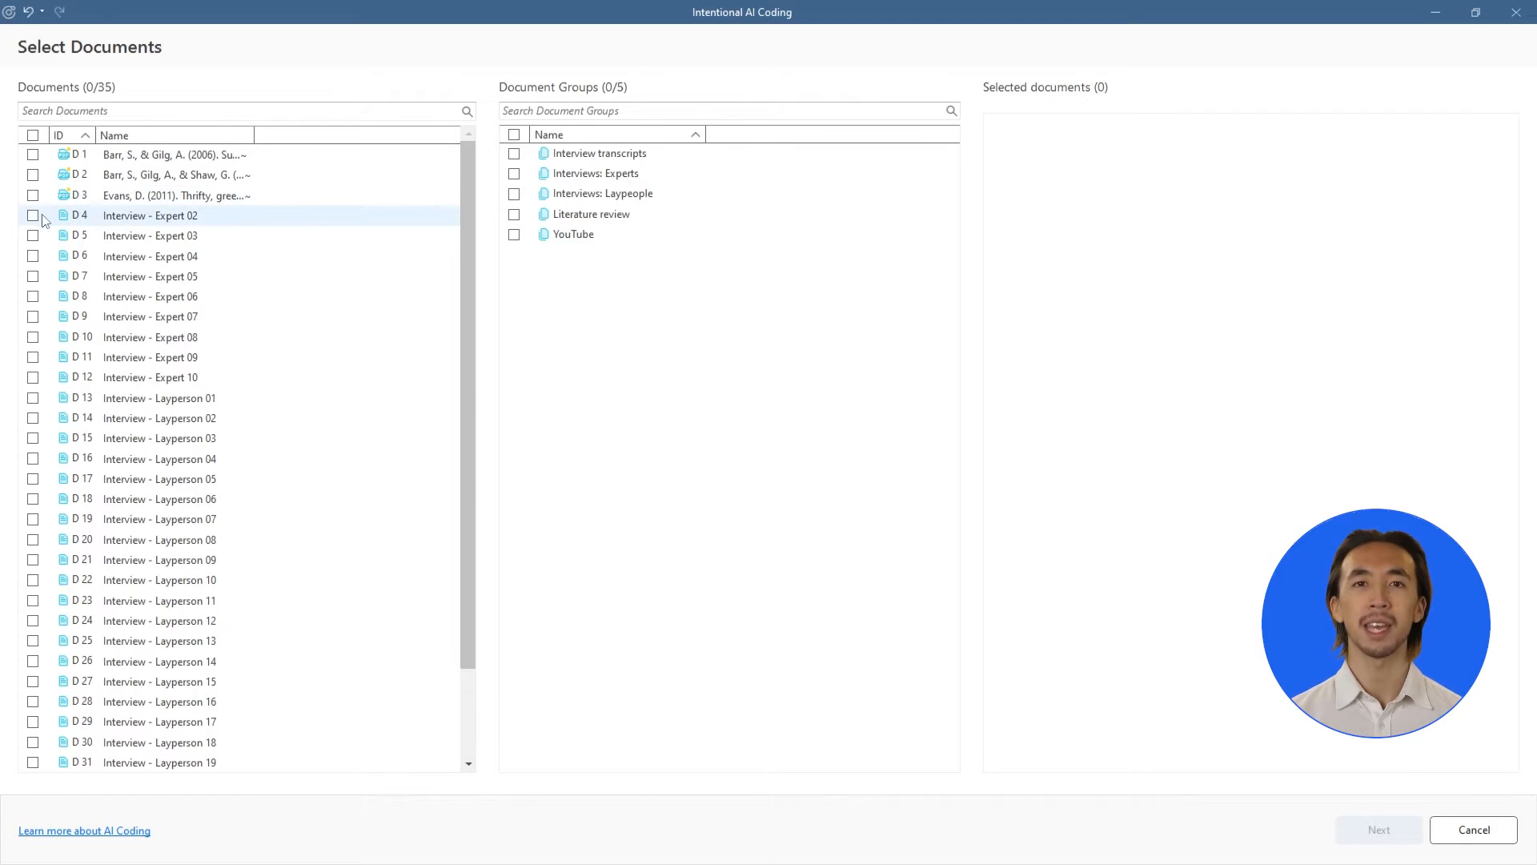
{"action": "left_click", "coordinate": [32, 214]}
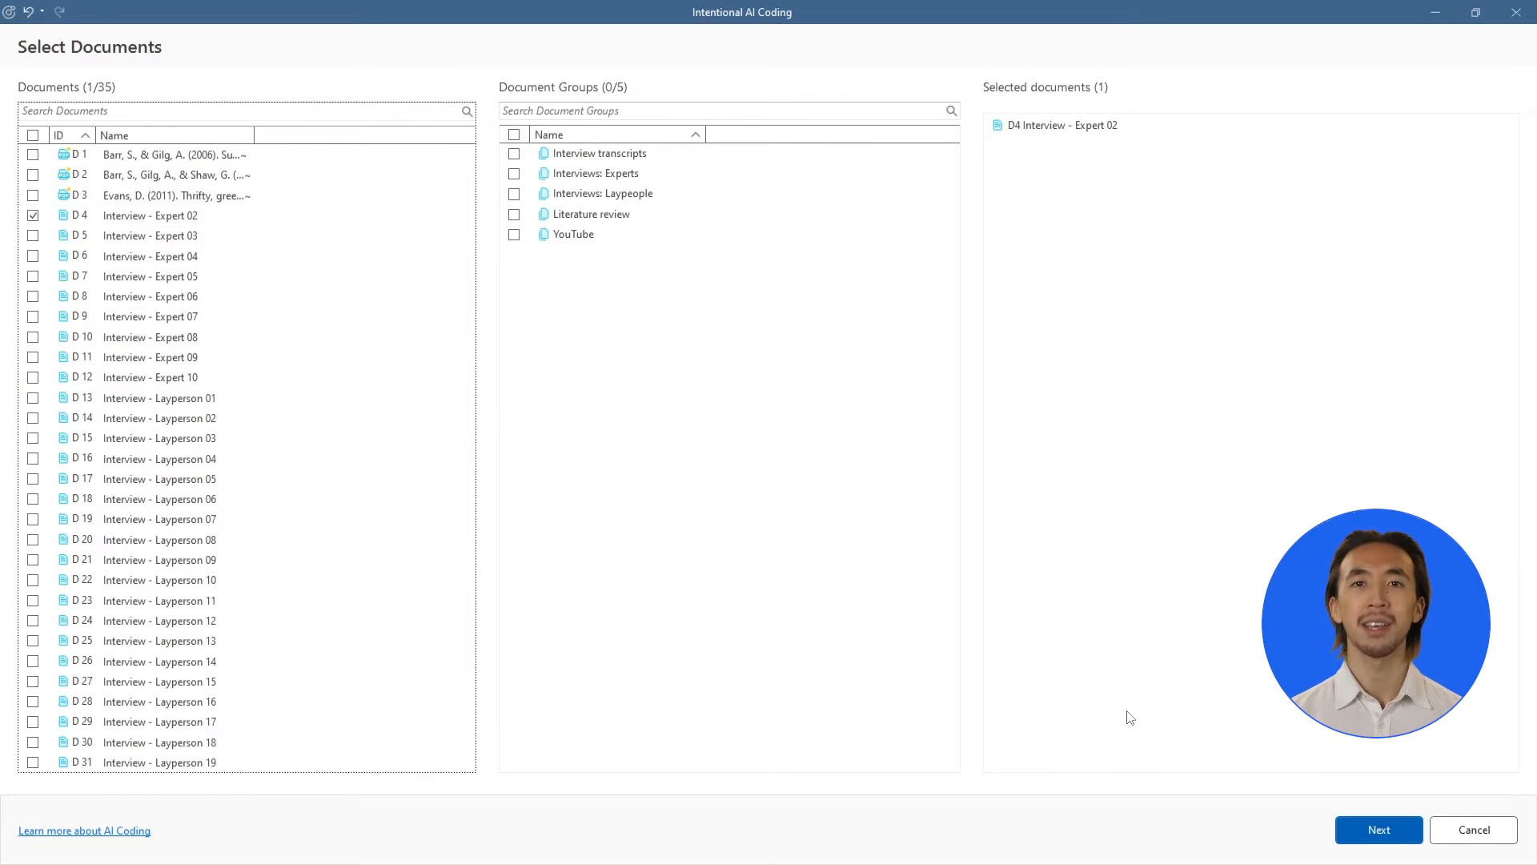
{"action": "left_click", "coordinate": [1378, 830]}
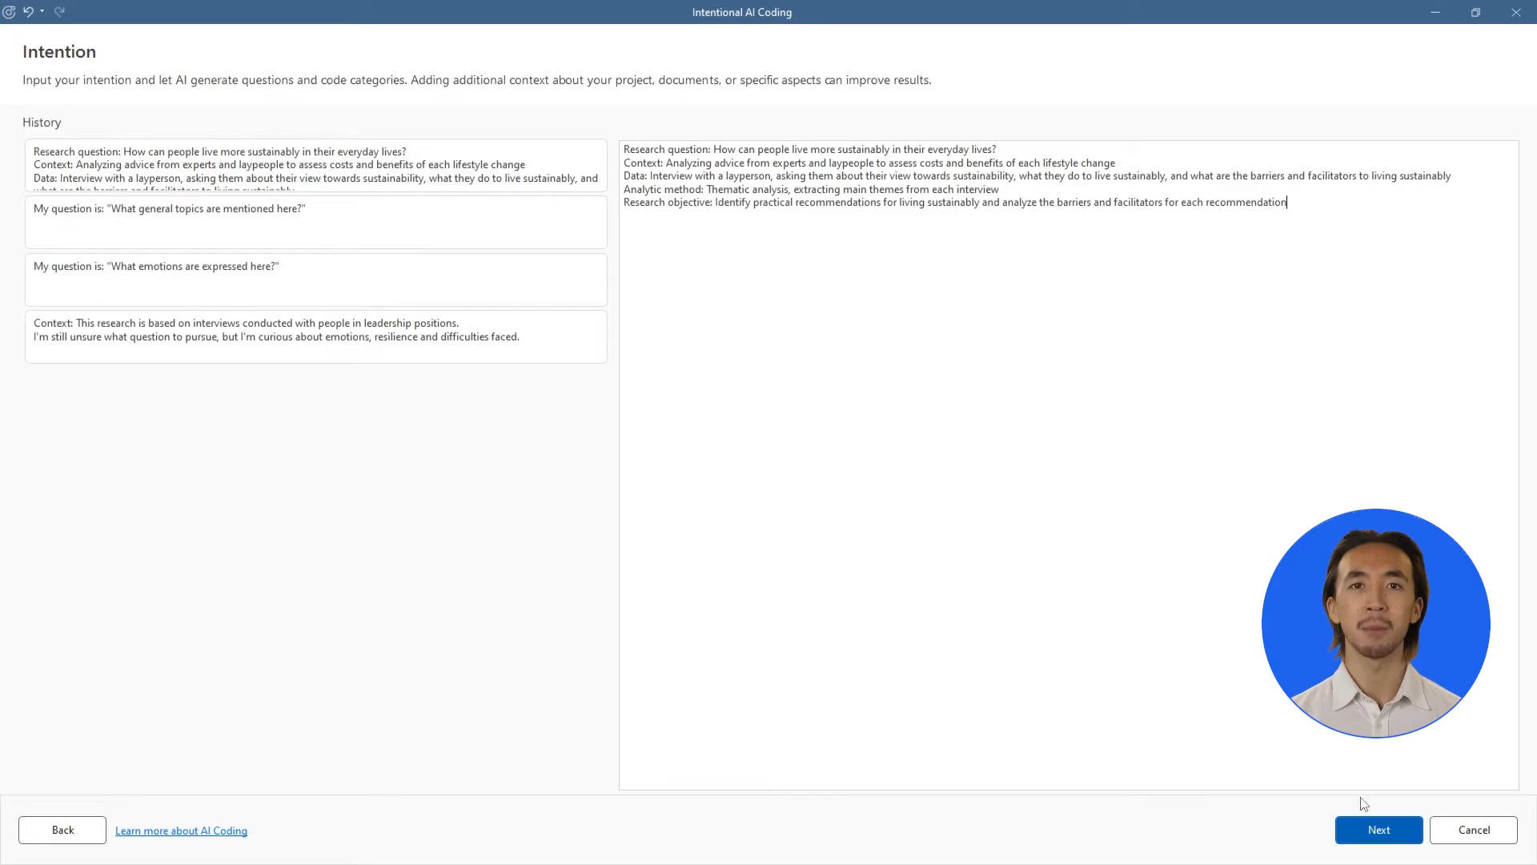
Generate the AI questions, exclude the carbon footprint and overcoming-barriers ones, and start coding.
{"action": "left_click", "coordinate": [1378, 830]}
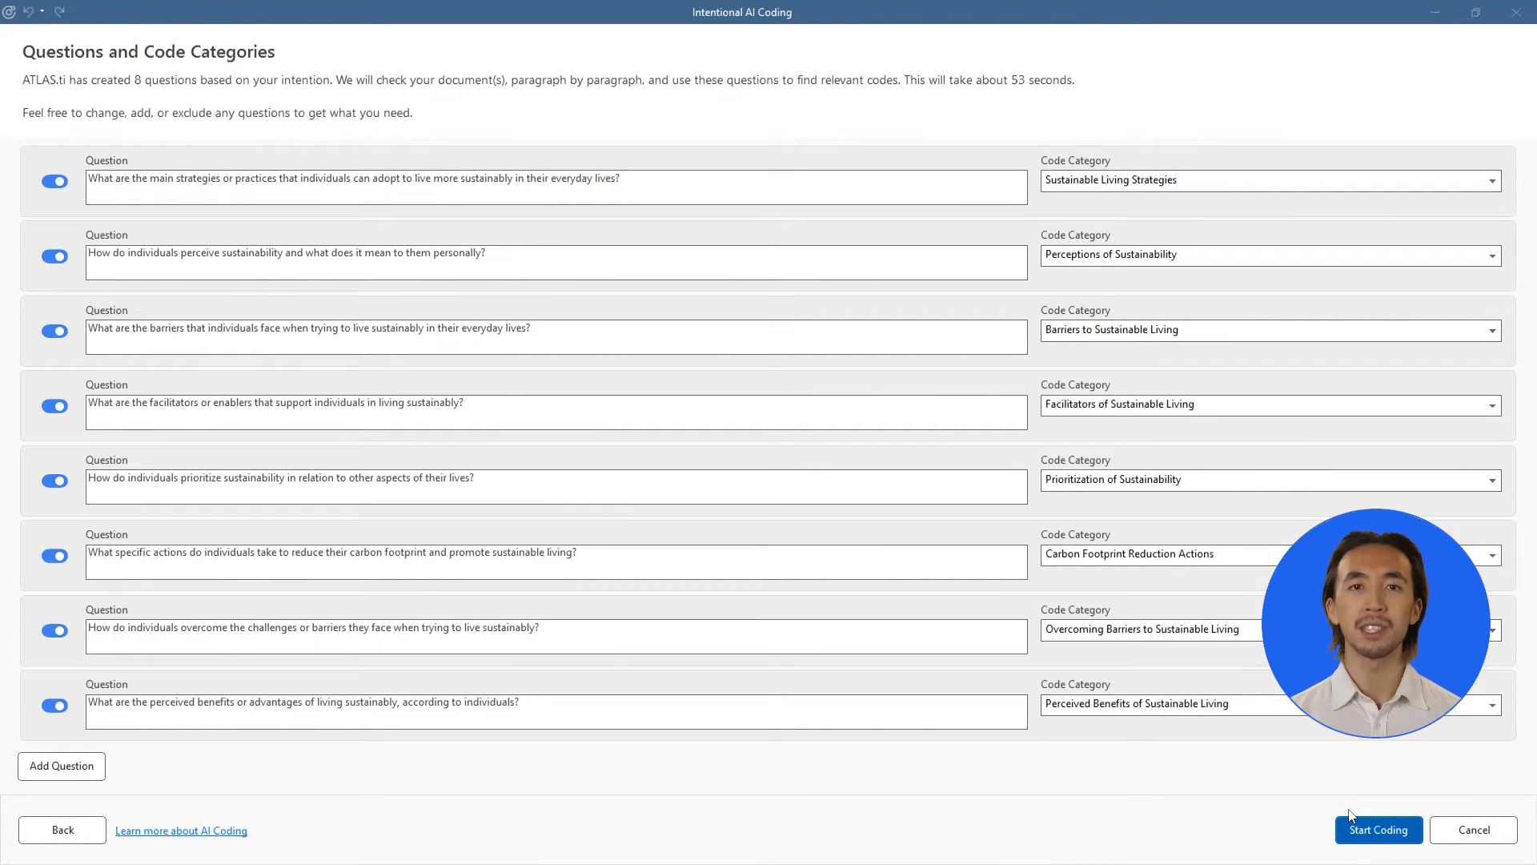
{"action": "mouse_move", "coordinate": [1312, 813]}
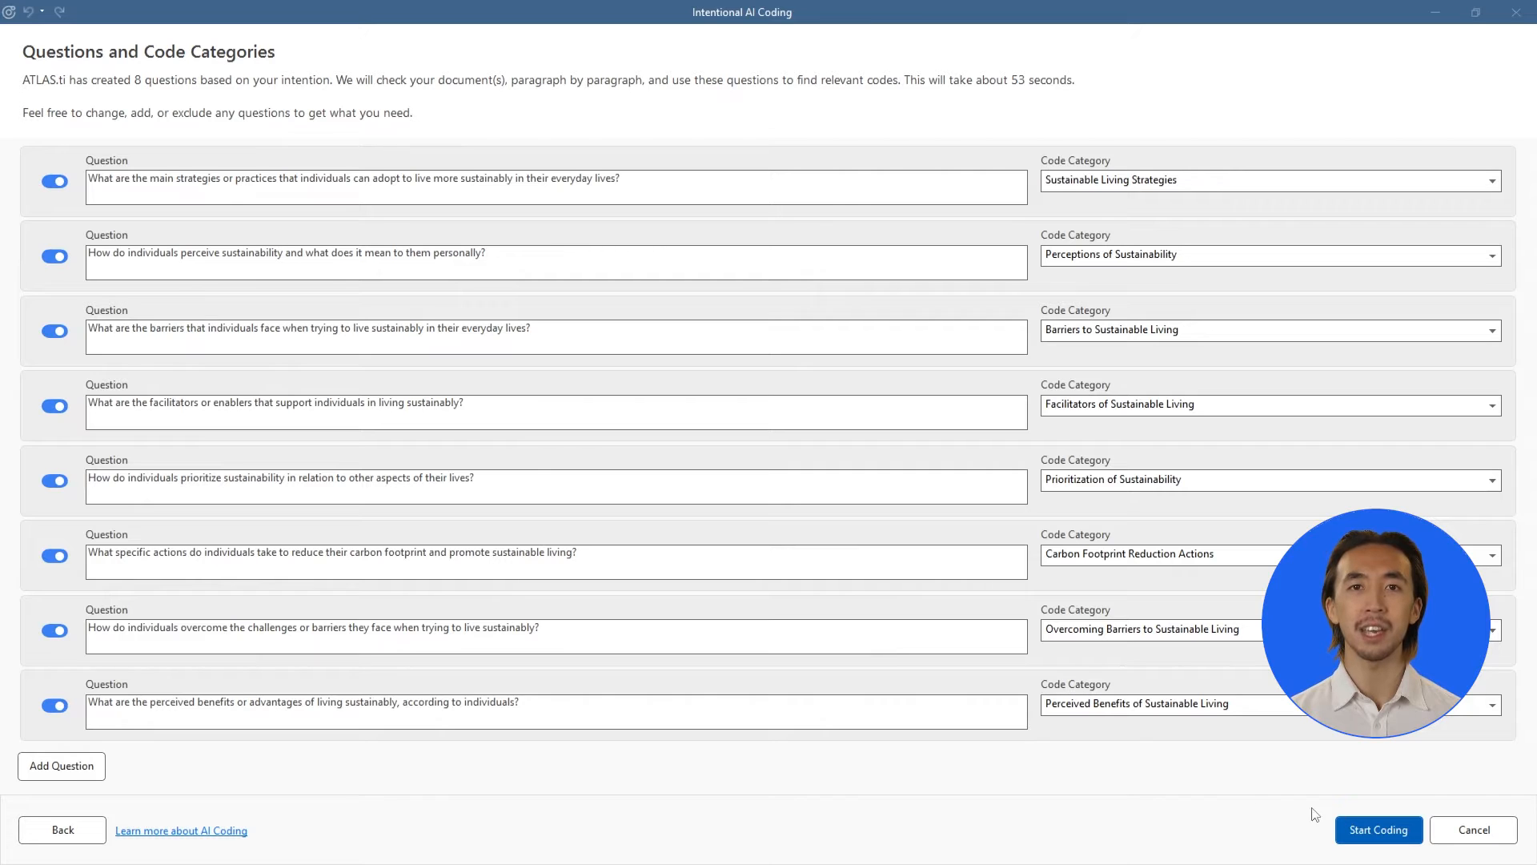
{"action": "left_click", "coordinate": [54, 556]}
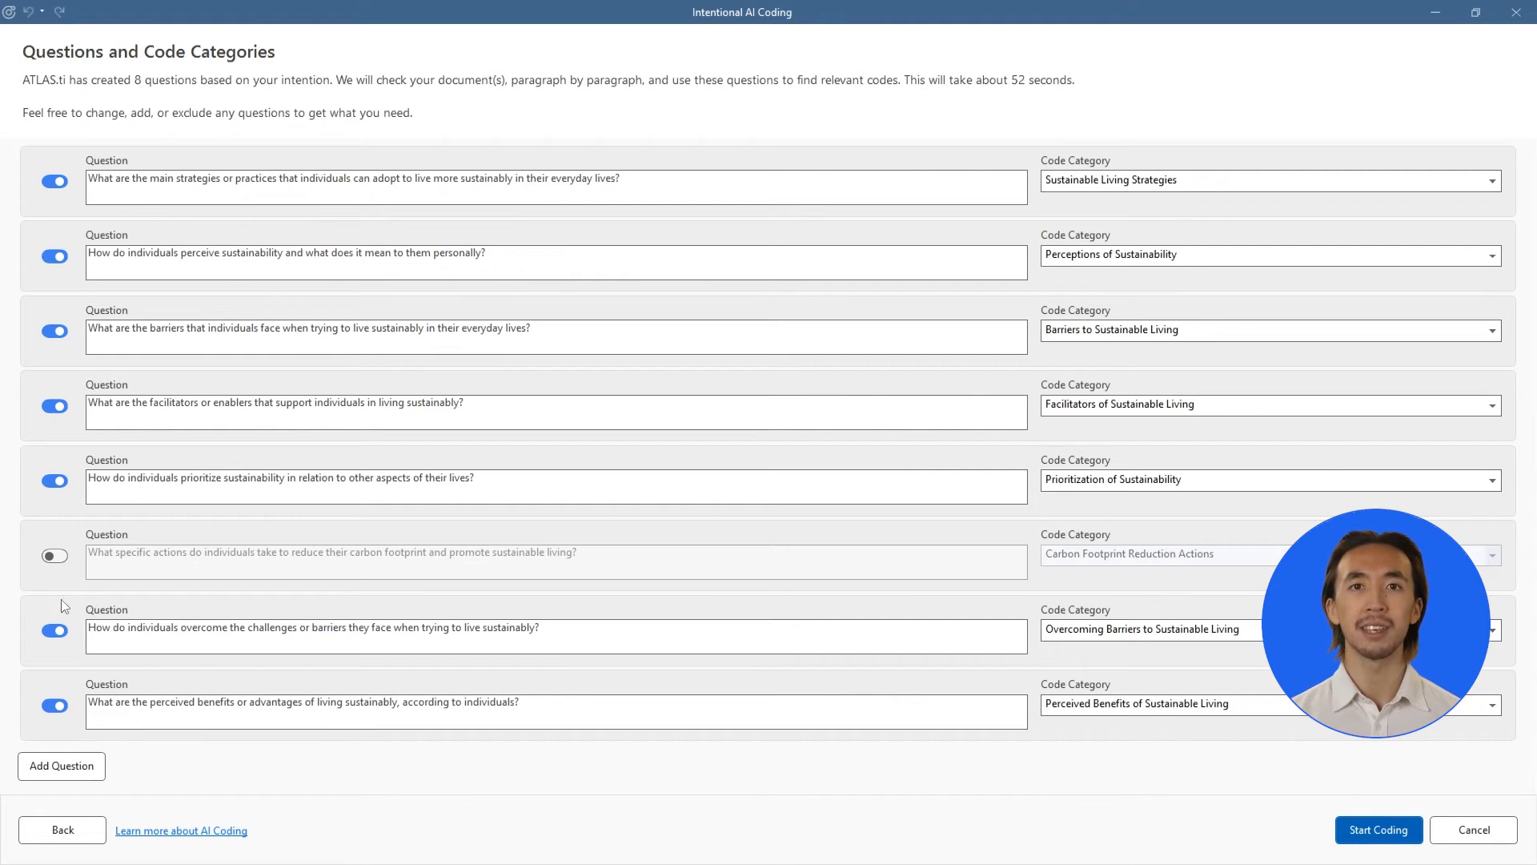
{"action": "left_click", "coordinate": [53, 631]}
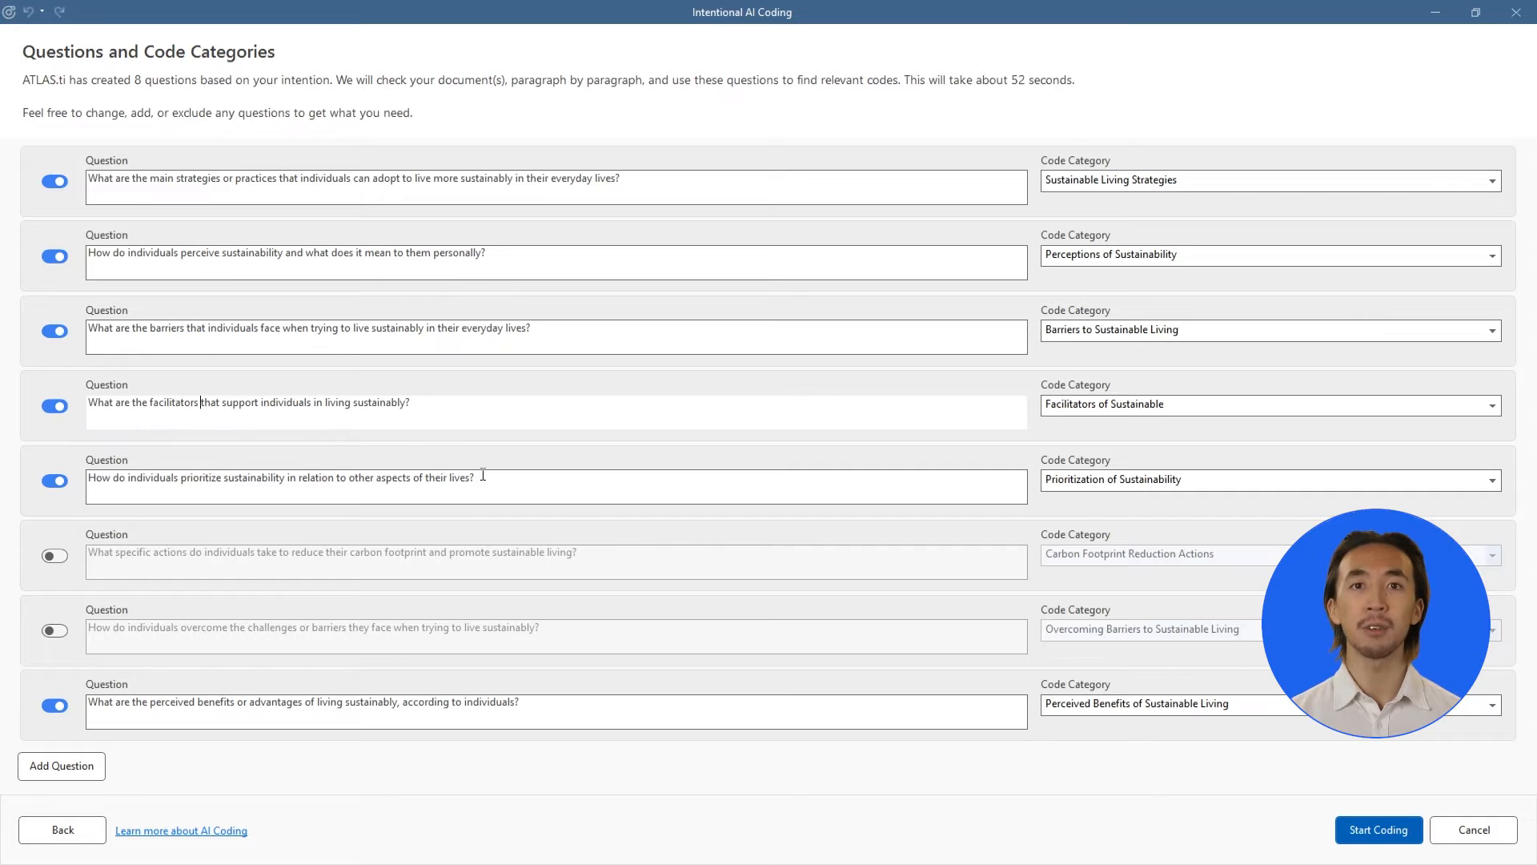
{"action": "left_click", "coordinate": [1378, 830]}
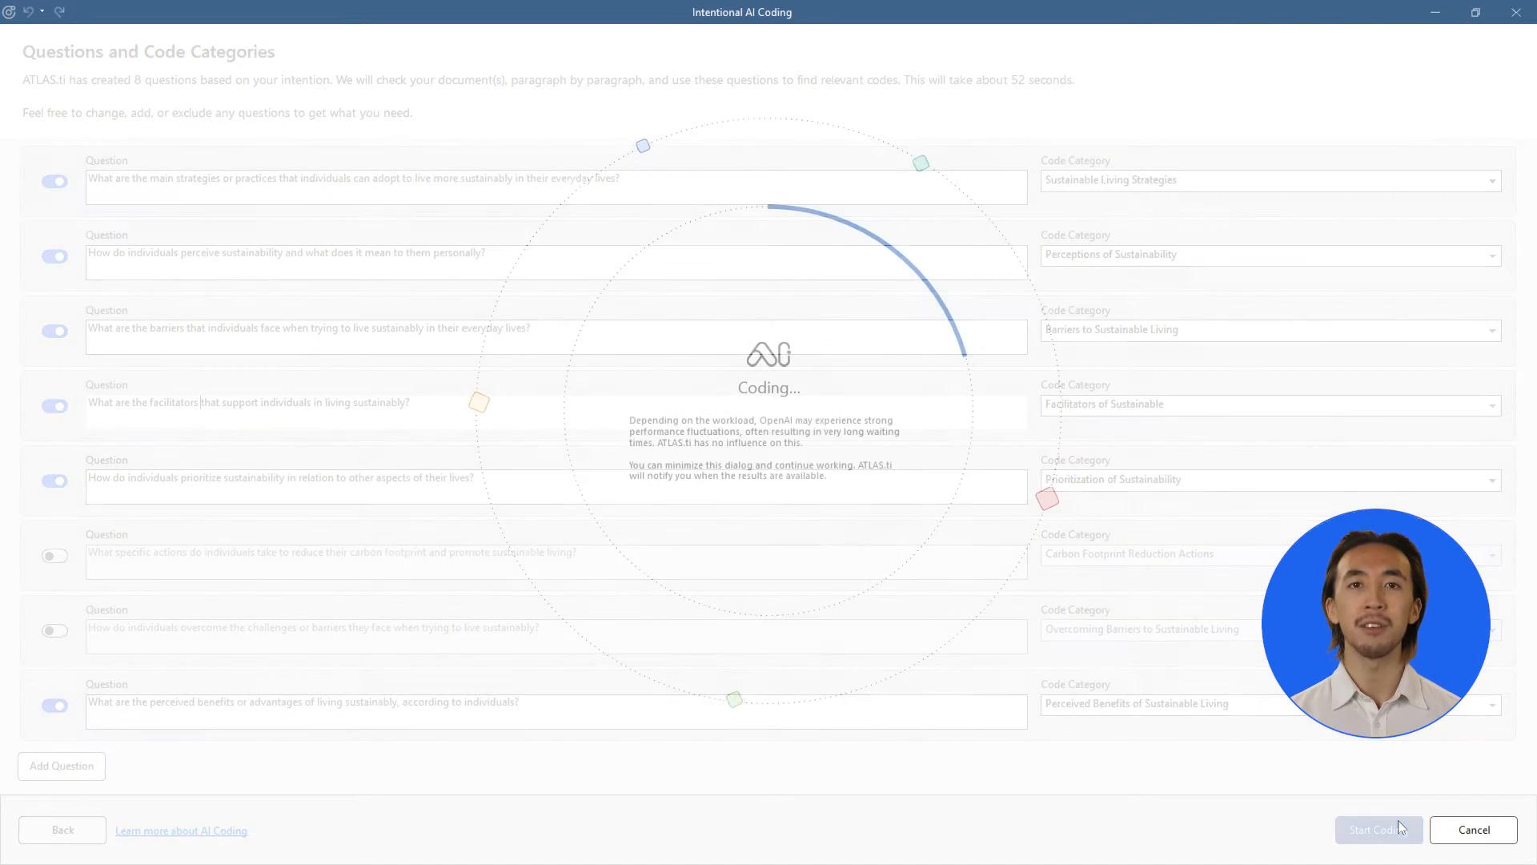
Review the AI coding results as a graph, apply the 95 codes, and return to the Home tab.
{"action": "left_click", "coordinate": [1379, 829]}
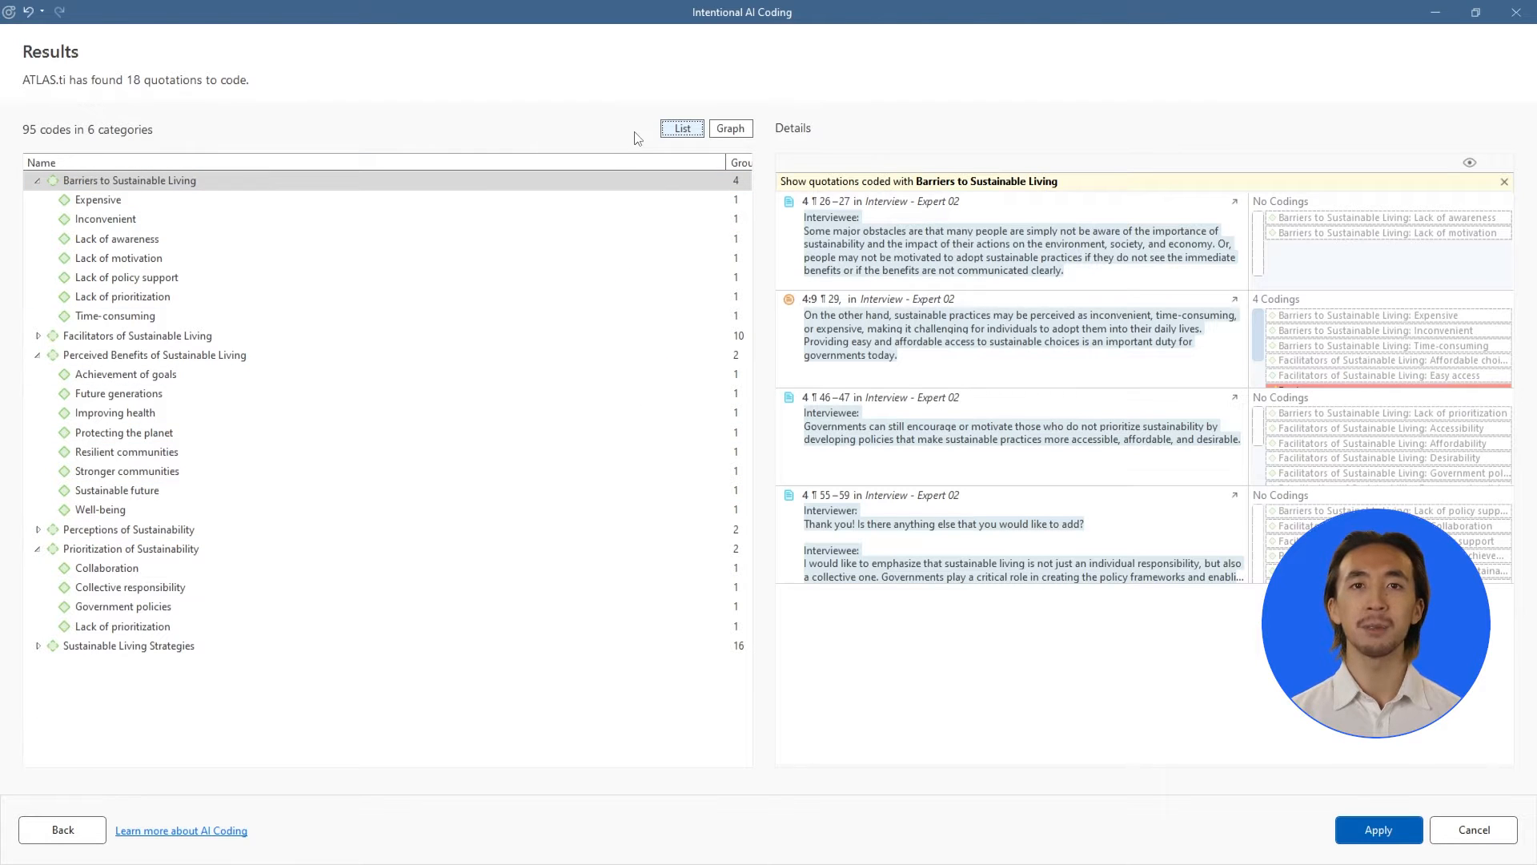
{"action": "left_click", "coordinate": [730, 128]}
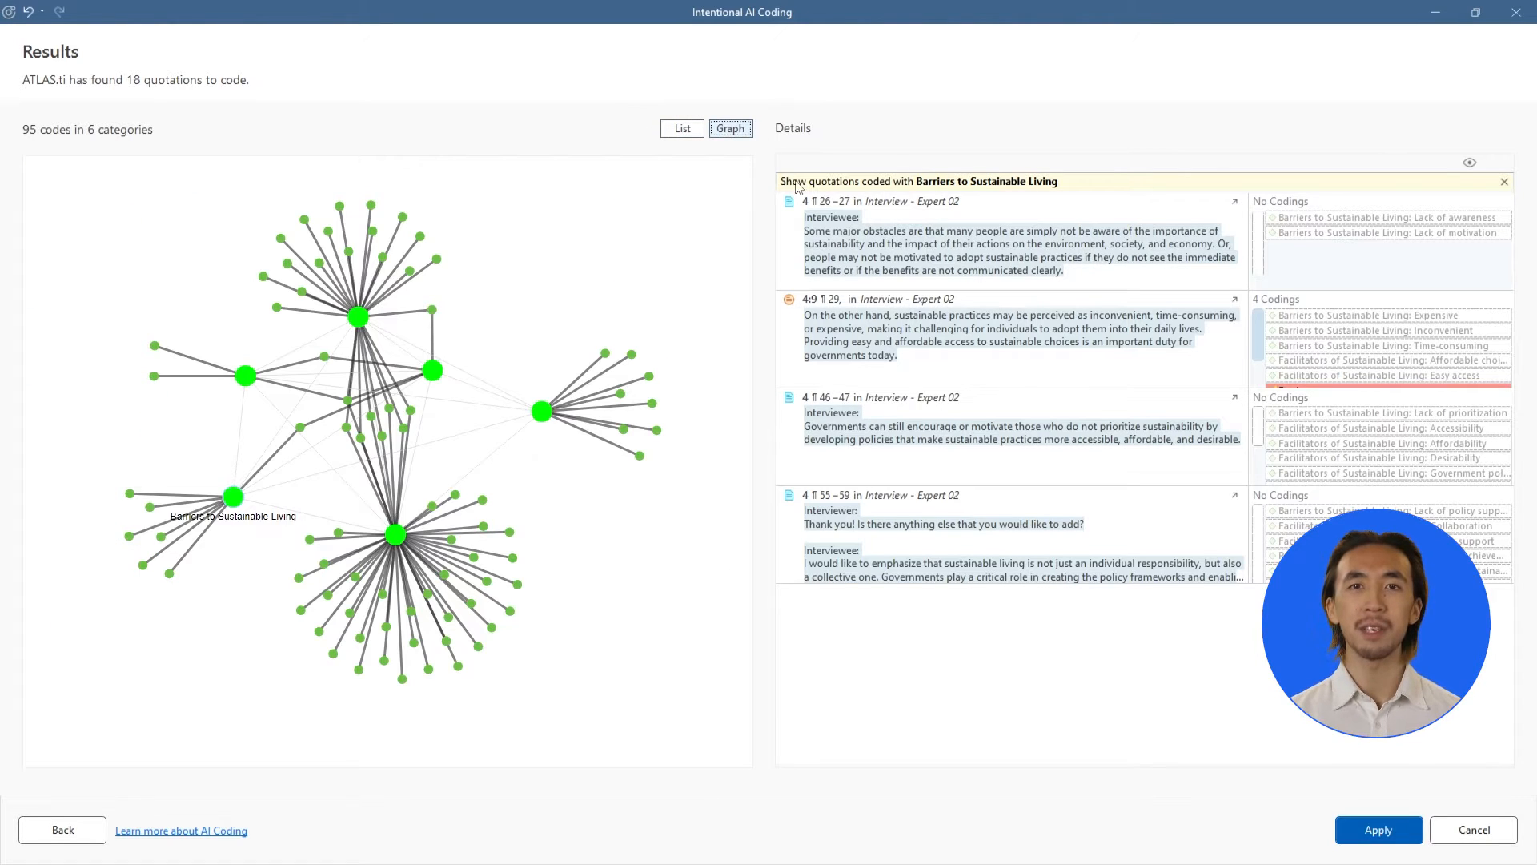
{"action": "left_click", "coordinate": [1379, 829]}
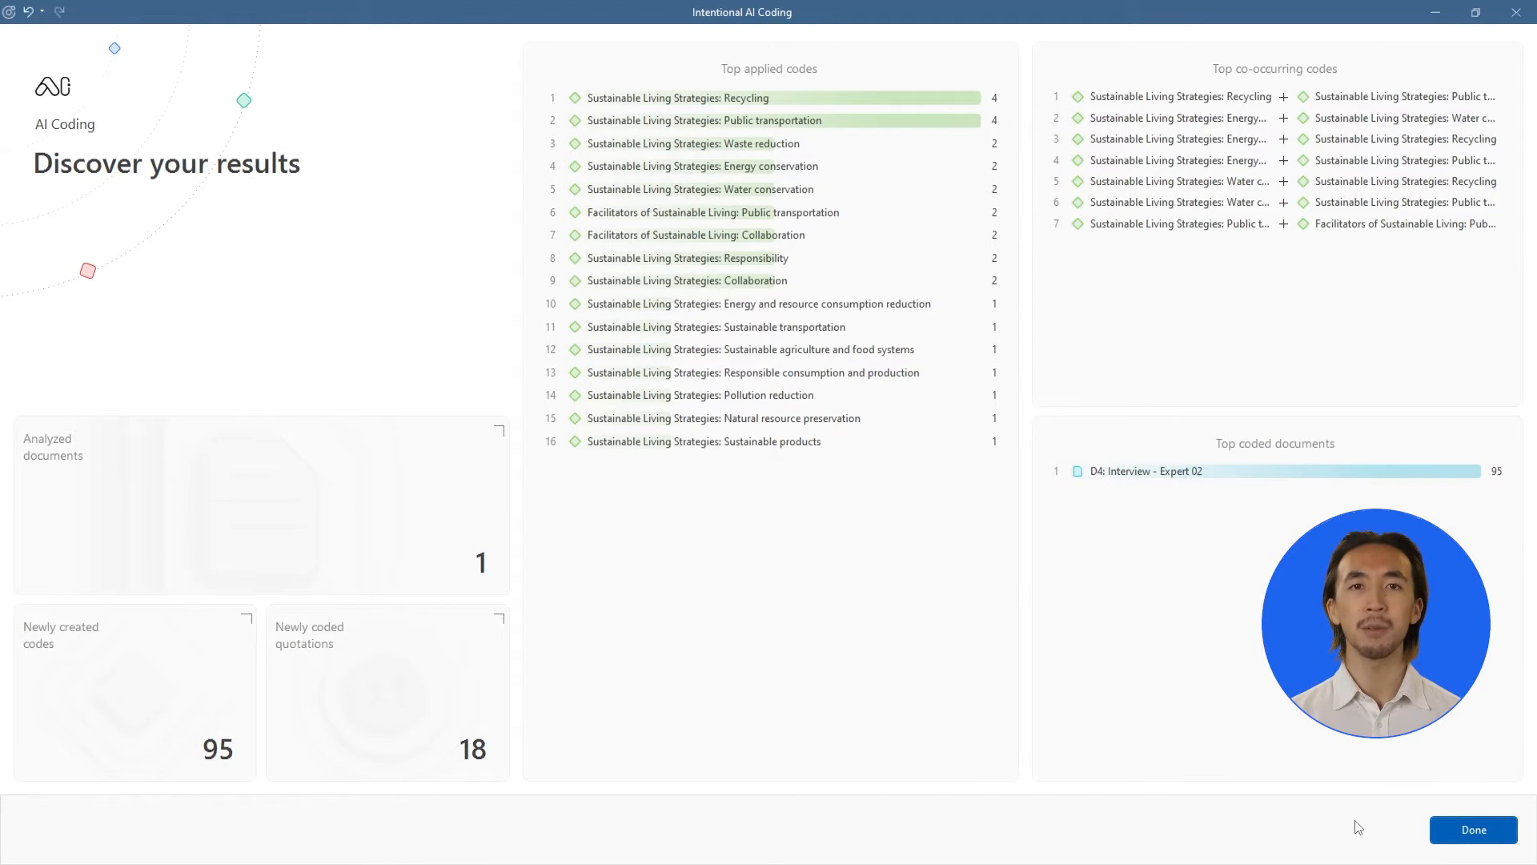
{"action": "left_click", "coordinate": [1473, 830]}
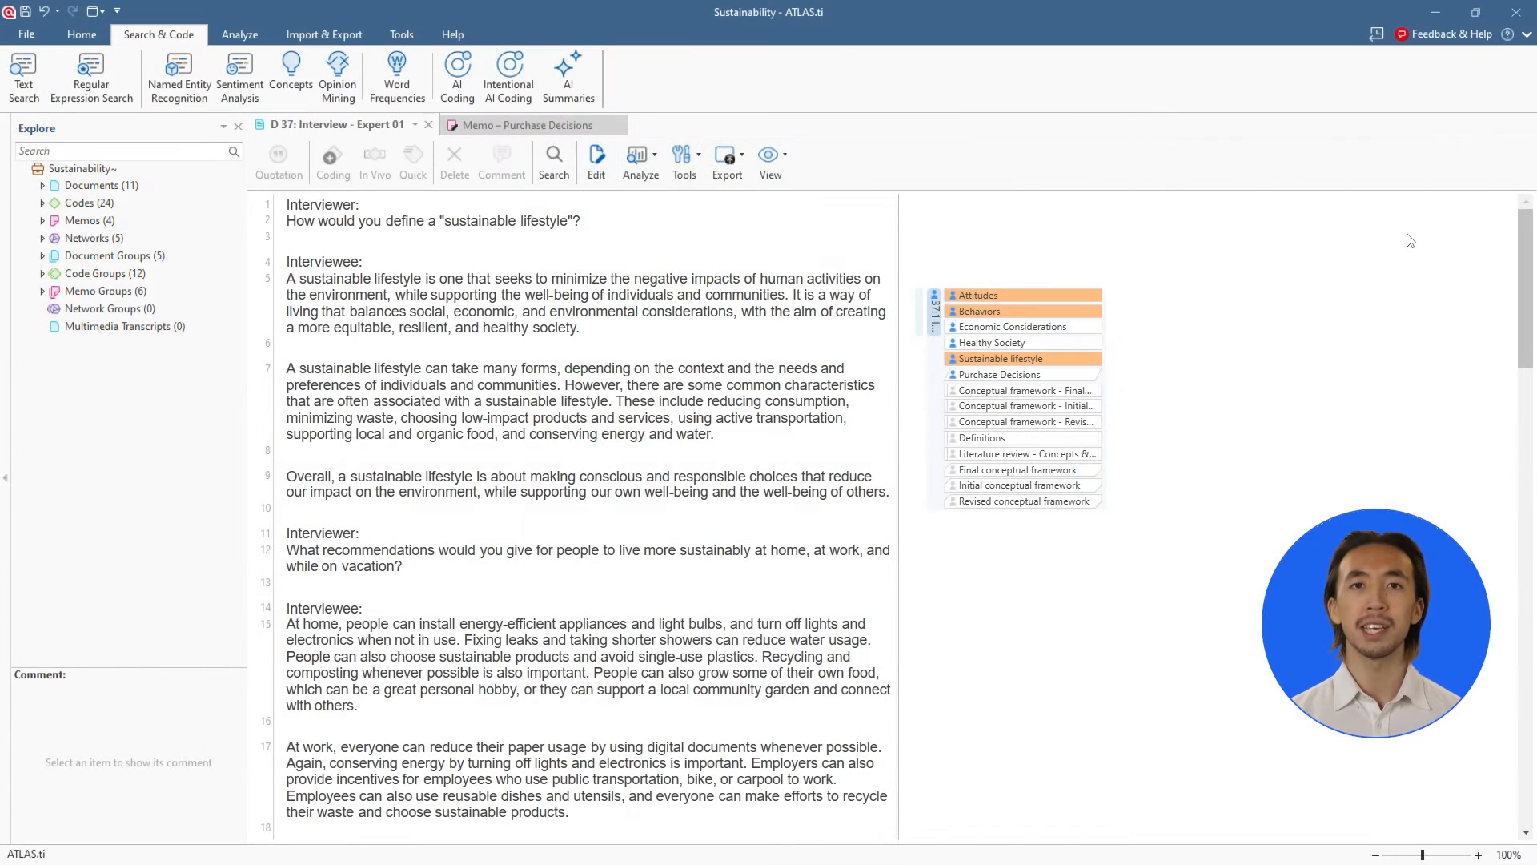
{"action": "mouse_move", "coordinate": [338, 75]}
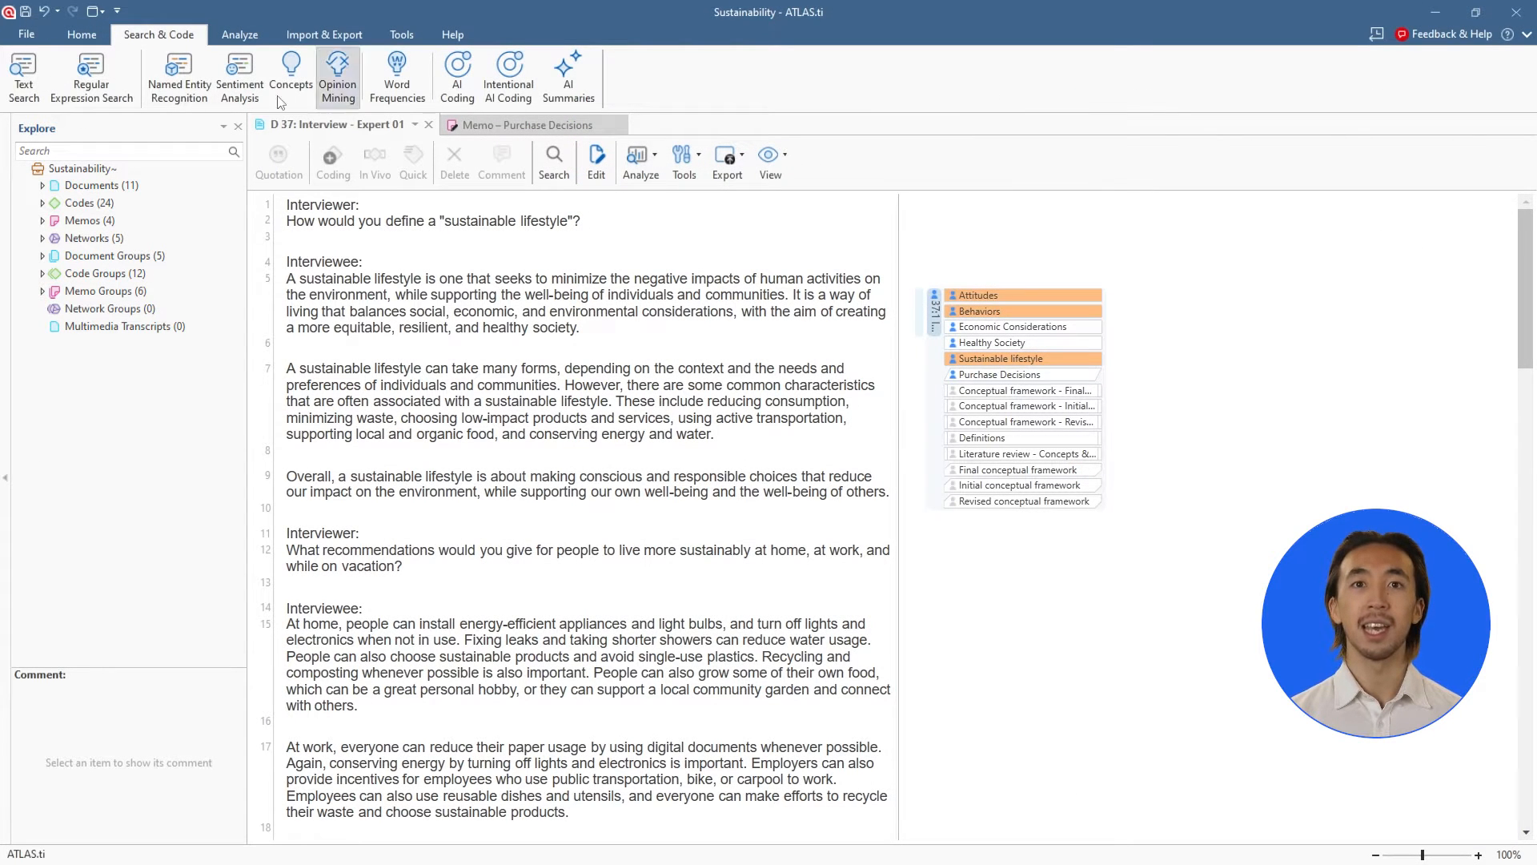
{"action": "left_click", "coordinate": [80, 35]}
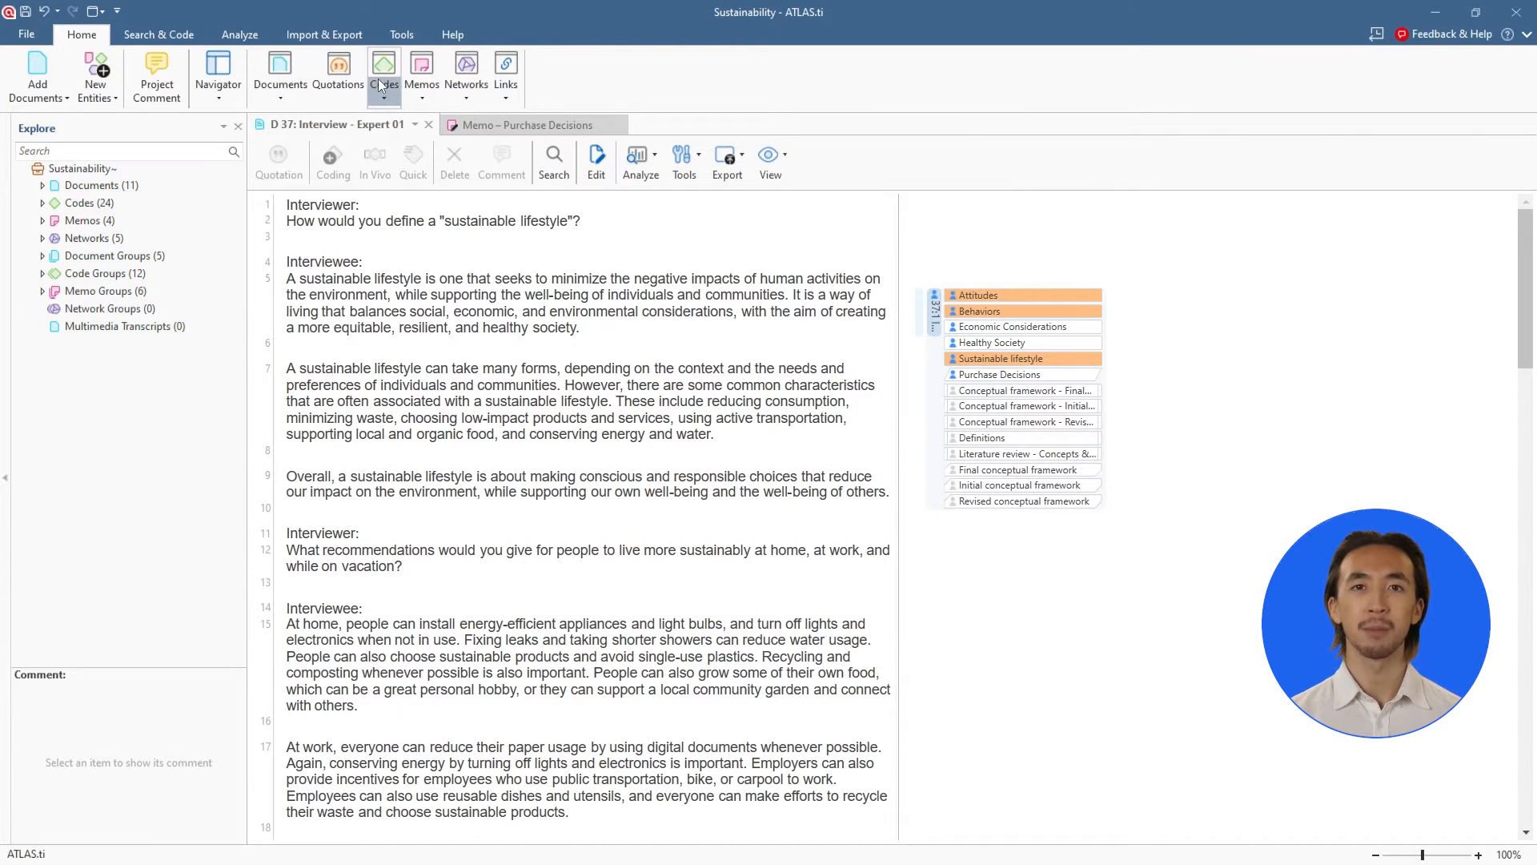
View the Code Manager's codes as word cloud and treemap, check Export, then return to the Details table.
{"action": "left_click", "coordinate": [384, 68]}
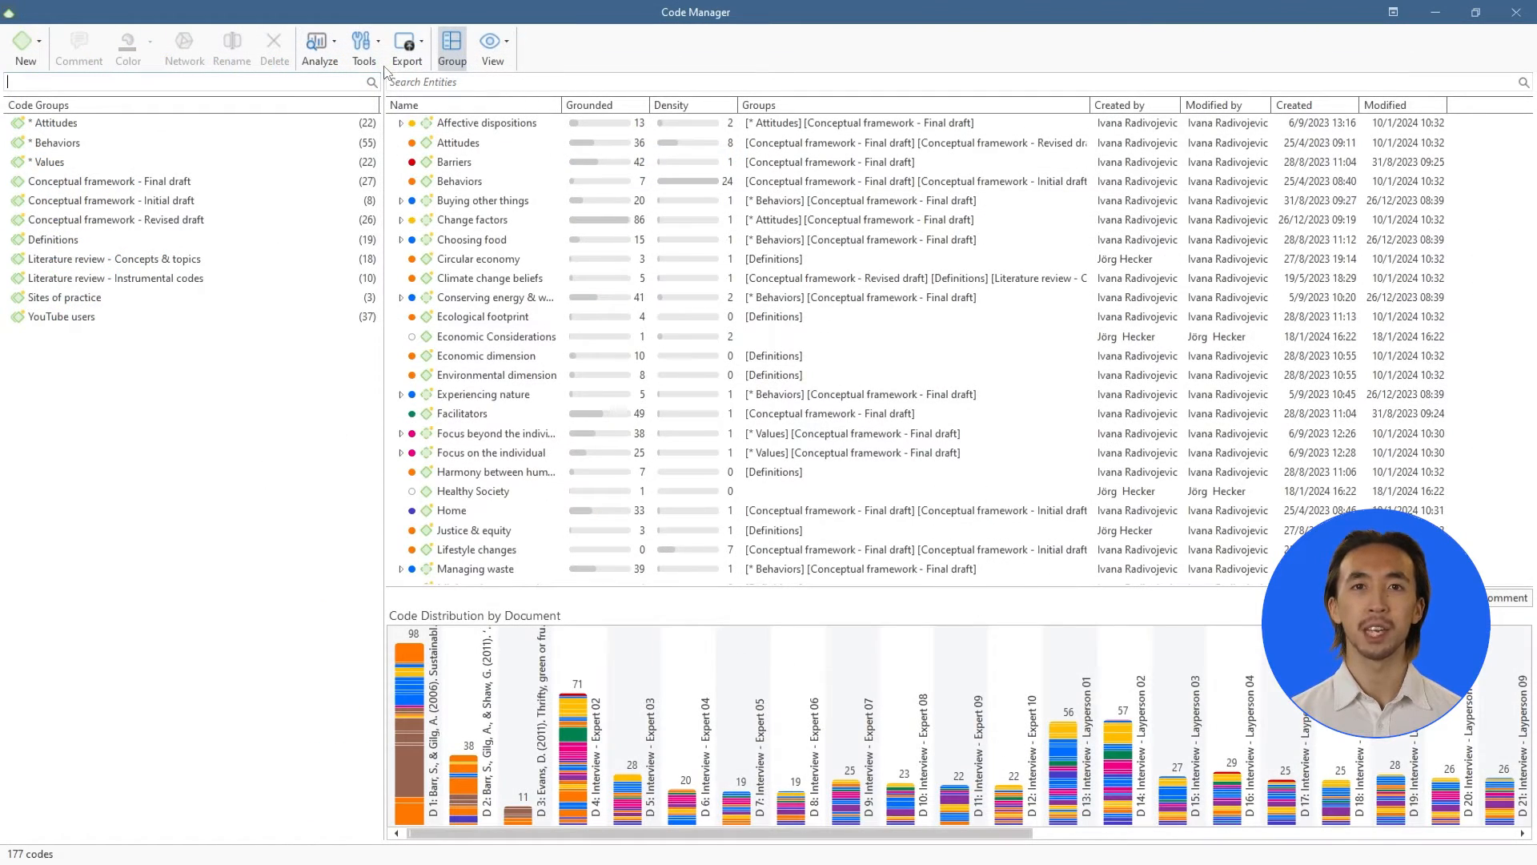
{"action": "left_click", "coordinate": [491, 46]}
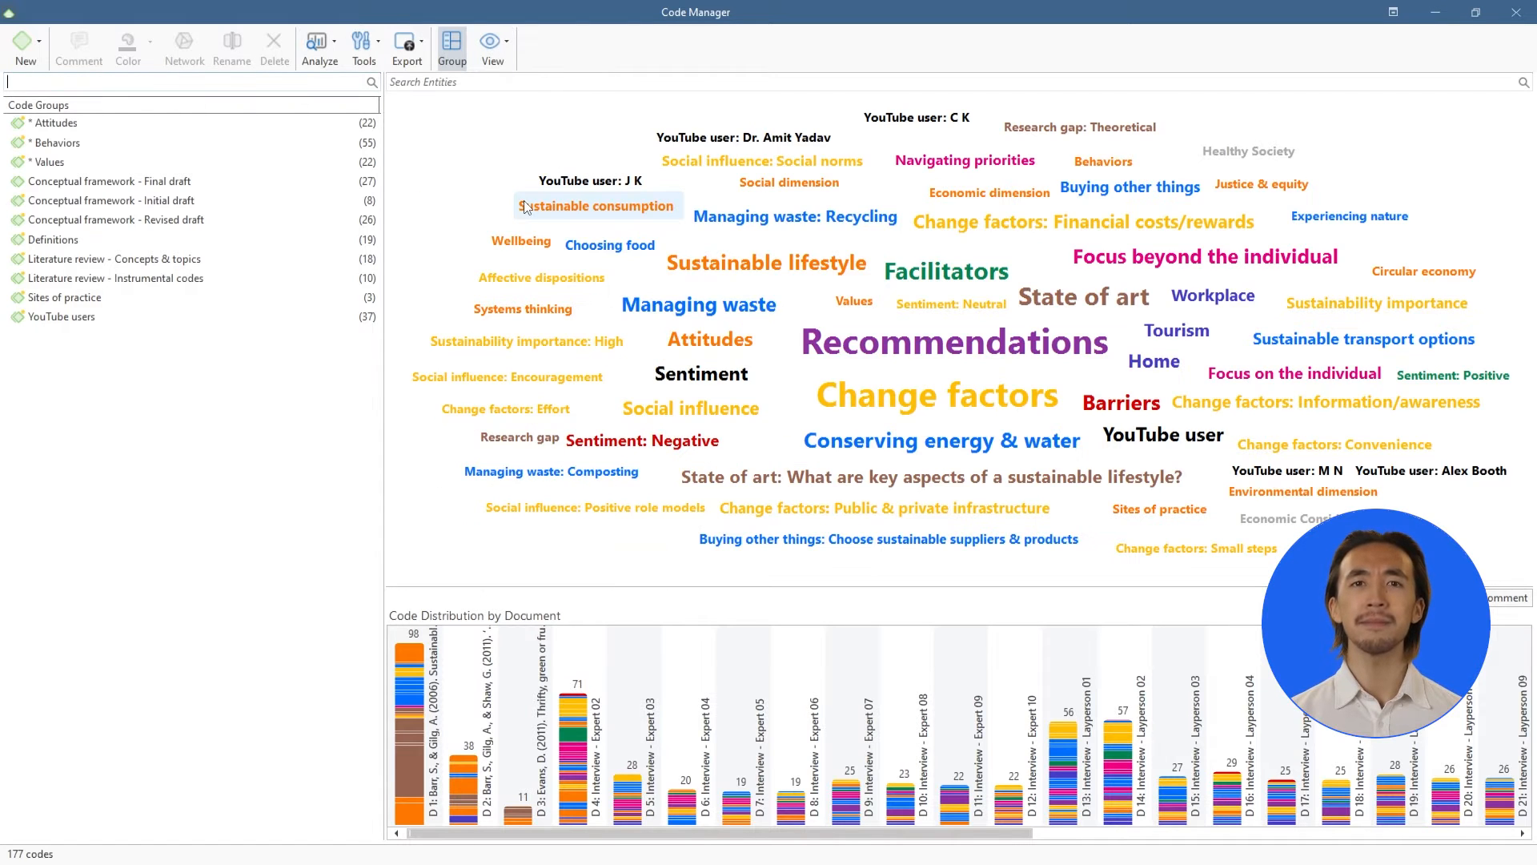
{"action": "left_click", "coordinate": [493, 44]}
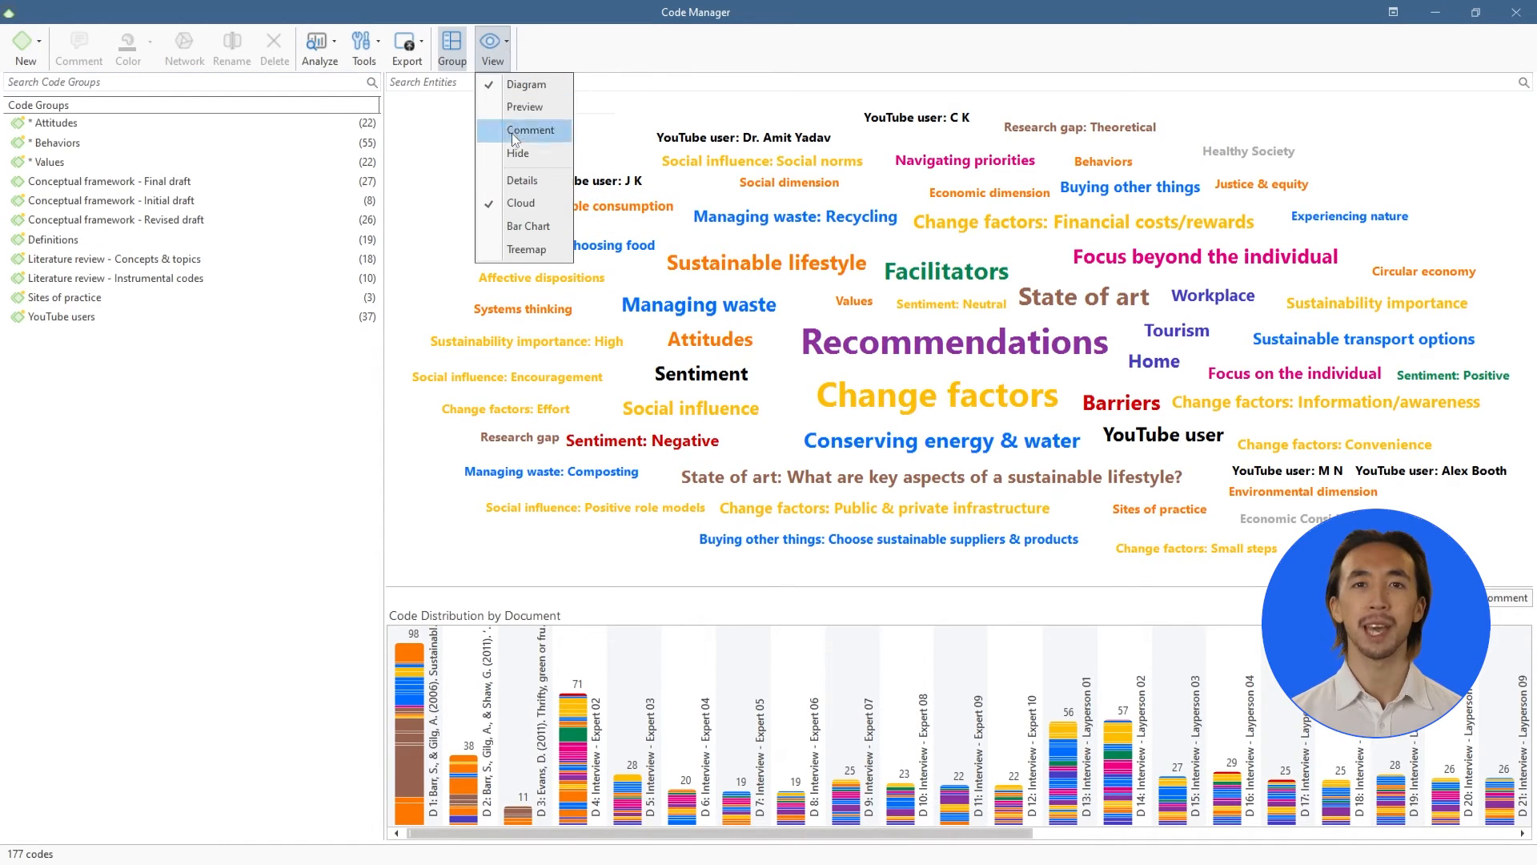
{"action": "left_click", "coordinate": [526, 248]}
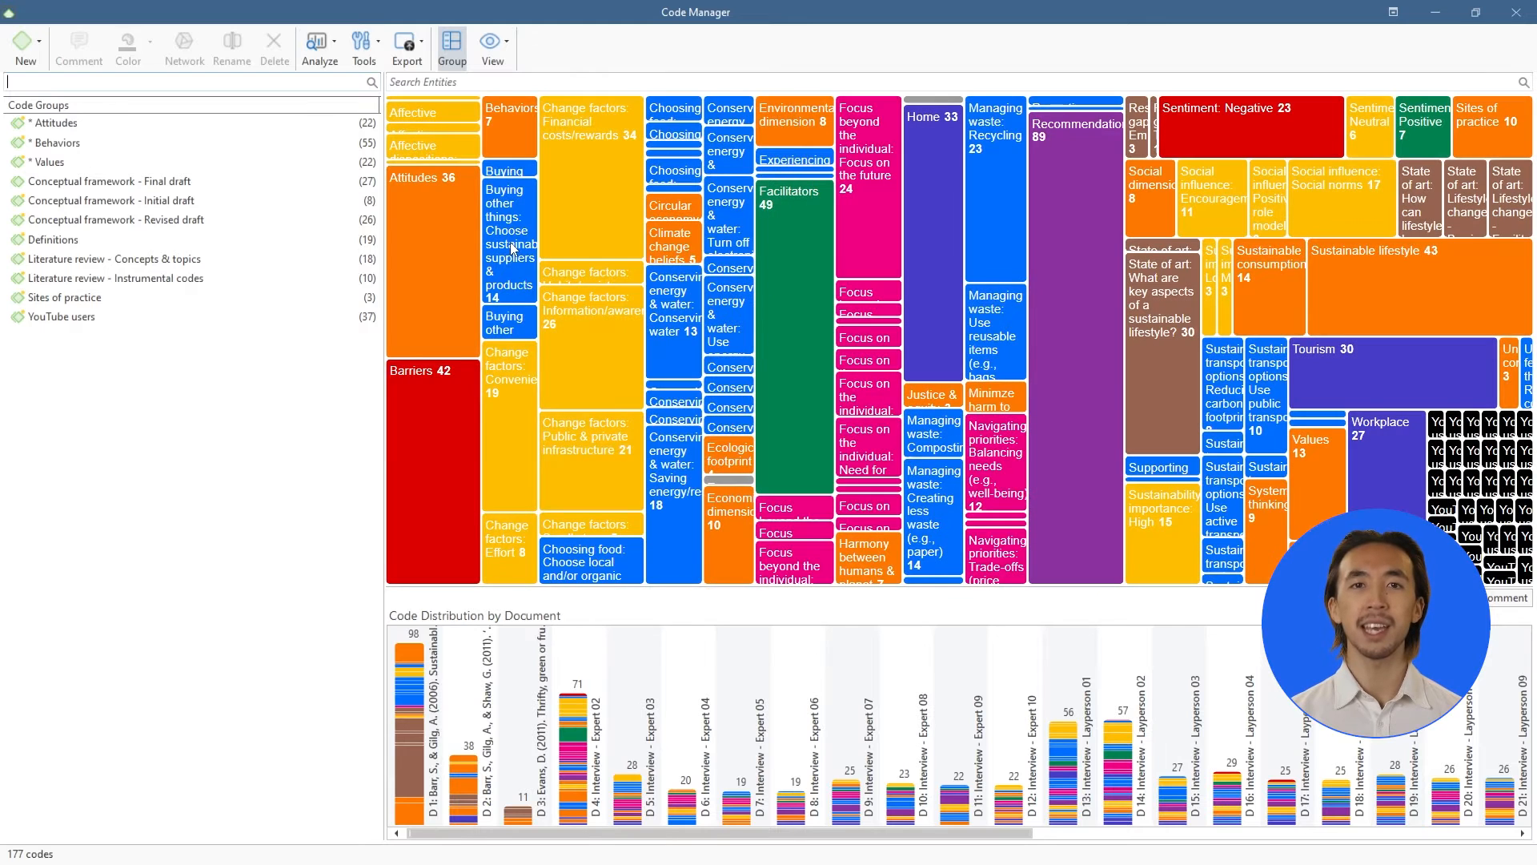
{"action": "left_click", "coordinate": [407, 45]}
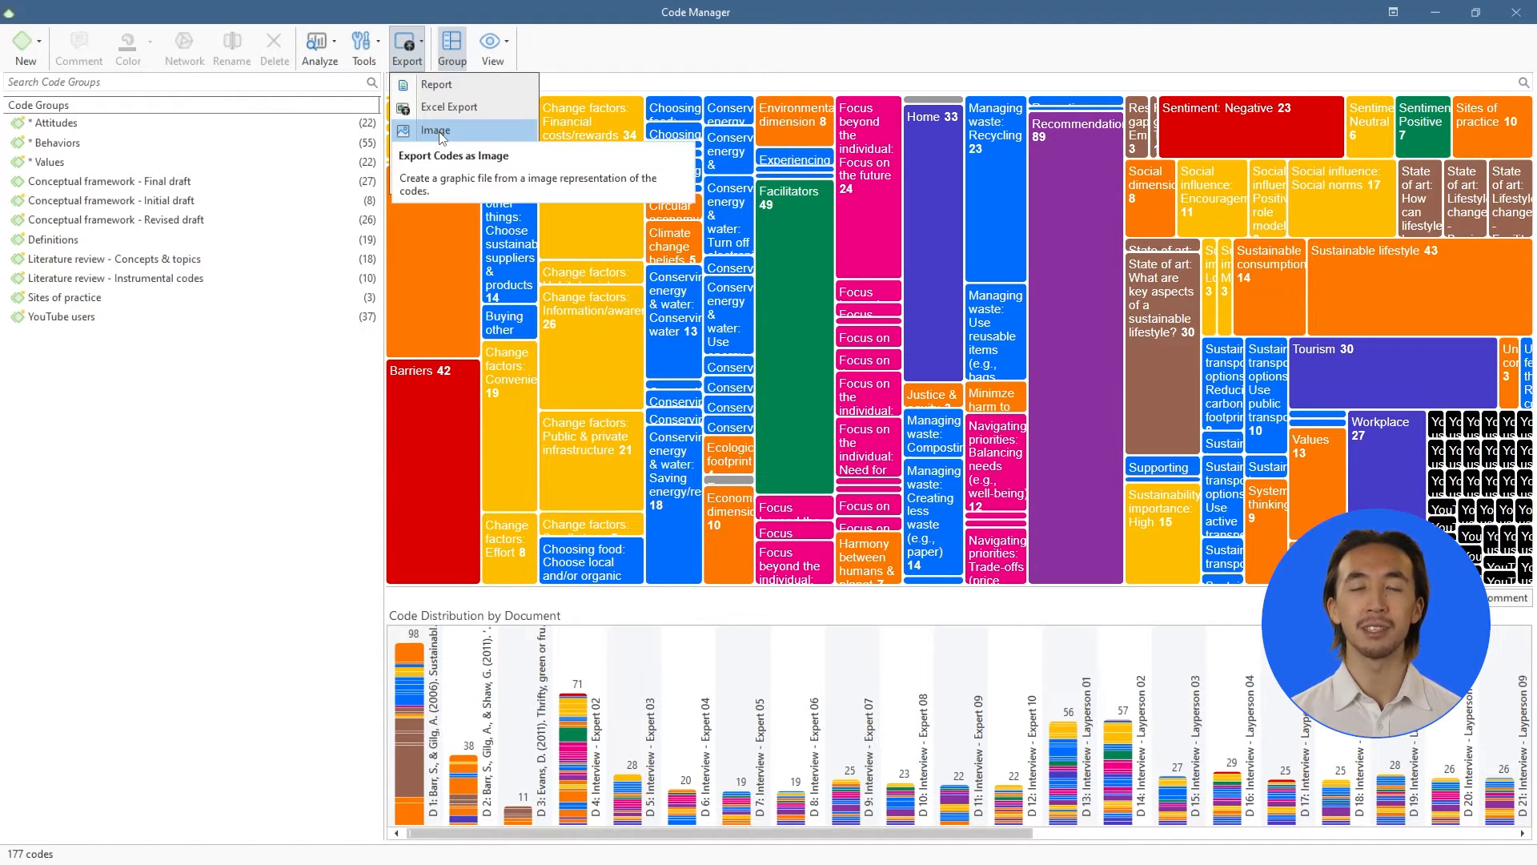
{"action": "left_click", "coordinate": [493, 45]}
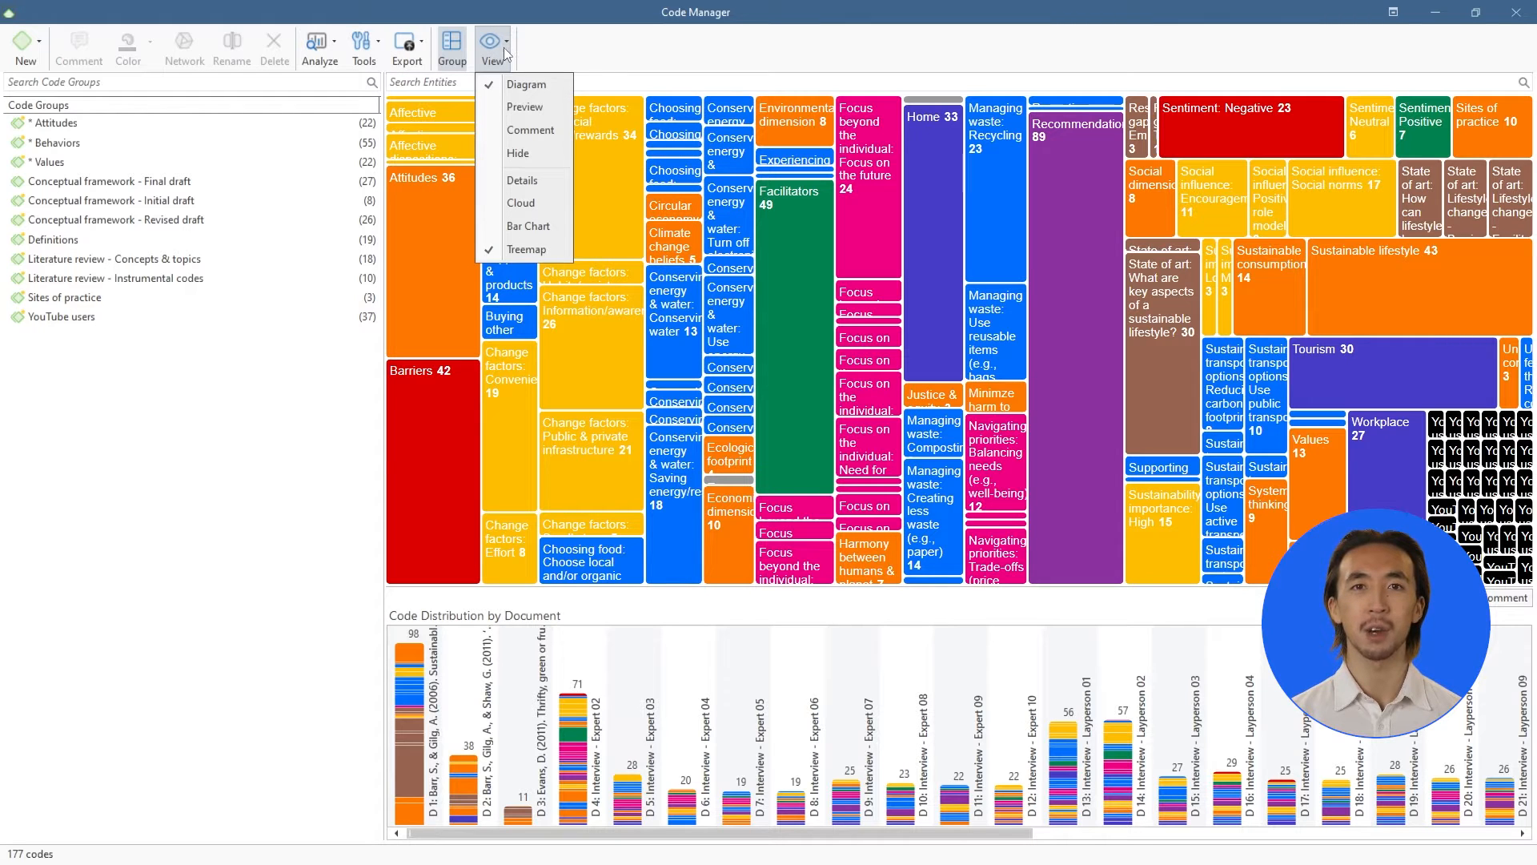
{"action": "left_click", "coordinate": [522, 179]}
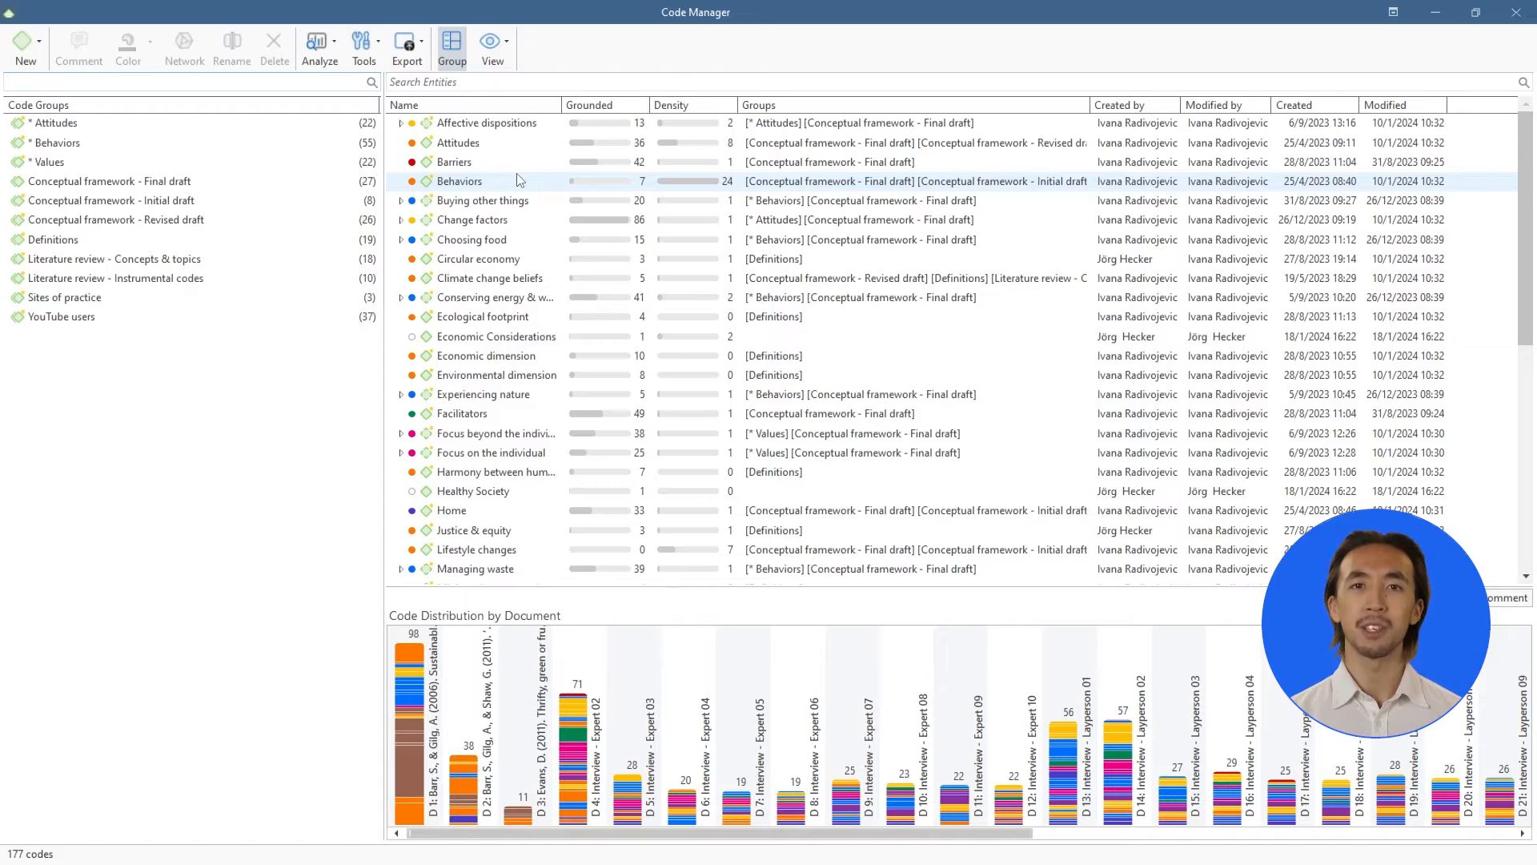
Create the Enhancers code, nest Facilitators under it, and group the economic codes as Economic Perspectives.
{"action": "left_click", "coordinate": [55, 122]}
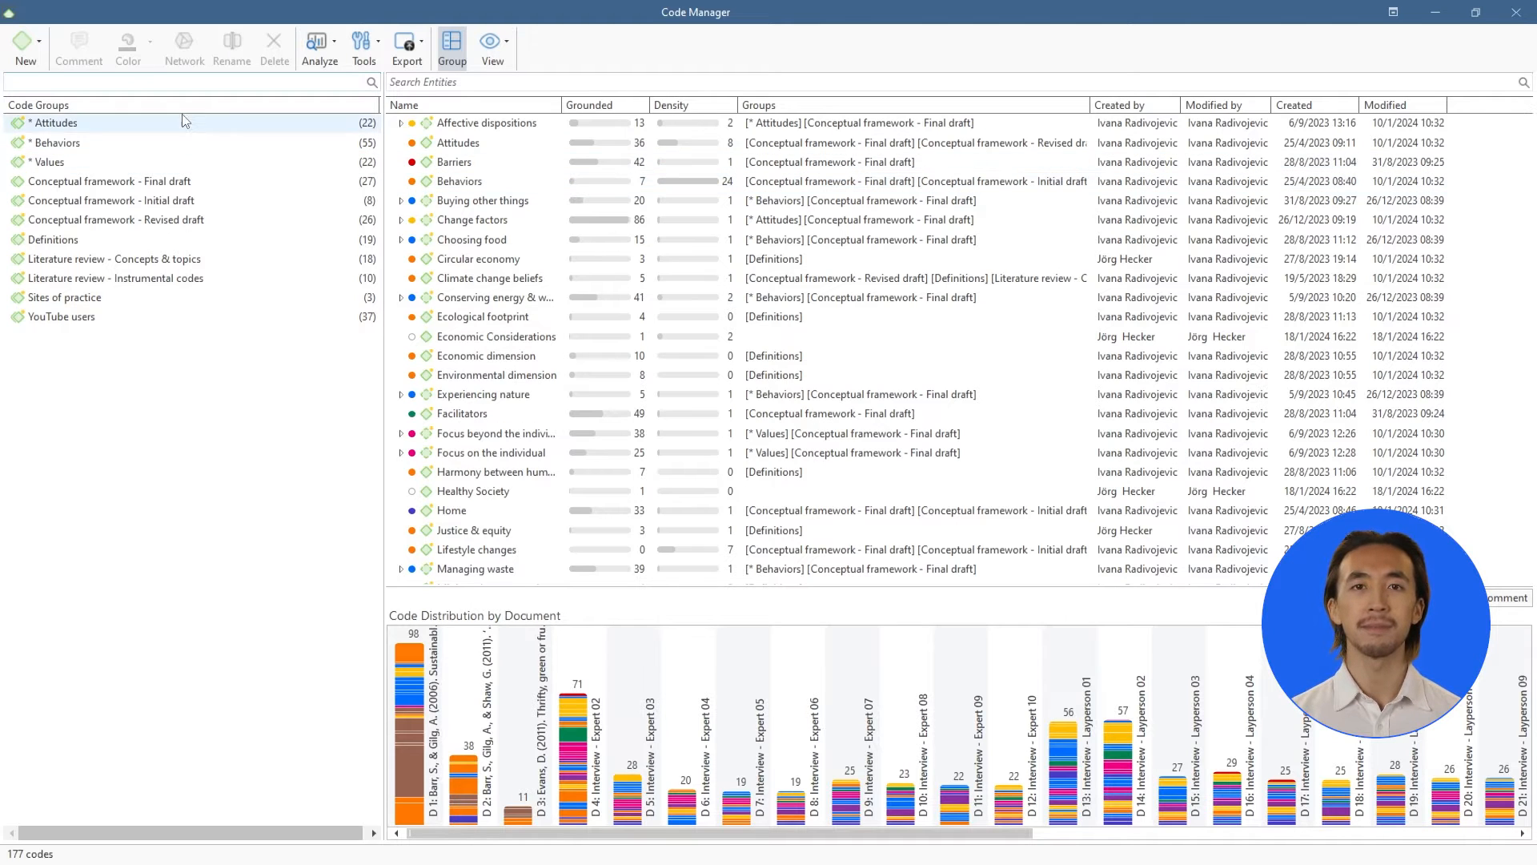
{"action": "left_click", "coordinate": [28, 45]}
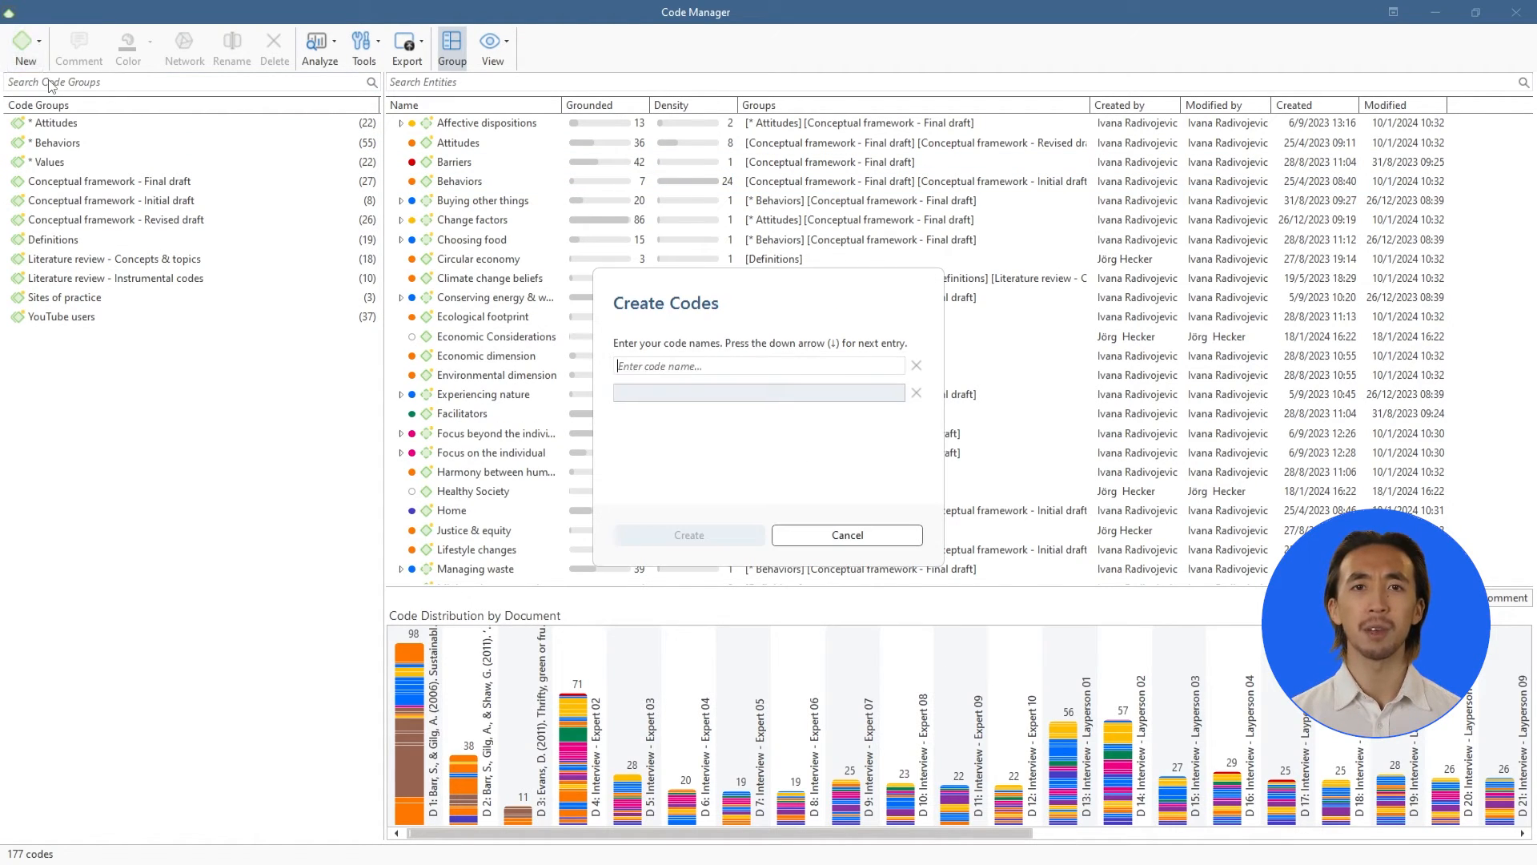
{"action": "type", "text": "Enh"}
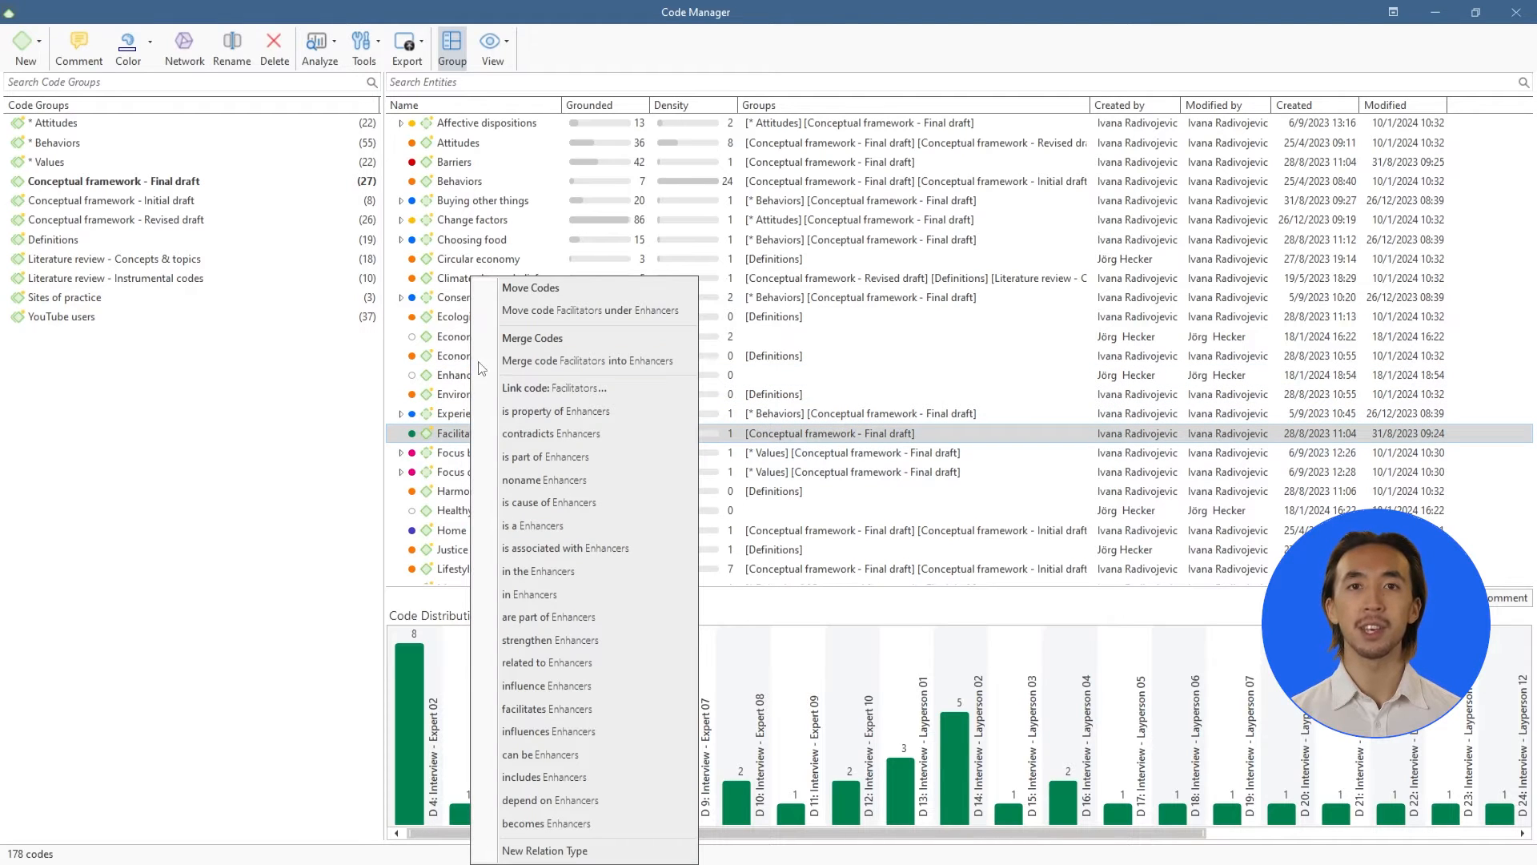
{"action": "left_click", "coordinate": [530, 288]}
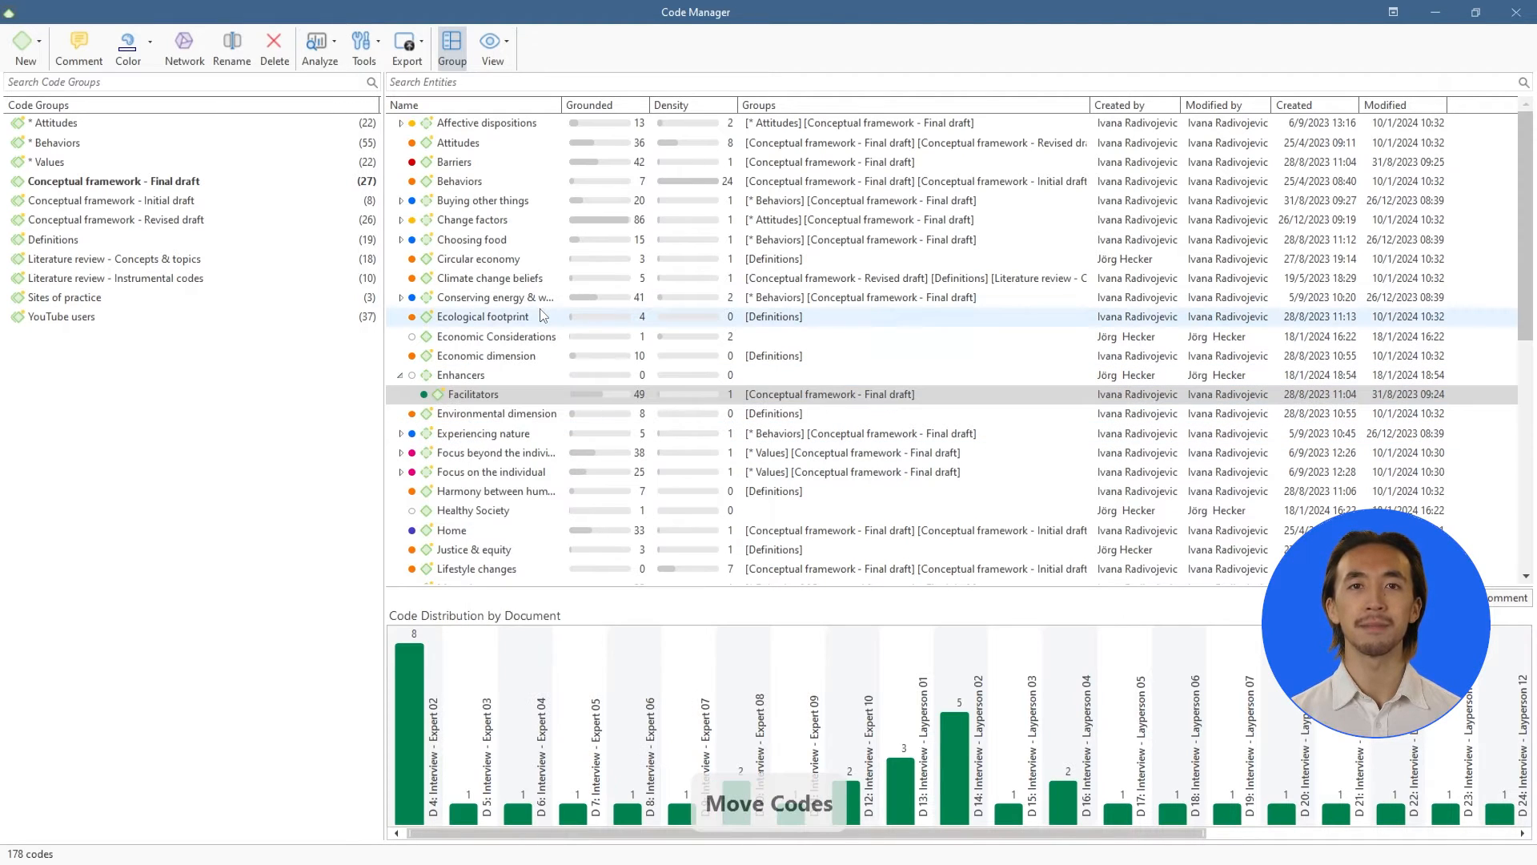
{"action": "left_click", "coordinate": [496, 336]}
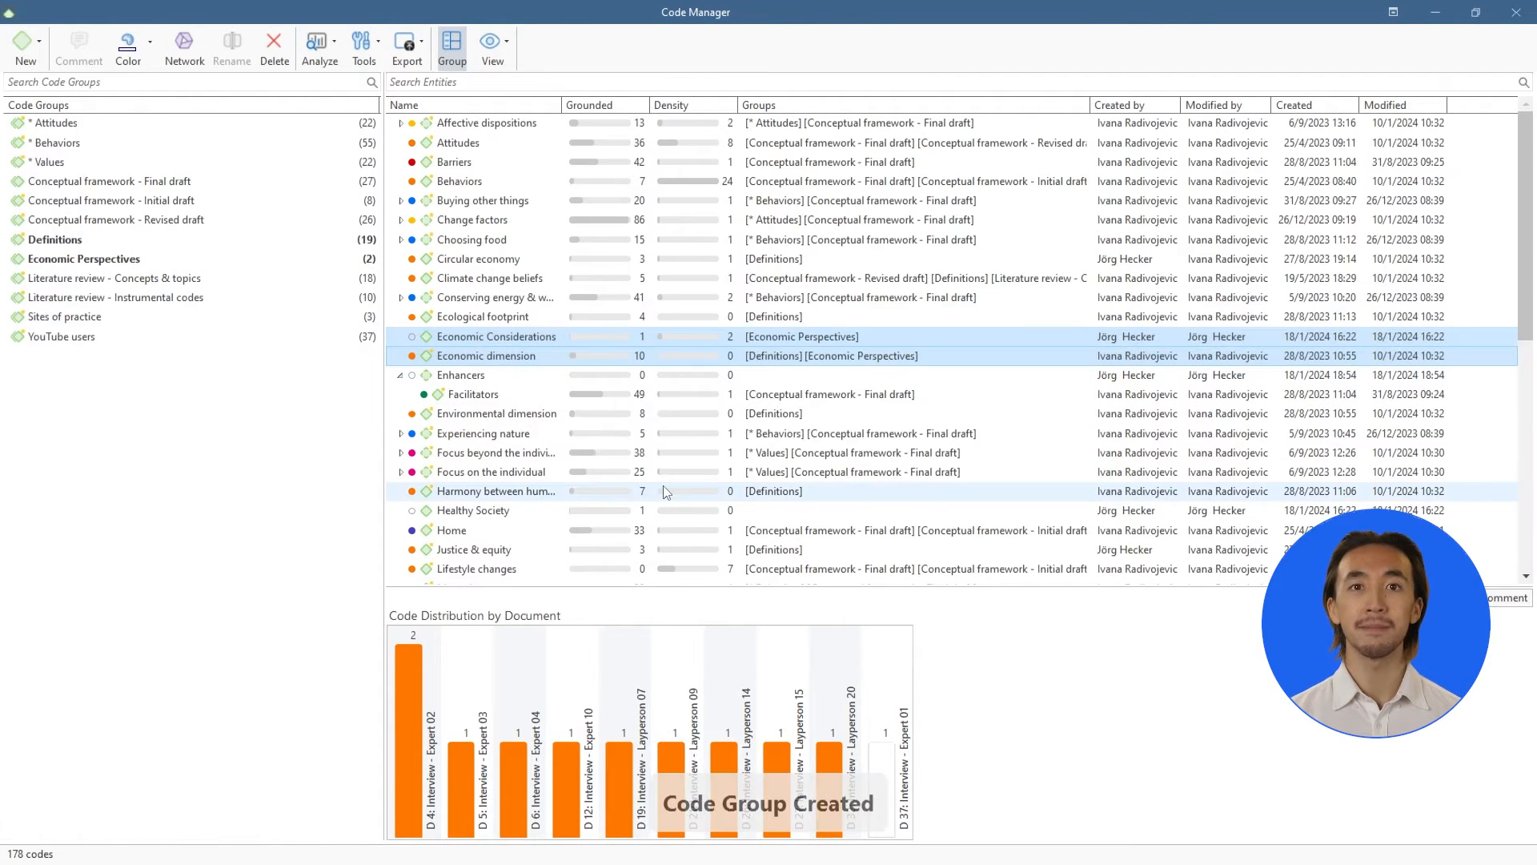
Add and save a comment on Economic Considerations about analyzing the aspects and impacts of economic activities.
{"action": "right_click", "coordinate": [478, 259]}
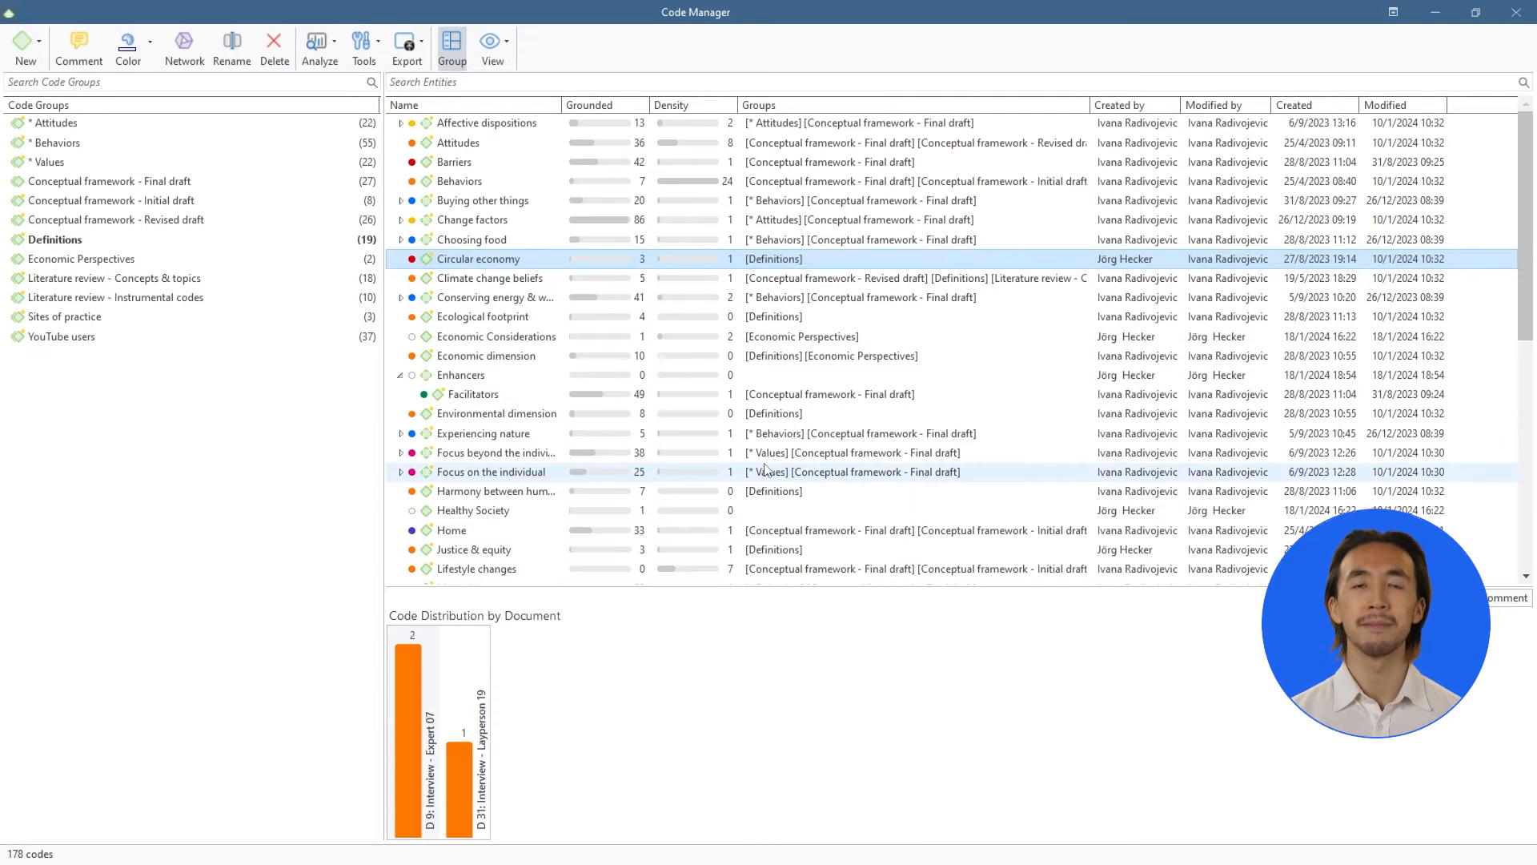
{"action": "right_click", "coordinate": [497, 336]}
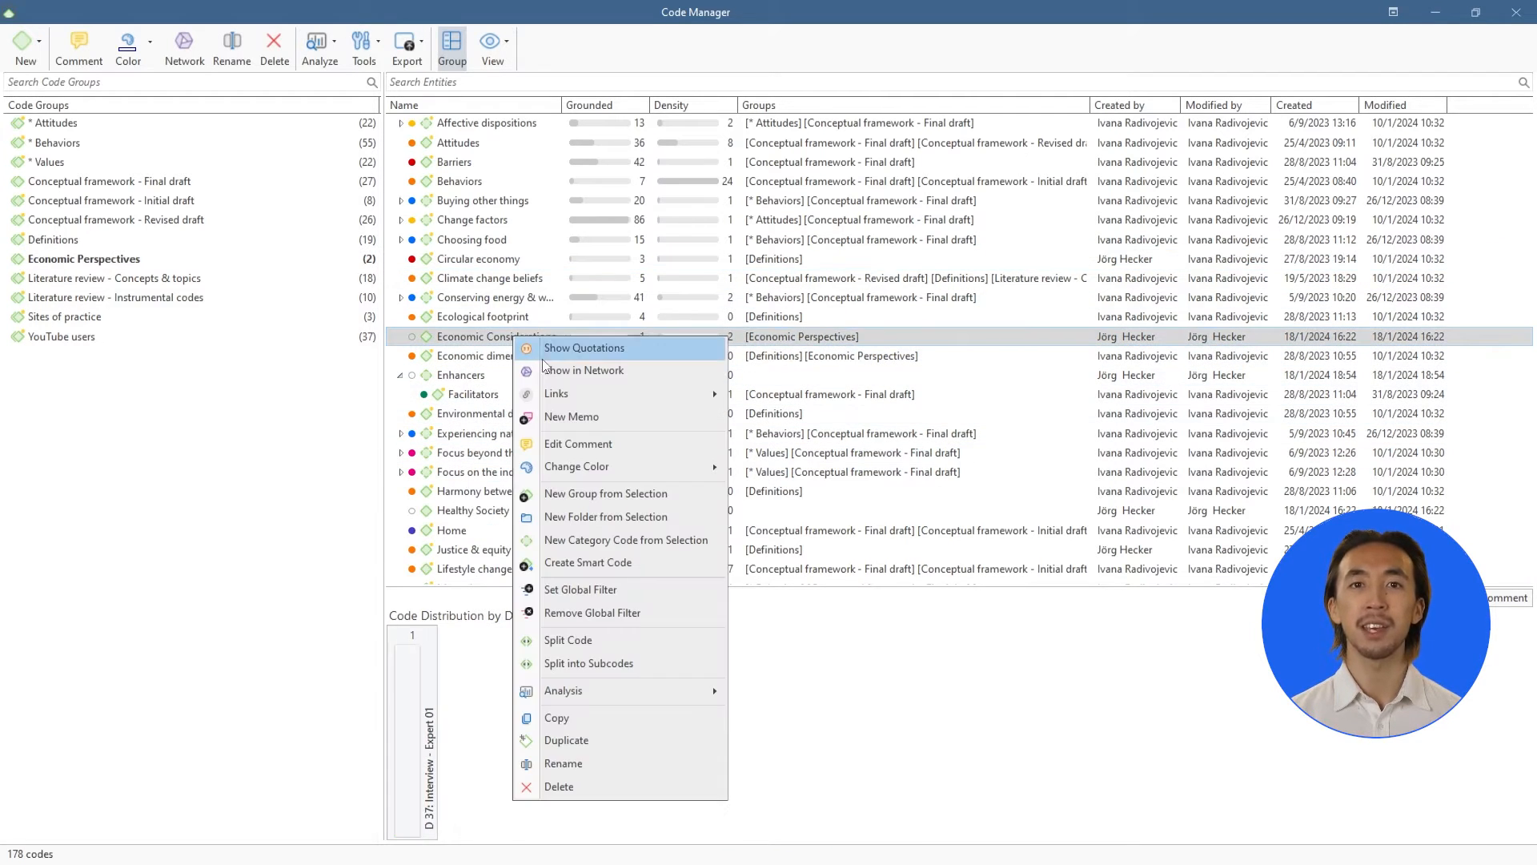
{"action": "left_click", "coordinate": [578, 444]}
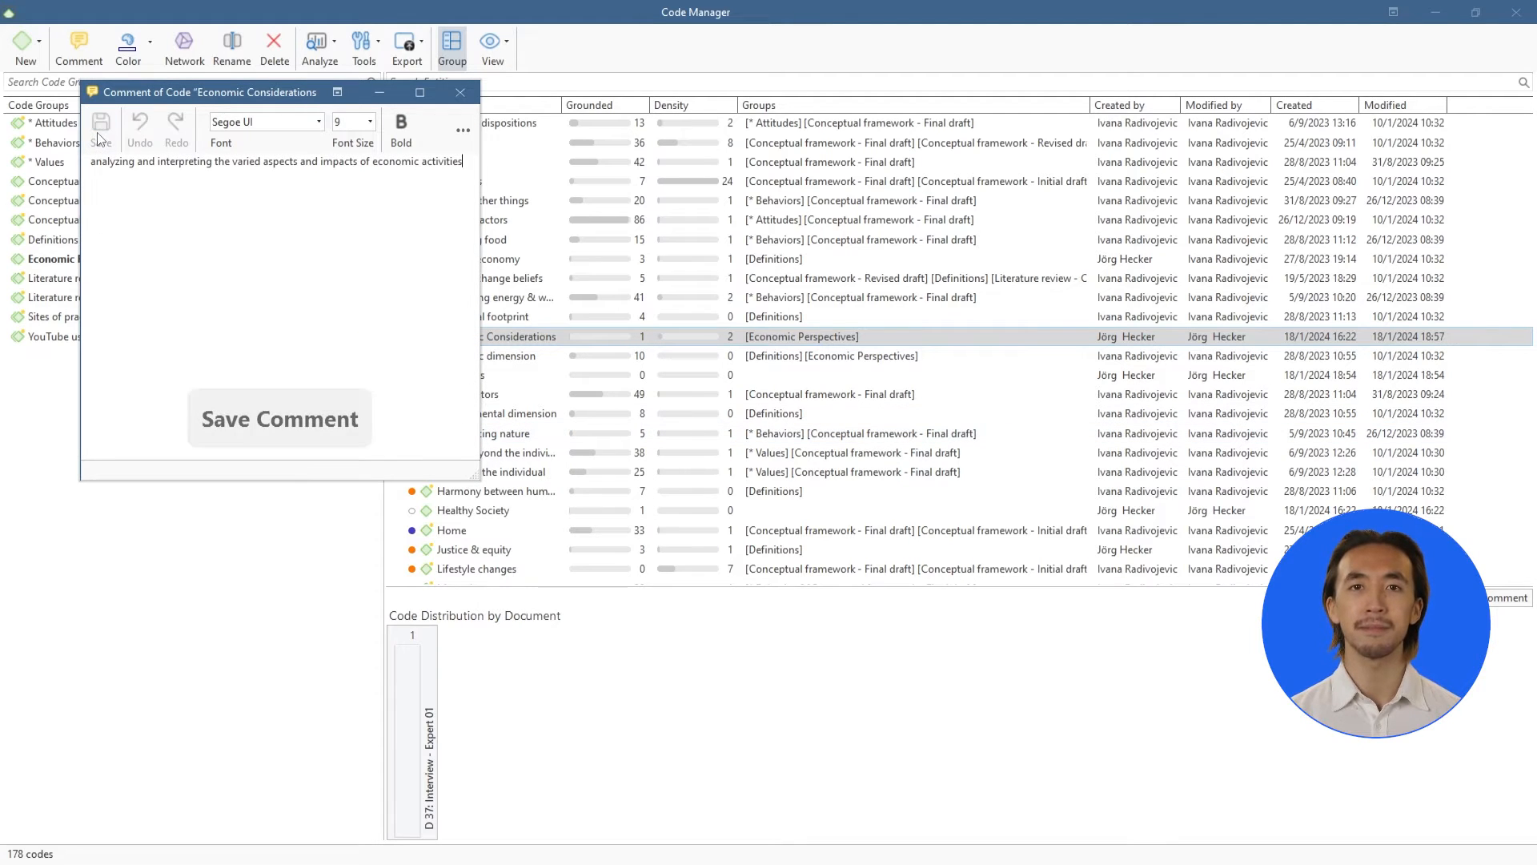
{"action": "left_click", "coordinate": [279, 418]}
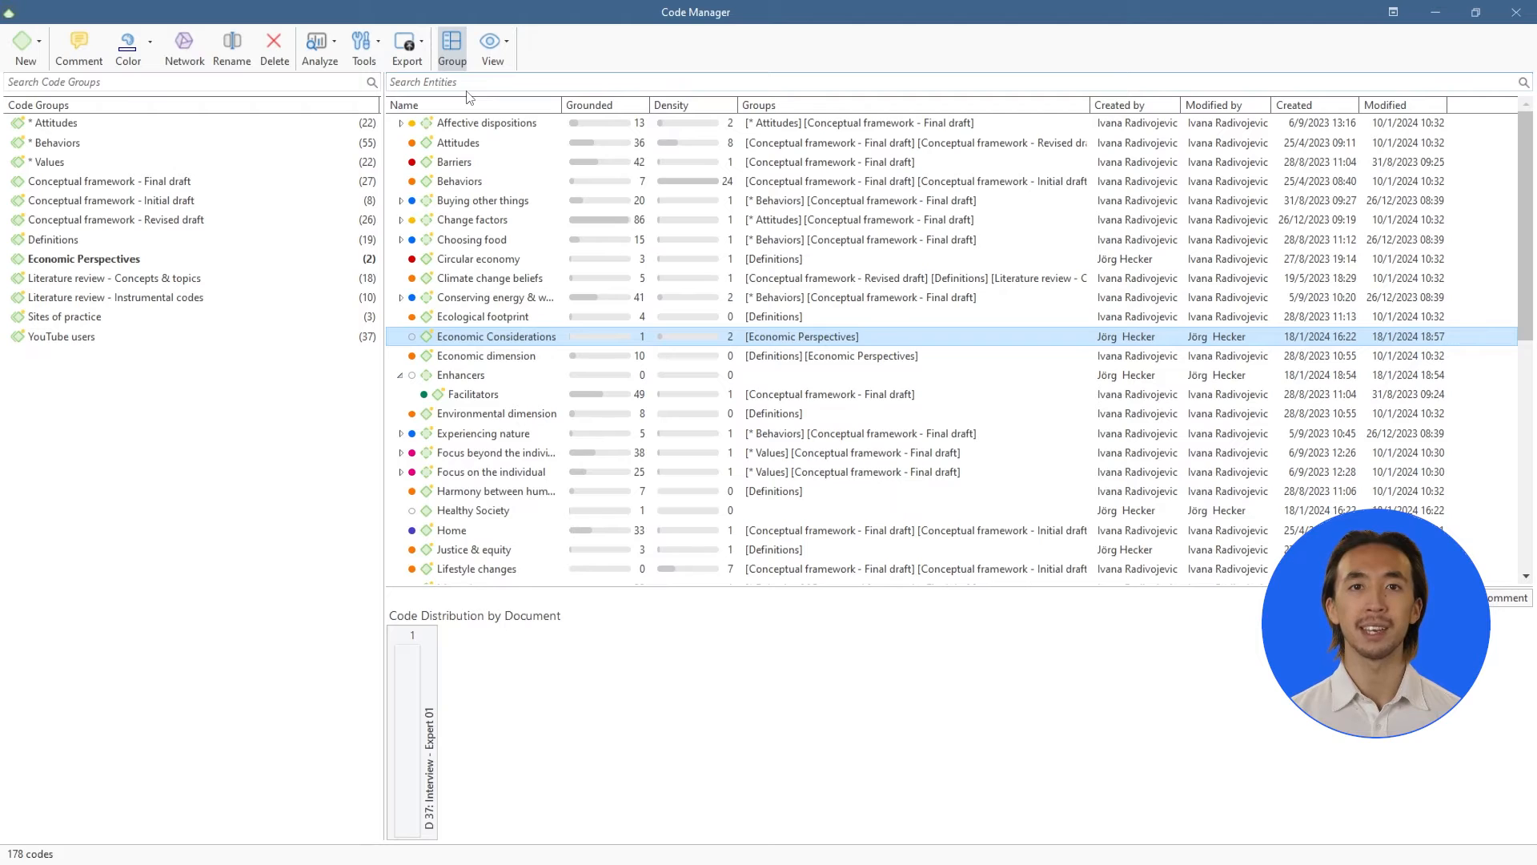
Review the Code Manager's export choices: report, Excel export and codebook formats.
{"action": "left_click", "coordinate": [407, 45]}
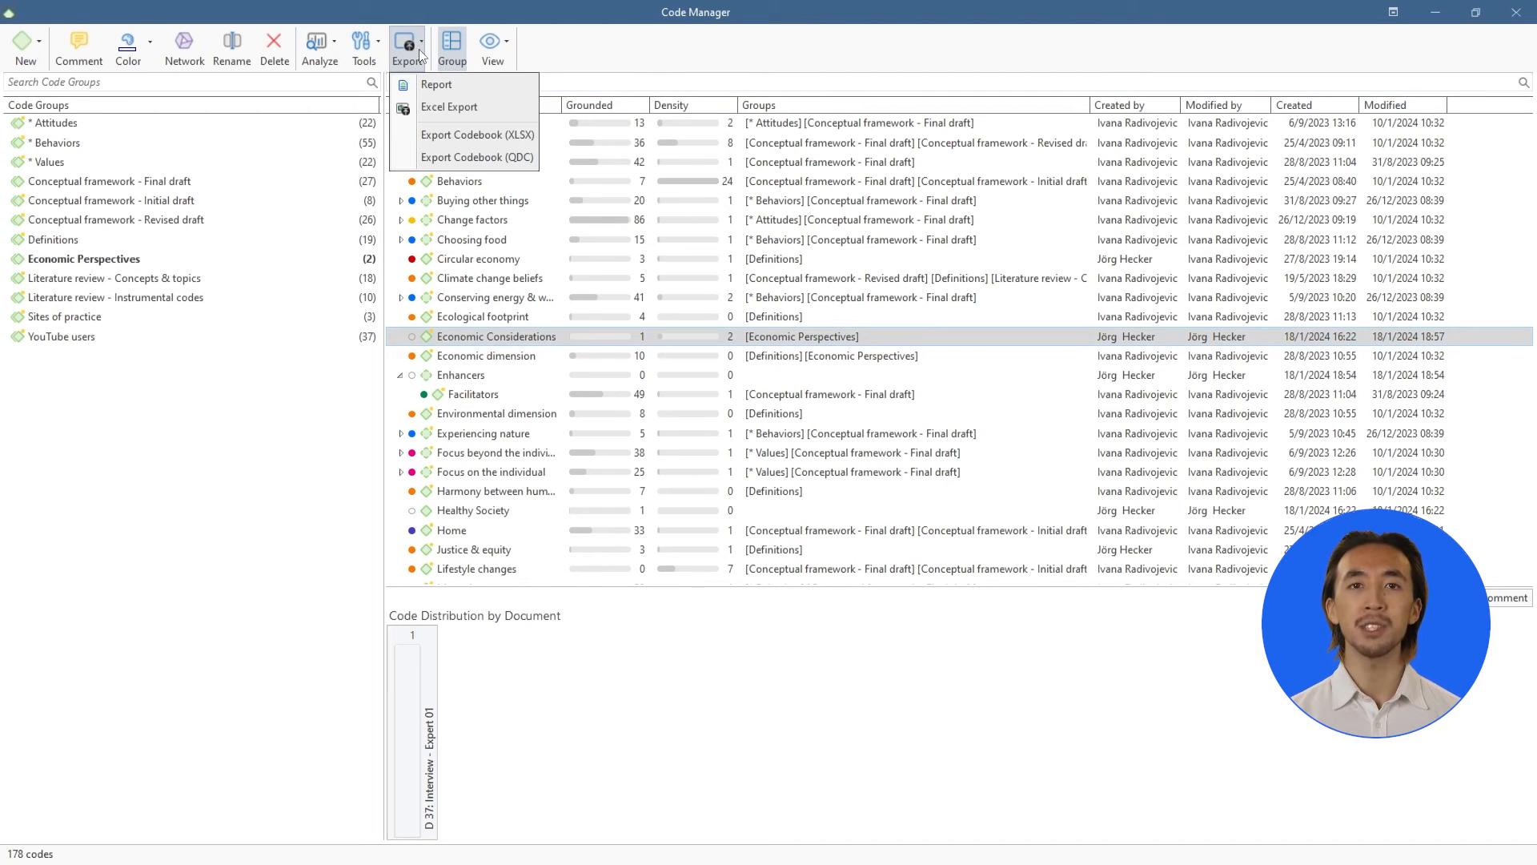
{"action": "mouse_move", "coordinate": [449, 106]}
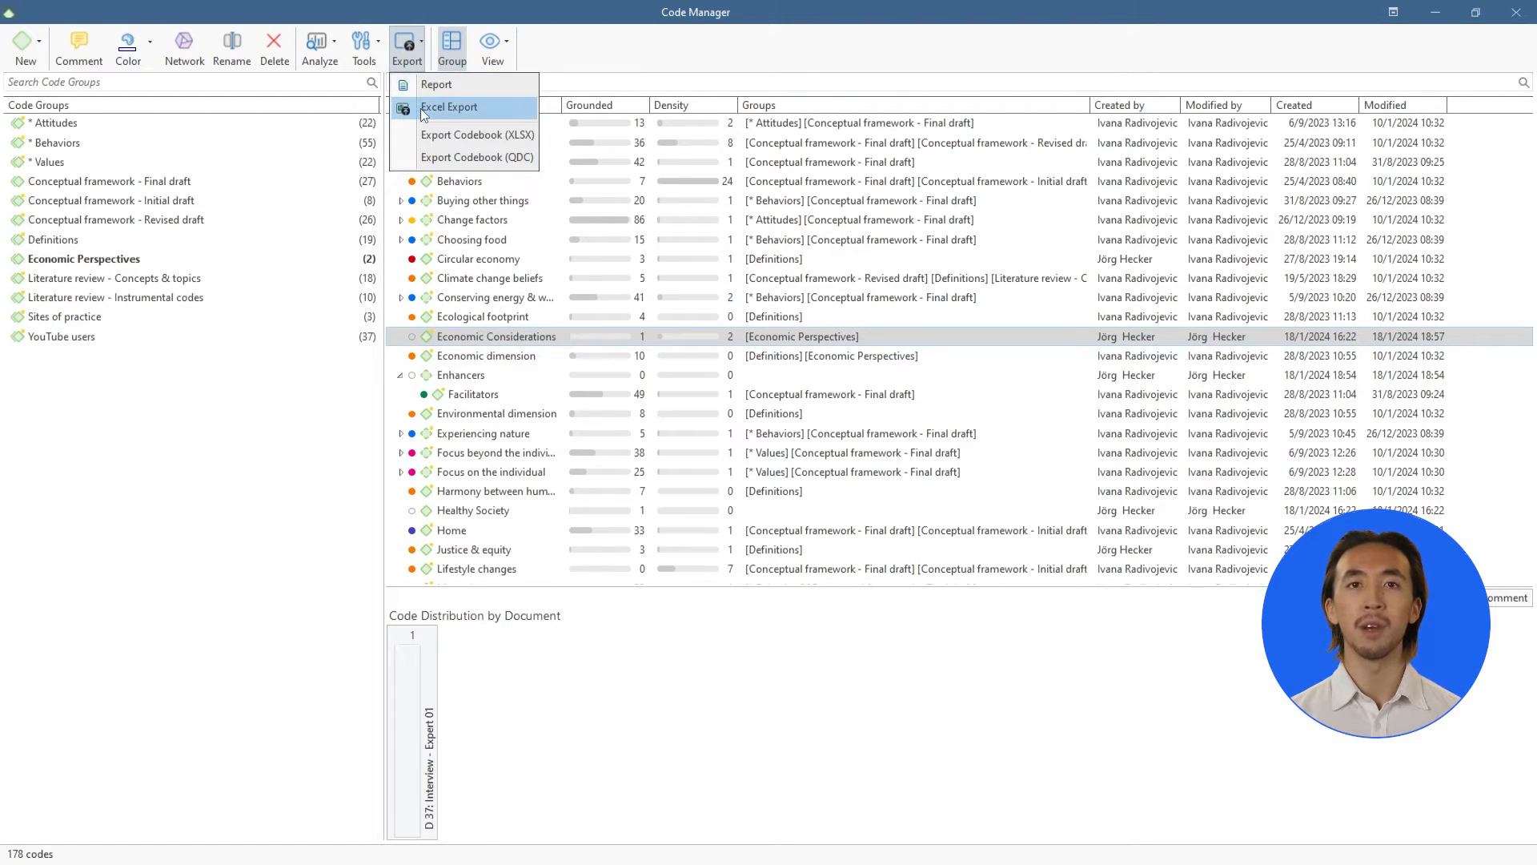
{"action": "mouse_move", "coordinate": [477, 157]}
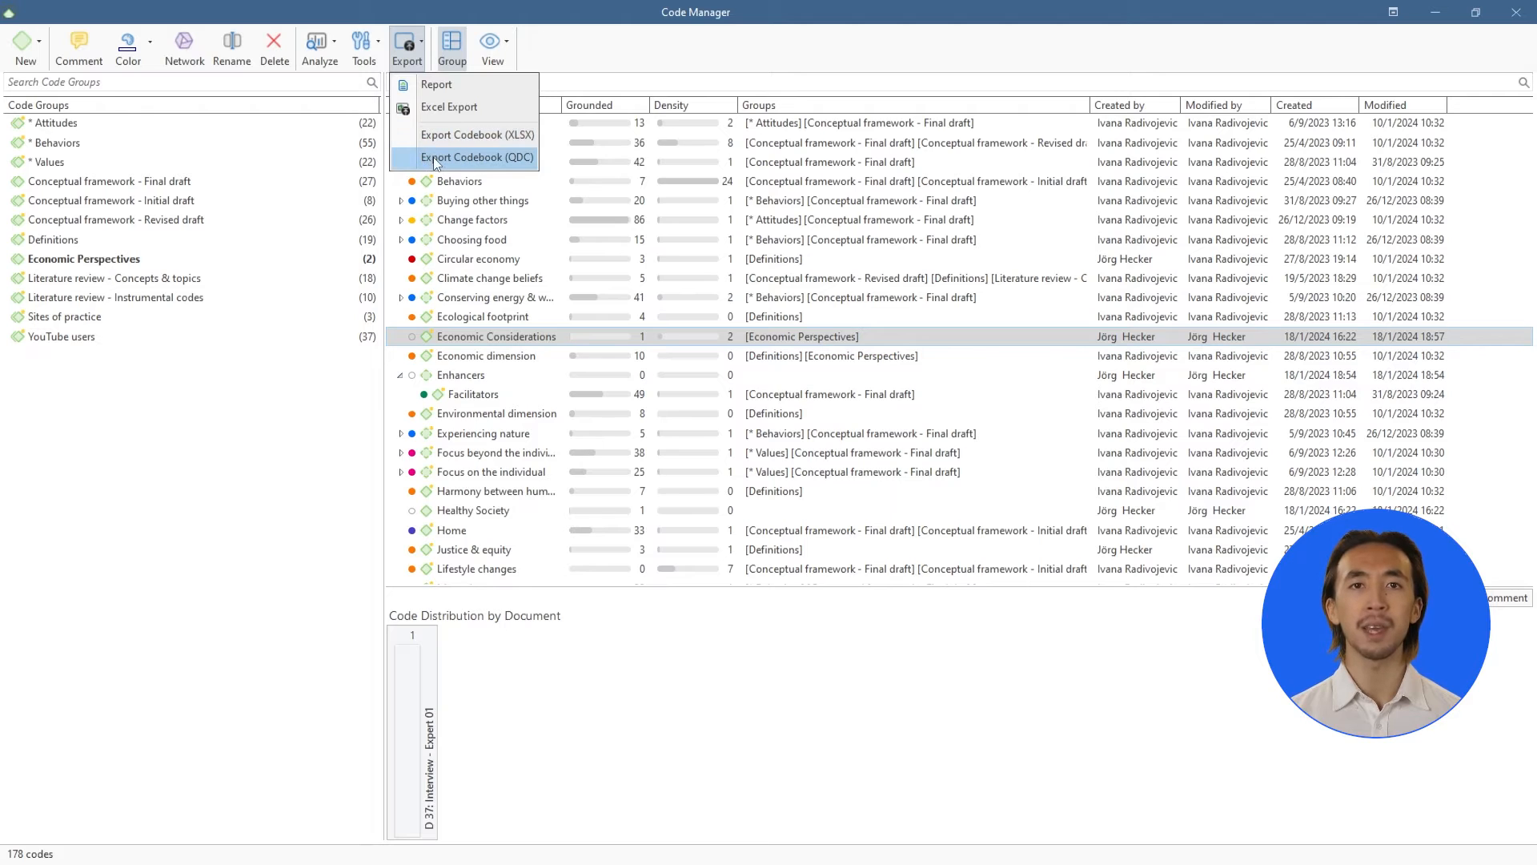
{"action": "mouse_move", "coordinate": [586, 61]}
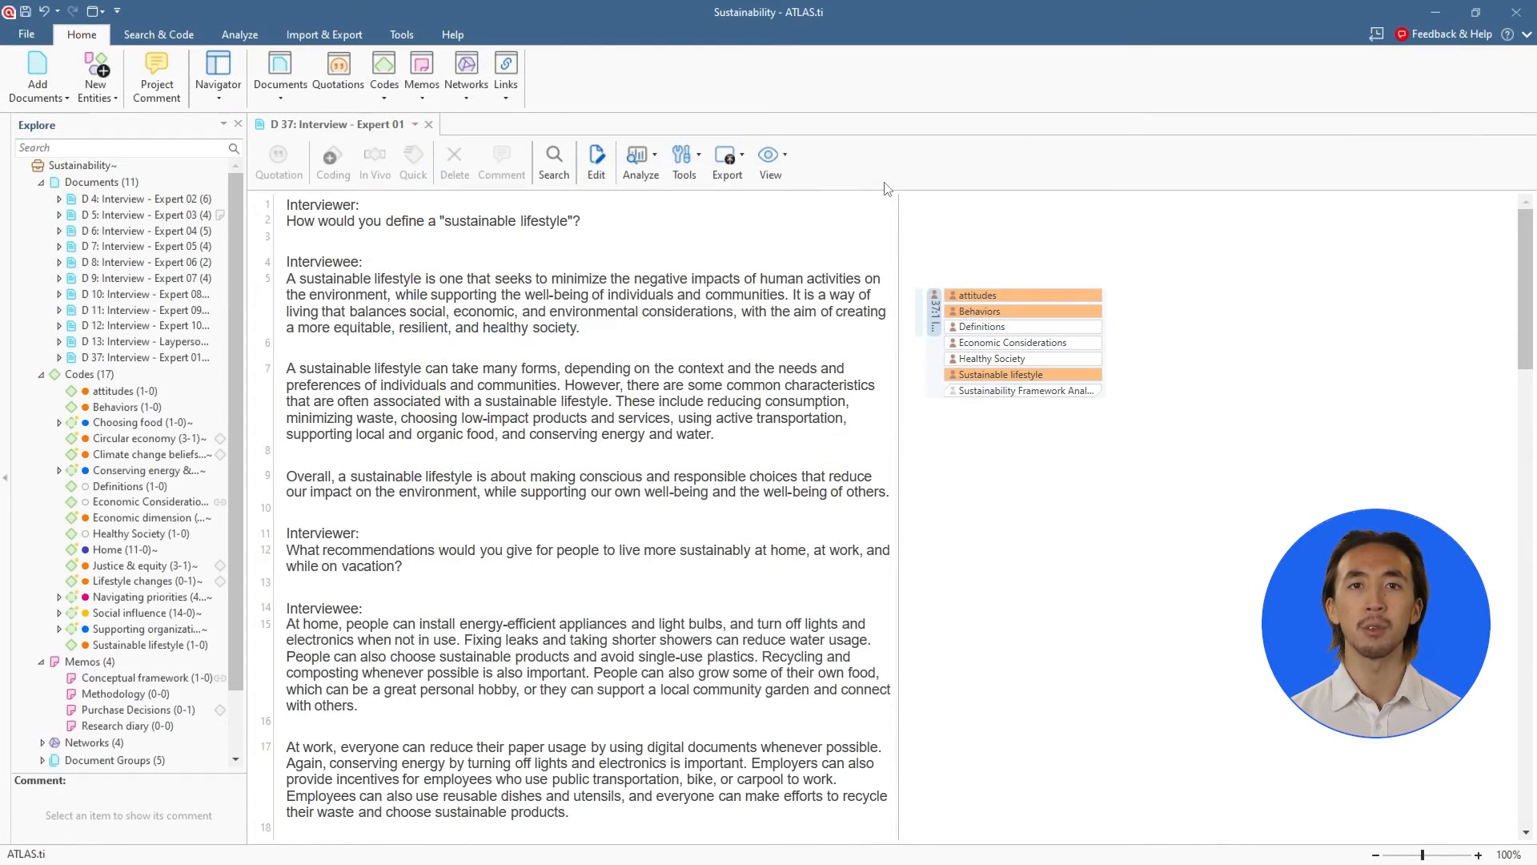
Create the Sustainability Framework Analysis network with Circular economy, Economic Considerations, Justice & equity, their interviews, memos and Circular economy's quotations.
{"action": "left_click", "coordinate": [93, 76]}
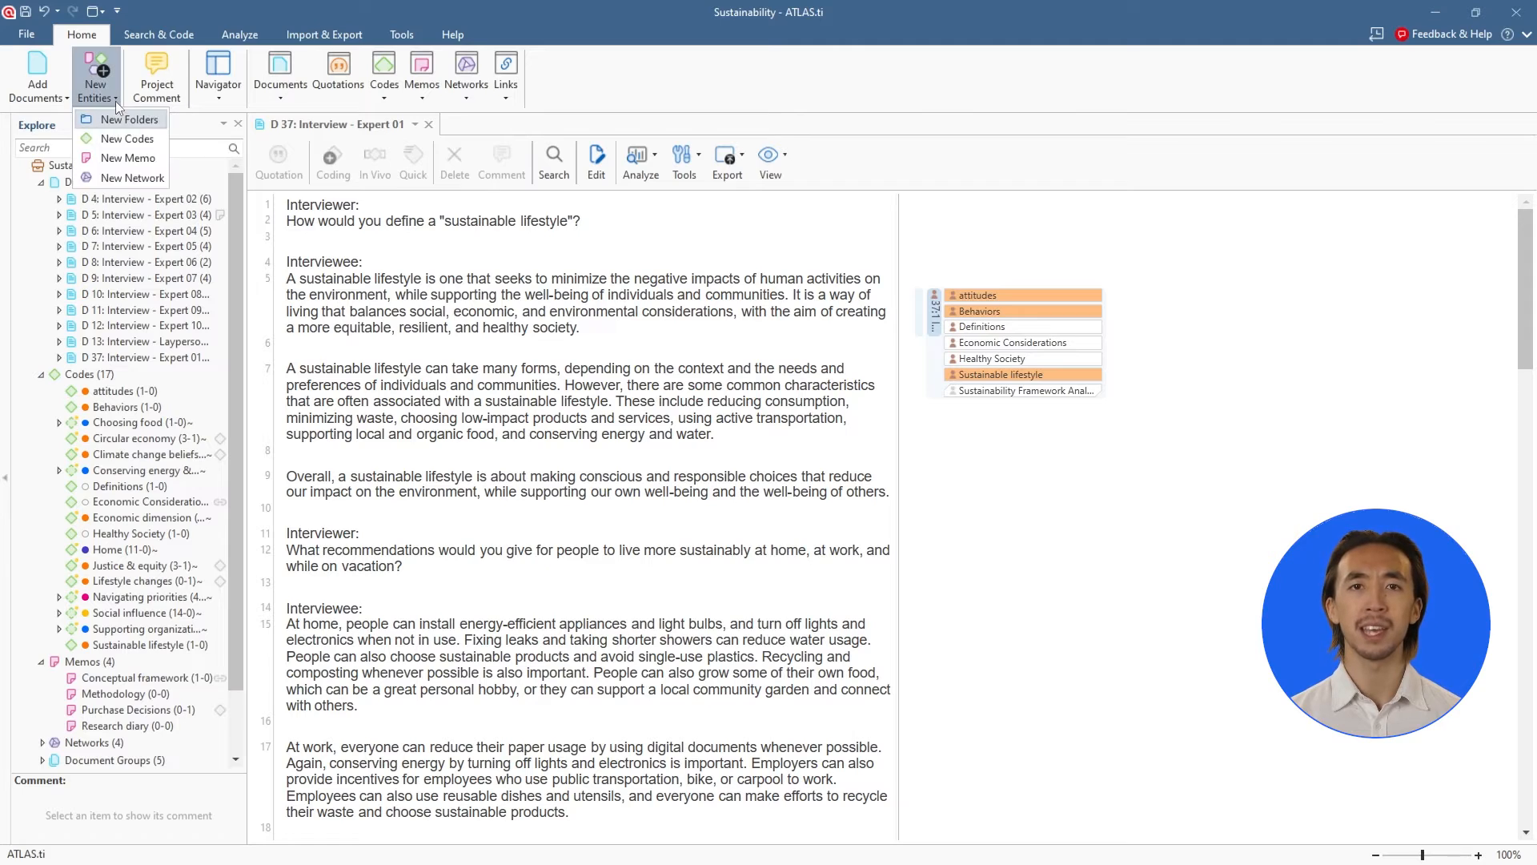
{"action": "left_click", "coordinate": [133, 178]}
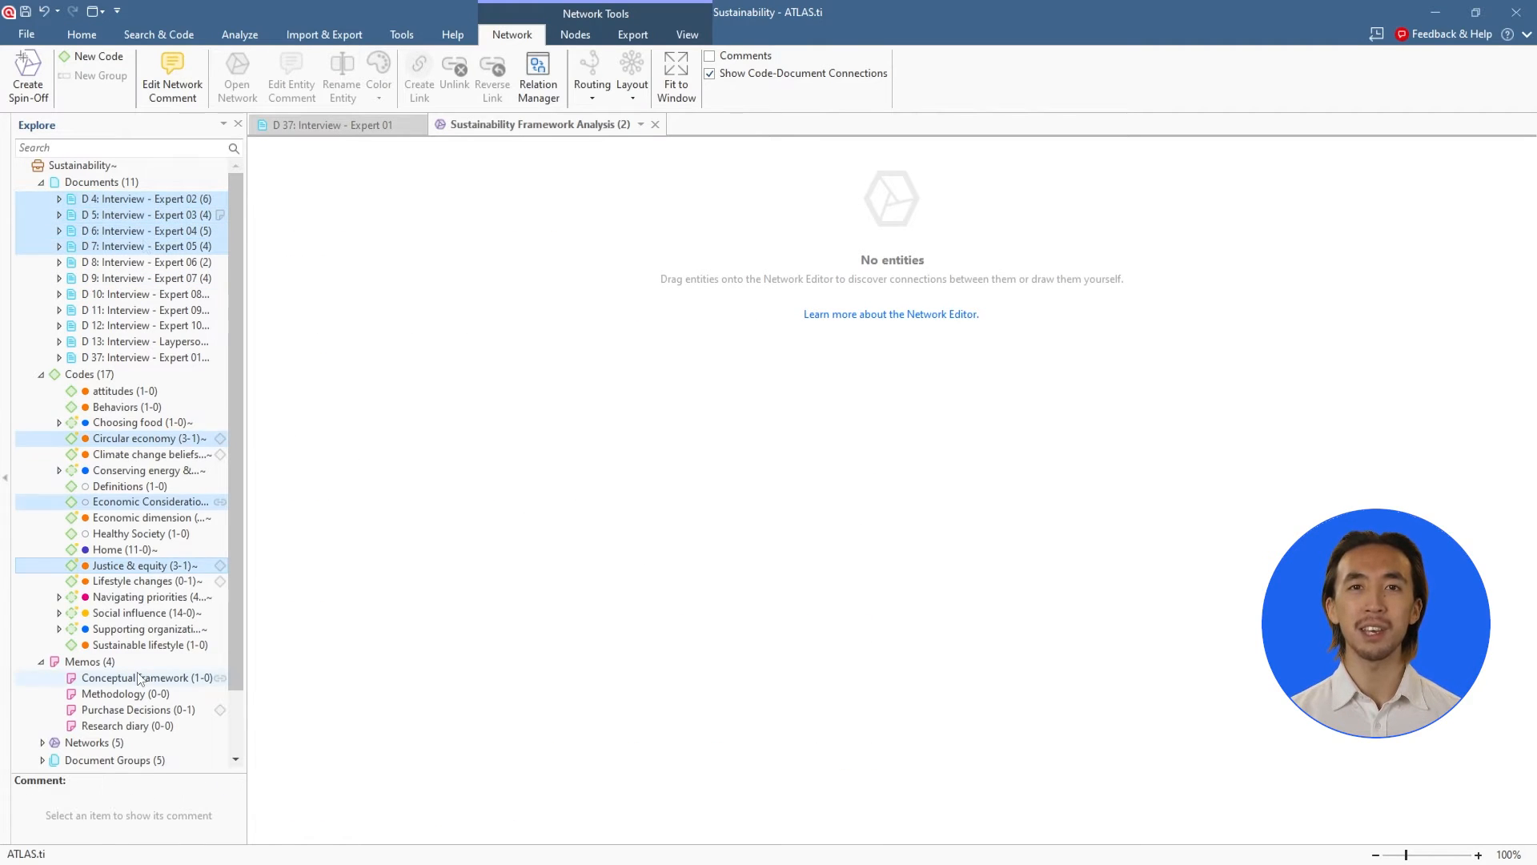
{"action": "left_click", "coordinate": [138, 709]}
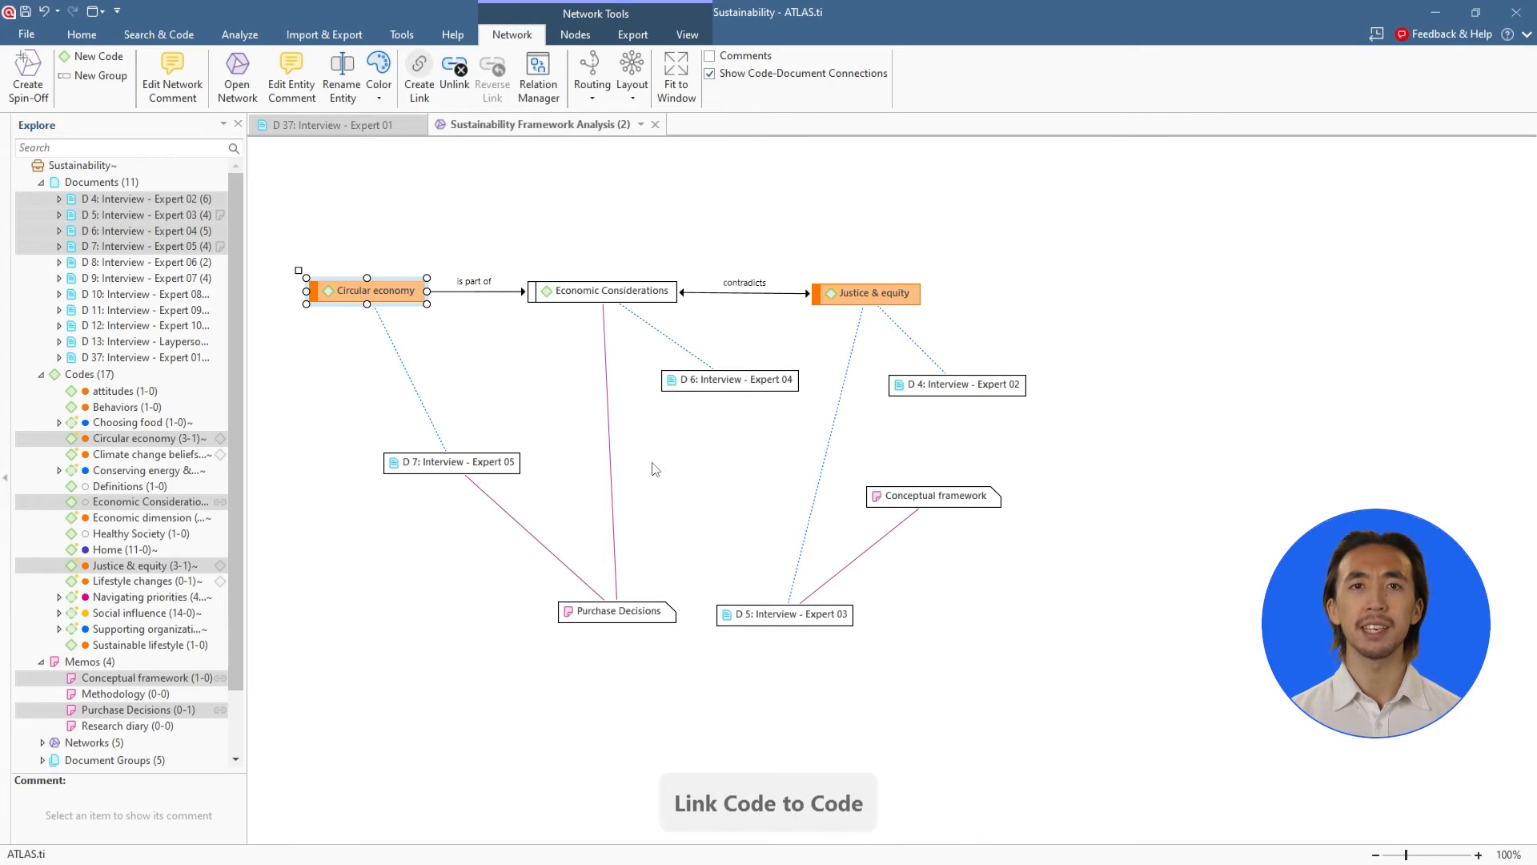
{"action": "right_click", "coordinate": [368, 290]}
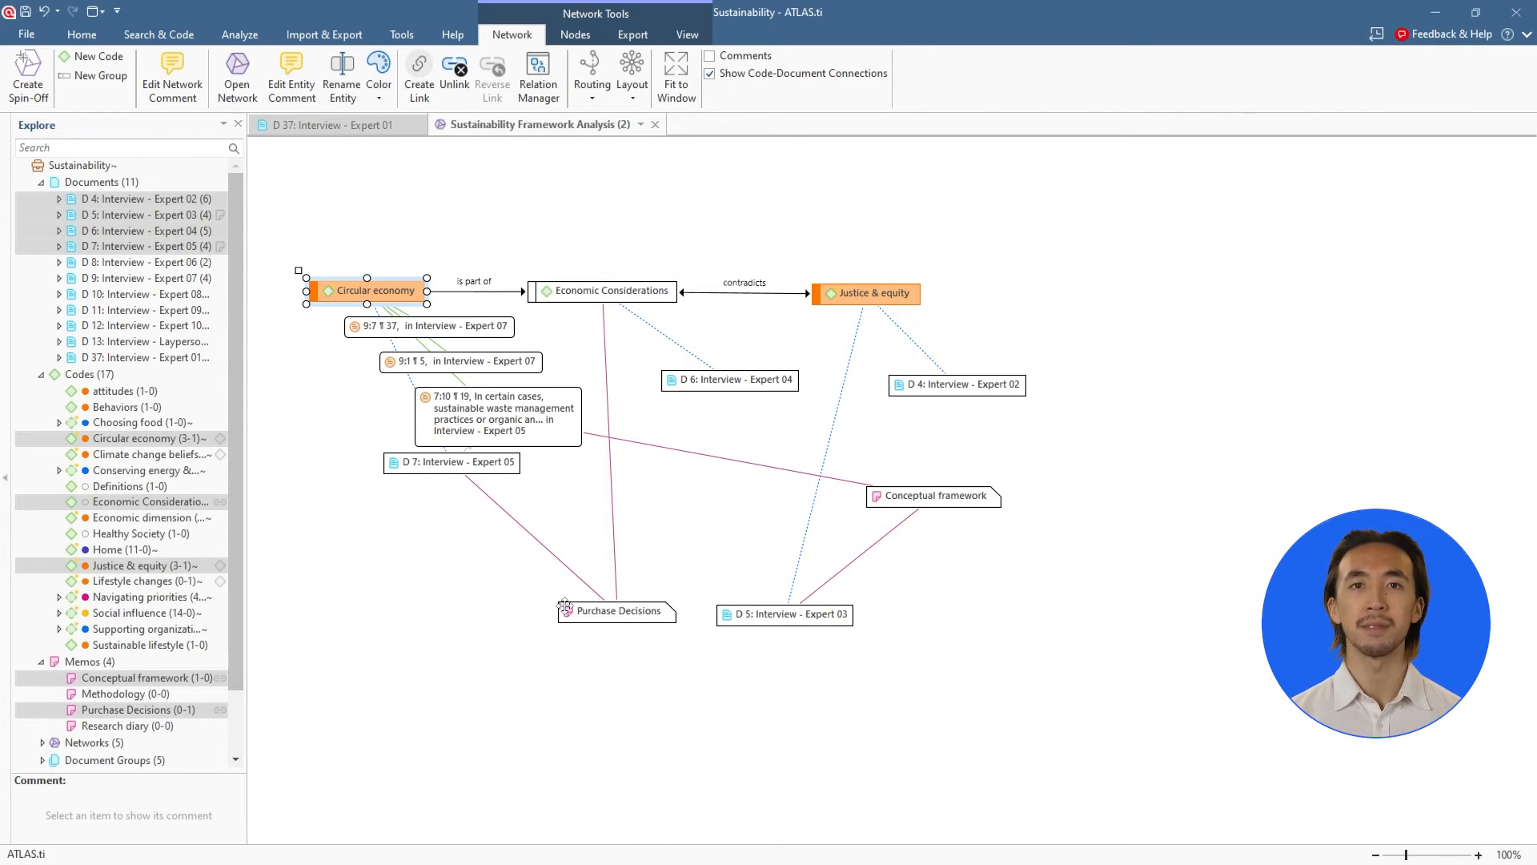
Show comments, frequencies and previews on the nodes and arrange the network as an Orthogonal Tree.
{"action": "left_click", "coordinate": [689, 35]}
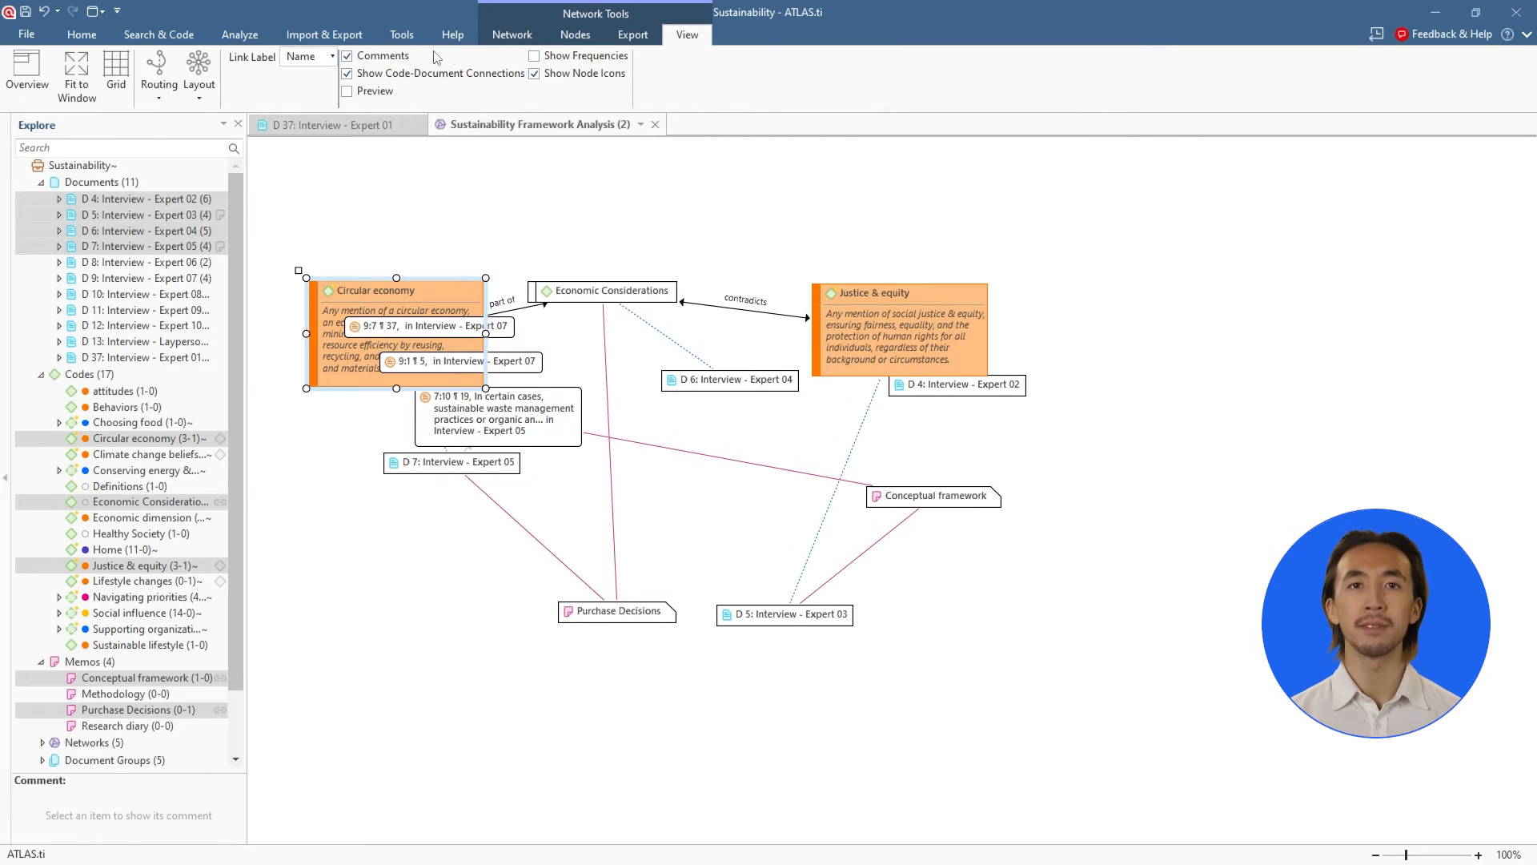
{"action": "left_click", "coordinate": [346, 90]}
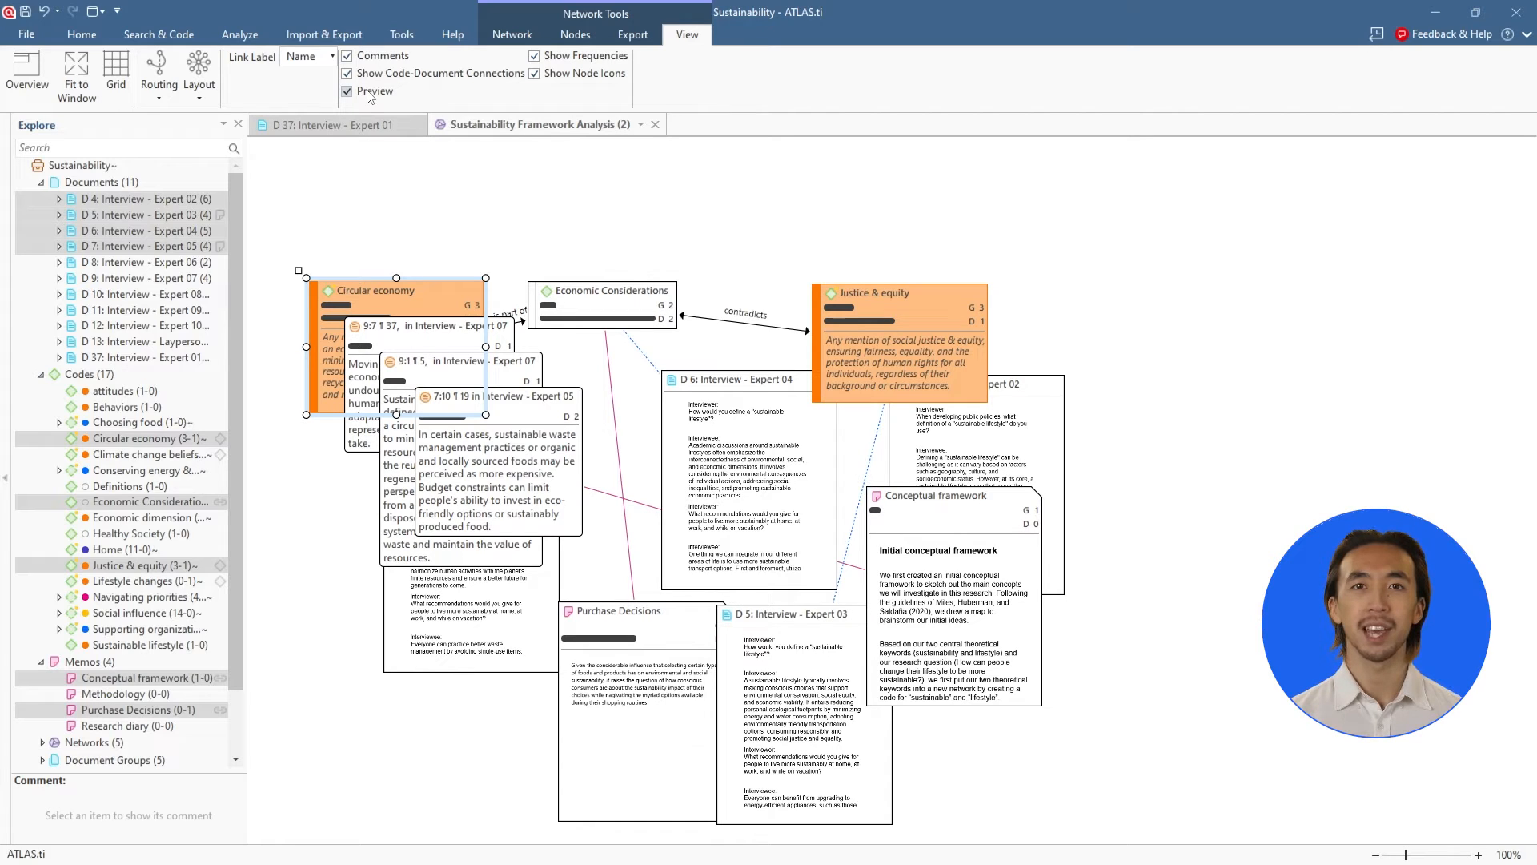
{"action": "left_click", "coordinate": [198, 74]}
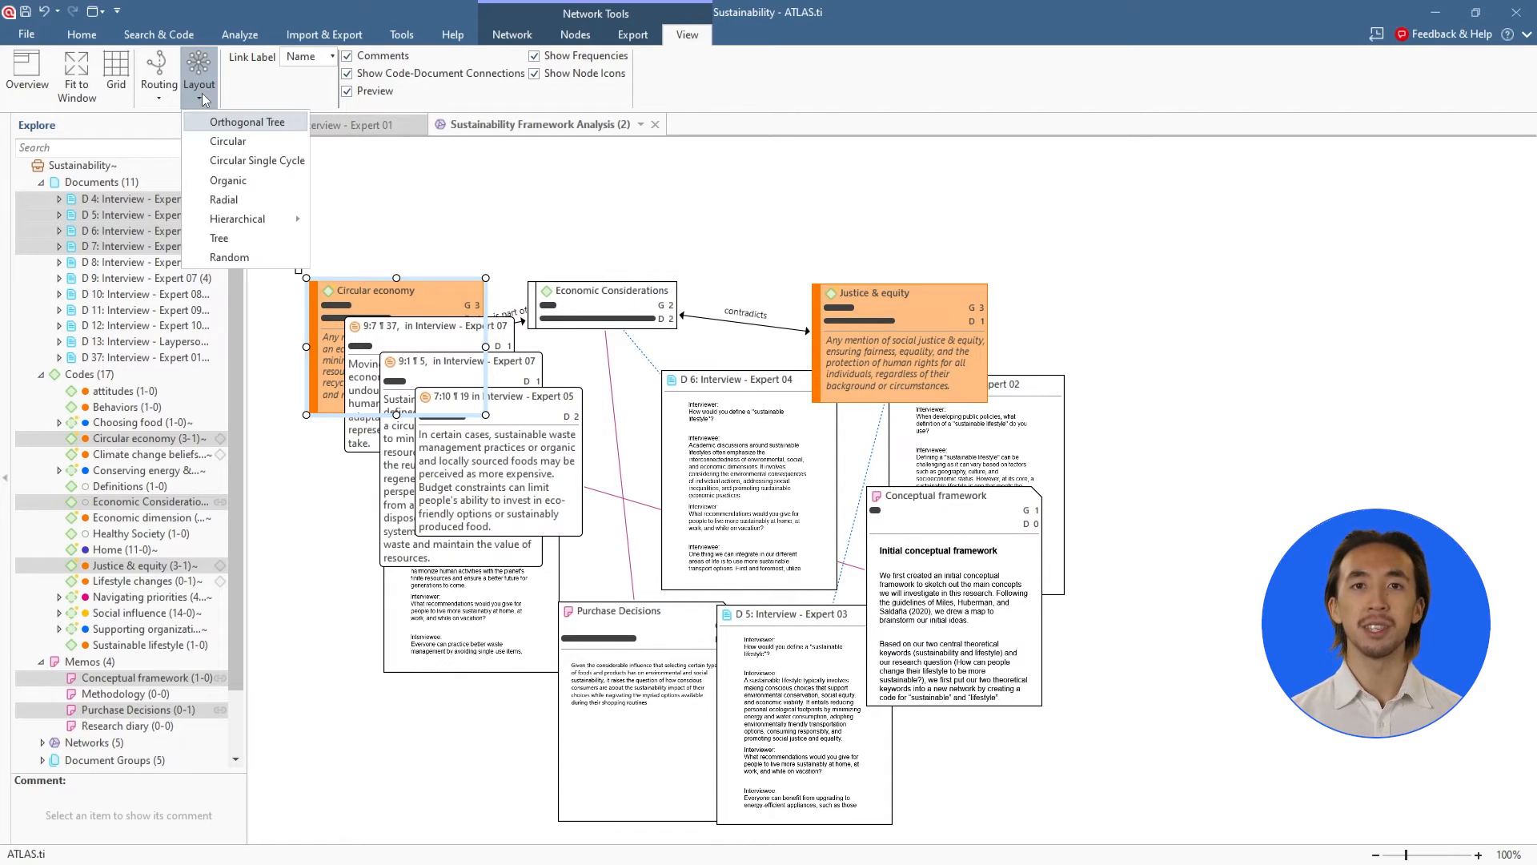
{"action": "left_click", "coordinate": [246, 122]}
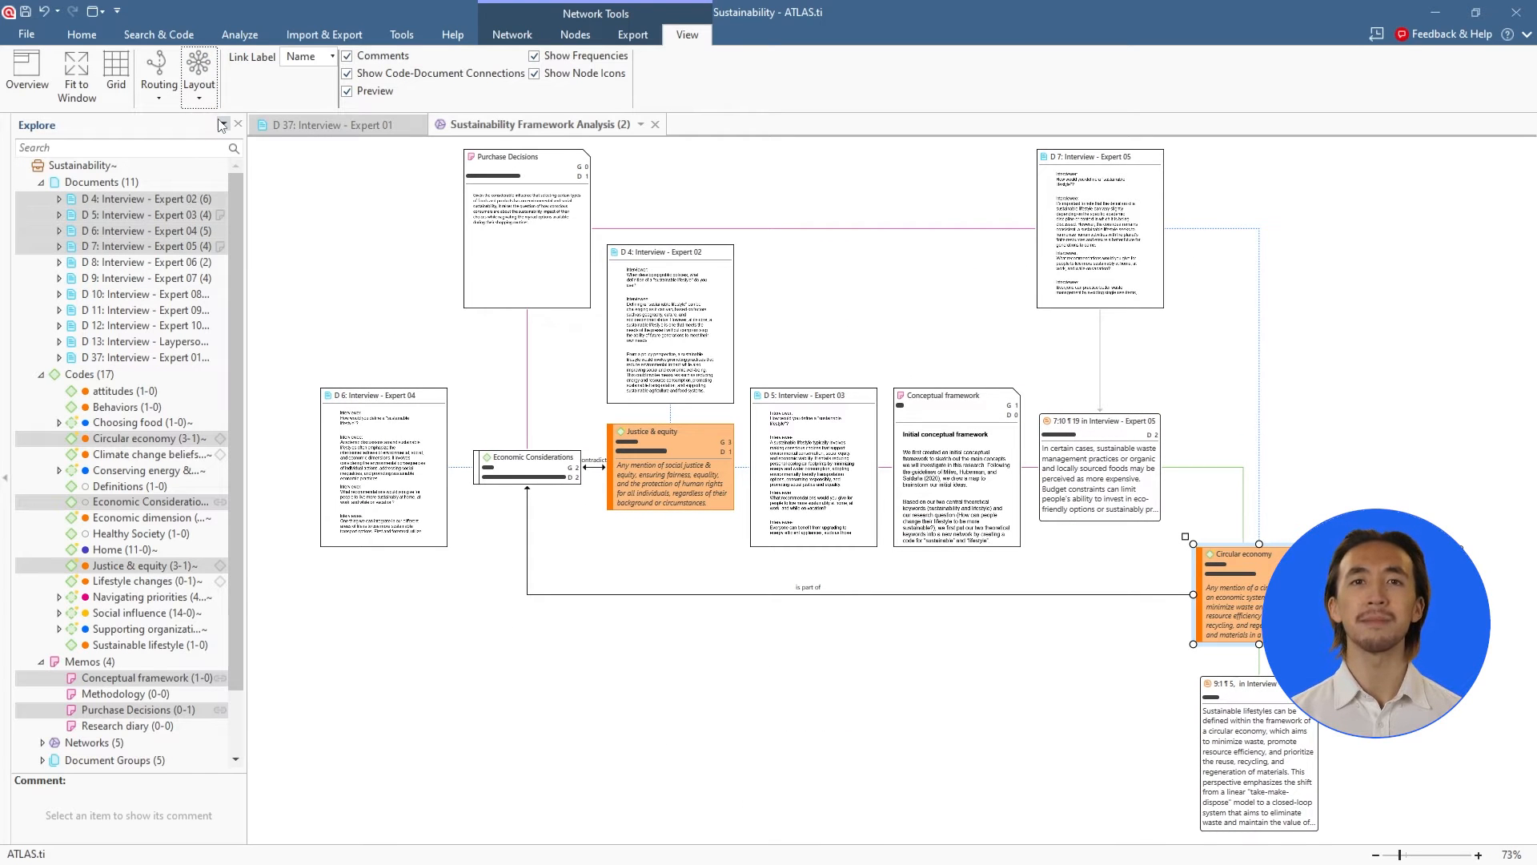
Rearrange the network with the Organic layout and select the Justice & equity node.
{"action": "left_click", "coordinate": [199, 75]}
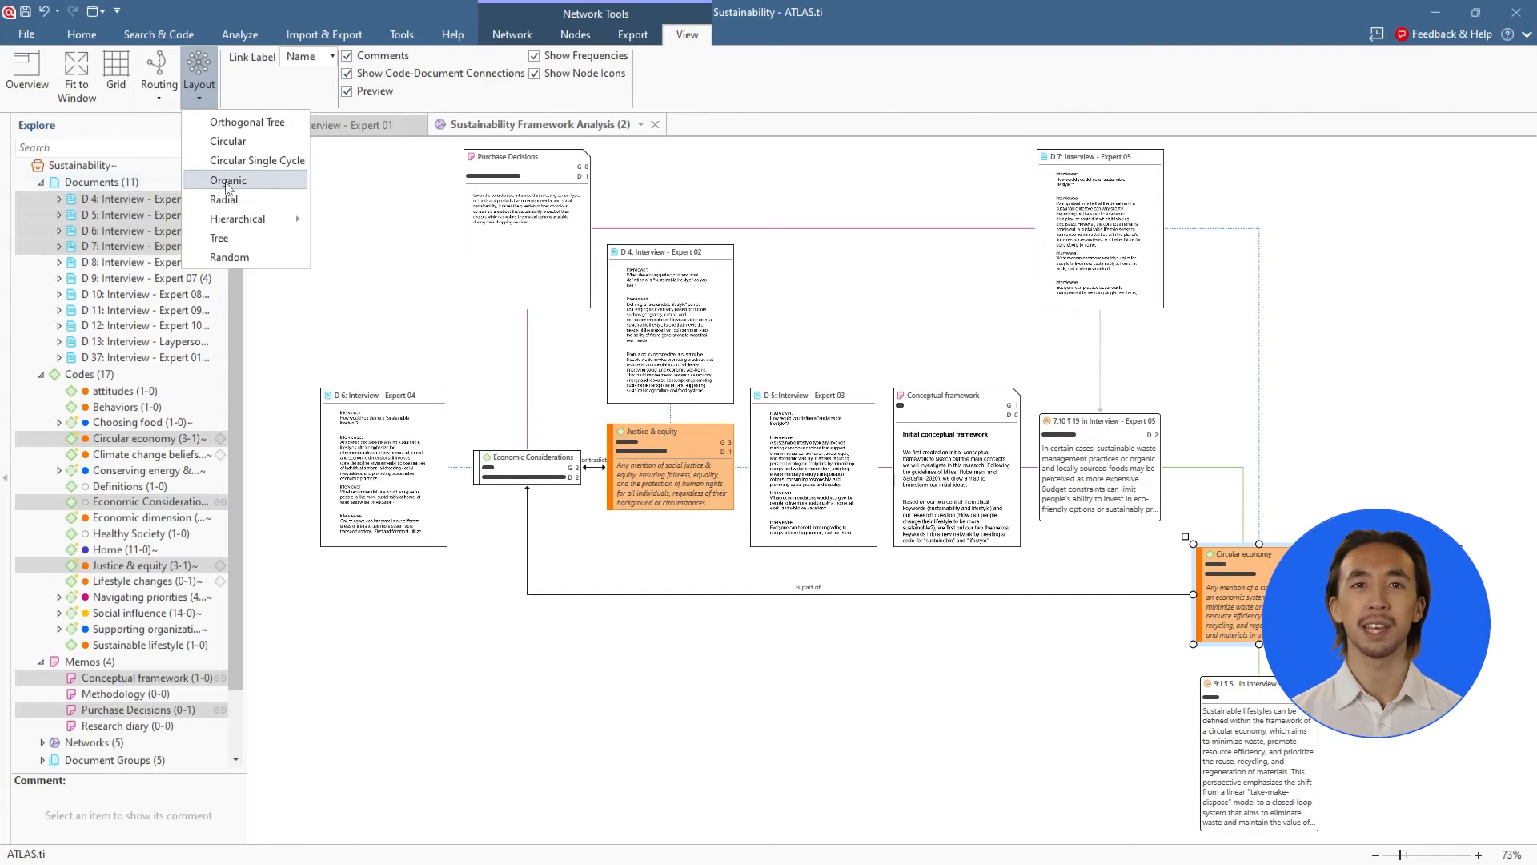
{"action": "left_click", "coordinate": [229, 179]}
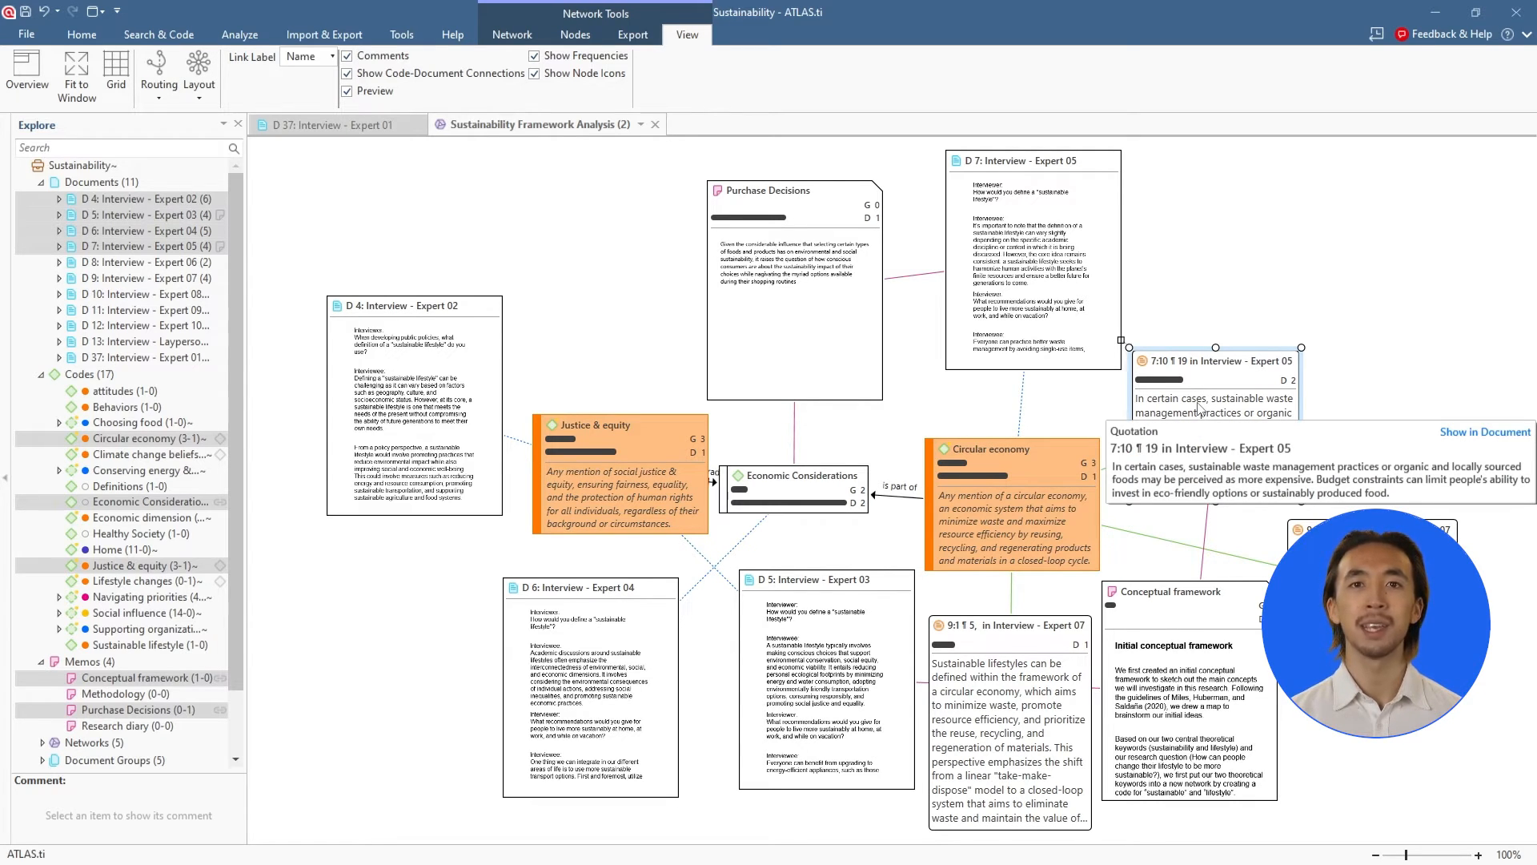
{"action": "left_click", "coordinate": [622, 426]}
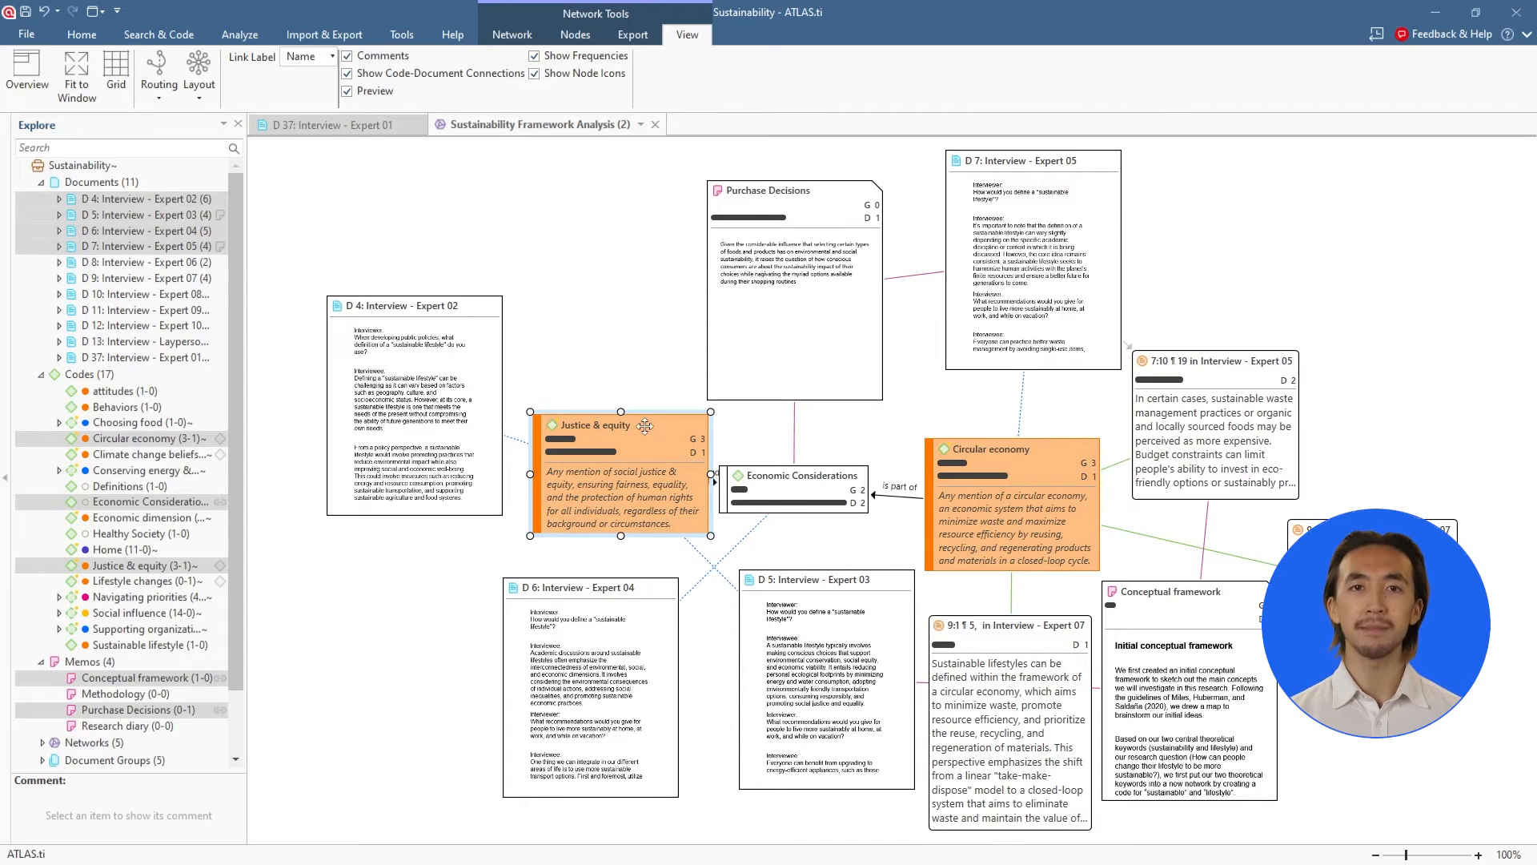
{"action": "mouse_move", "coordinate": [658, 412]}
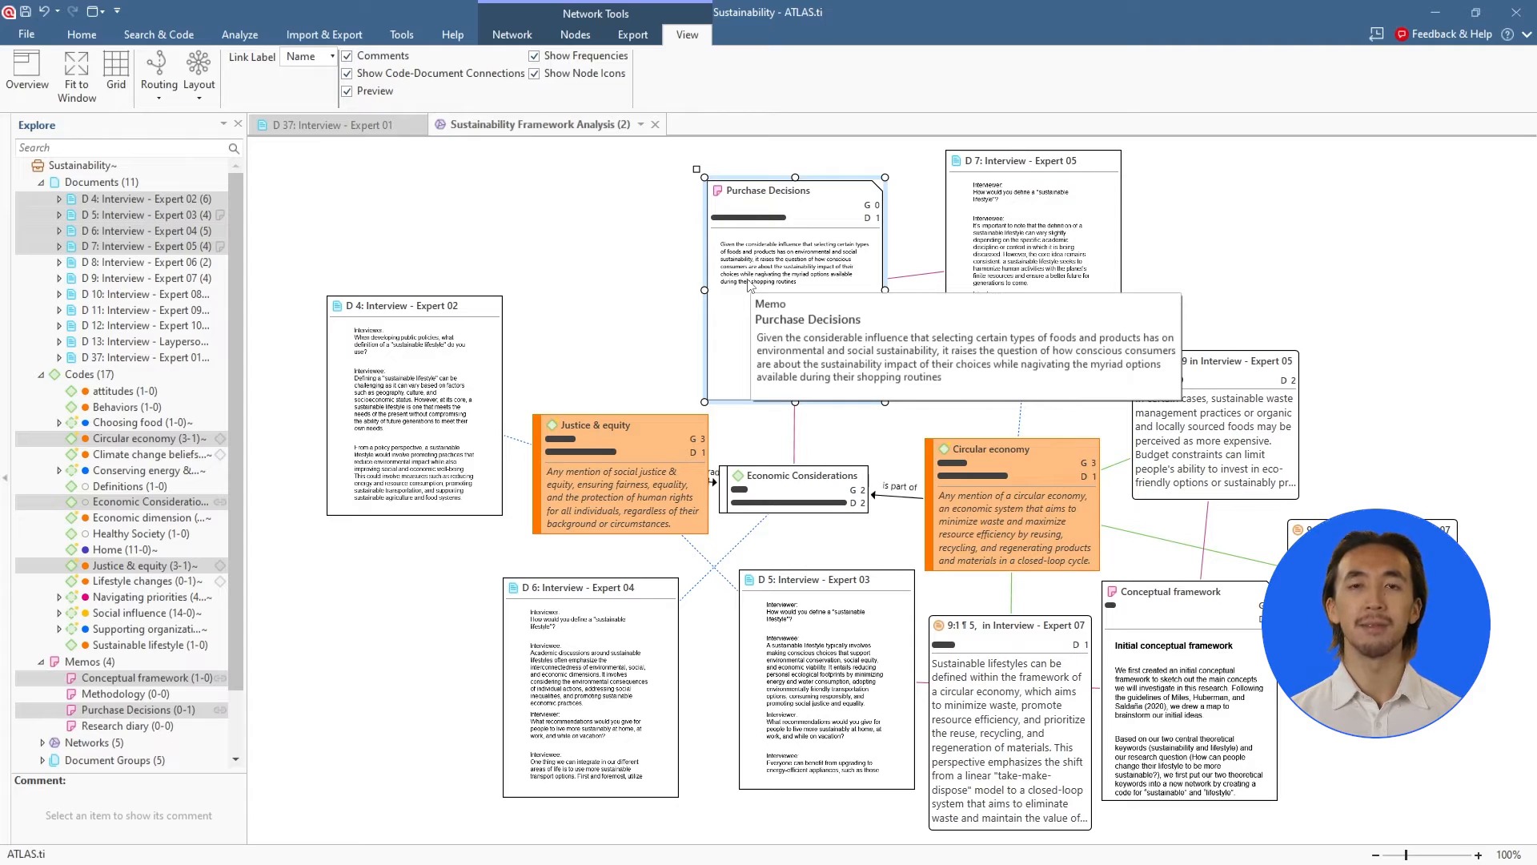
Review the network export options, then start a Code Co-occurrence Analysis from Analyze.
{"action": "left_click", "coordinate": [632, 35]}
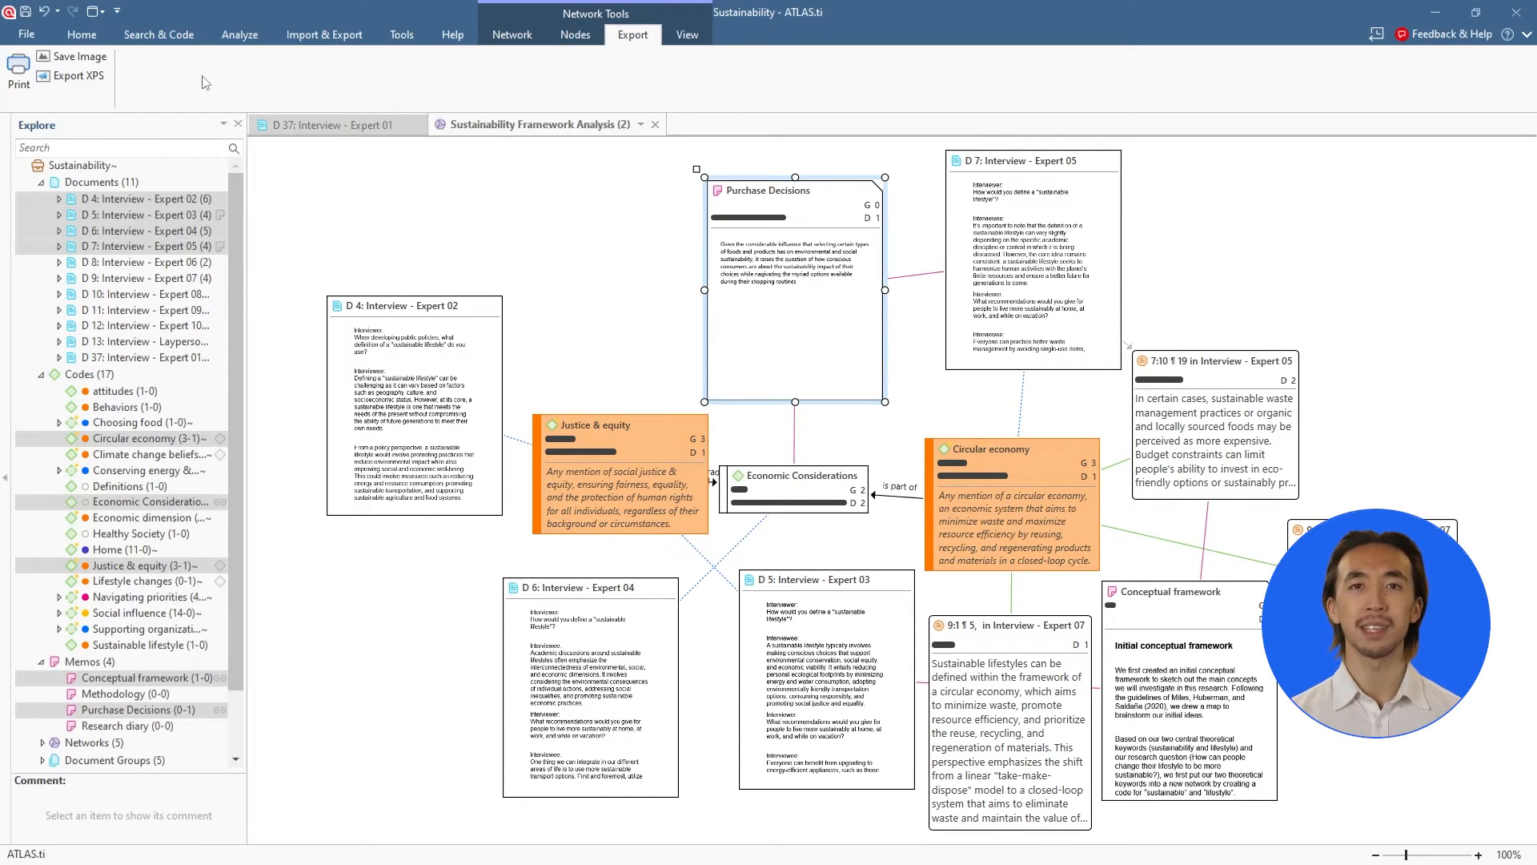
{"action": "mouse_move", "coordinate": [157, 84]}
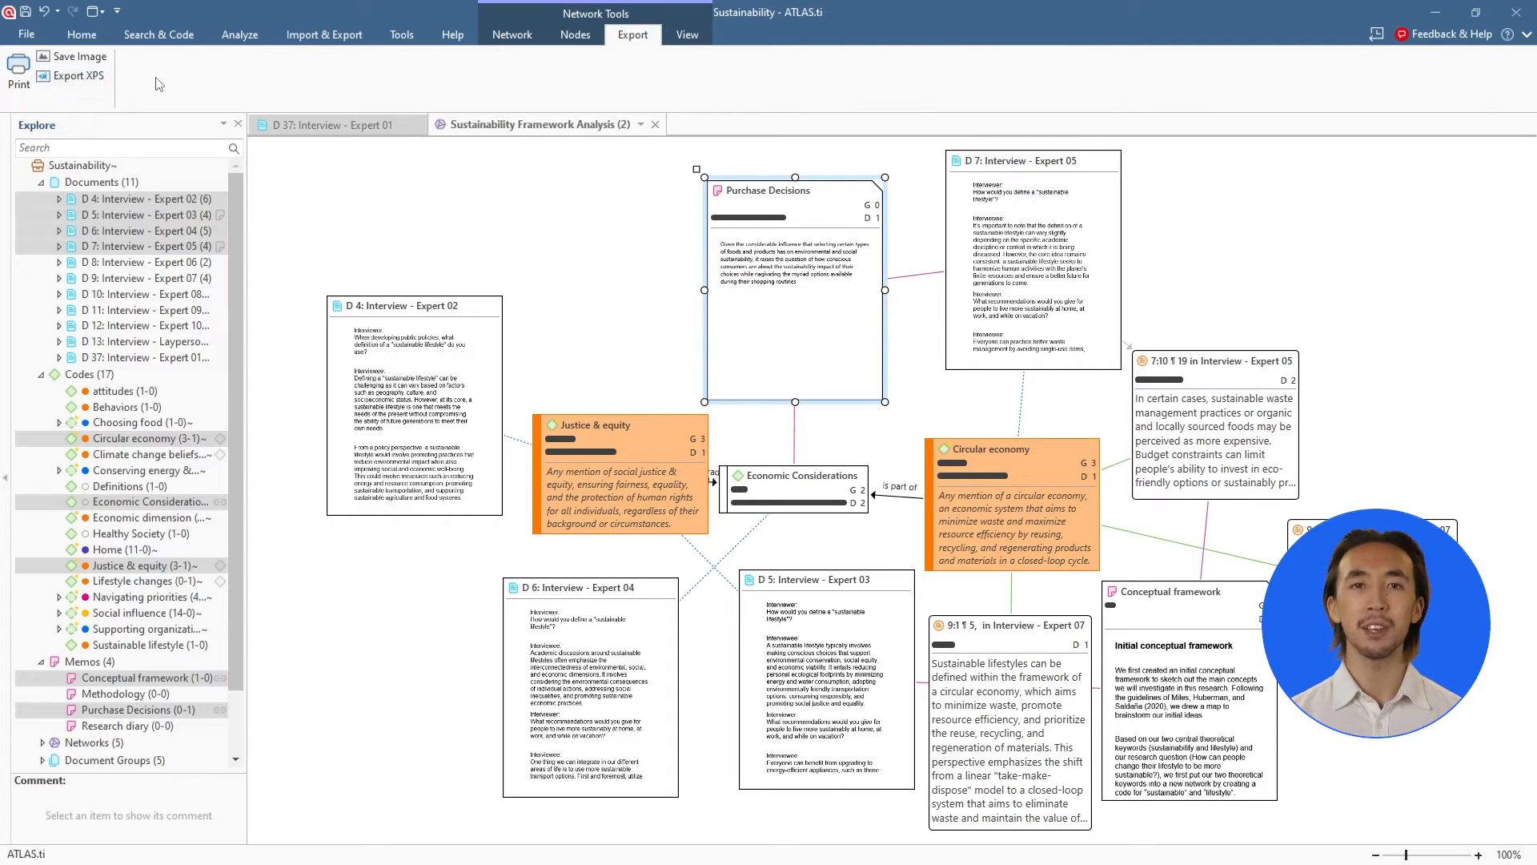
{"action": "mouse_move", "coordinate": [236, 84]}
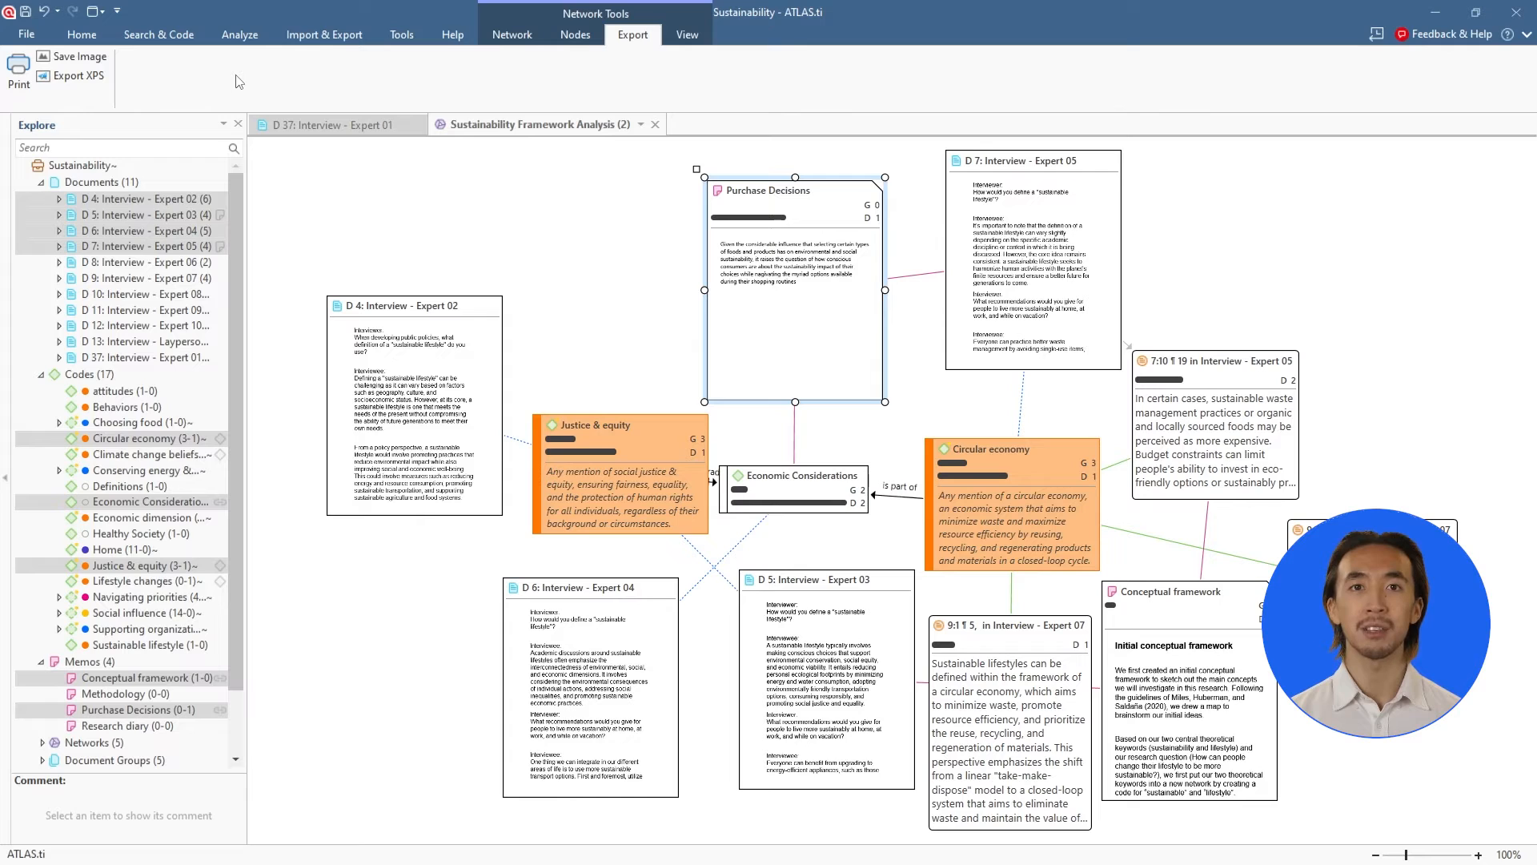
{"action": "left_click", "coordinate": [240, 33]}
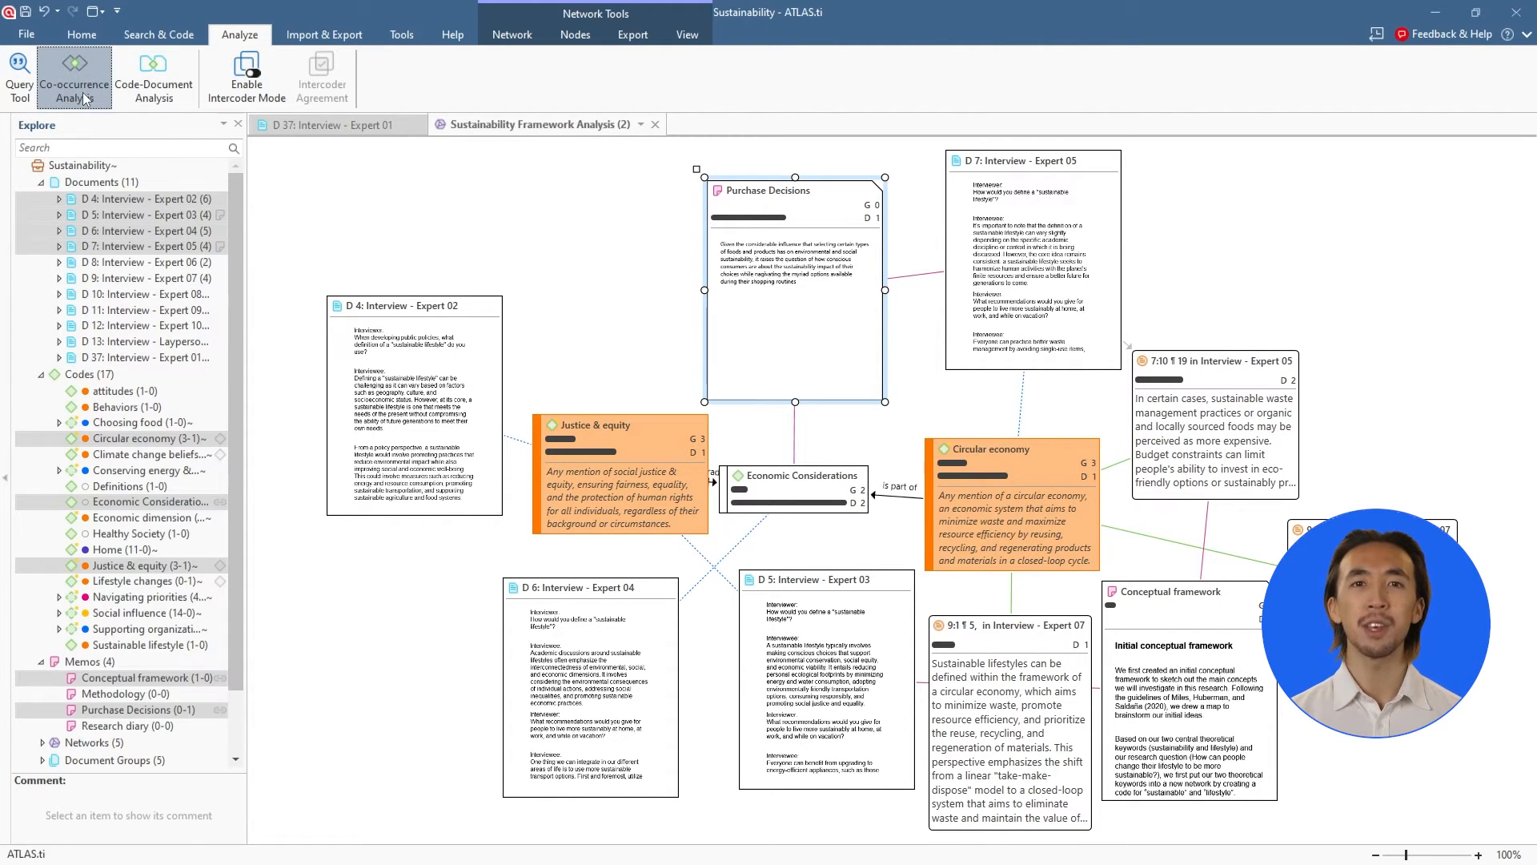
{"action": "left_click", "coordinate": [67, 70]}
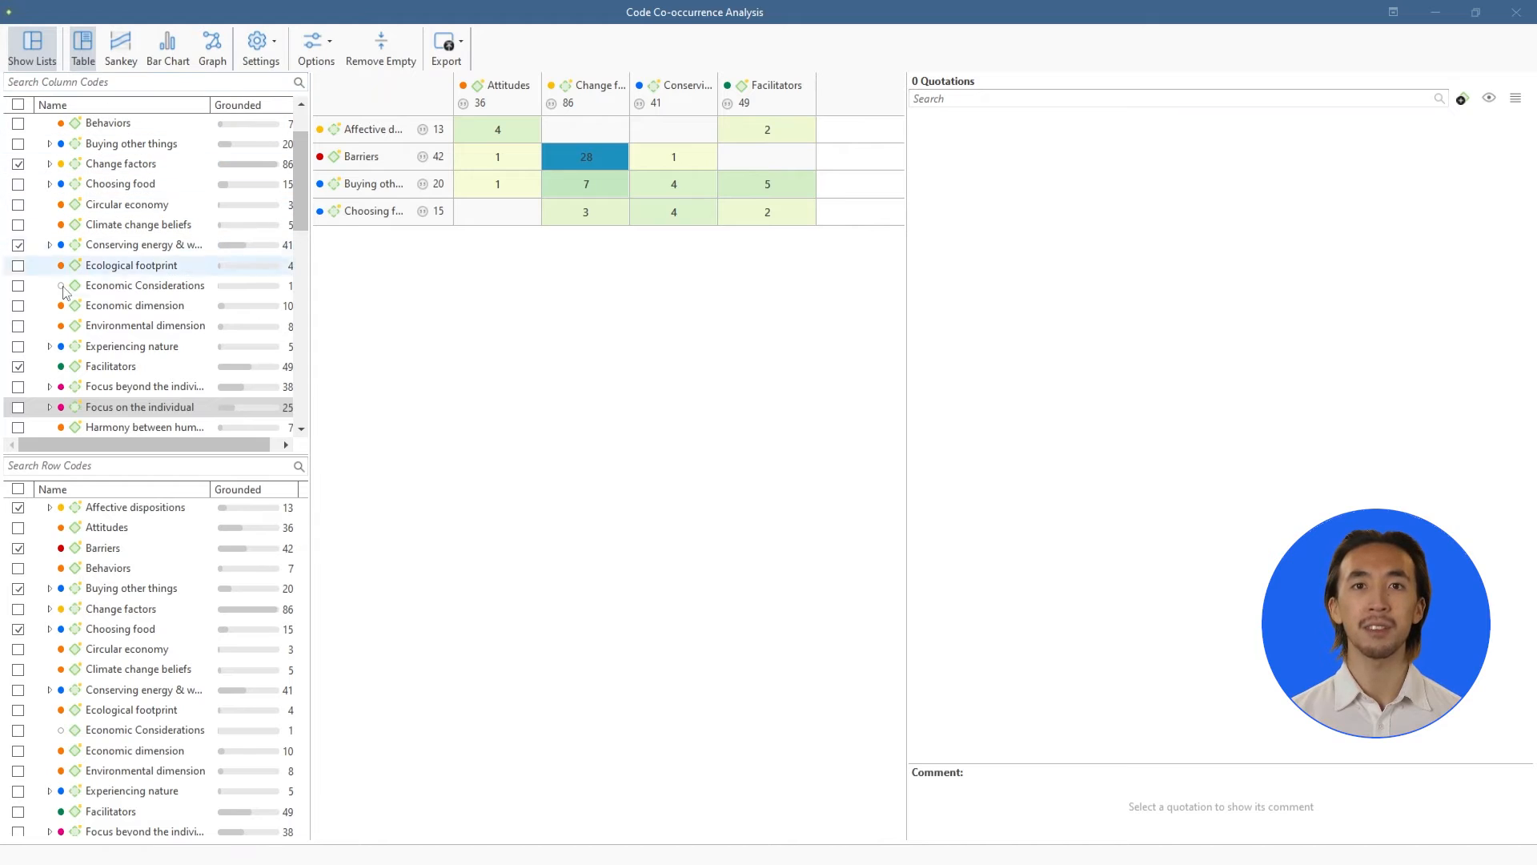
Add Focus on the individual as a column and Environmental dimension as a row, and list the Facilitators–Affective dispositions quotations.
{"action": "left_click", "coordinate": [19, 407]}
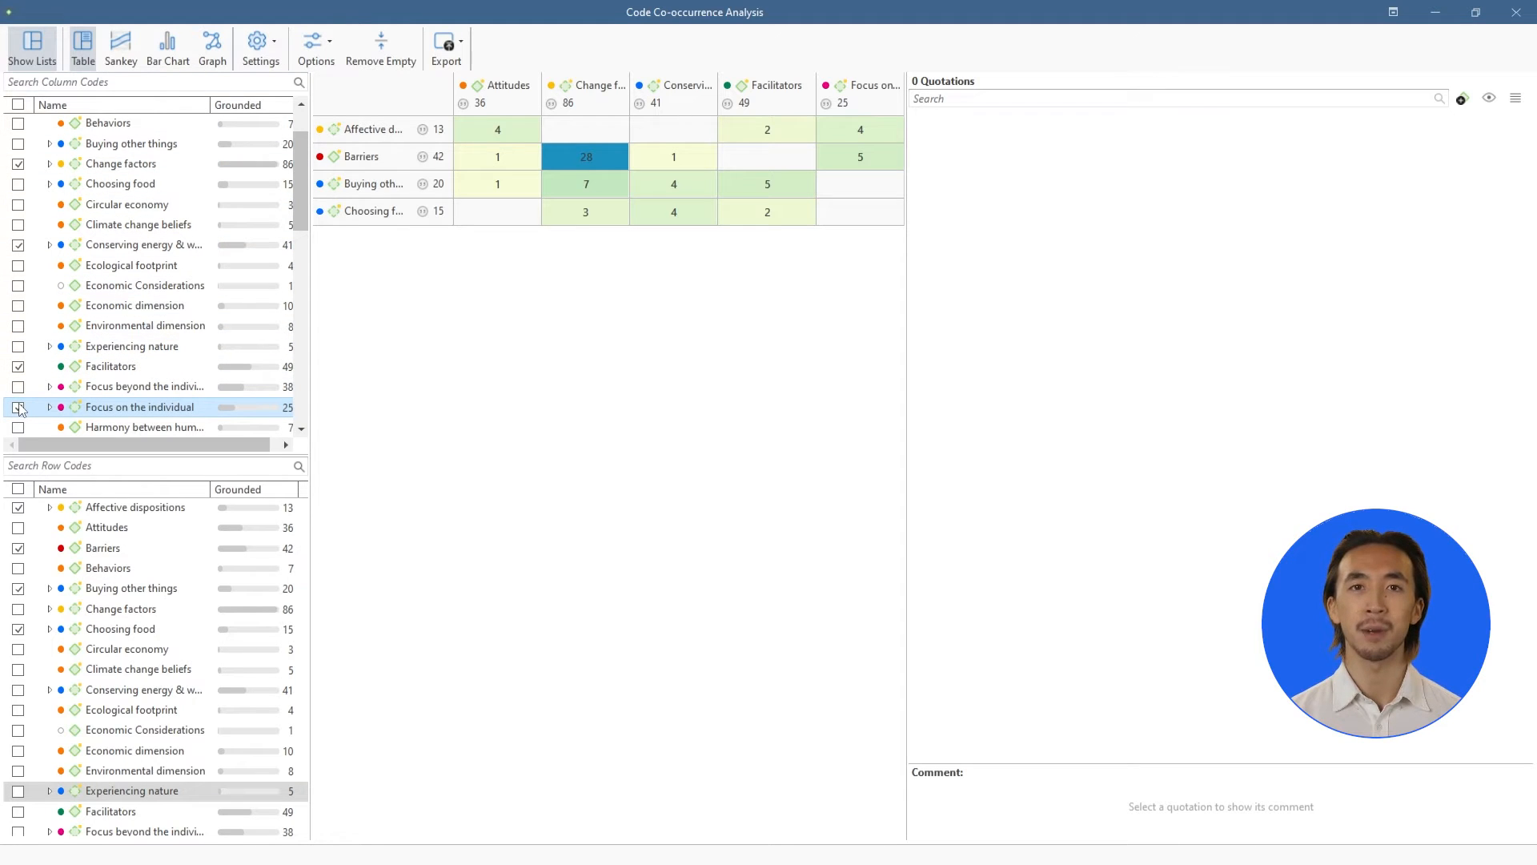
{"action": "left_click", "coordinate": [19, 407]}
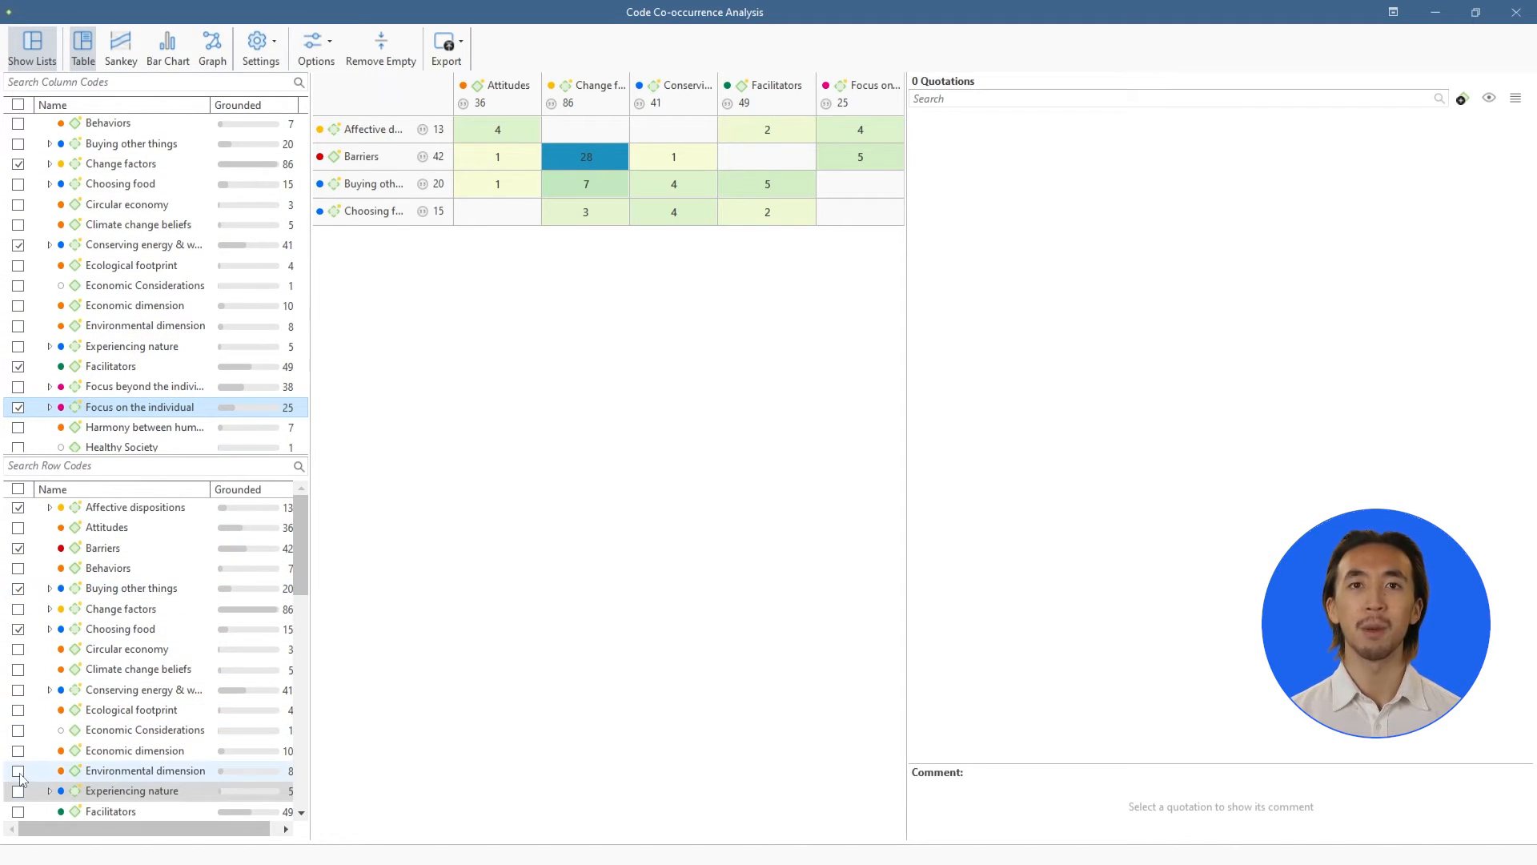
{"action": "left_click", "coordinate": [16, 770]}
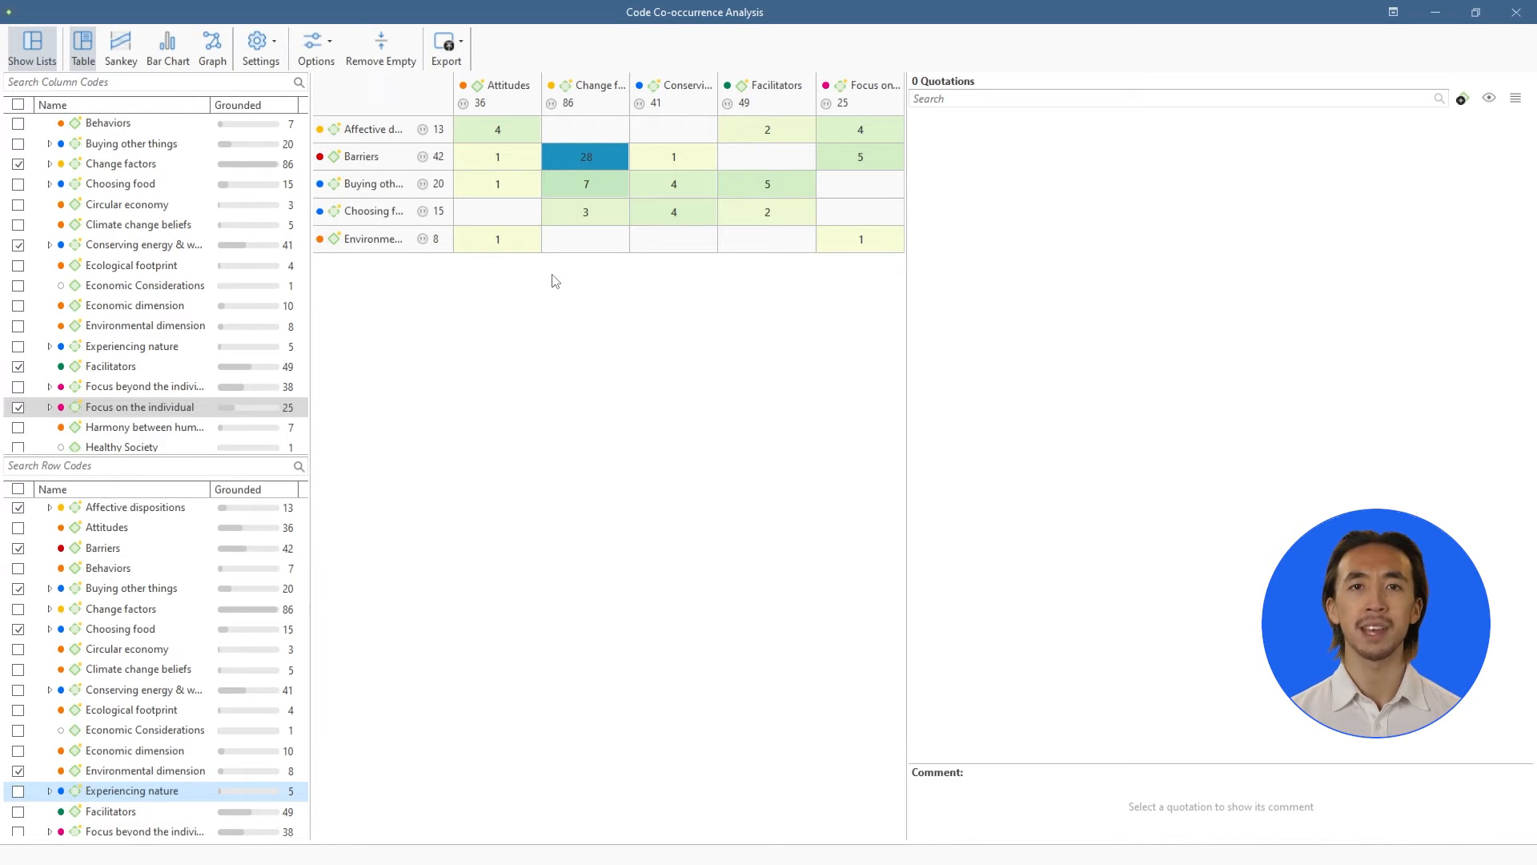
{"action": "mouse_move", "coordinate": [595, 253]}
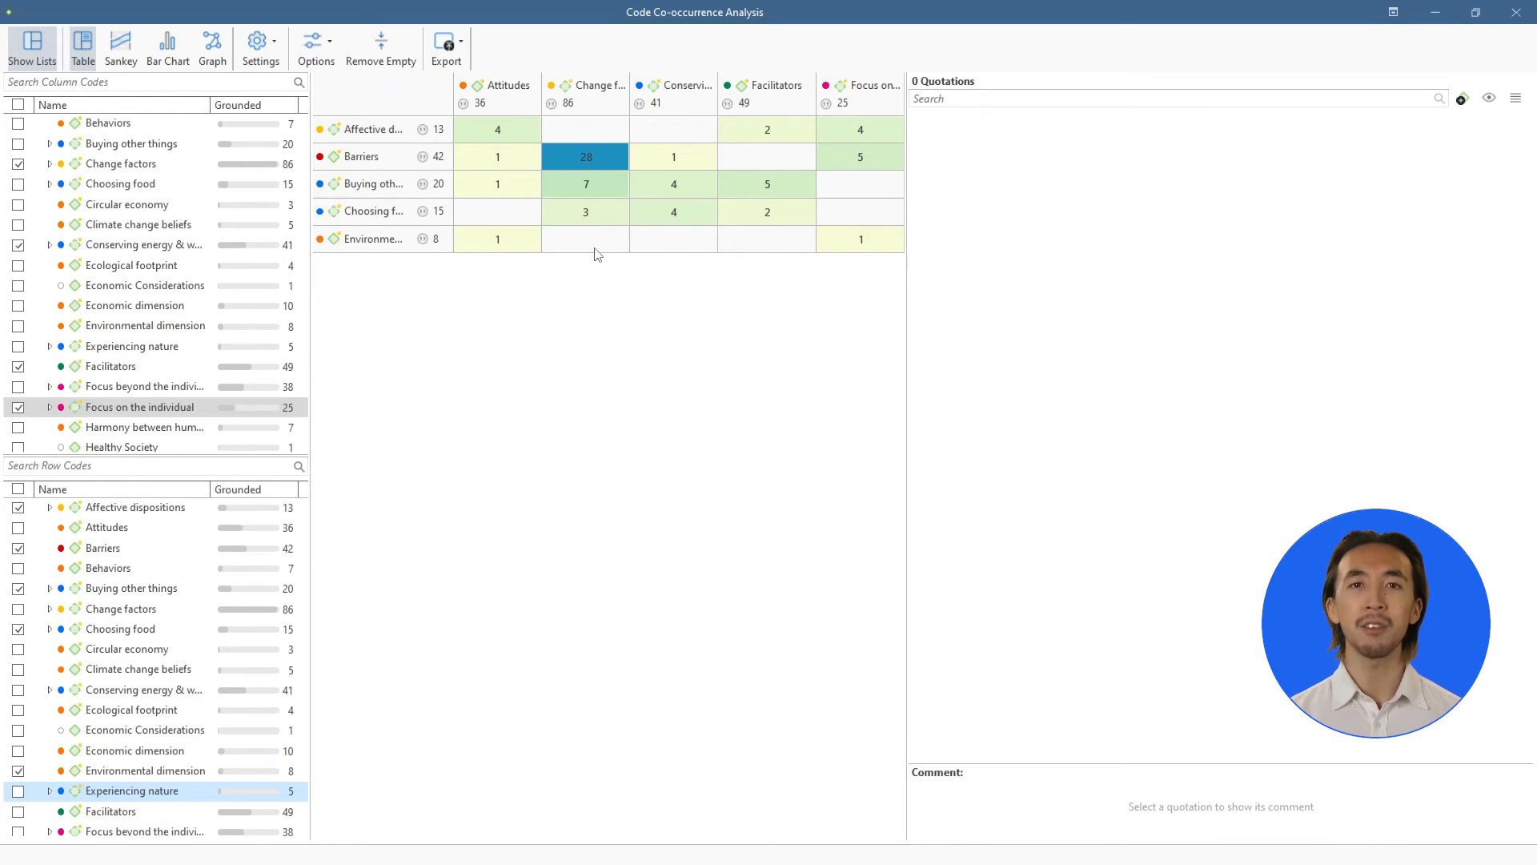
{"action": "left_click", "coordinate": [766, 128]}
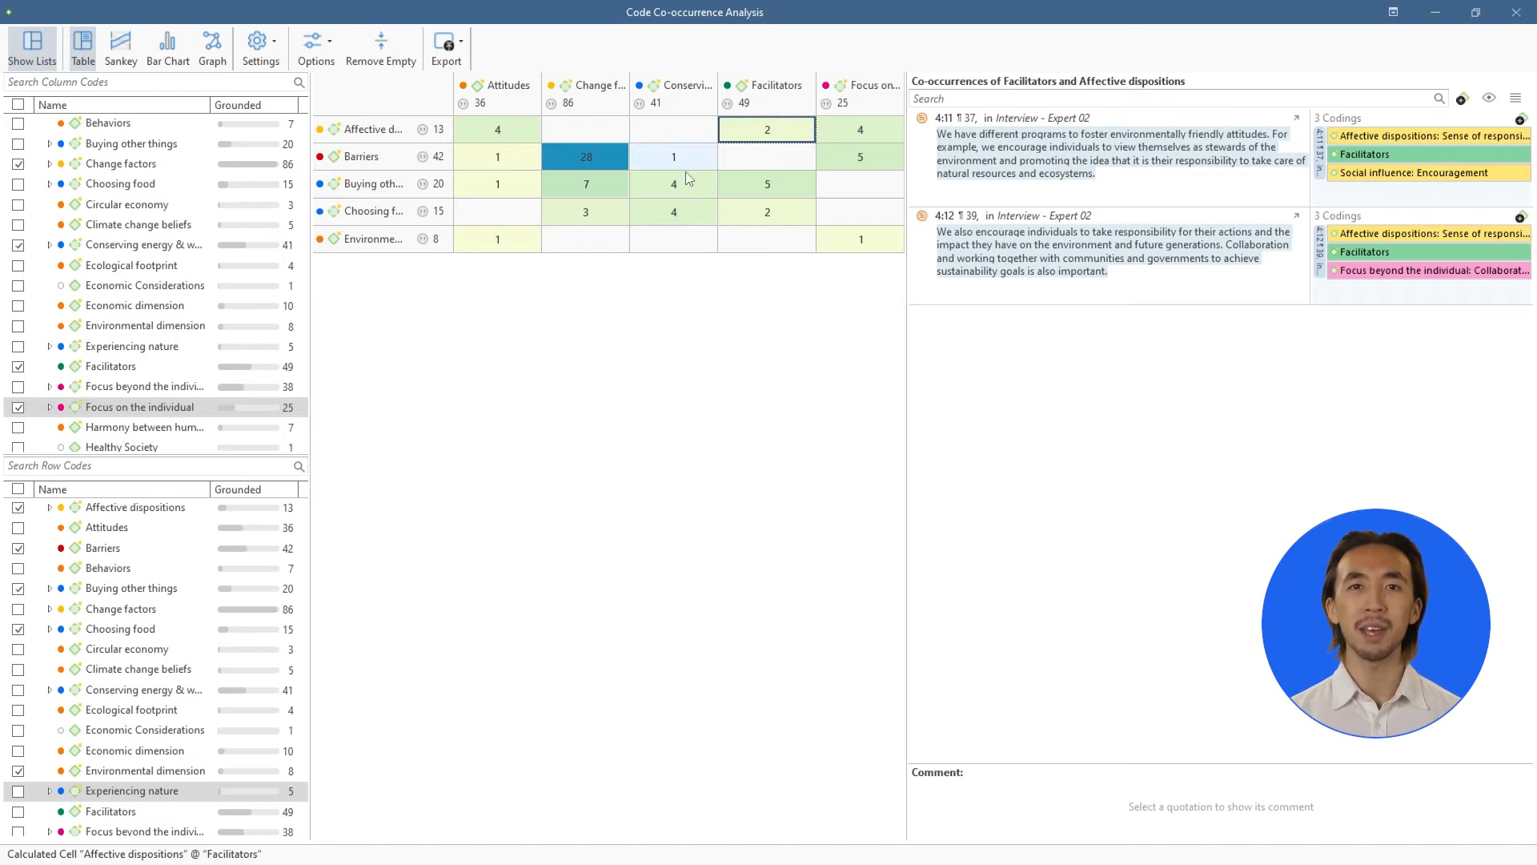
List the Change factors–Choosing food quotations and display the co-occurrences as a Sankey diagram.
{"action": "left_click", "coordinate": [585, 212]}
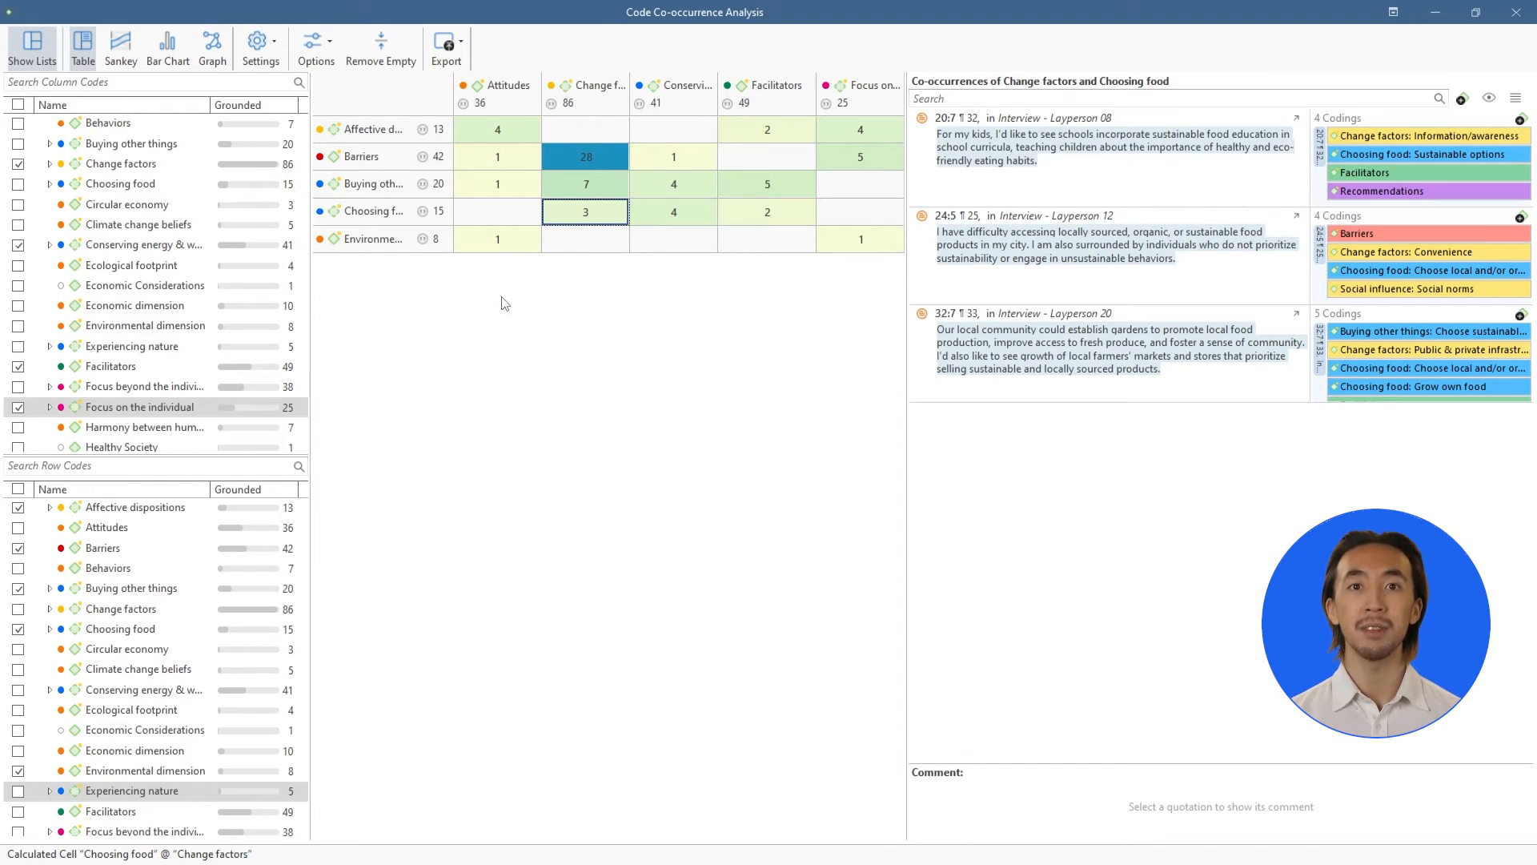
{"action": "mouse_move", "coordinate": [485, 318]}
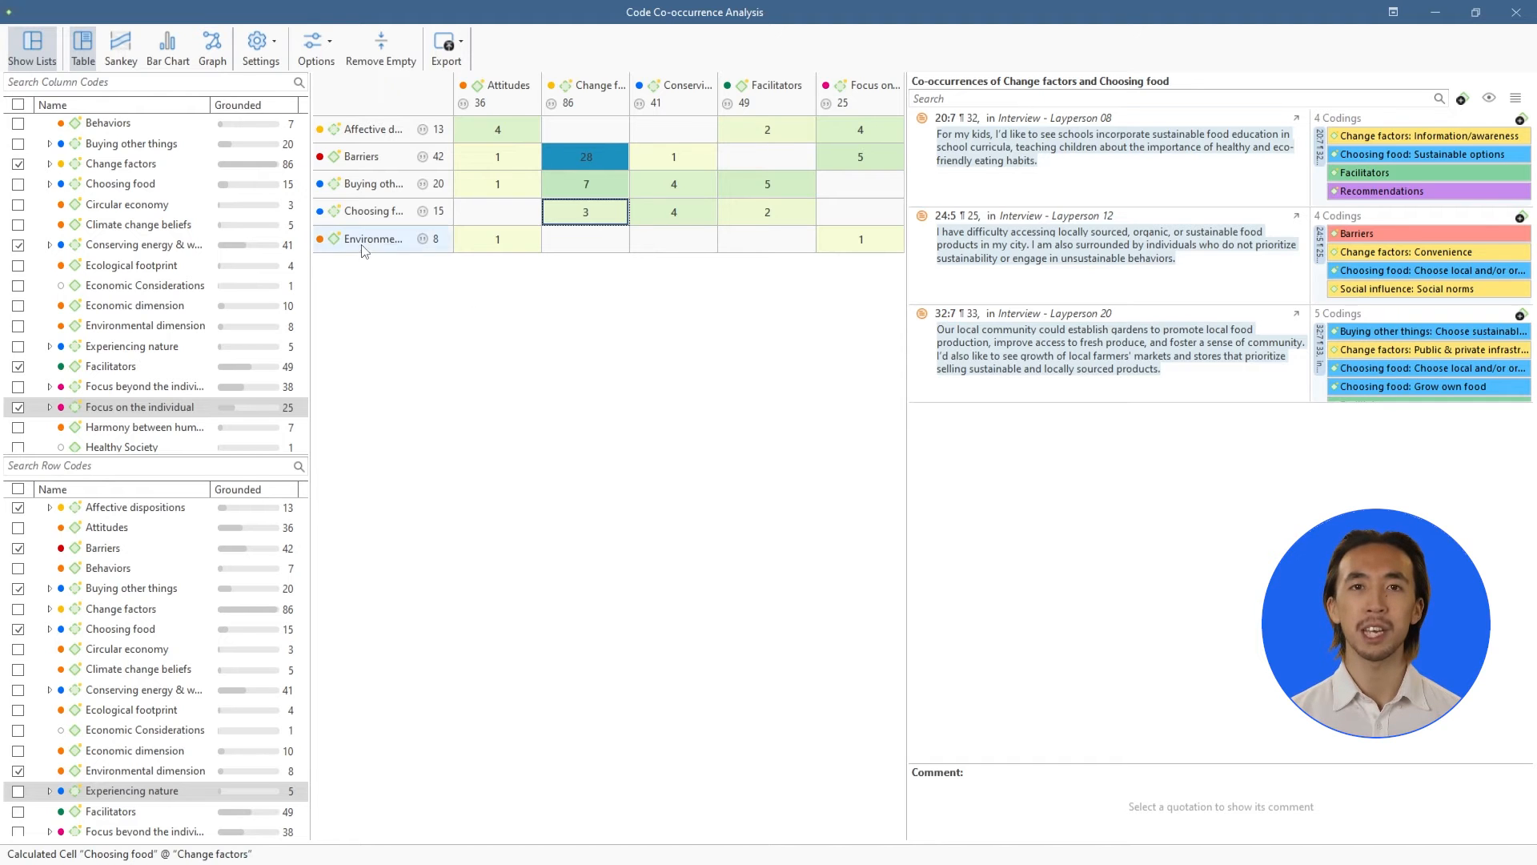
{"action": "left_click", "coordinate": [120, 45]}
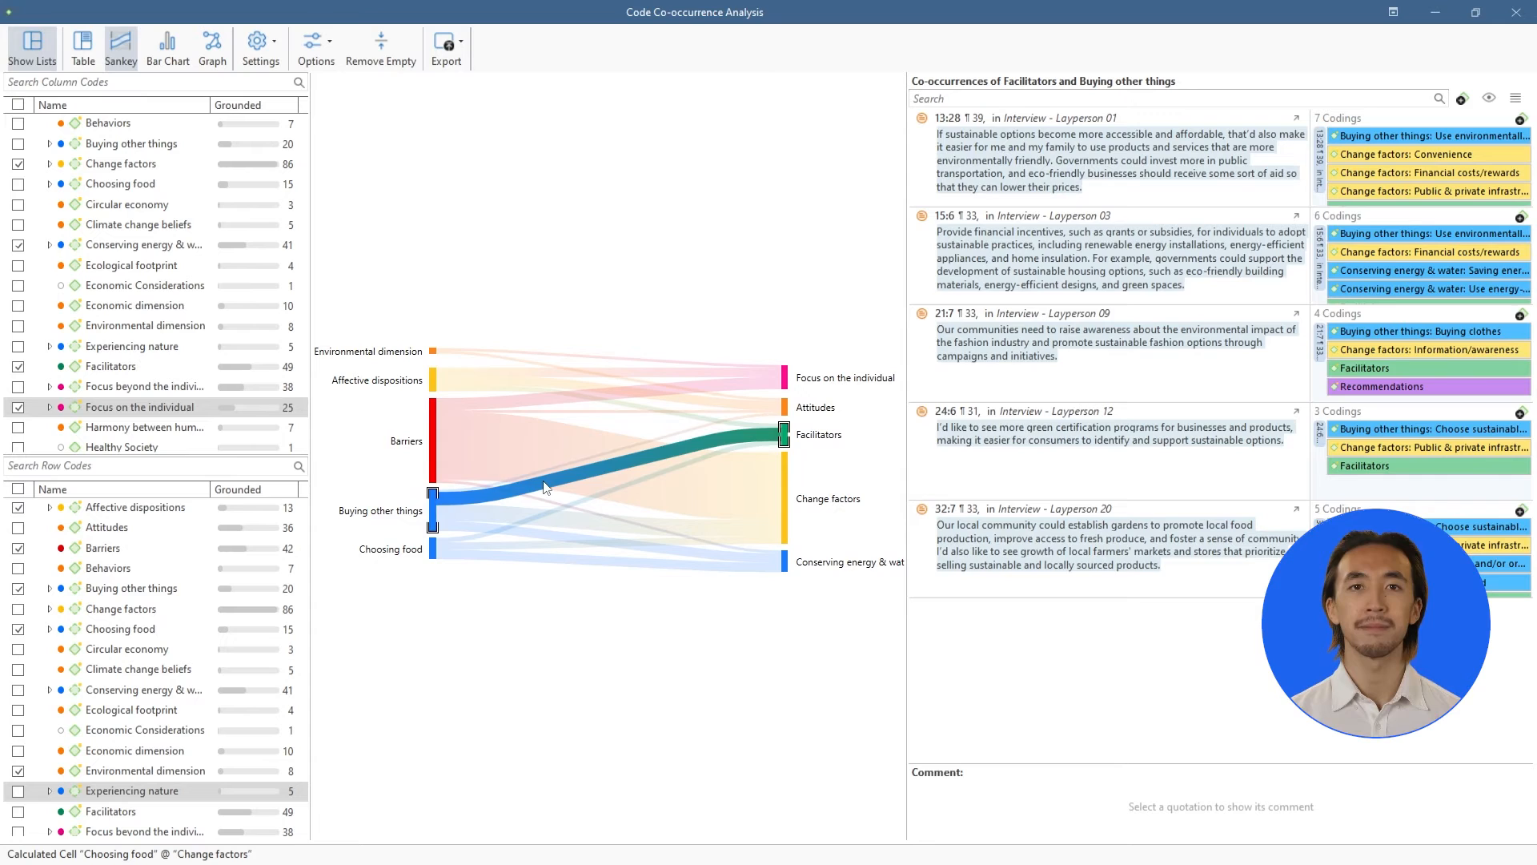
View the co-occurrences as a bar chart and a graph, review export choices, and close the analysis.
{"action": "left_click", "coordinate": [587, 402]}
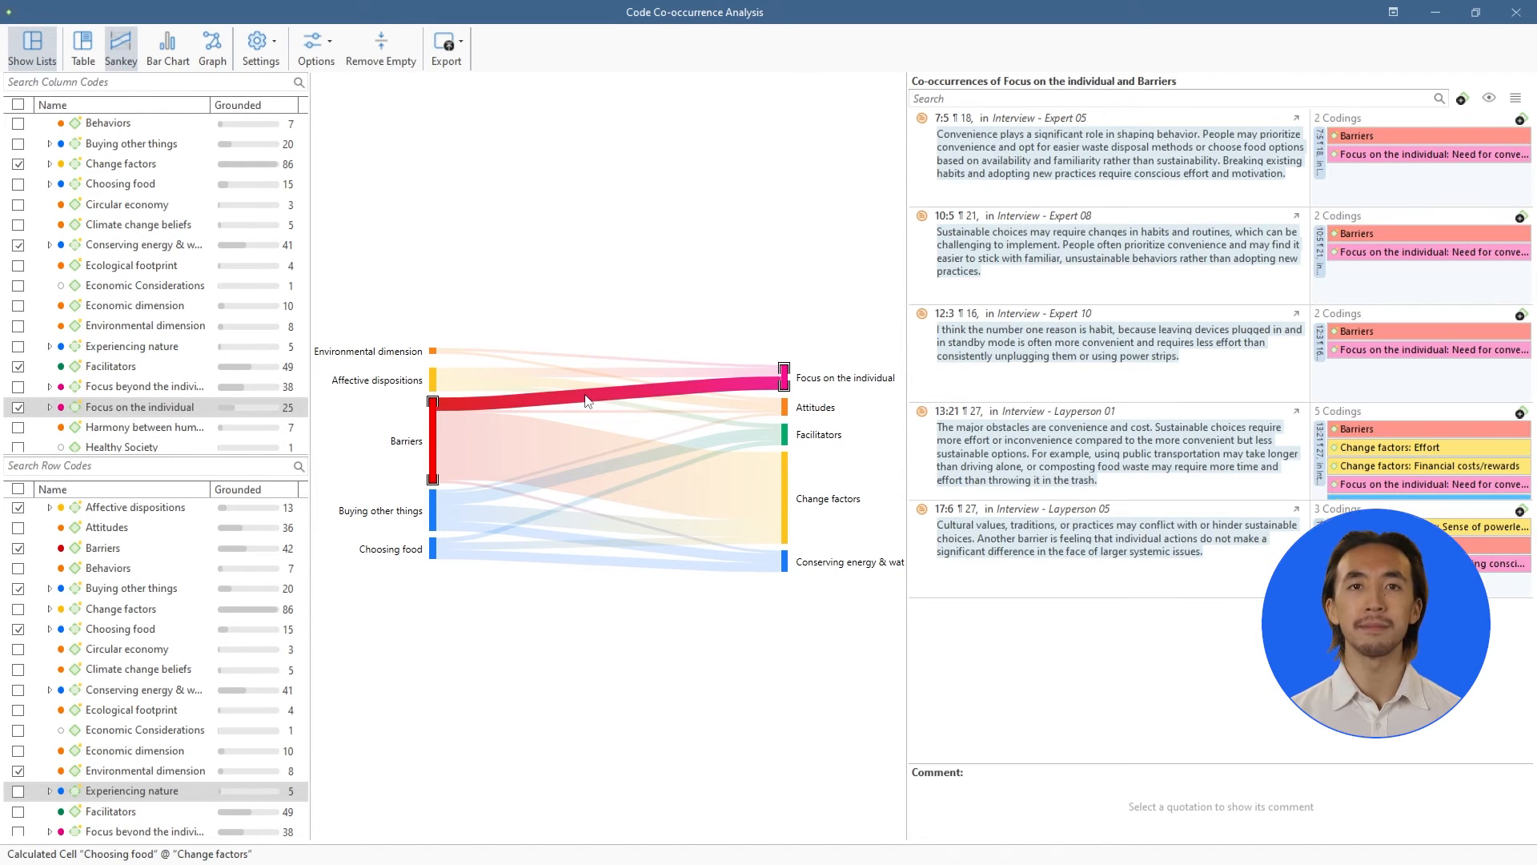
{"action": "left_click", "coordinate": [166, 42]}
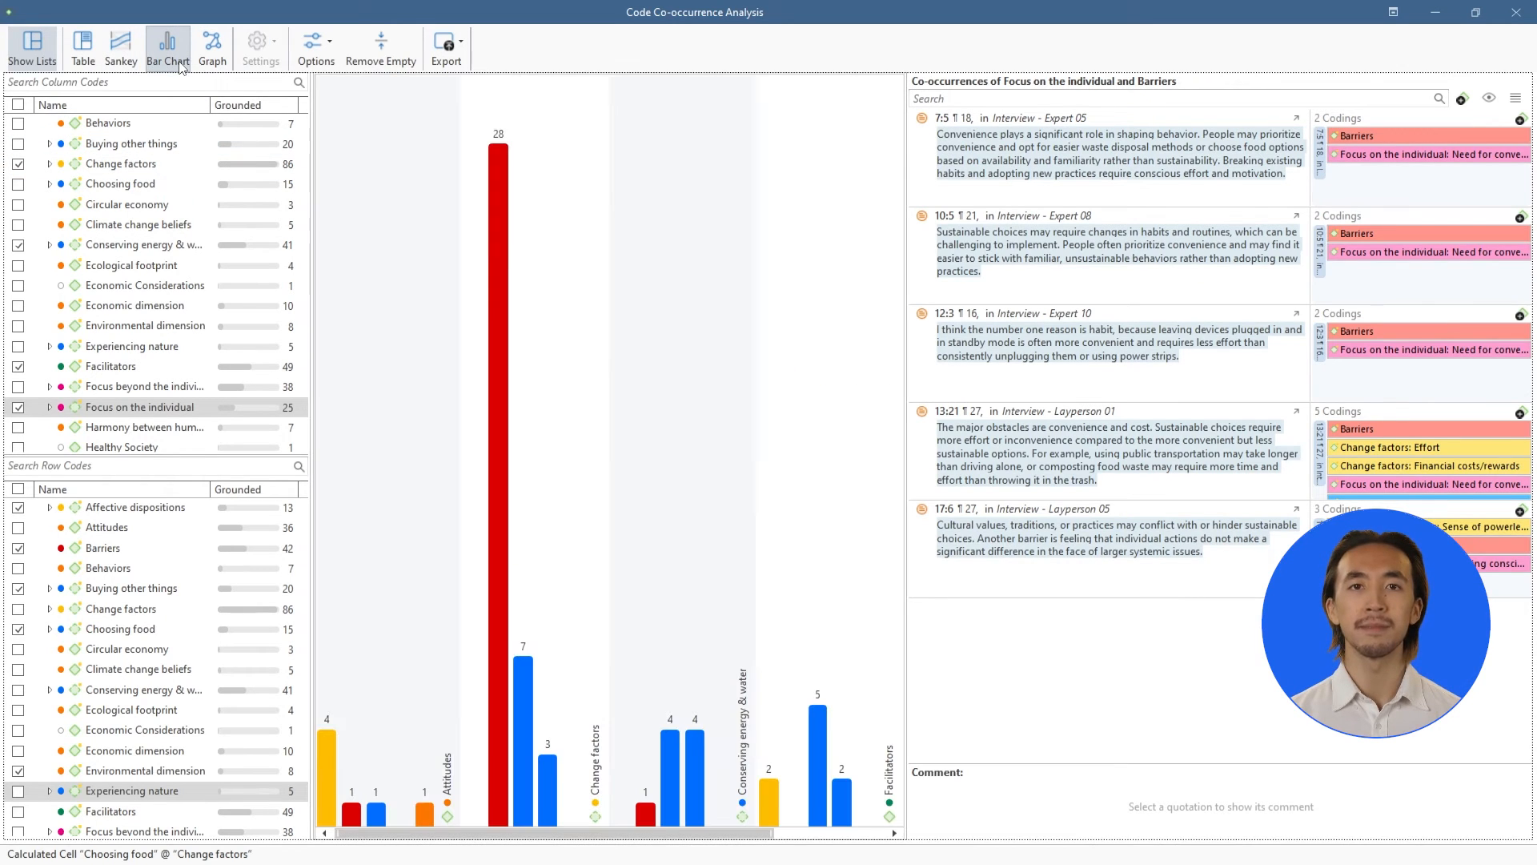
{"action": "left_click", "coordinate": [211, 42]}
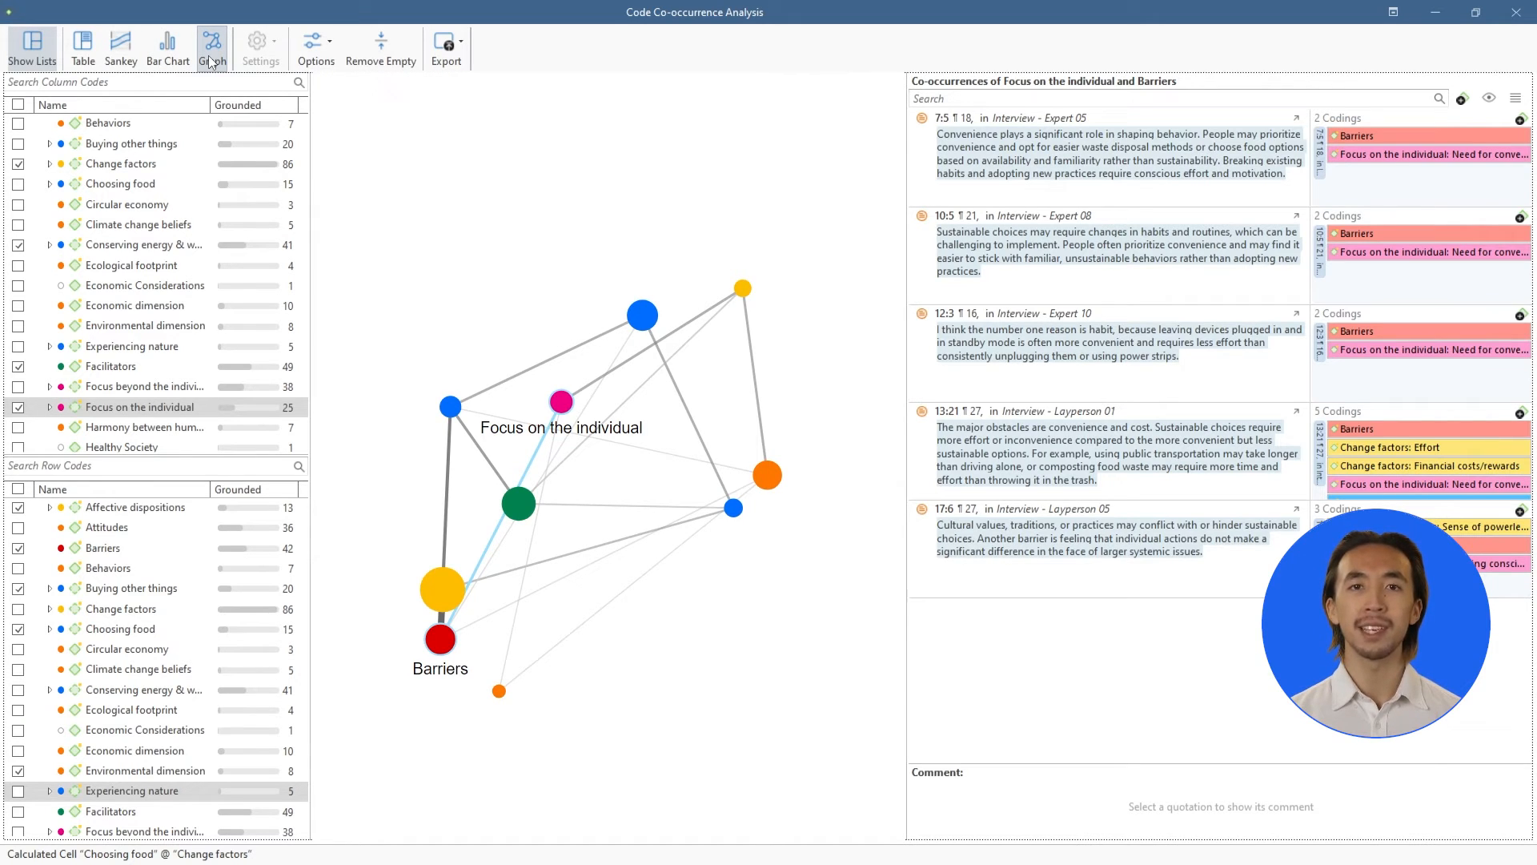
{"action": "left_click", "coordinate": [445, 42]}
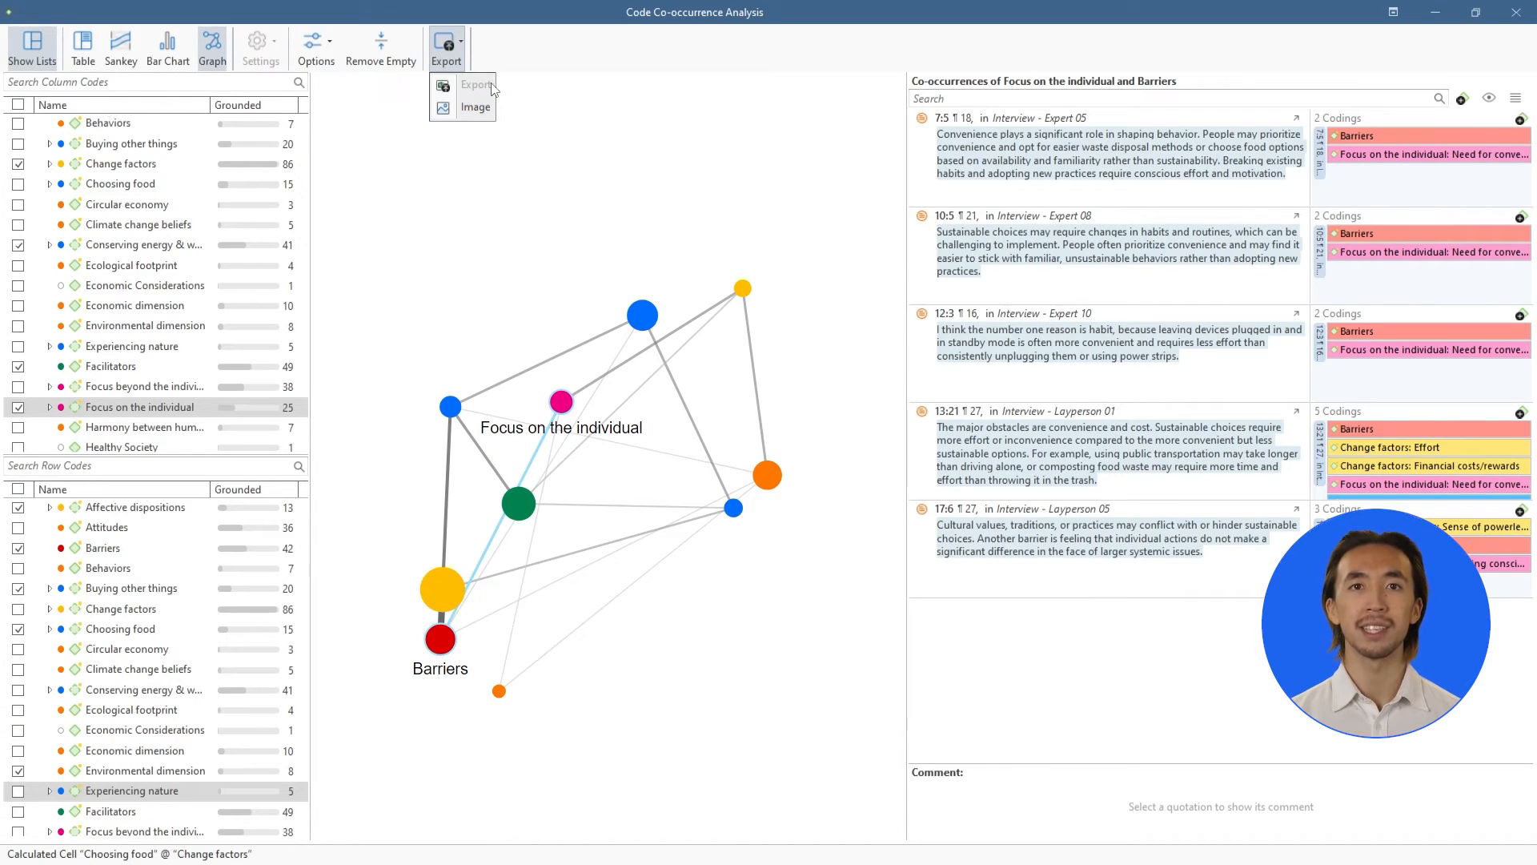
{"action": "left_click", "coordinate": [520, 65]}
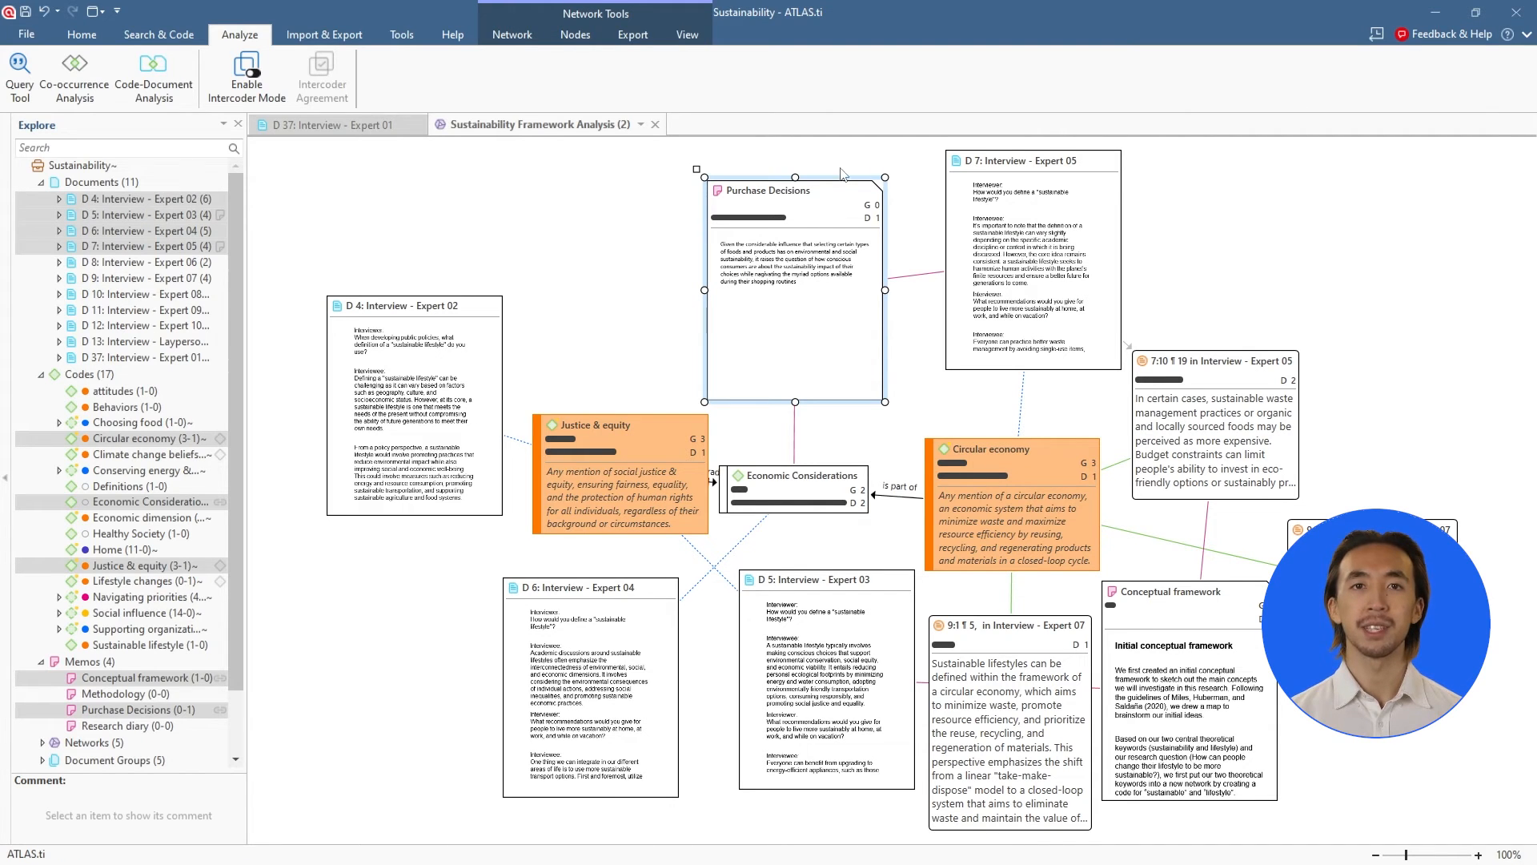
Build a code-document table adding Buying other things and Layperson 01, and list Expert 04's and Expert 02's Barriers quotations.
{"action": "left_click", "coordinate": [154, 72]}
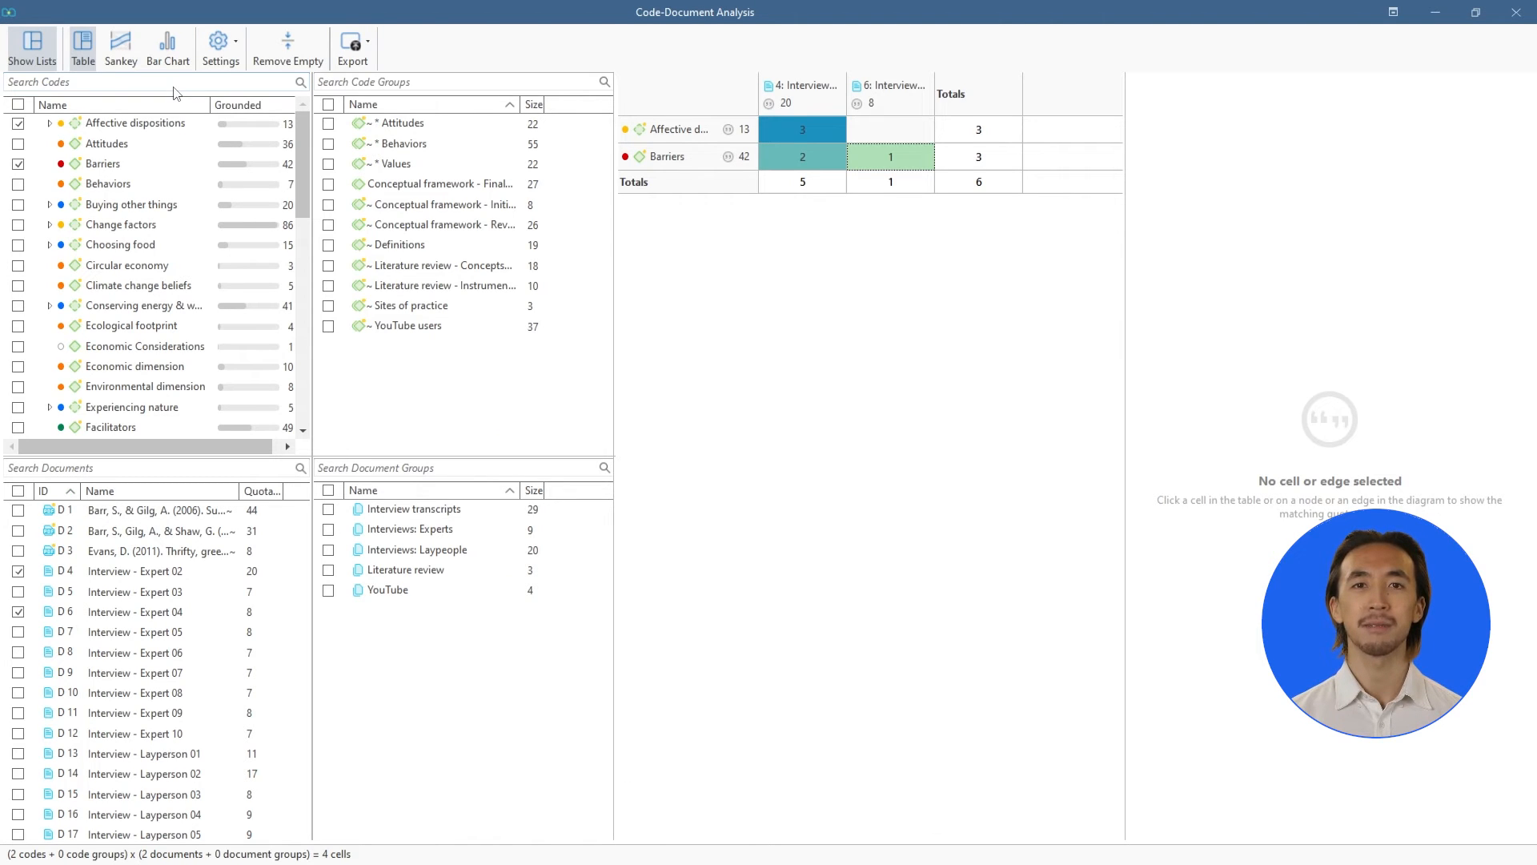
{"action": "left_click", "coordinate": [19, 205]}
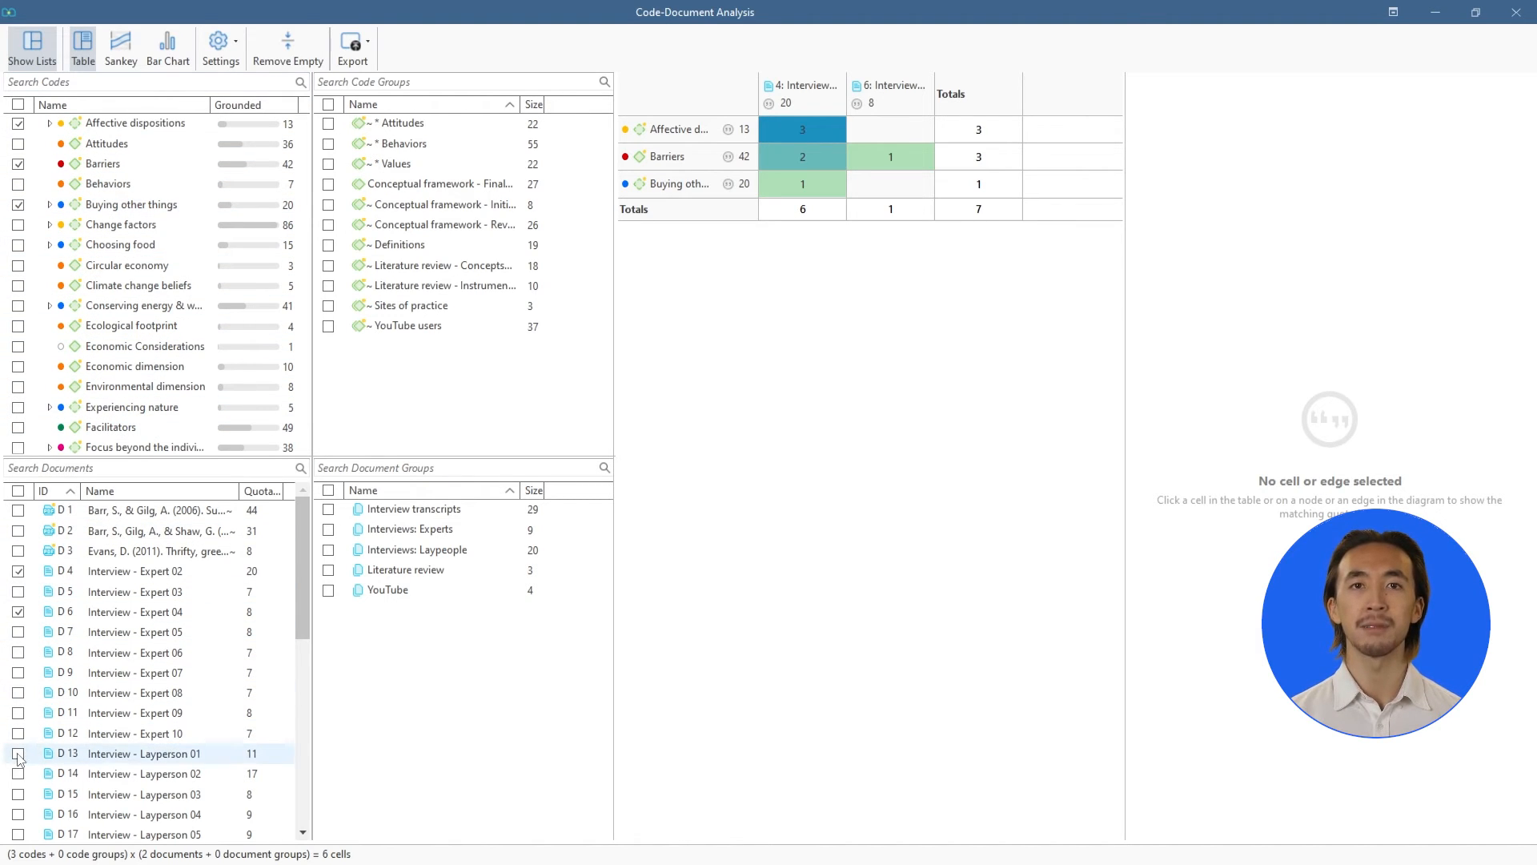
{"action": "left_click", "coordinate": [17, 752]}
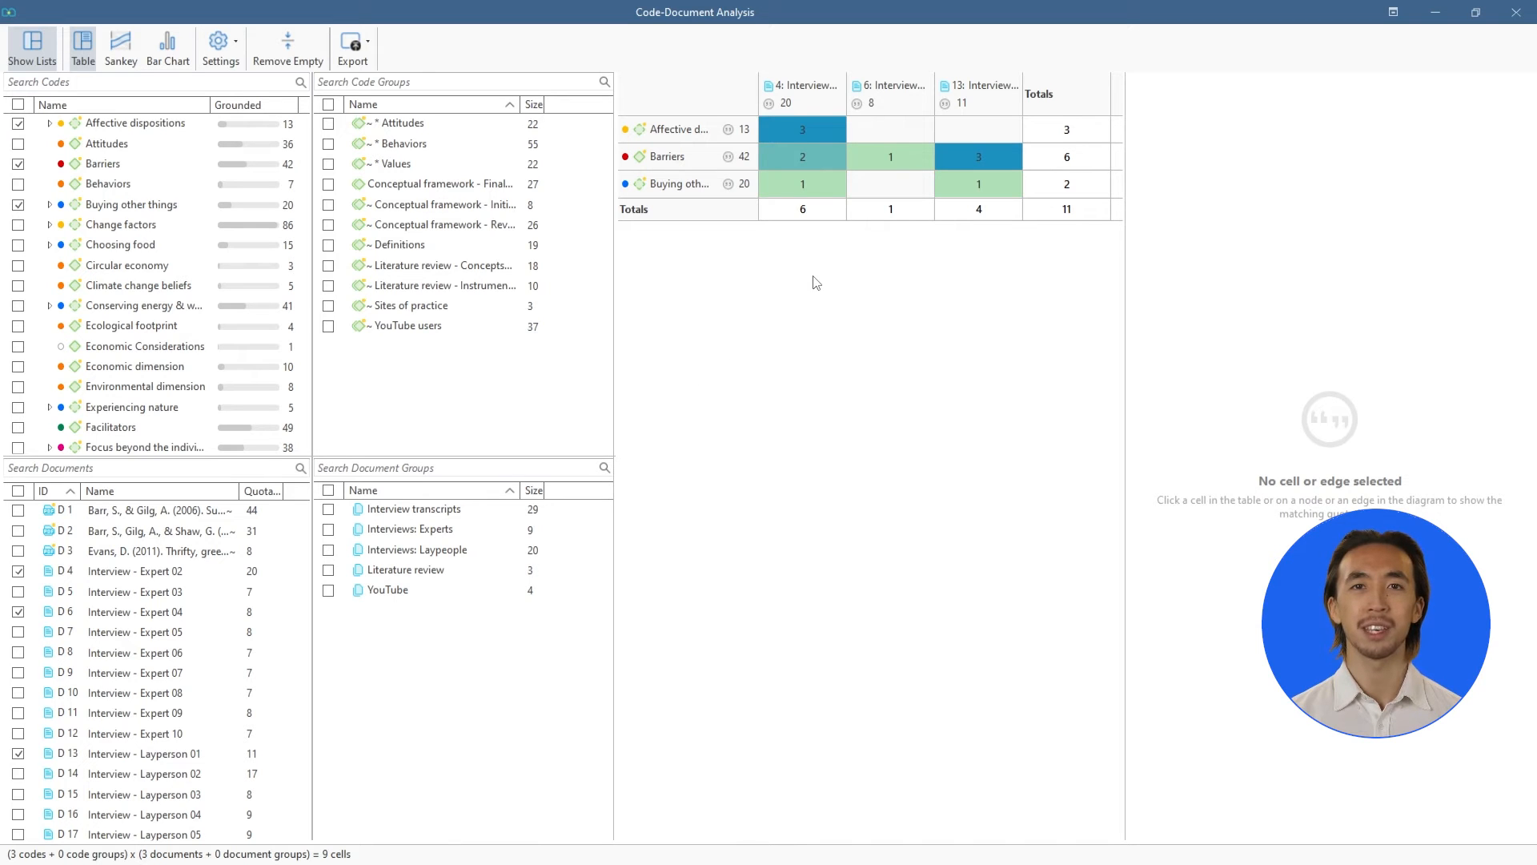
{"action": "left_click", "coordinate": [890, 157]}
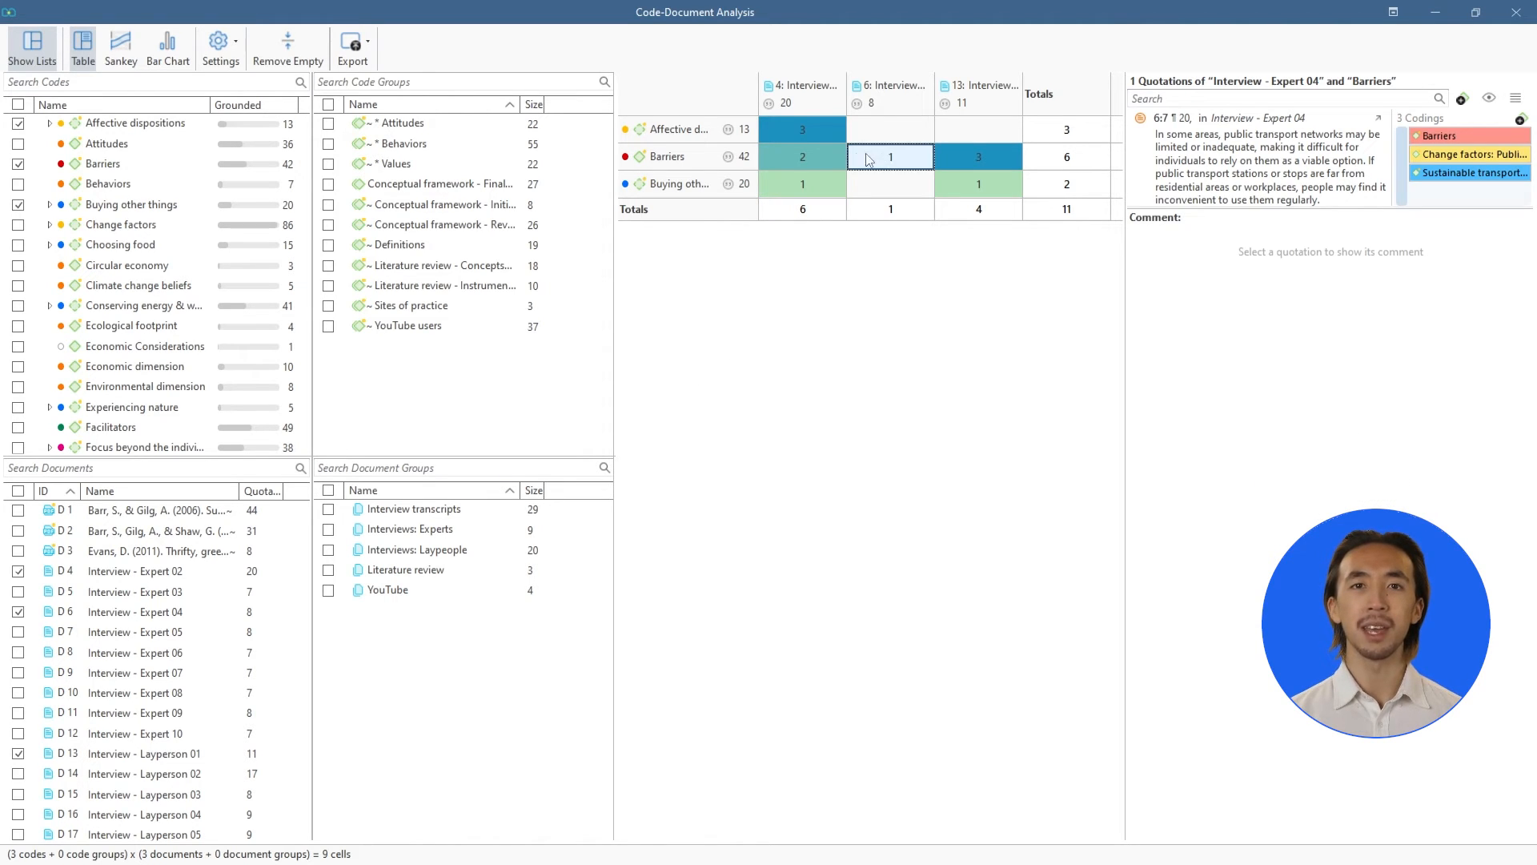
{"action": "left_click", "coordinate": [802, 156]}
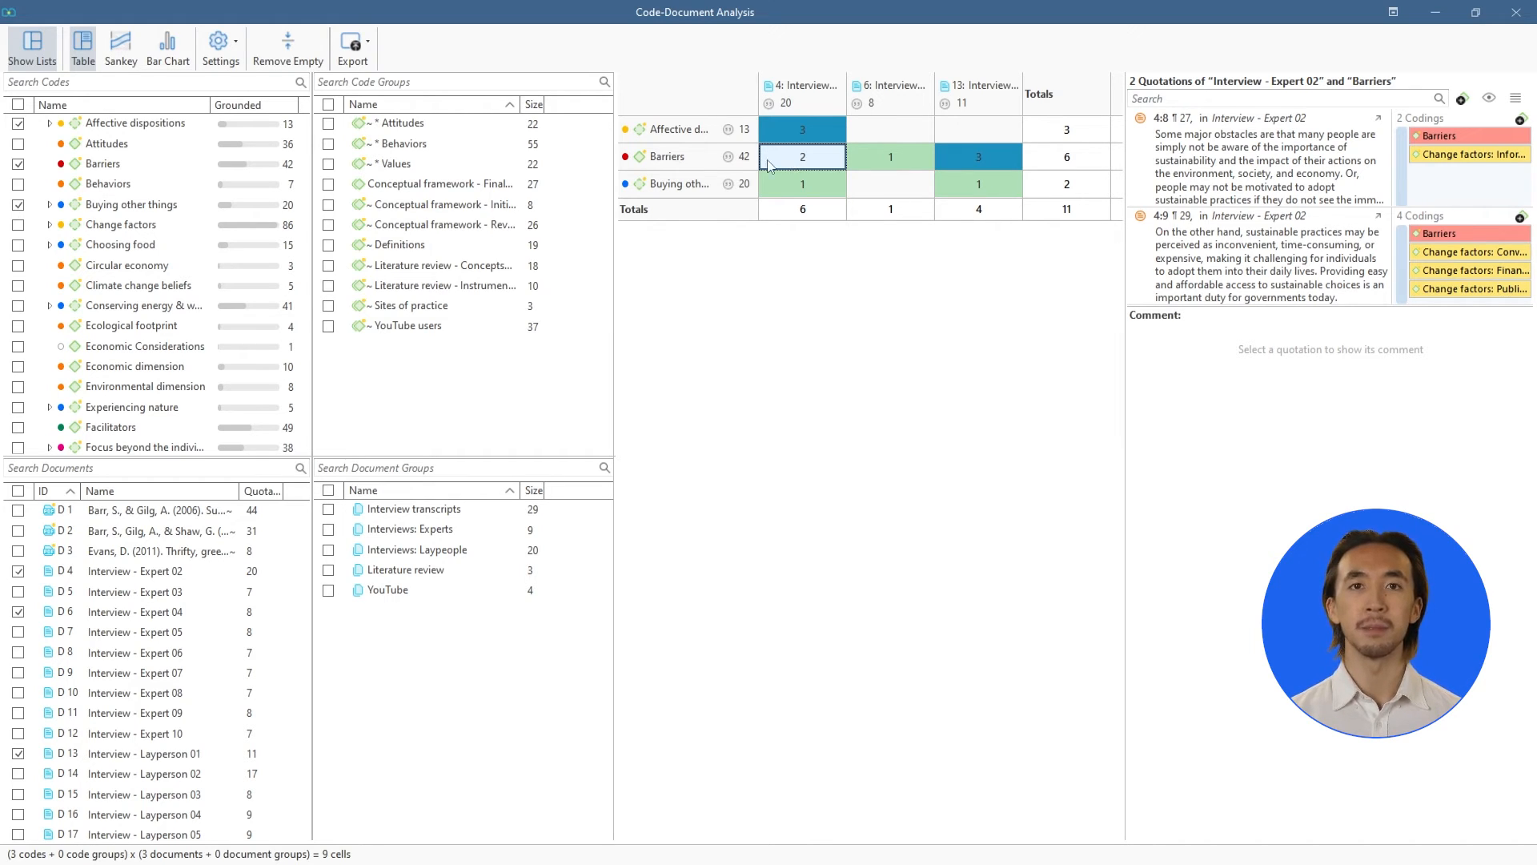
{"action": "left_click", "coordinate": [218, 42]}
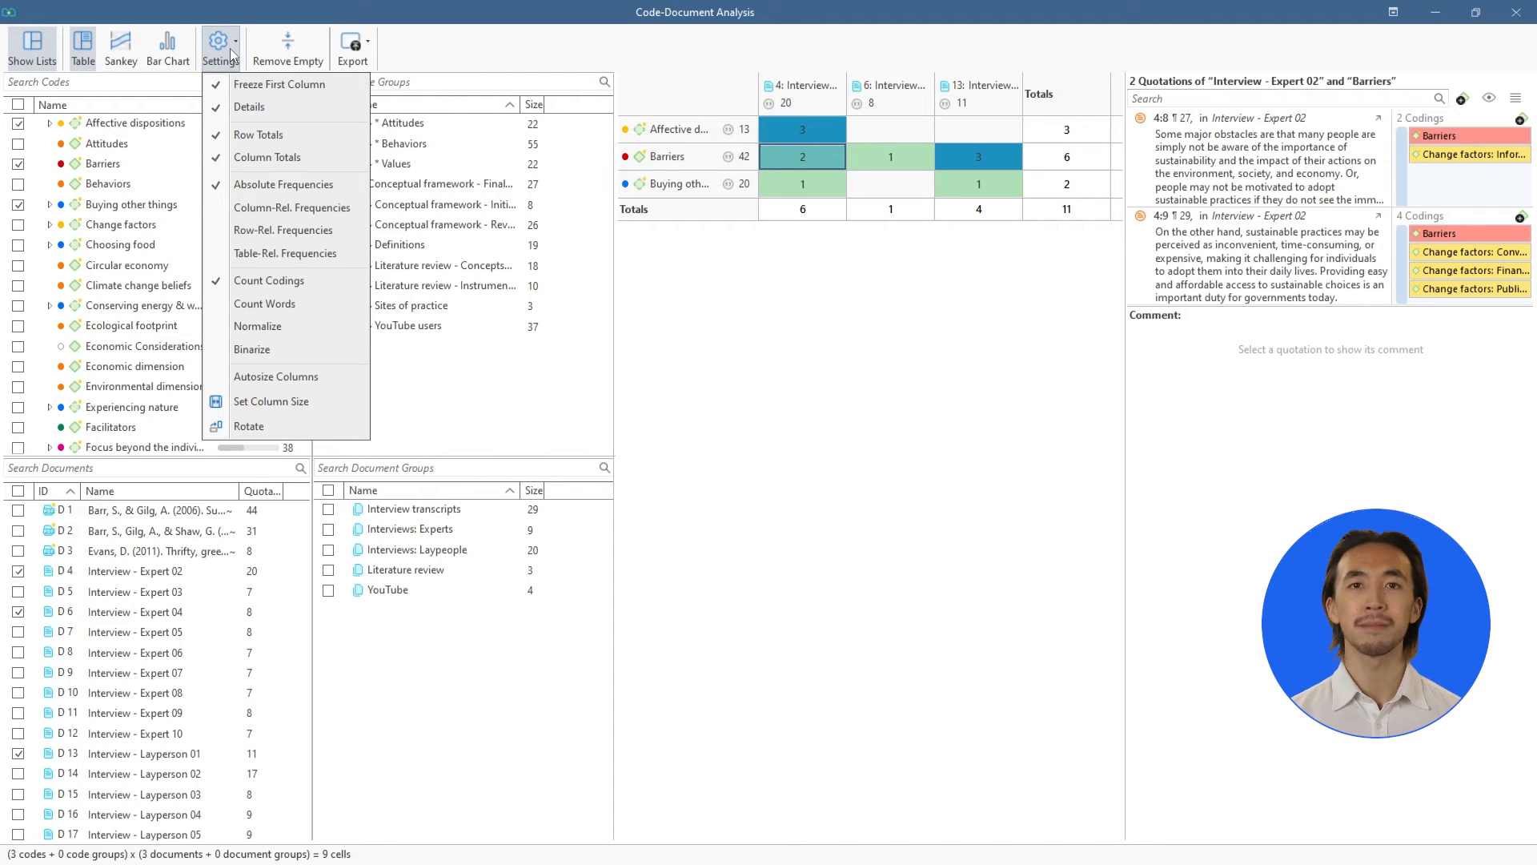
Normalize the code-document counts, add table-relative percentages, and switch the results to a bar chart.
{"action": "left_click", "coordinate": [256, 326]}
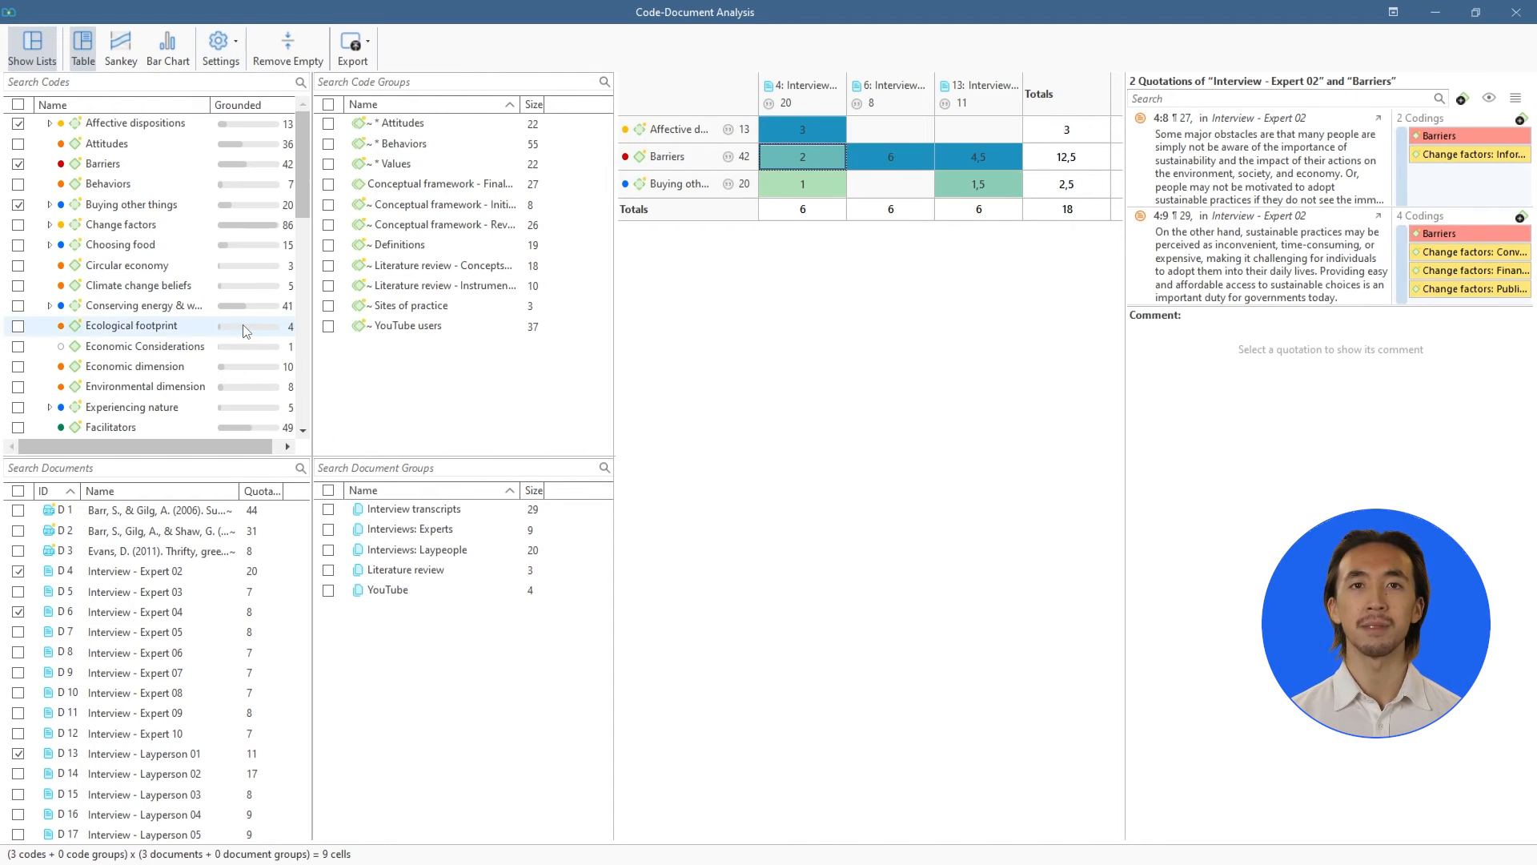
{"action": "left_click", "coordinate": [220, 47]}
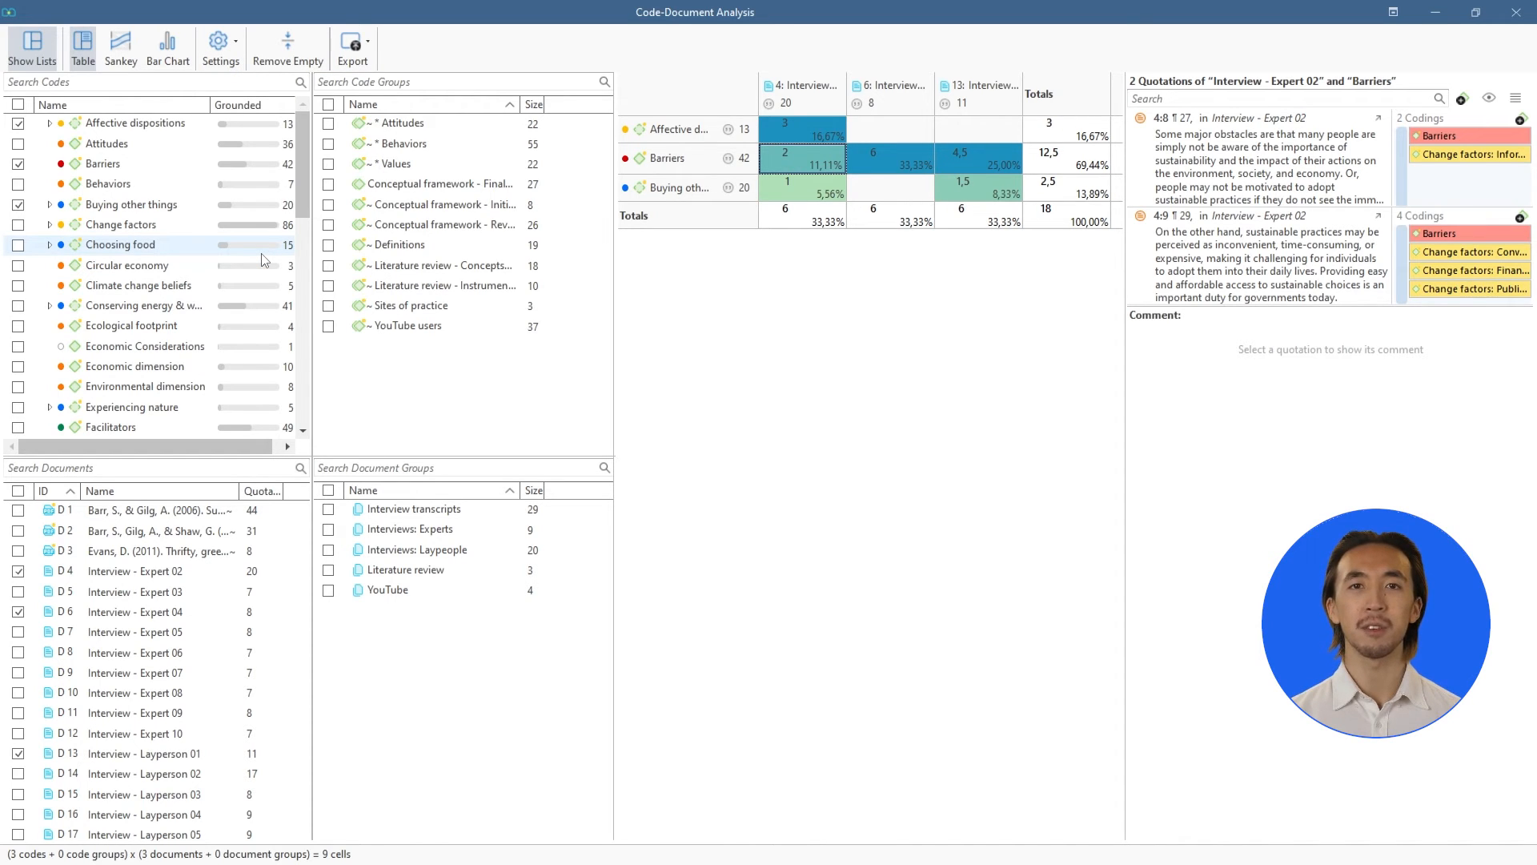
{"action": "left_click", "coordinate": [167, 47]}
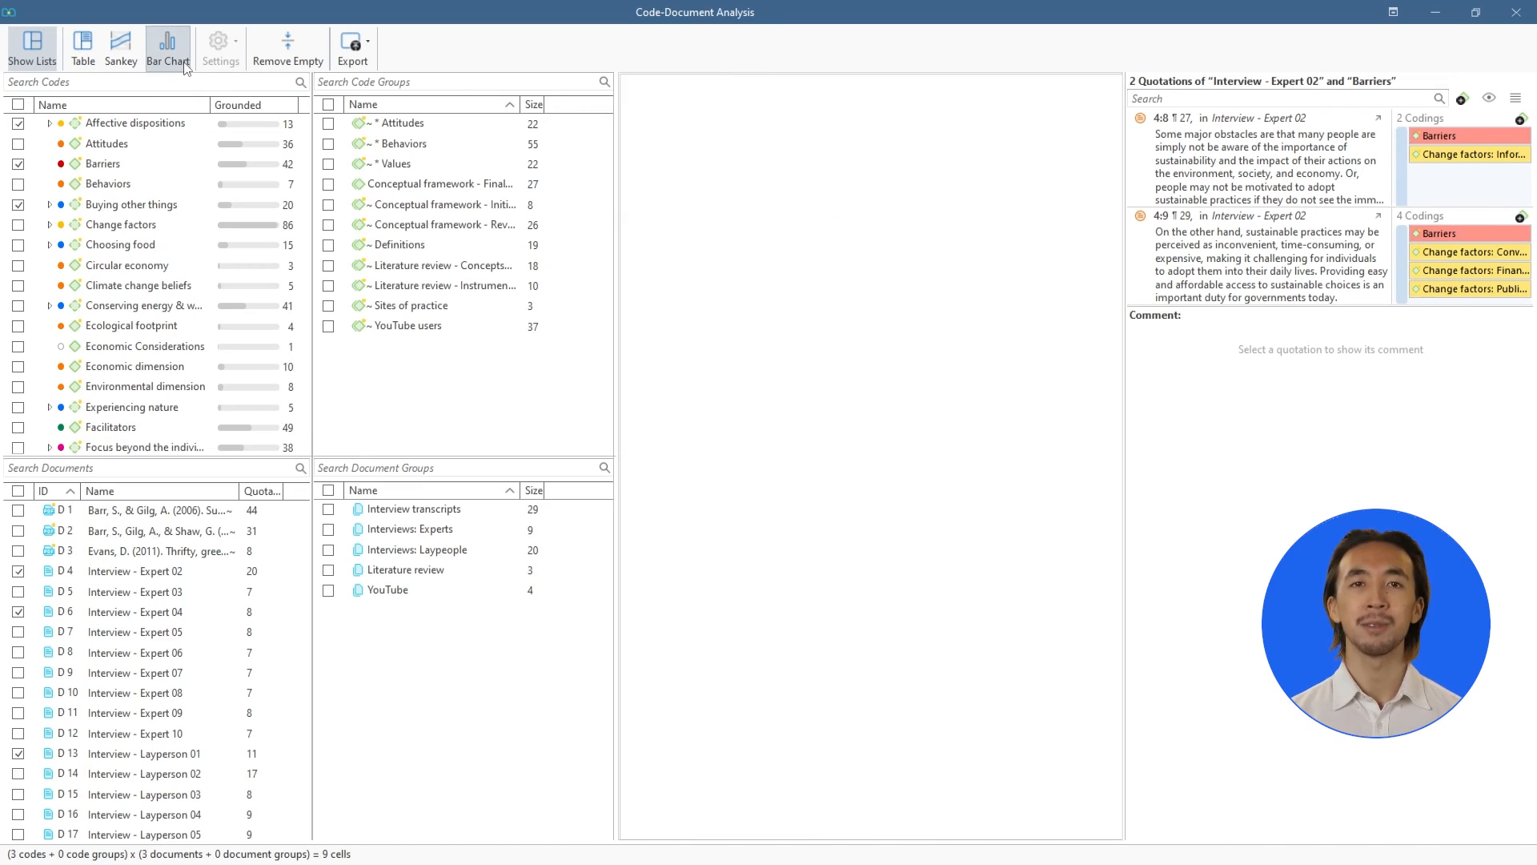
View the results as a Sankey diagram, inspect Buying other things flows to Expert 02 and Layperson 01, then close the analysis.
{"action": "left_click", "coordinate": [120, 46]}
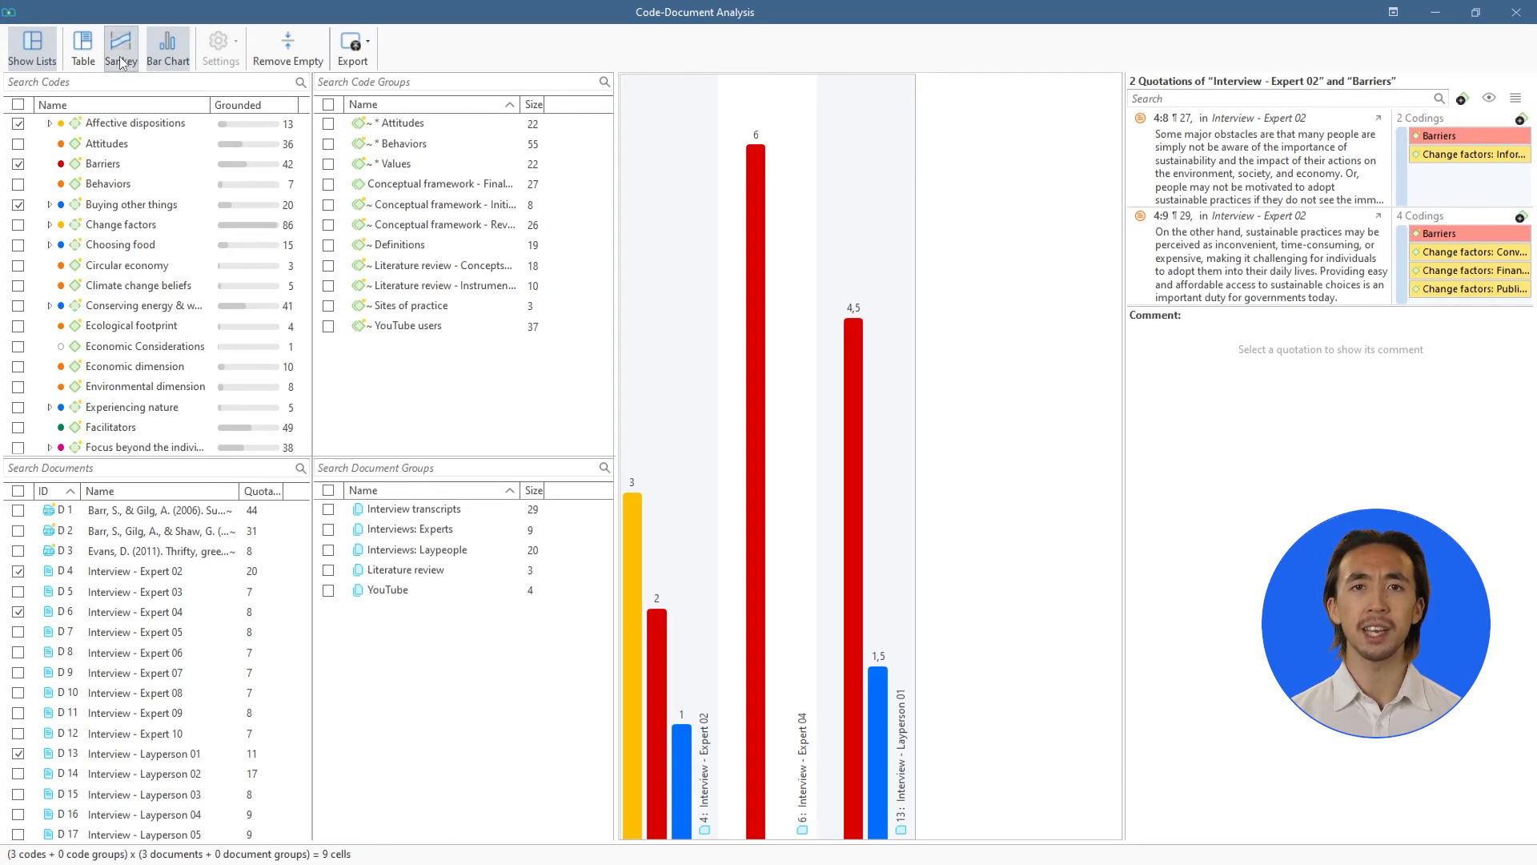
{"action": "left_click", "coordinate": [120, 46]}
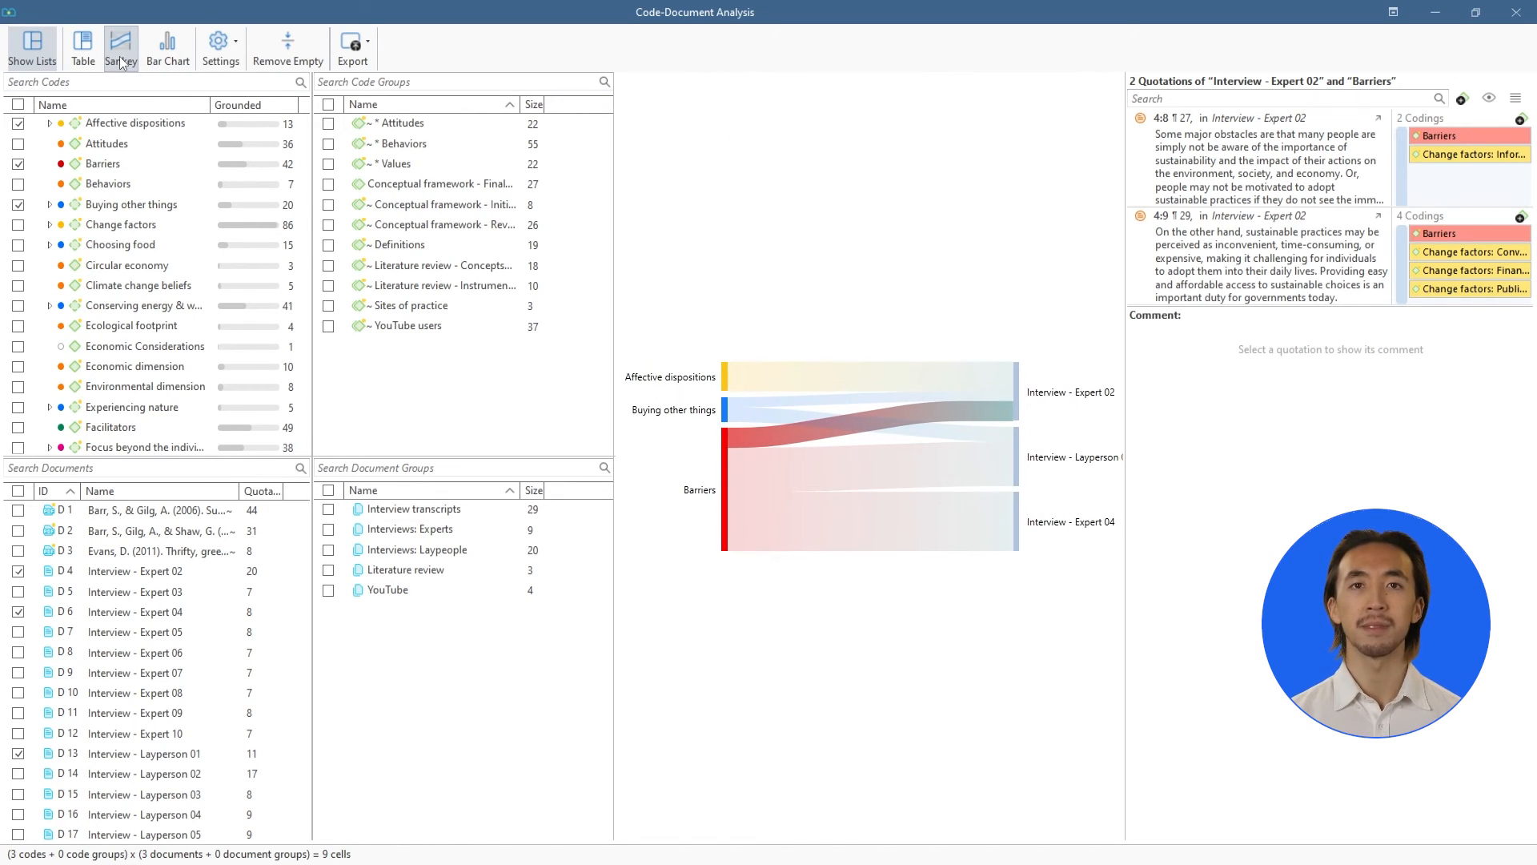
{"action": "left_click", "coordinate": [808, 410]}
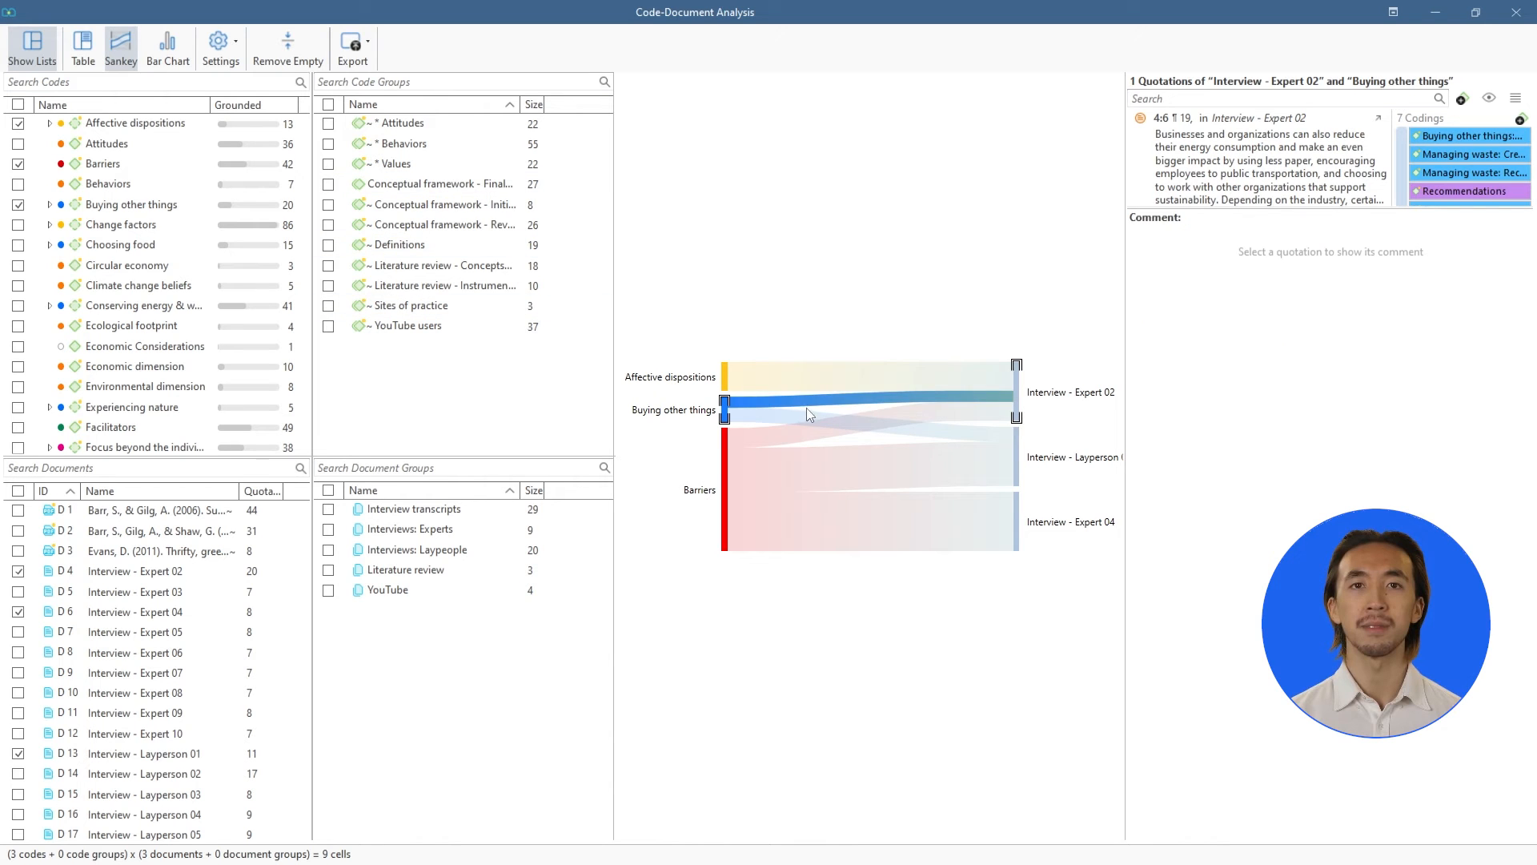
{"action": "left_click", "coordinate": [811, 416]}
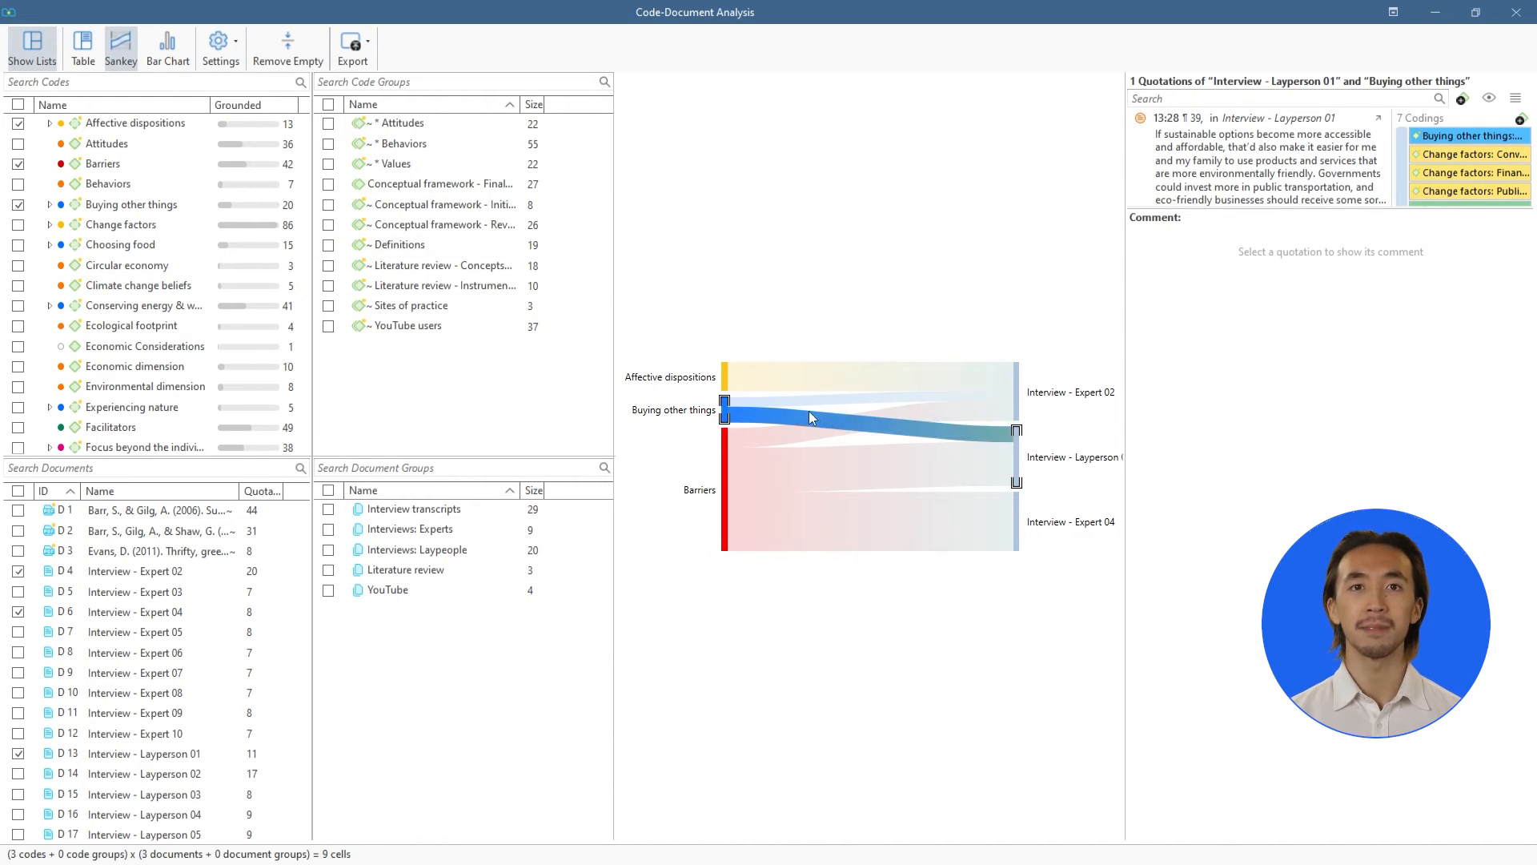
{"action": "left_click", "coordinate": [349, 42]}
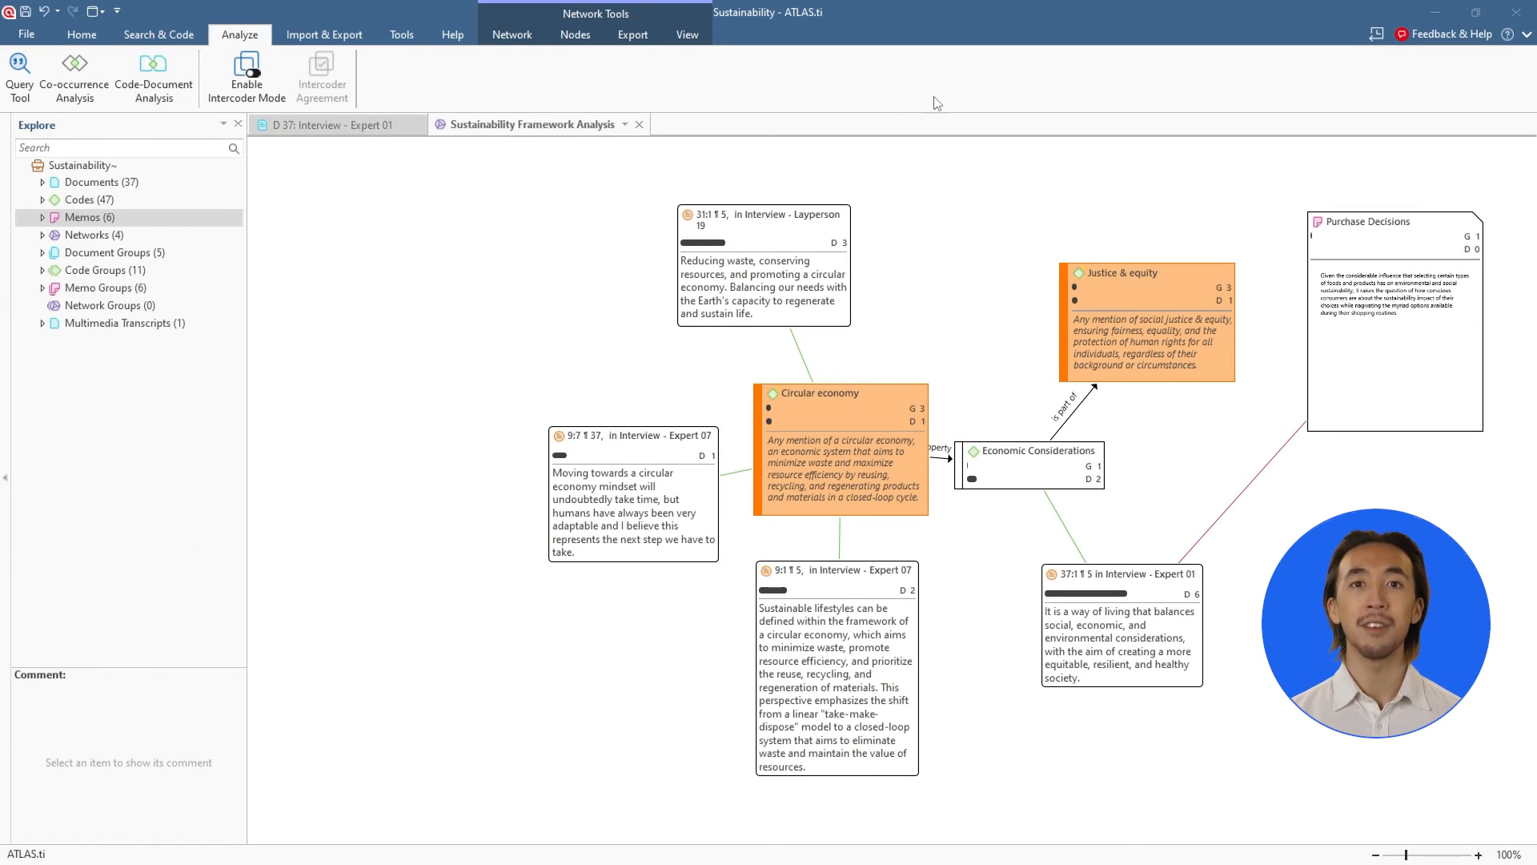
{"action": "mouse_move", "coordinate": [32, 36]}
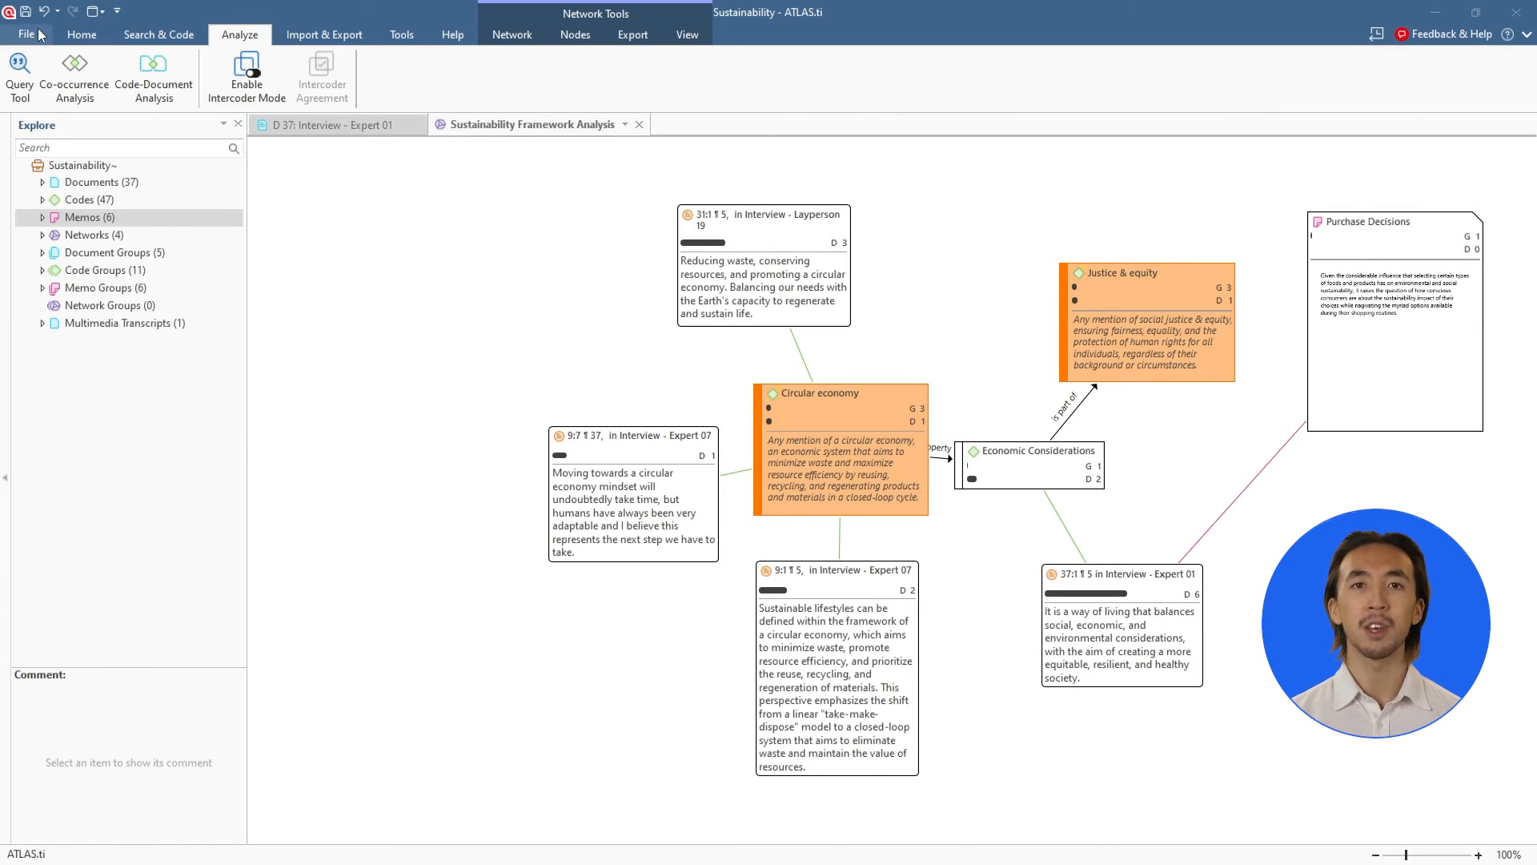
Export the Sustainability project as a project bundle via File > Export and save the file.
{"action": "left_click", "coordinate": [27, 35]}
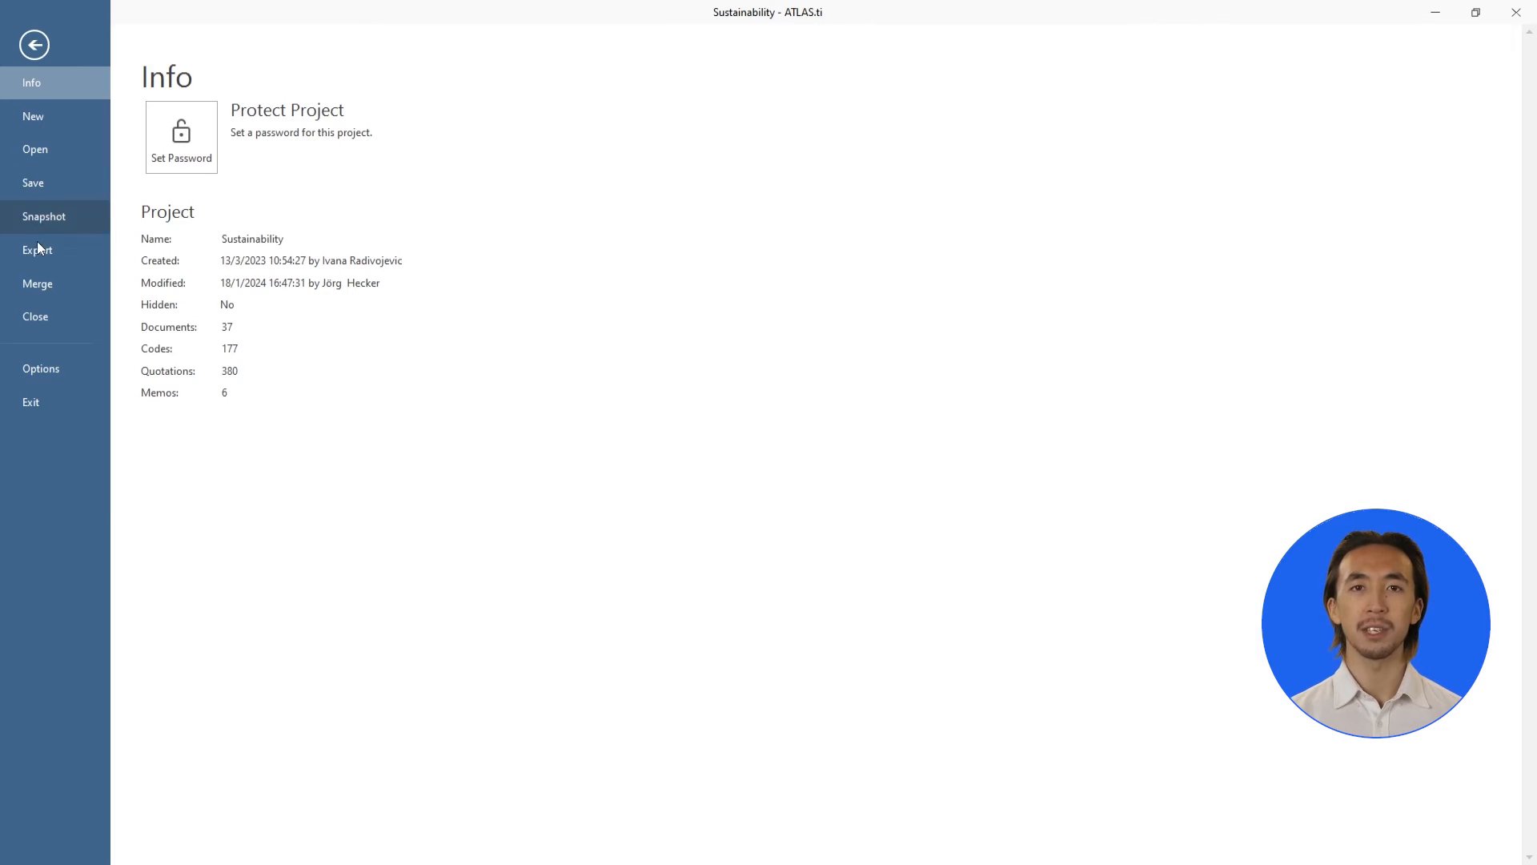
{"action": "left_click", "coordinate": [35, 249]}
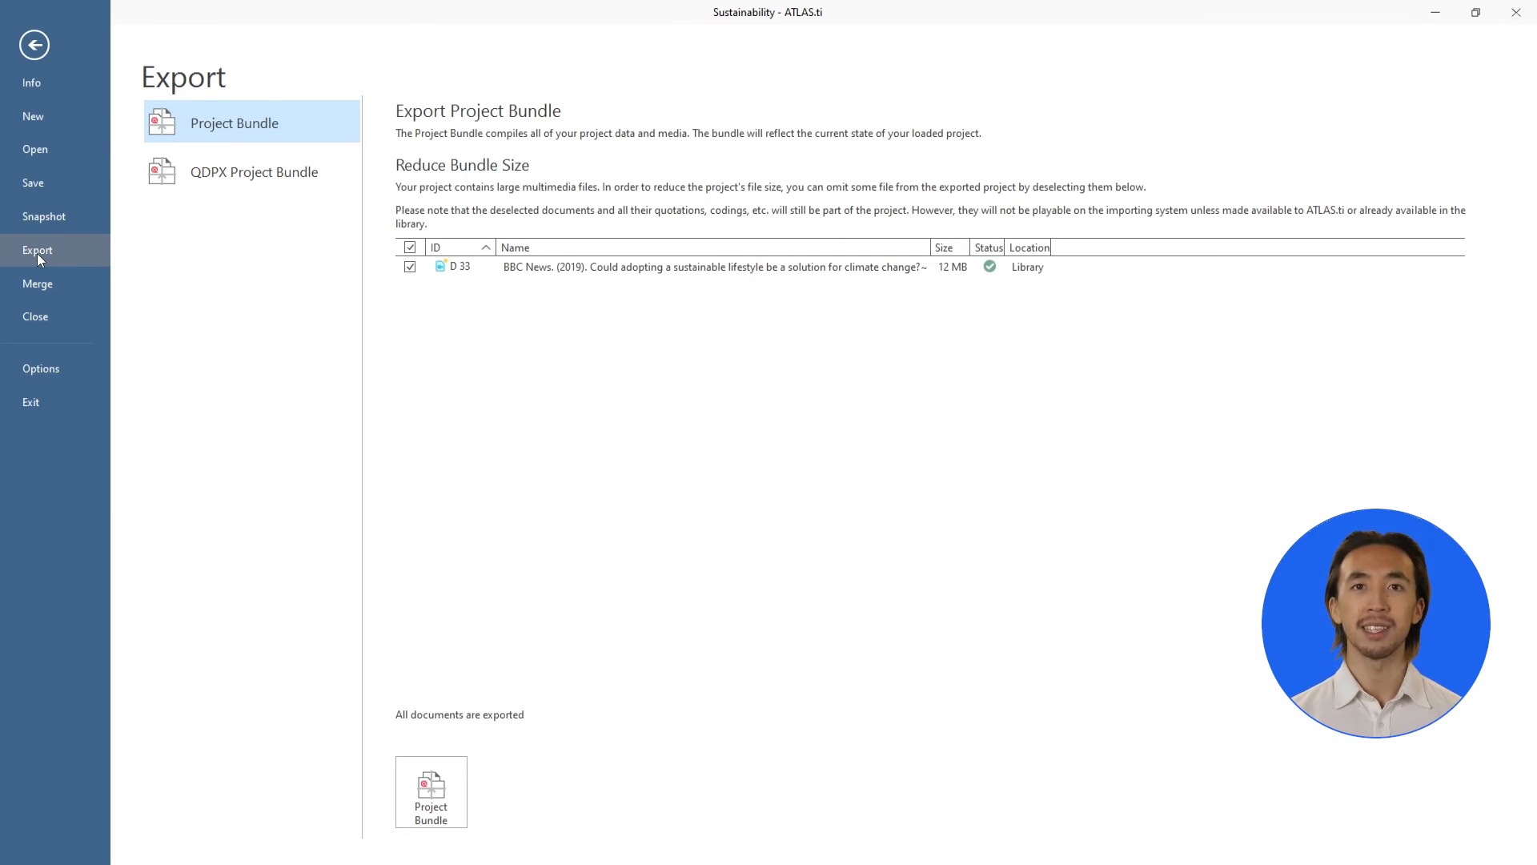
{"action": "left_click", "coordinate": [430, 791]}
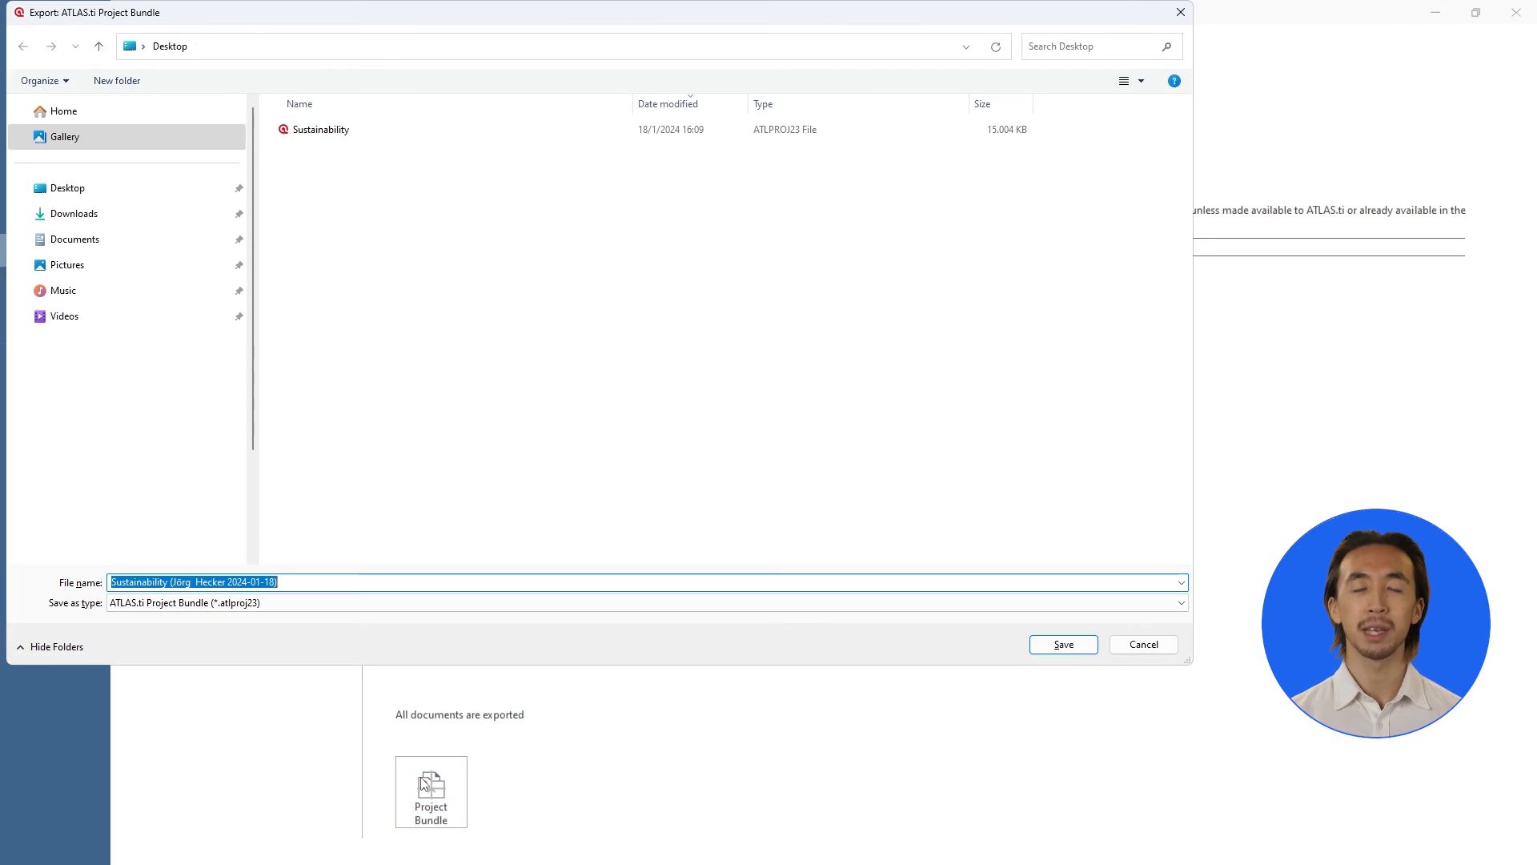
{"action": "left_click", "coordinate": [1063, 644]}
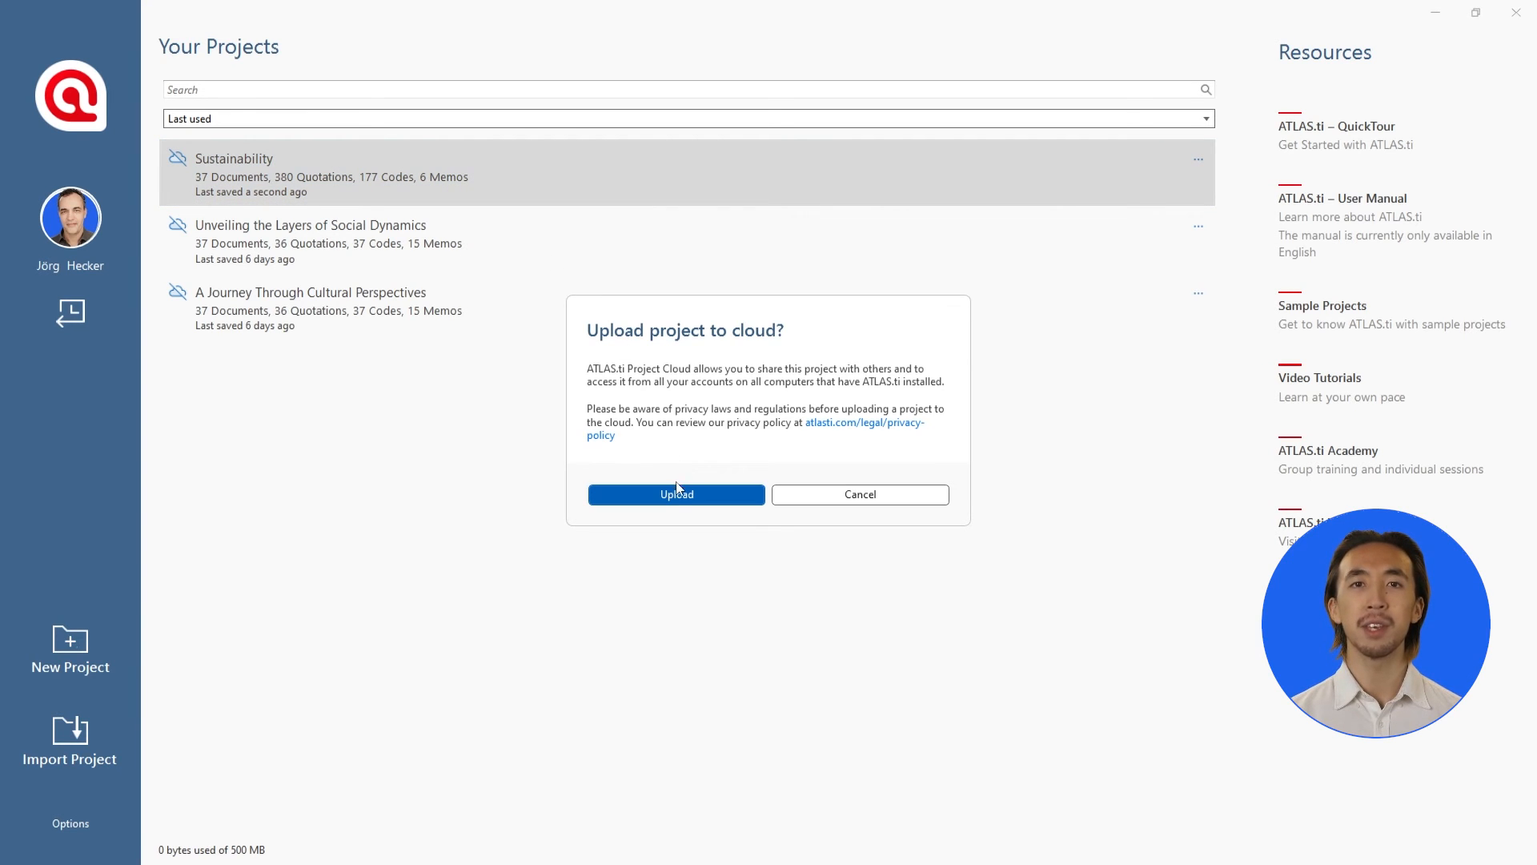
Confirm uploading the Sustainability project to the ATLAS.ti cloud.
{"action": "left_click", "coordinate": [676, 493]}
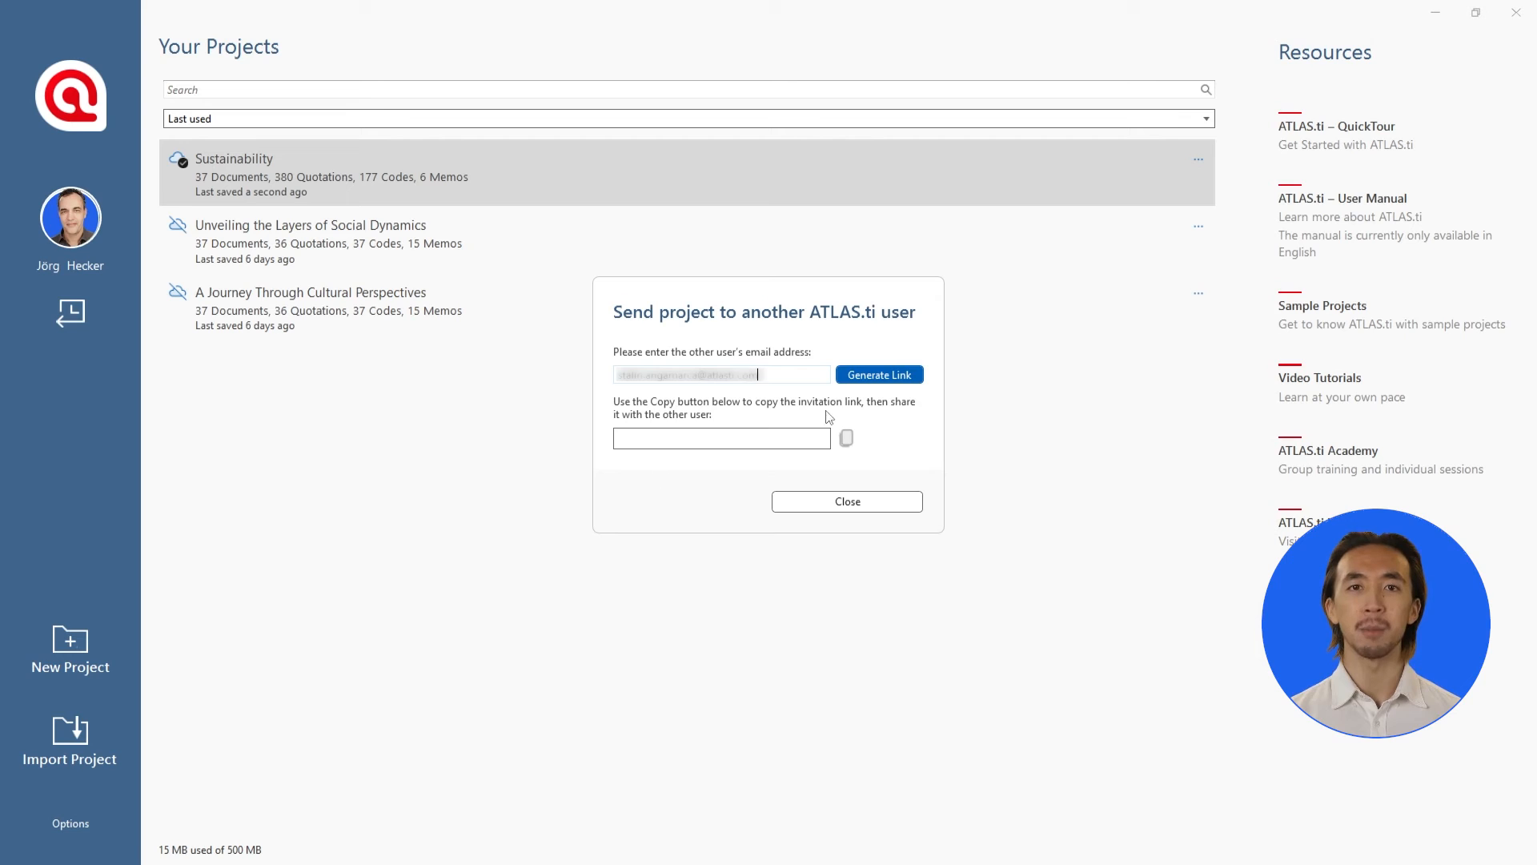
Generate the invitation link for sharing the Sustainability project with another user.
{"action": "left_click", "coordinate": [879, 375]}
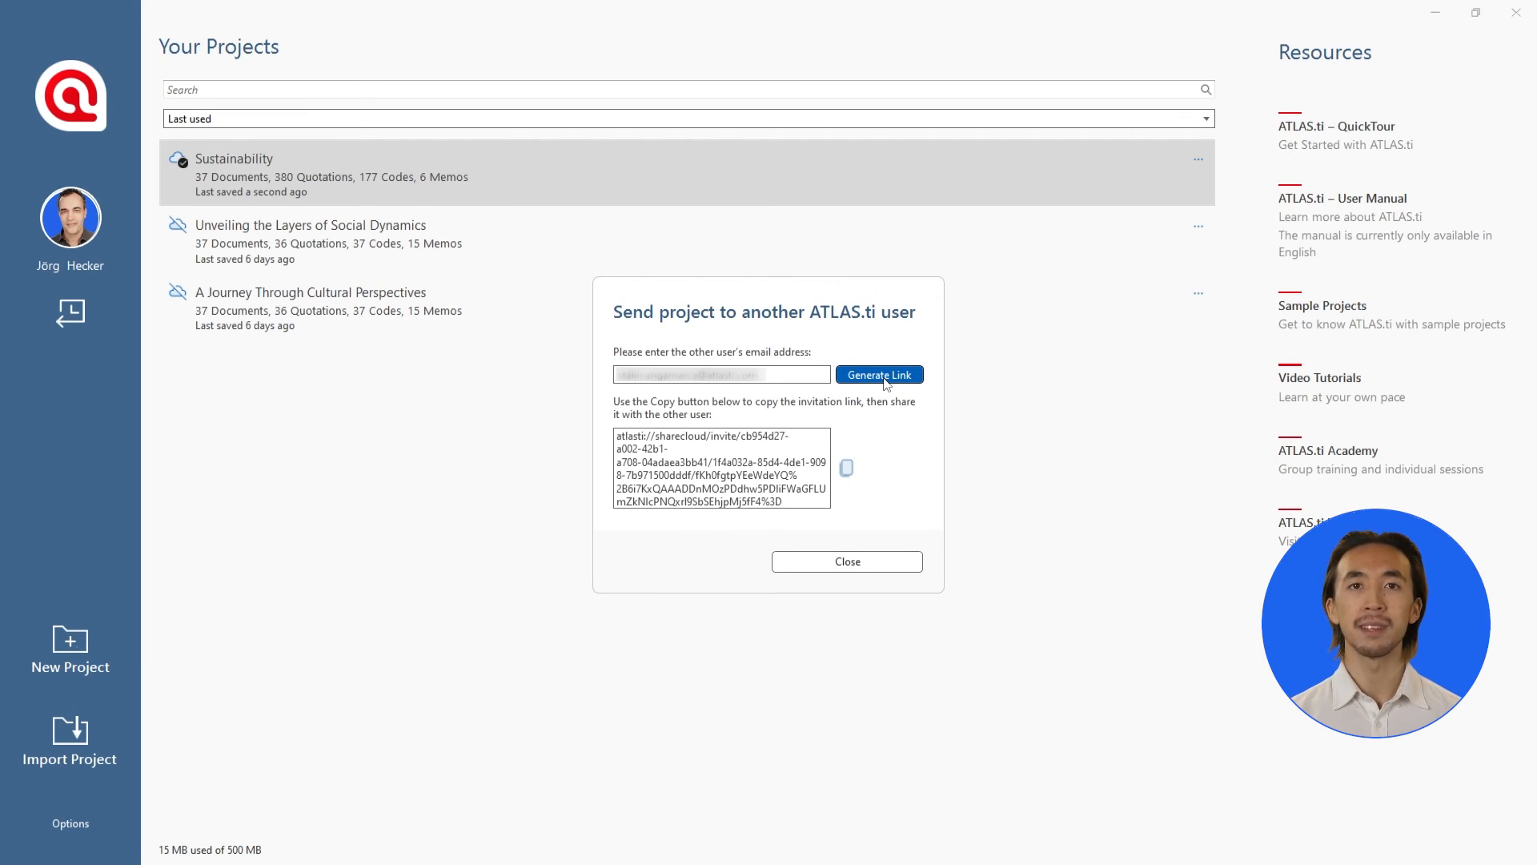
{"action": "mouse_move", "coordinate": [867, 421]}
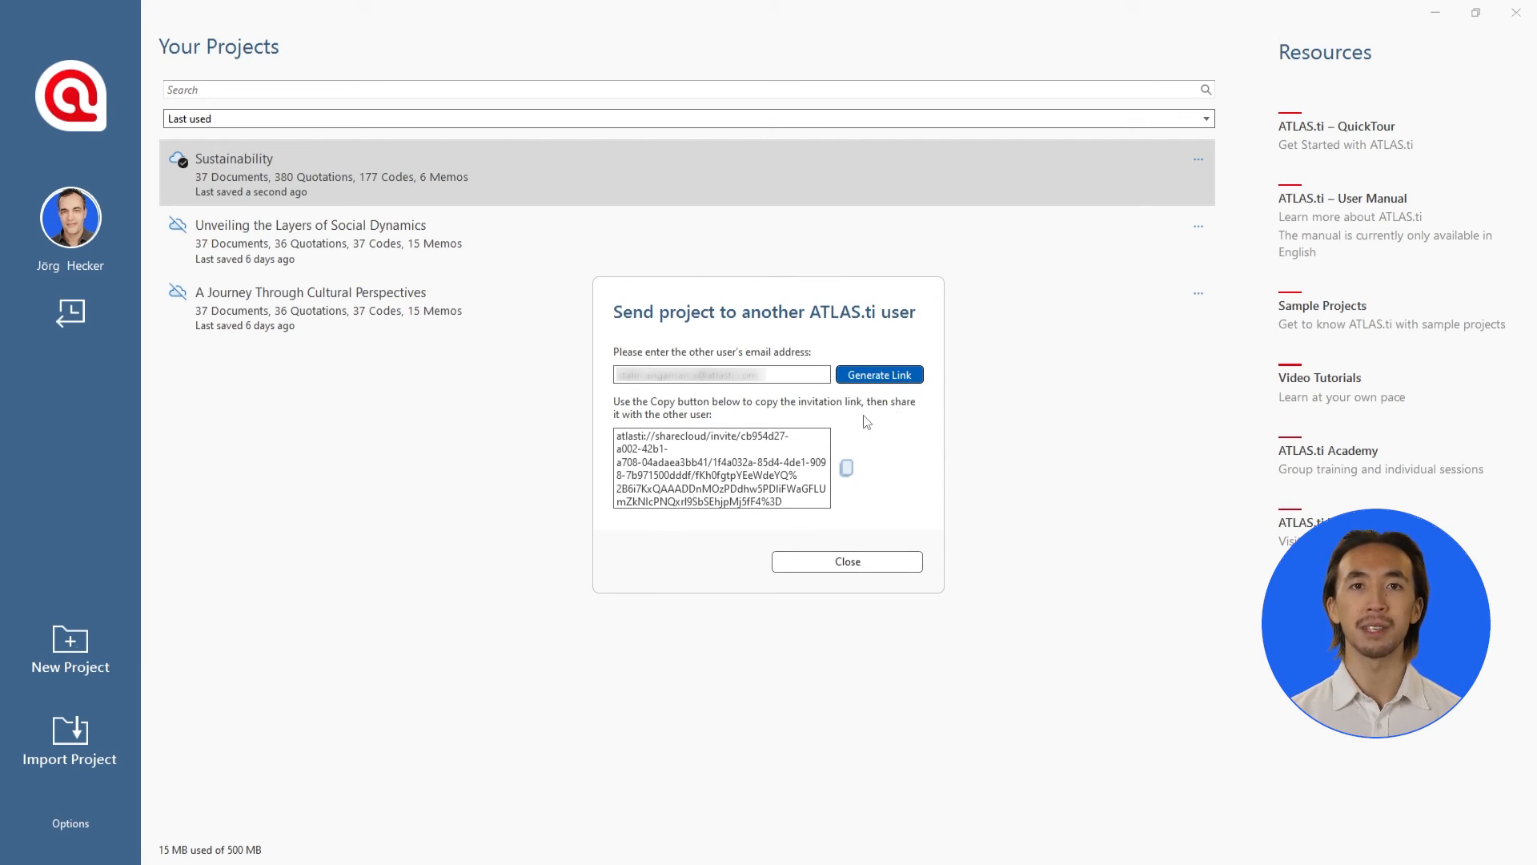